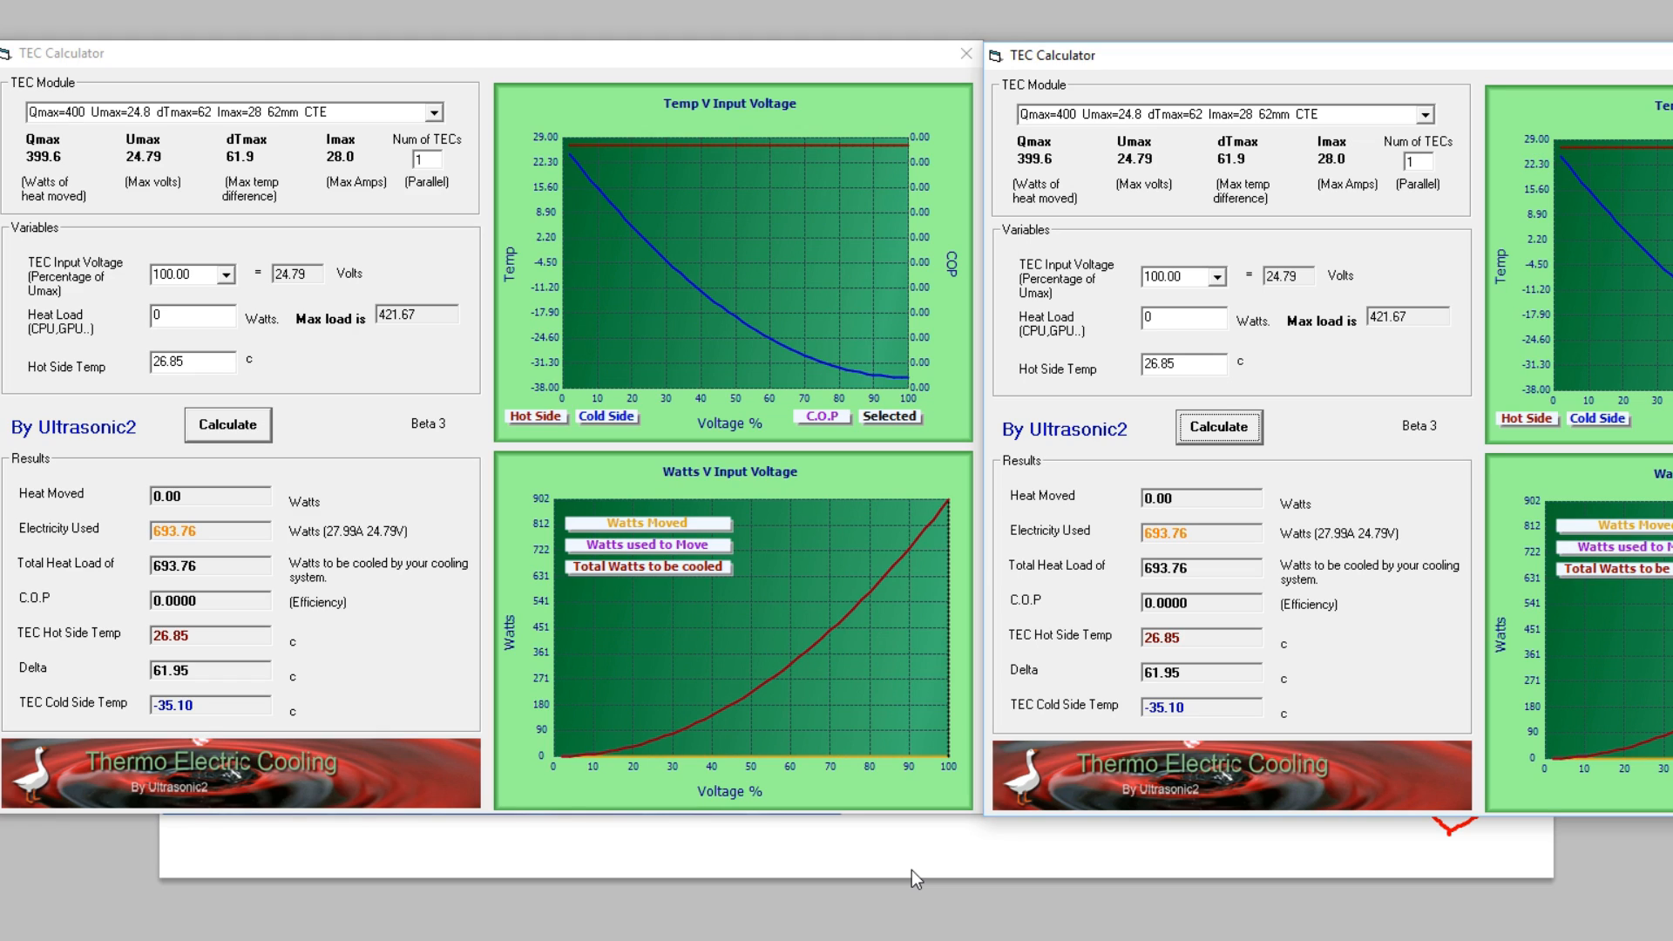
mouse_move(1044, 608)
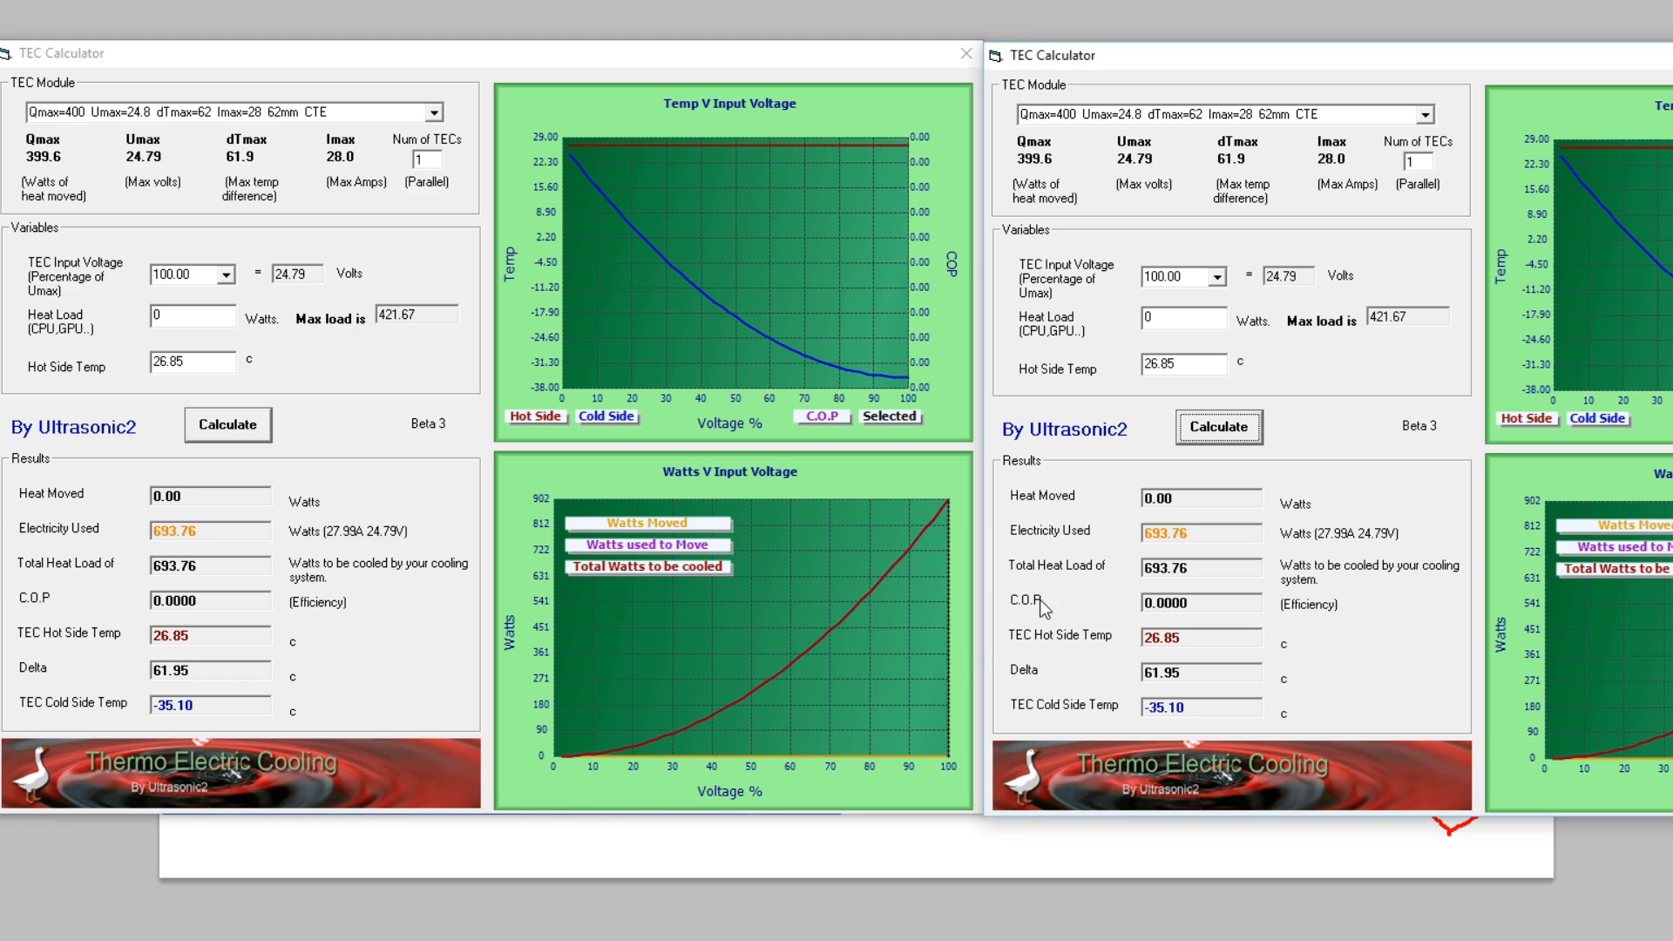
Step: Reset the second calculator to 1 TEC and compute the first calculator at a 200 W heat load
click(1408, 162)
text(3)
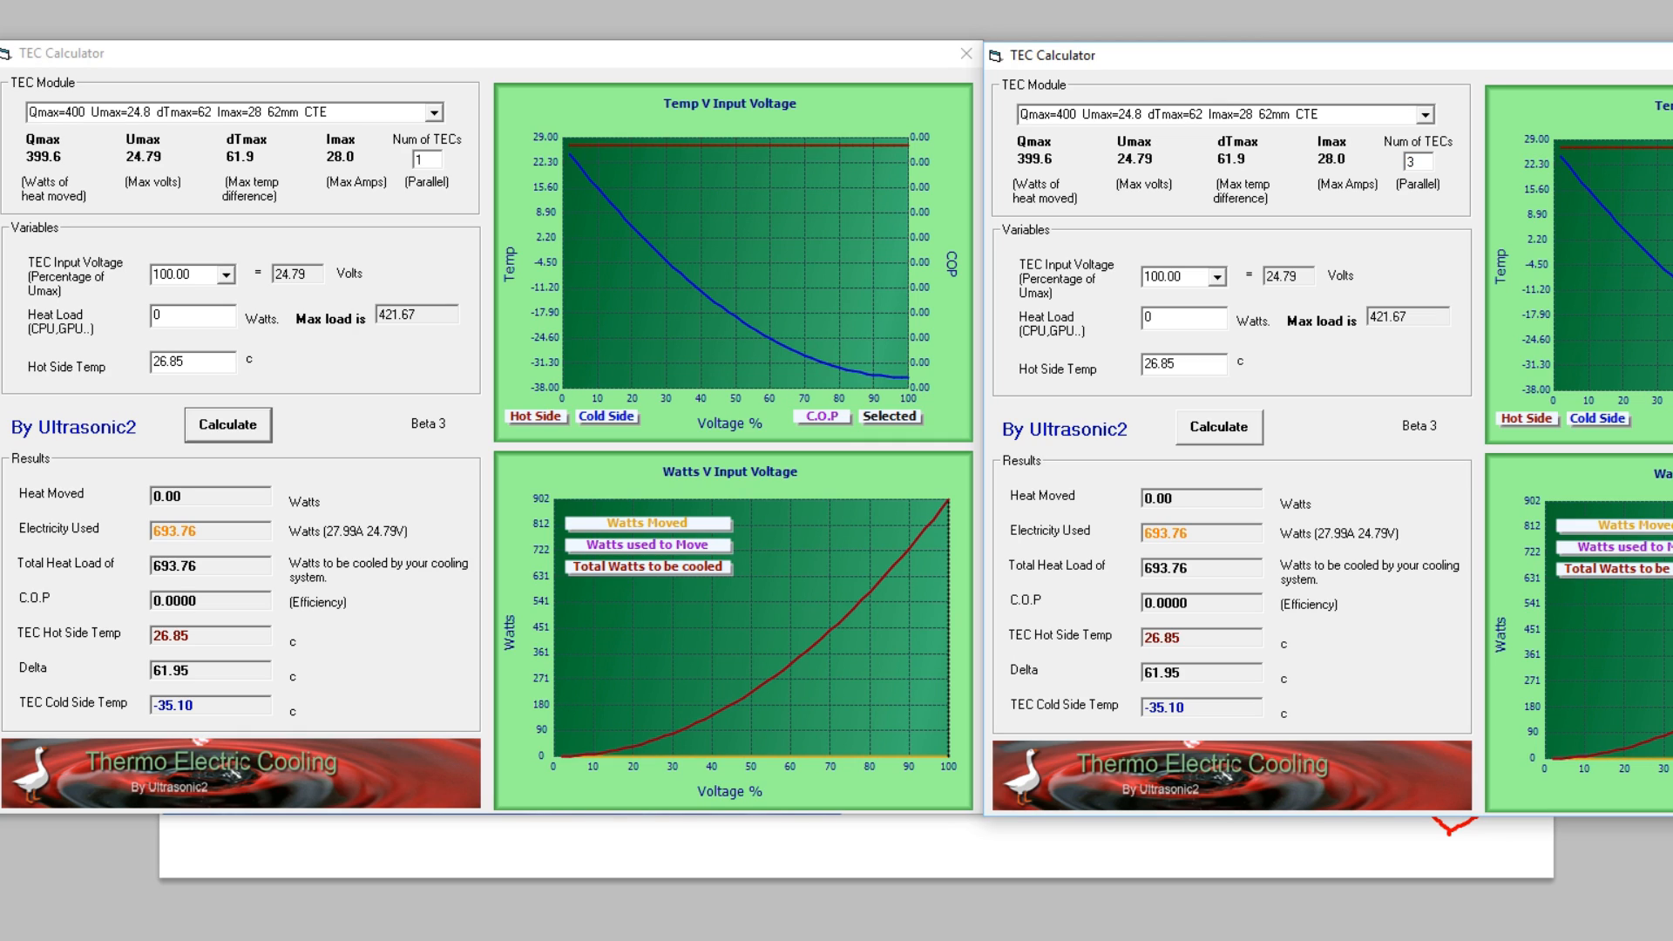
text(1)
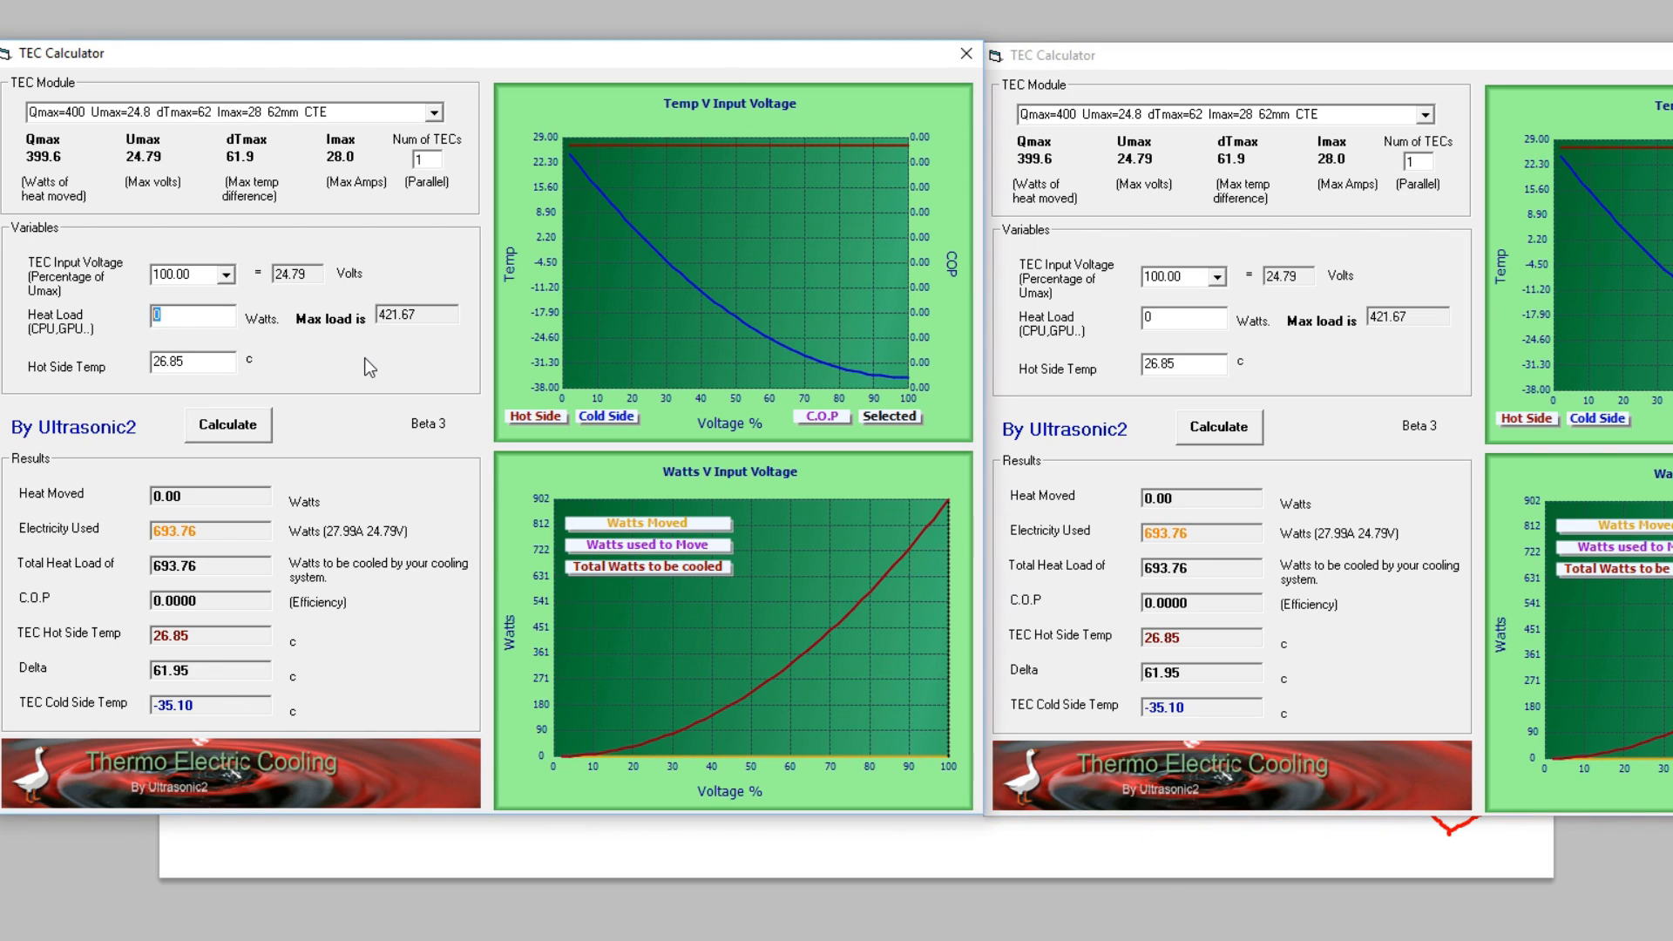
text(200)
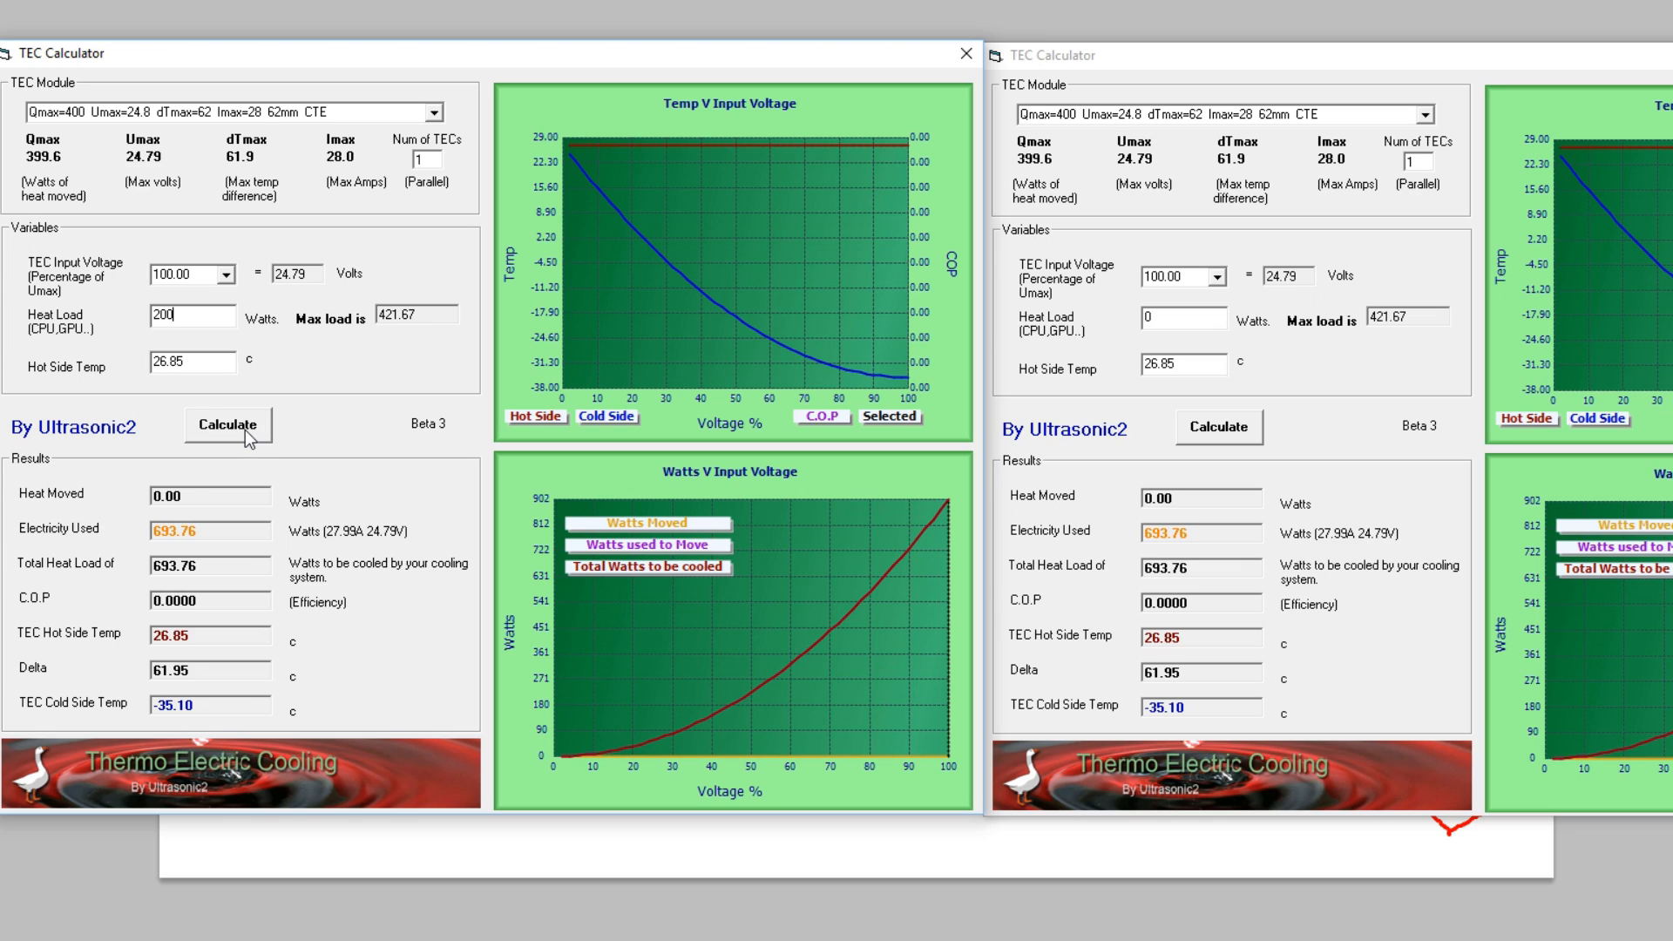
click(226, 425)
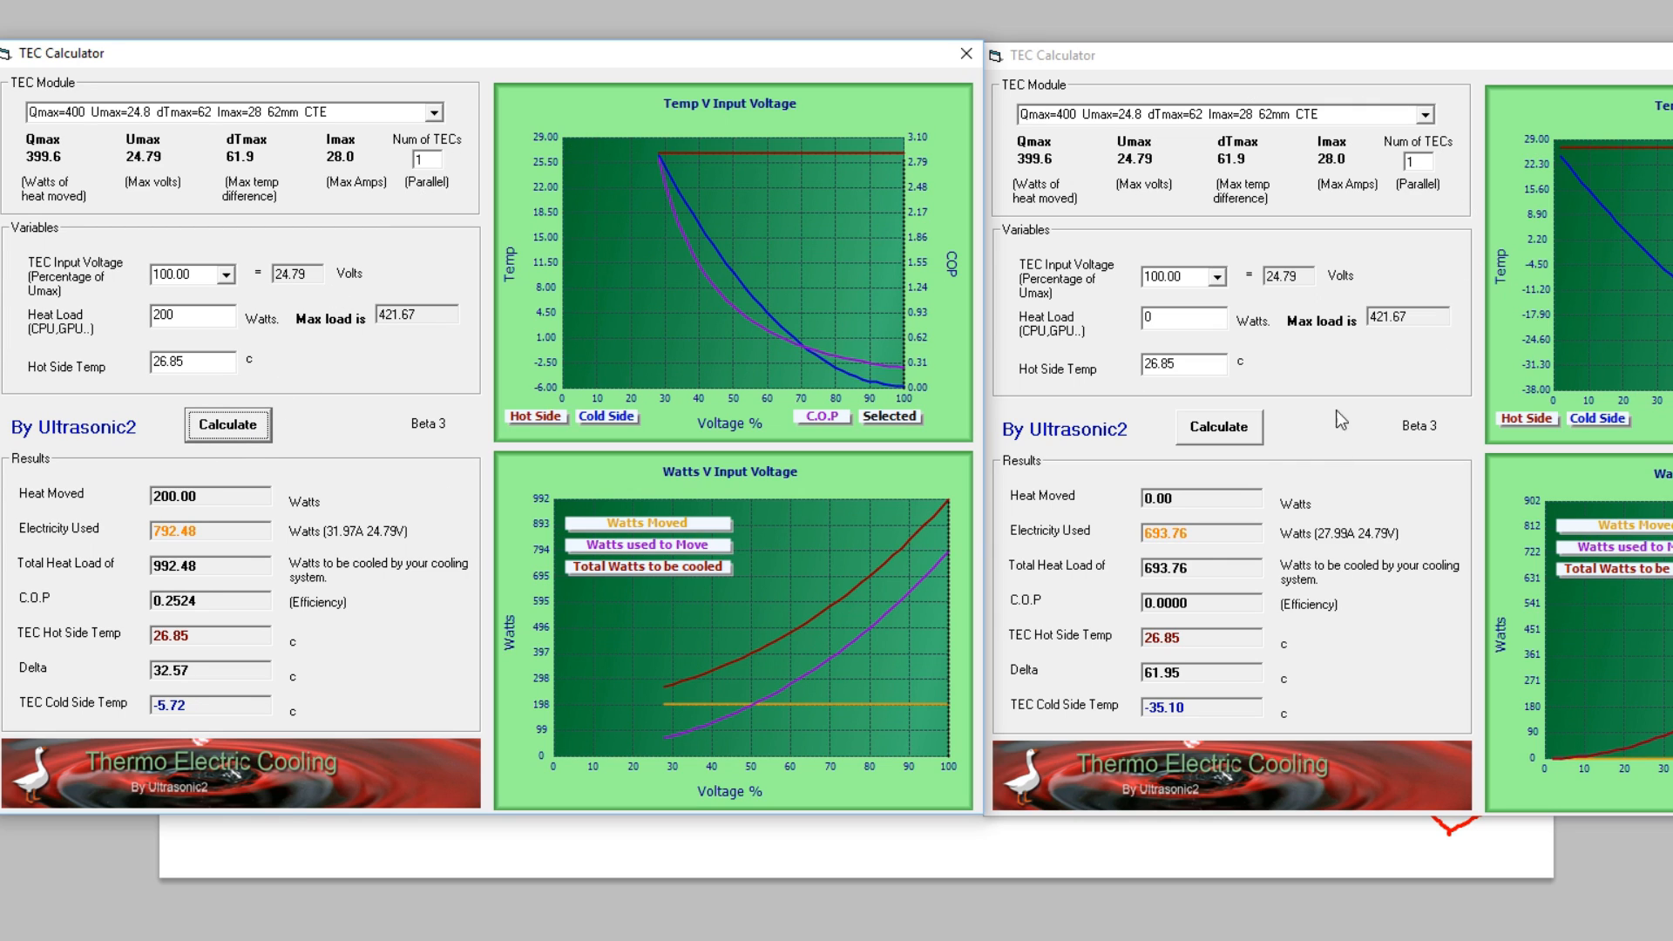
mouse_move(300, 651)
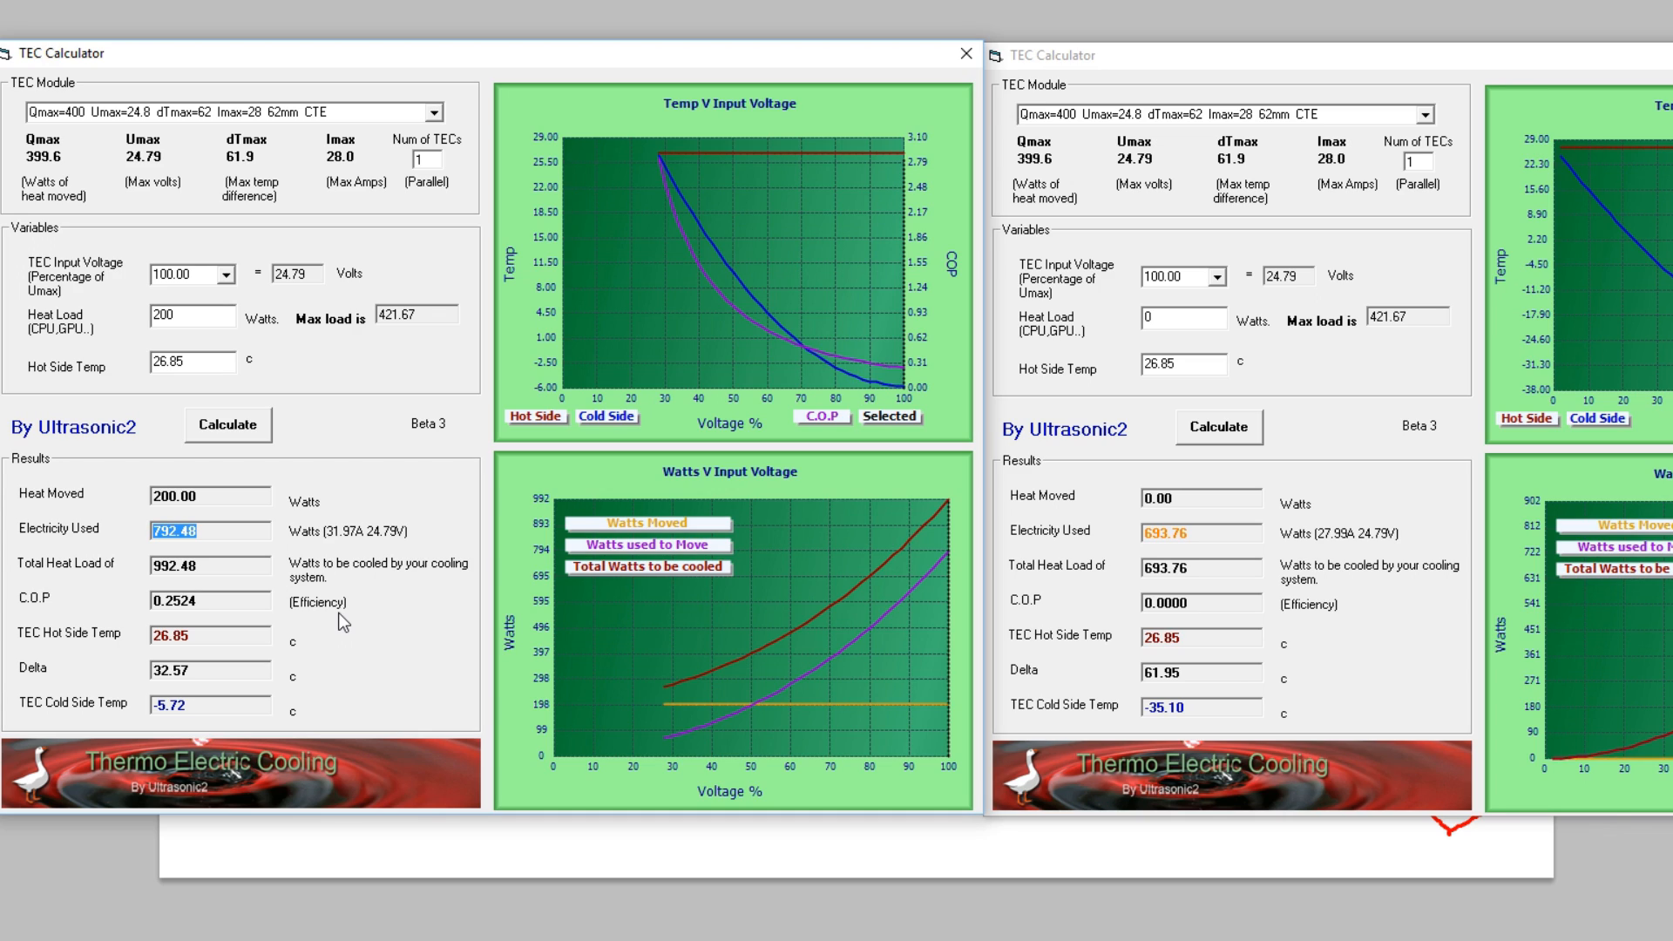
mouse_move(390, 596)
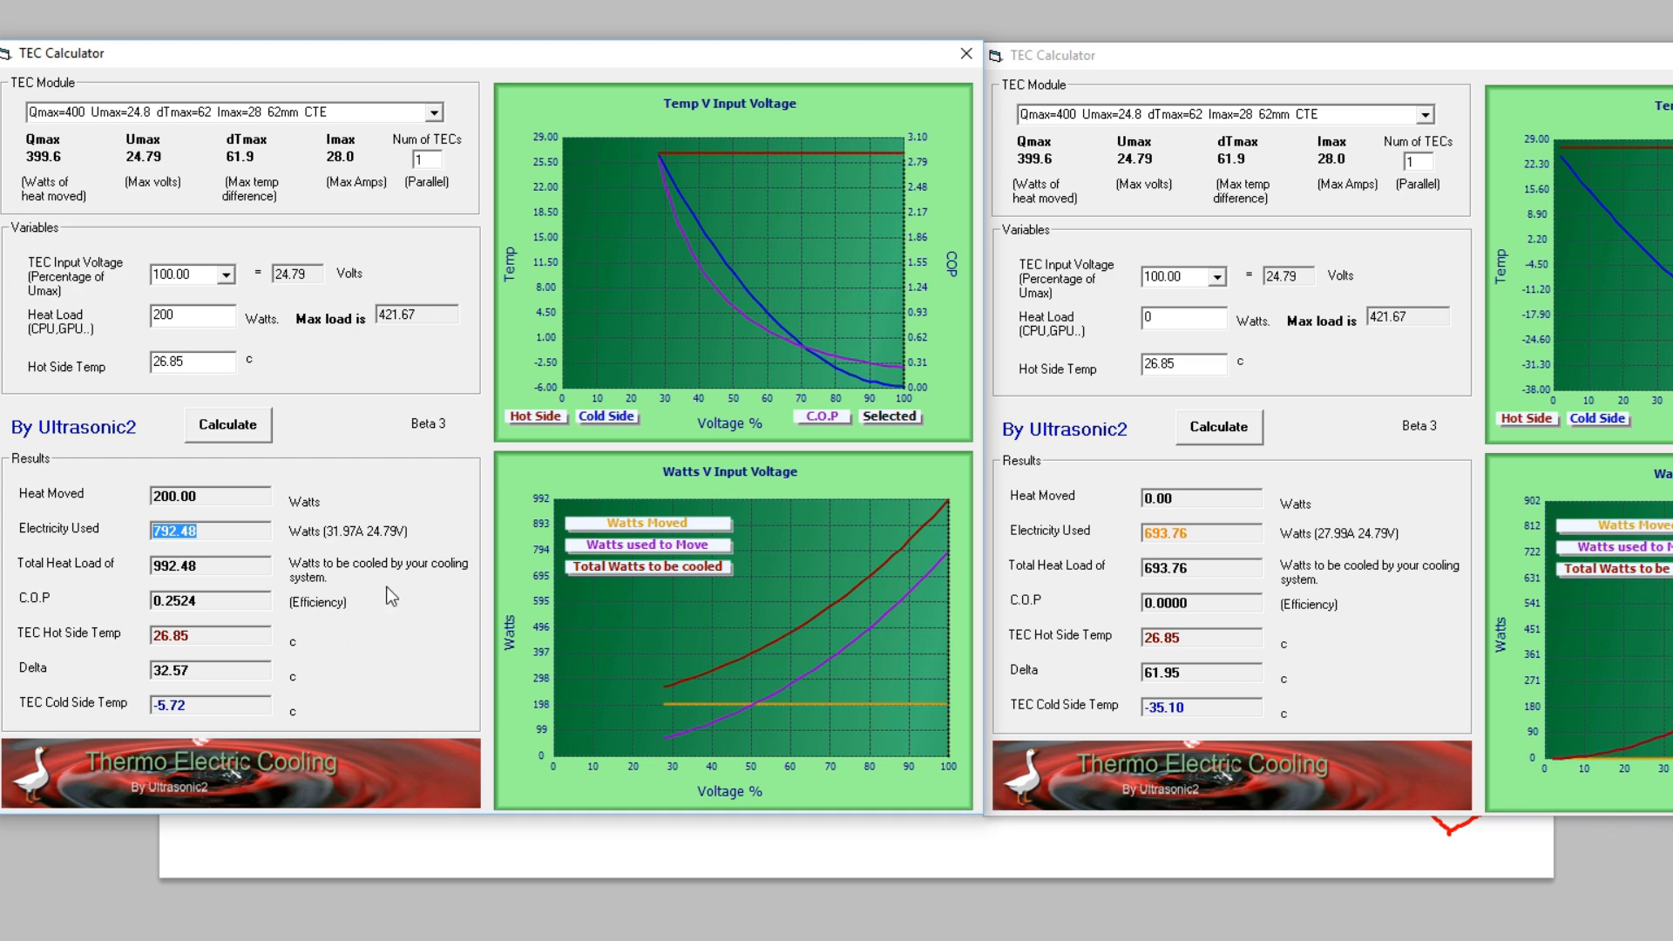
Step: Enter a 100 W heat load and compute both calculators, each giving a −20.41 °C cold side
click(1182, 319)
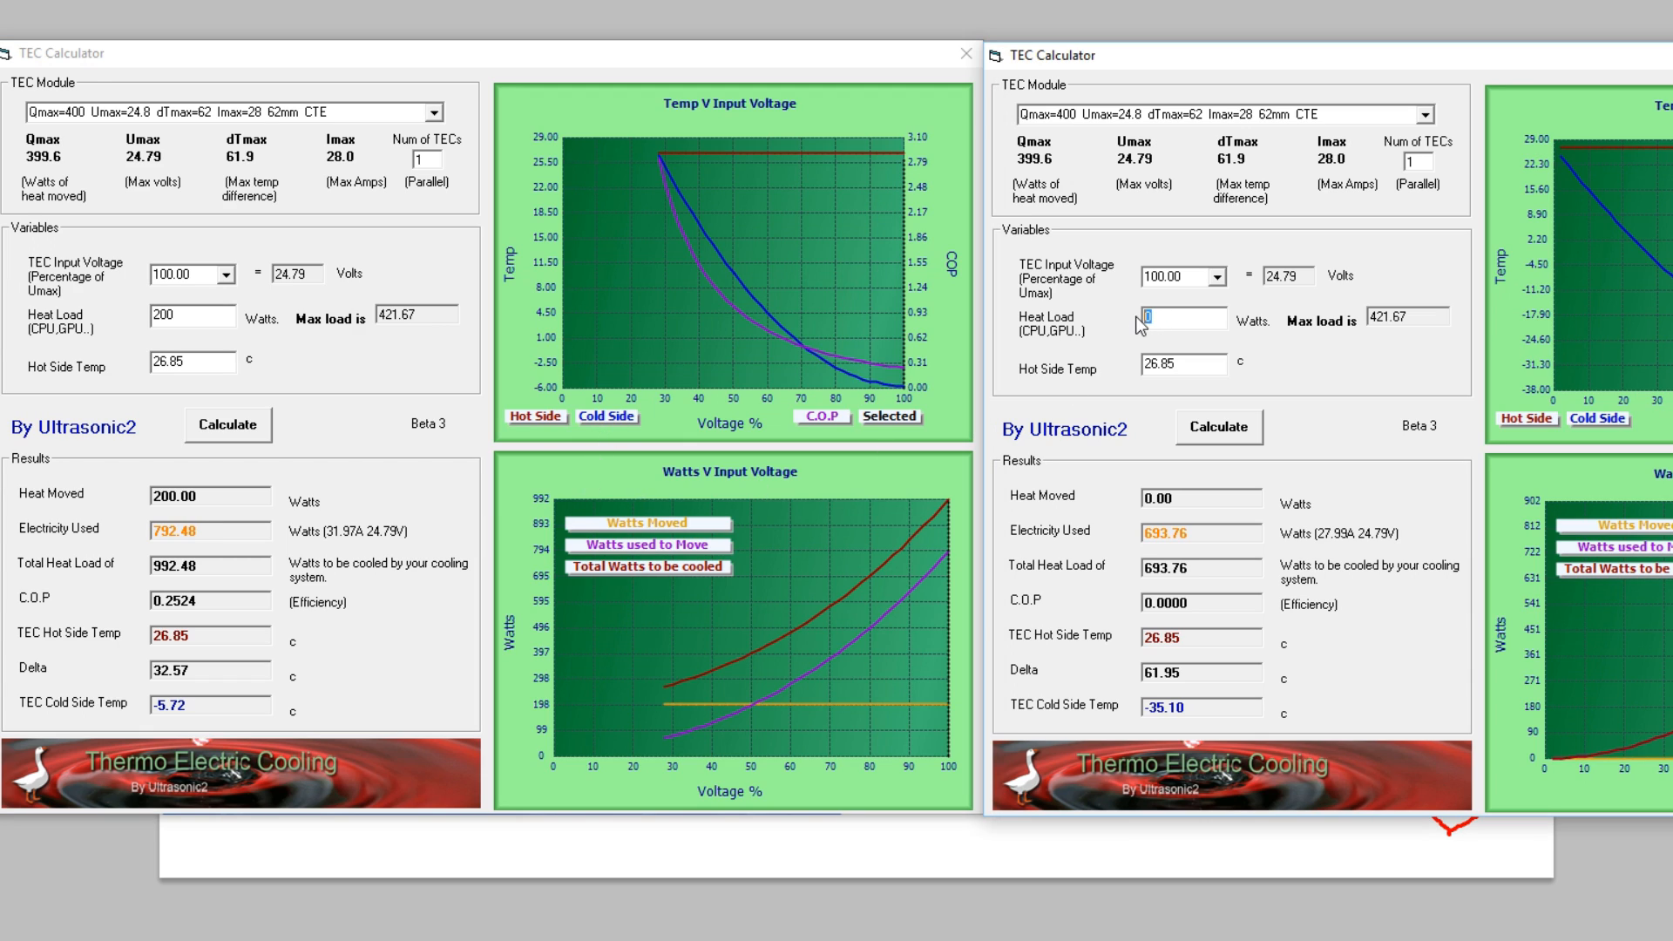
text(100)
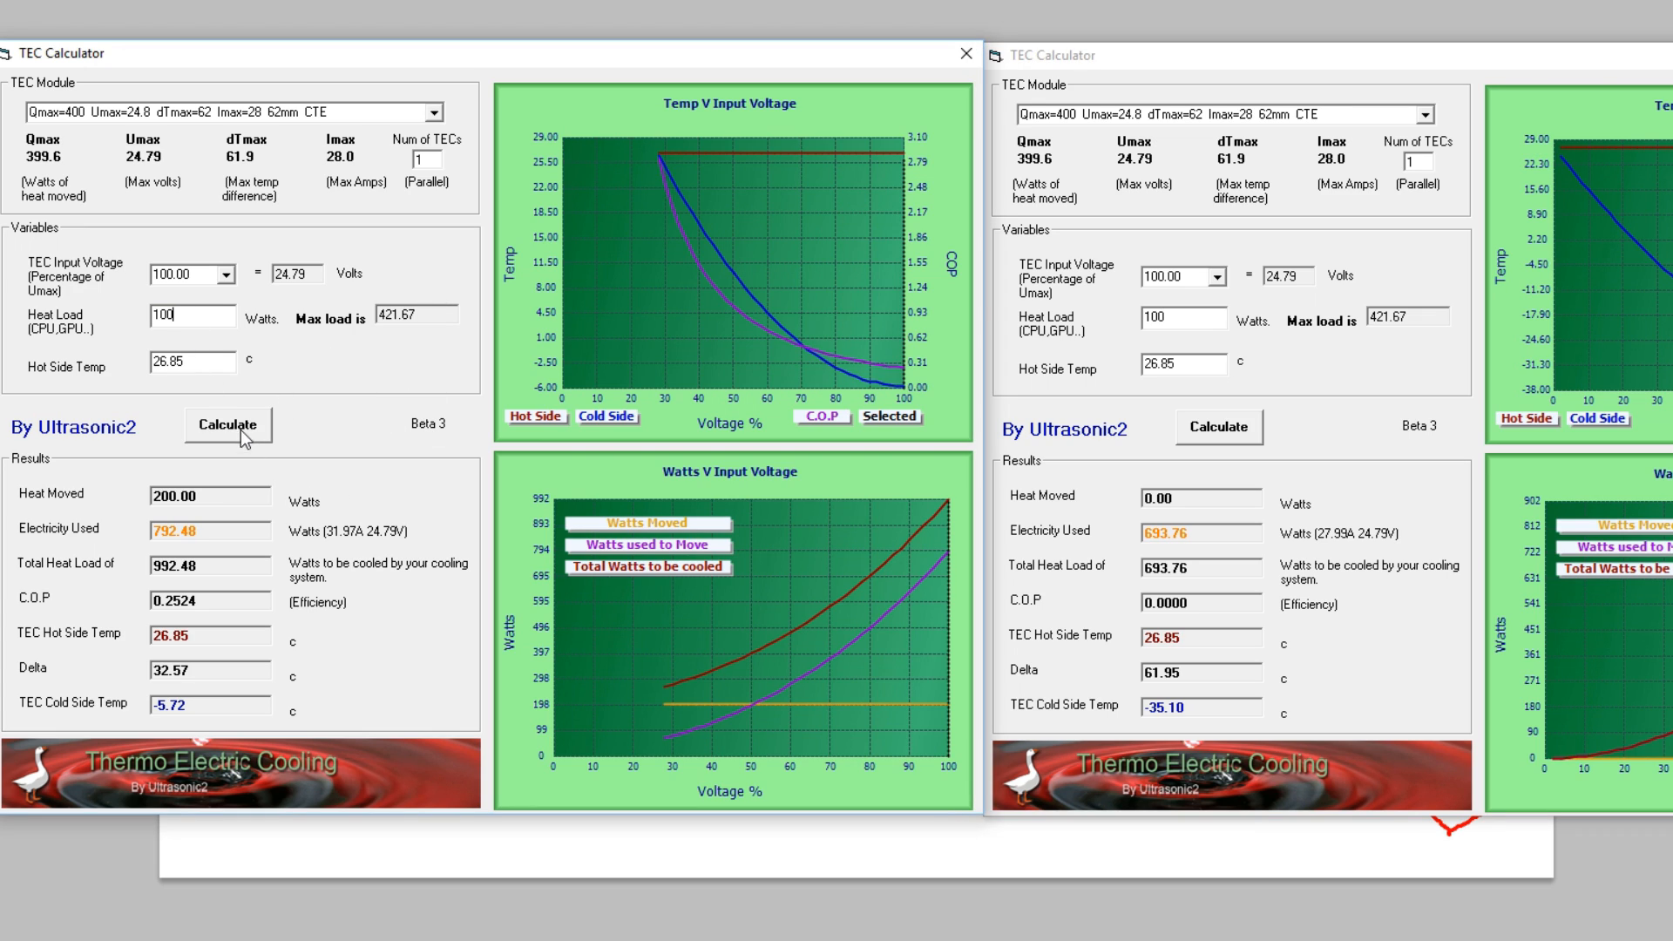
click(227, 426)
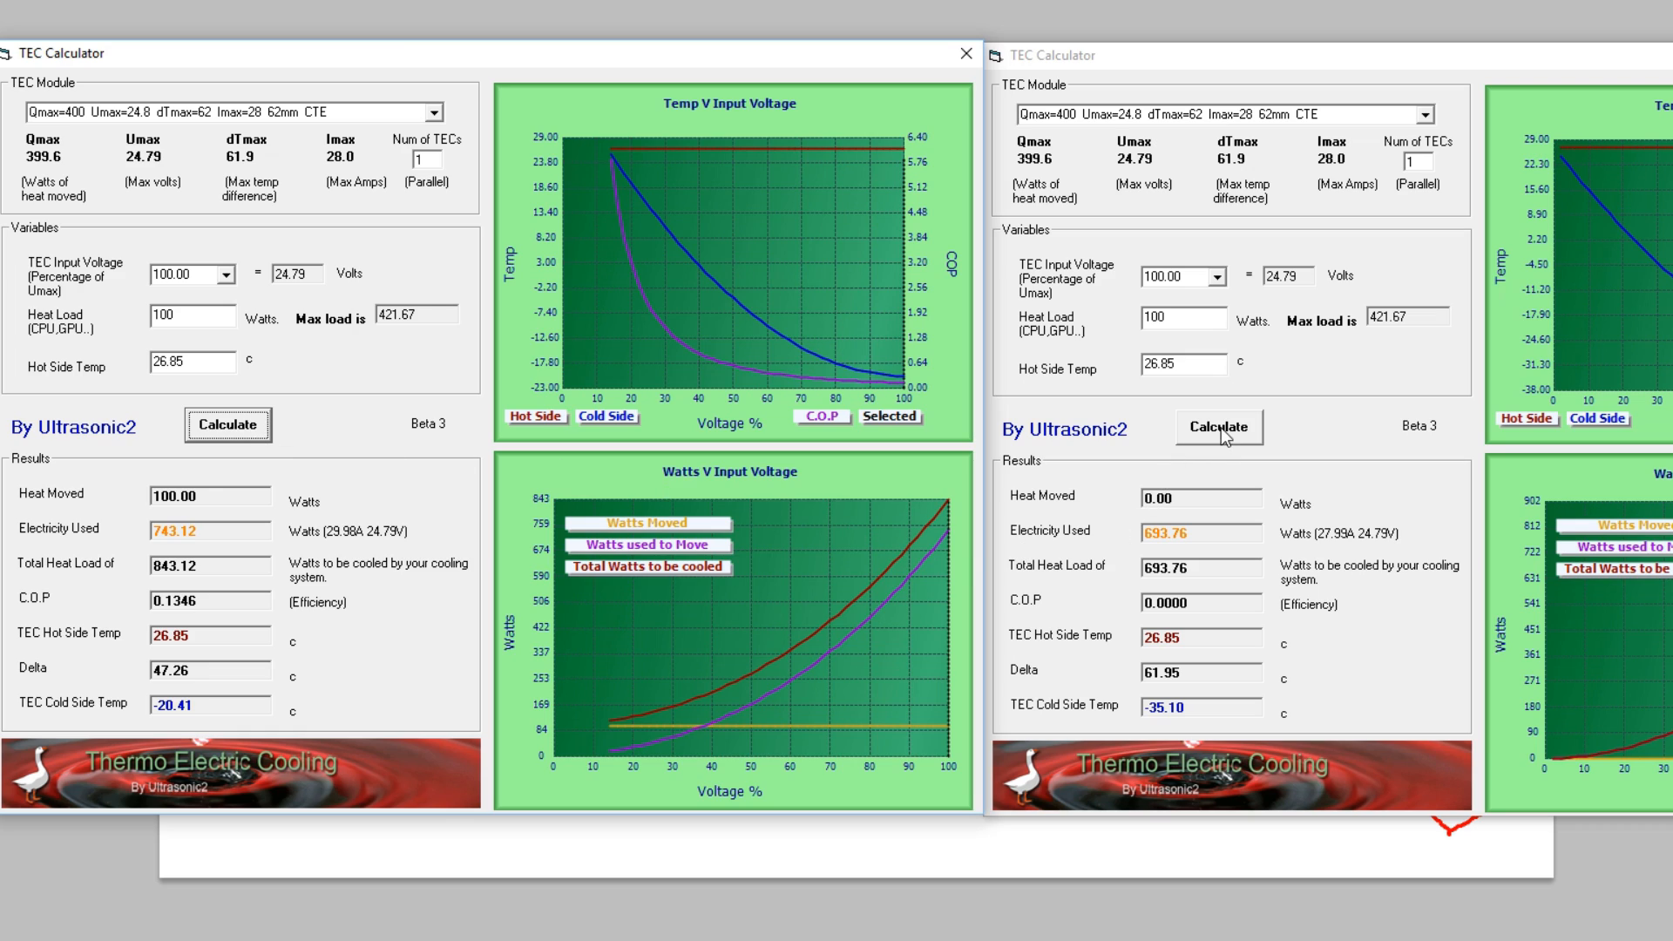
click(1218, 429)
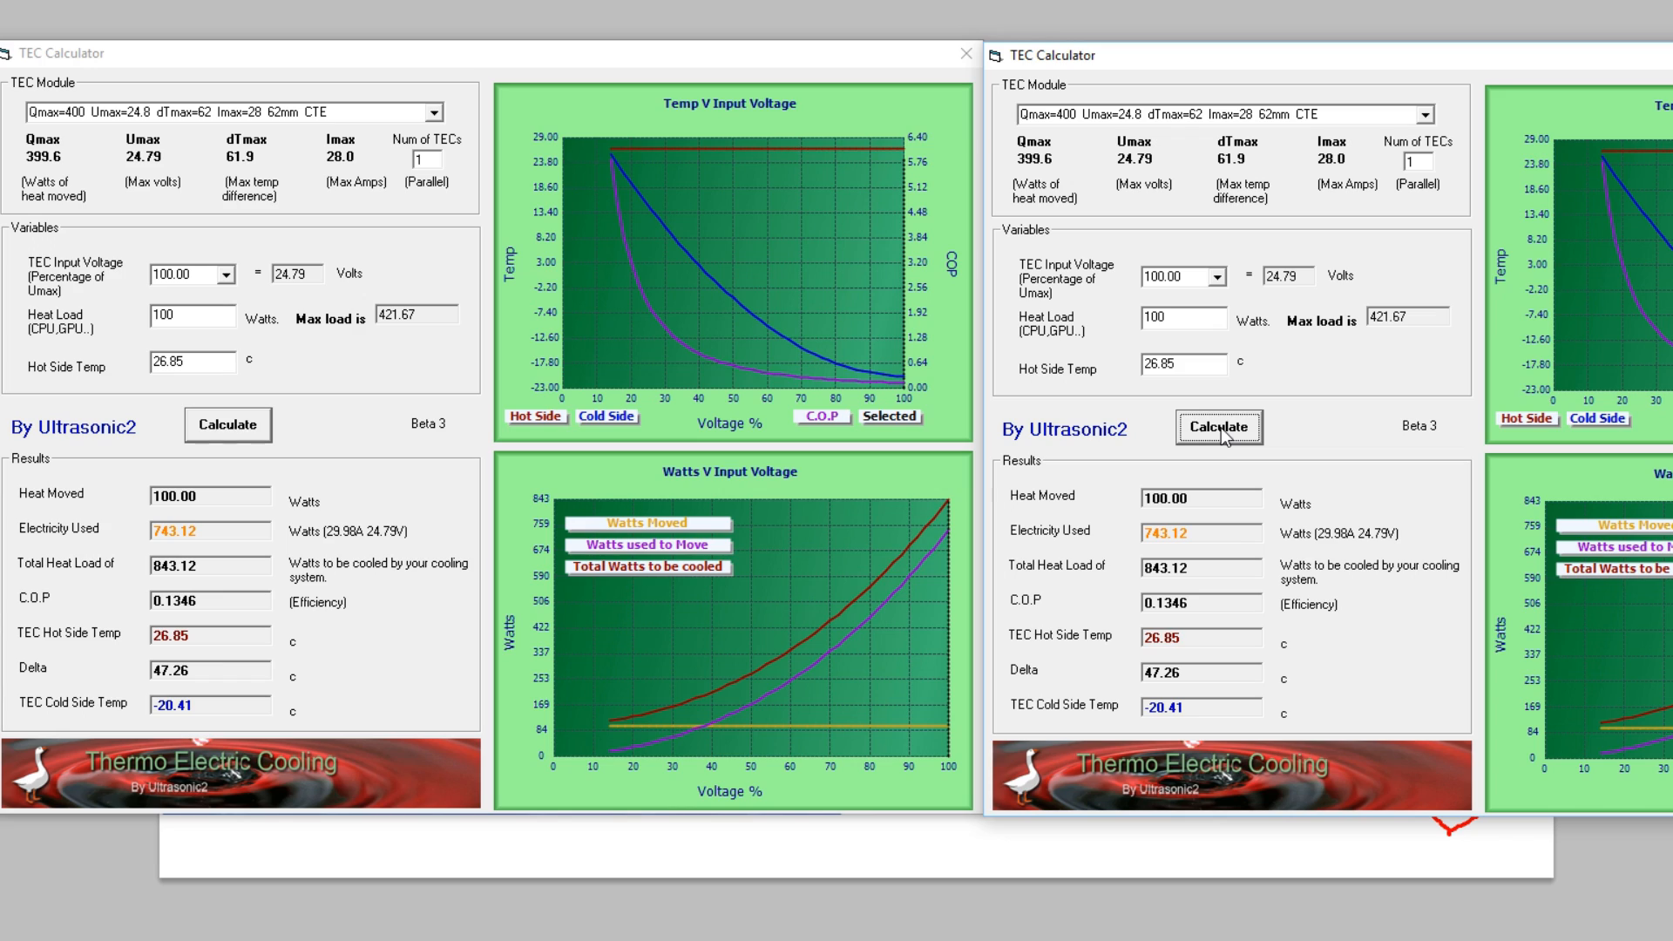
mouse_move(1186, 368)
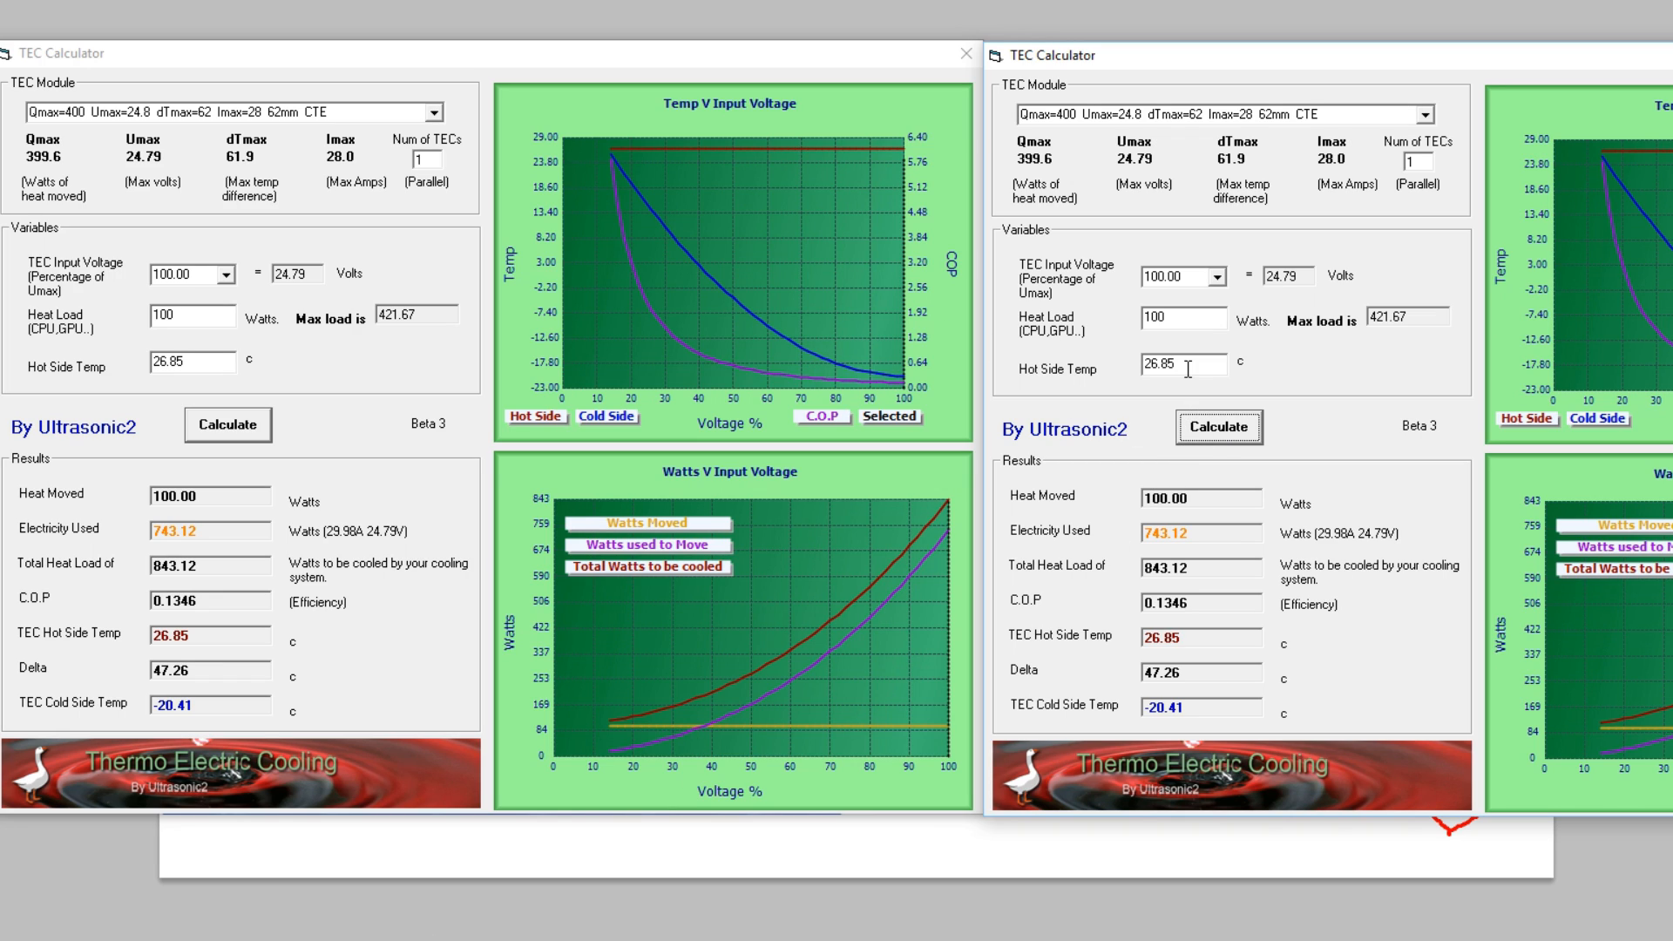
mouse_move(317, 923)
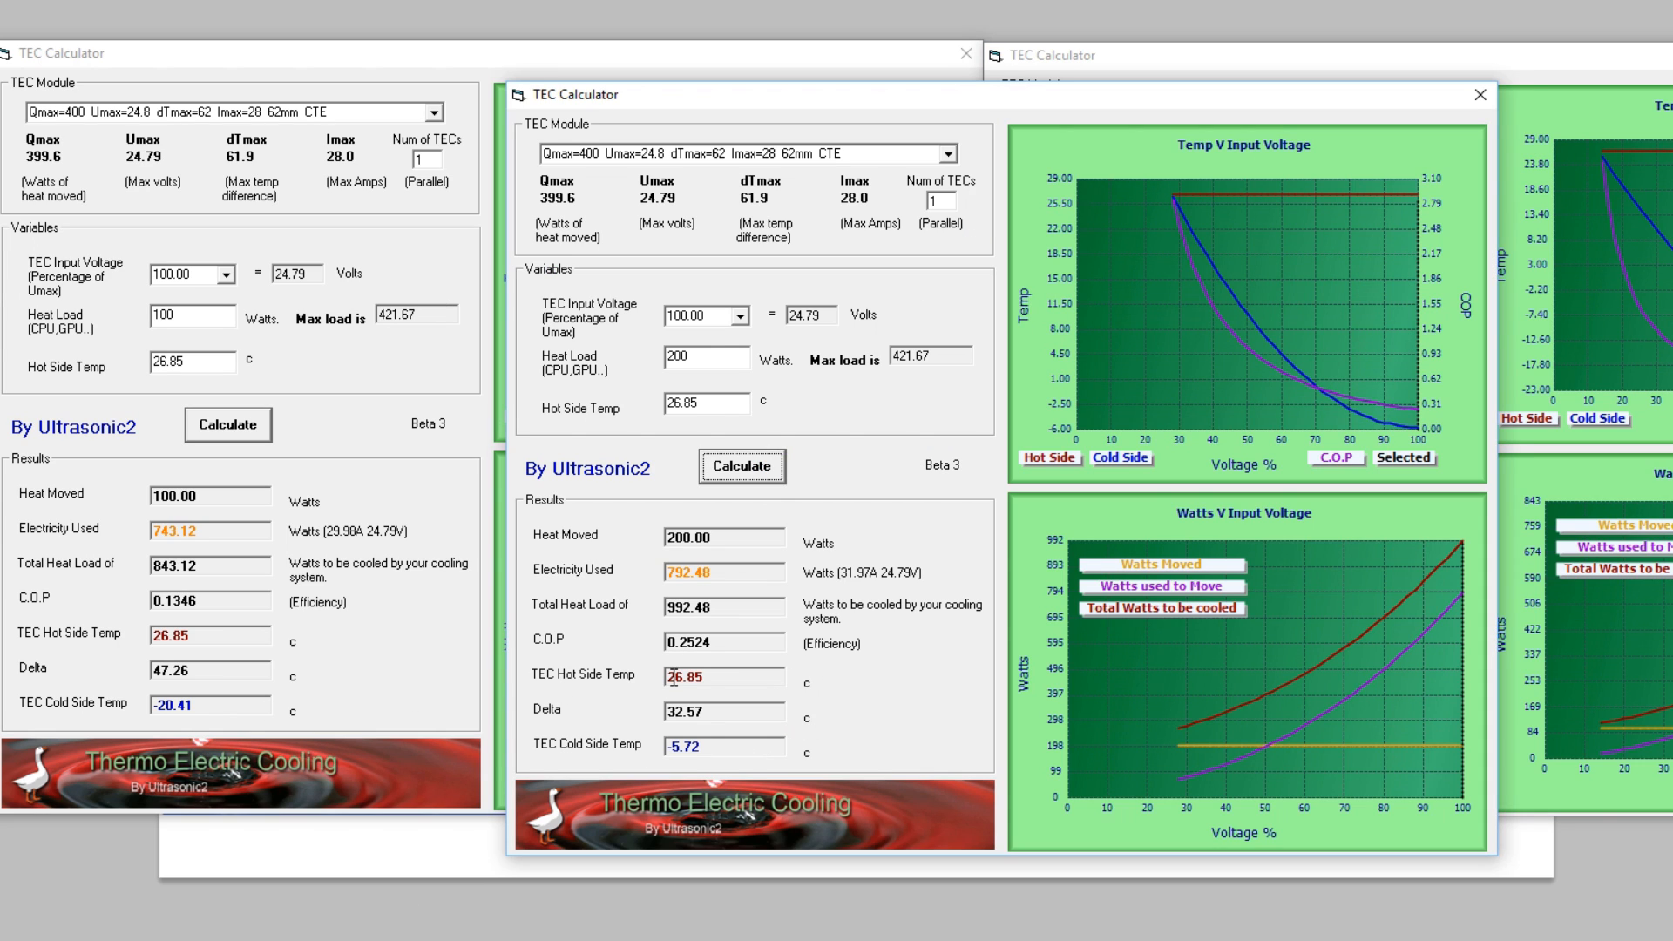
mouse_move(758, 109)
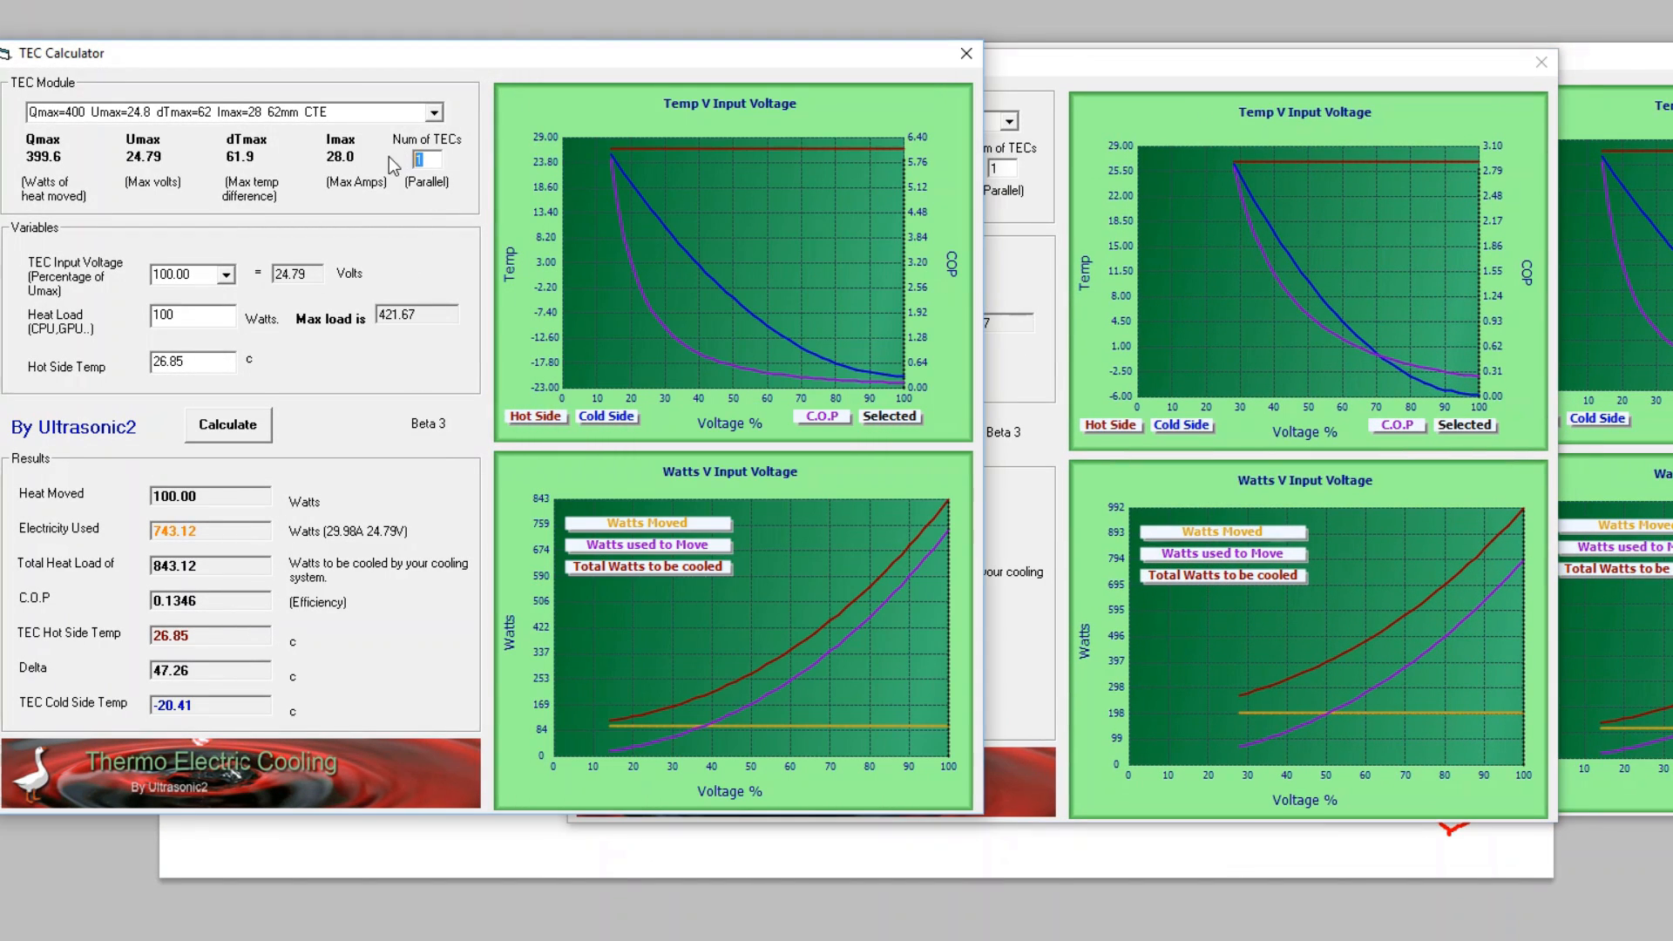
text(2)
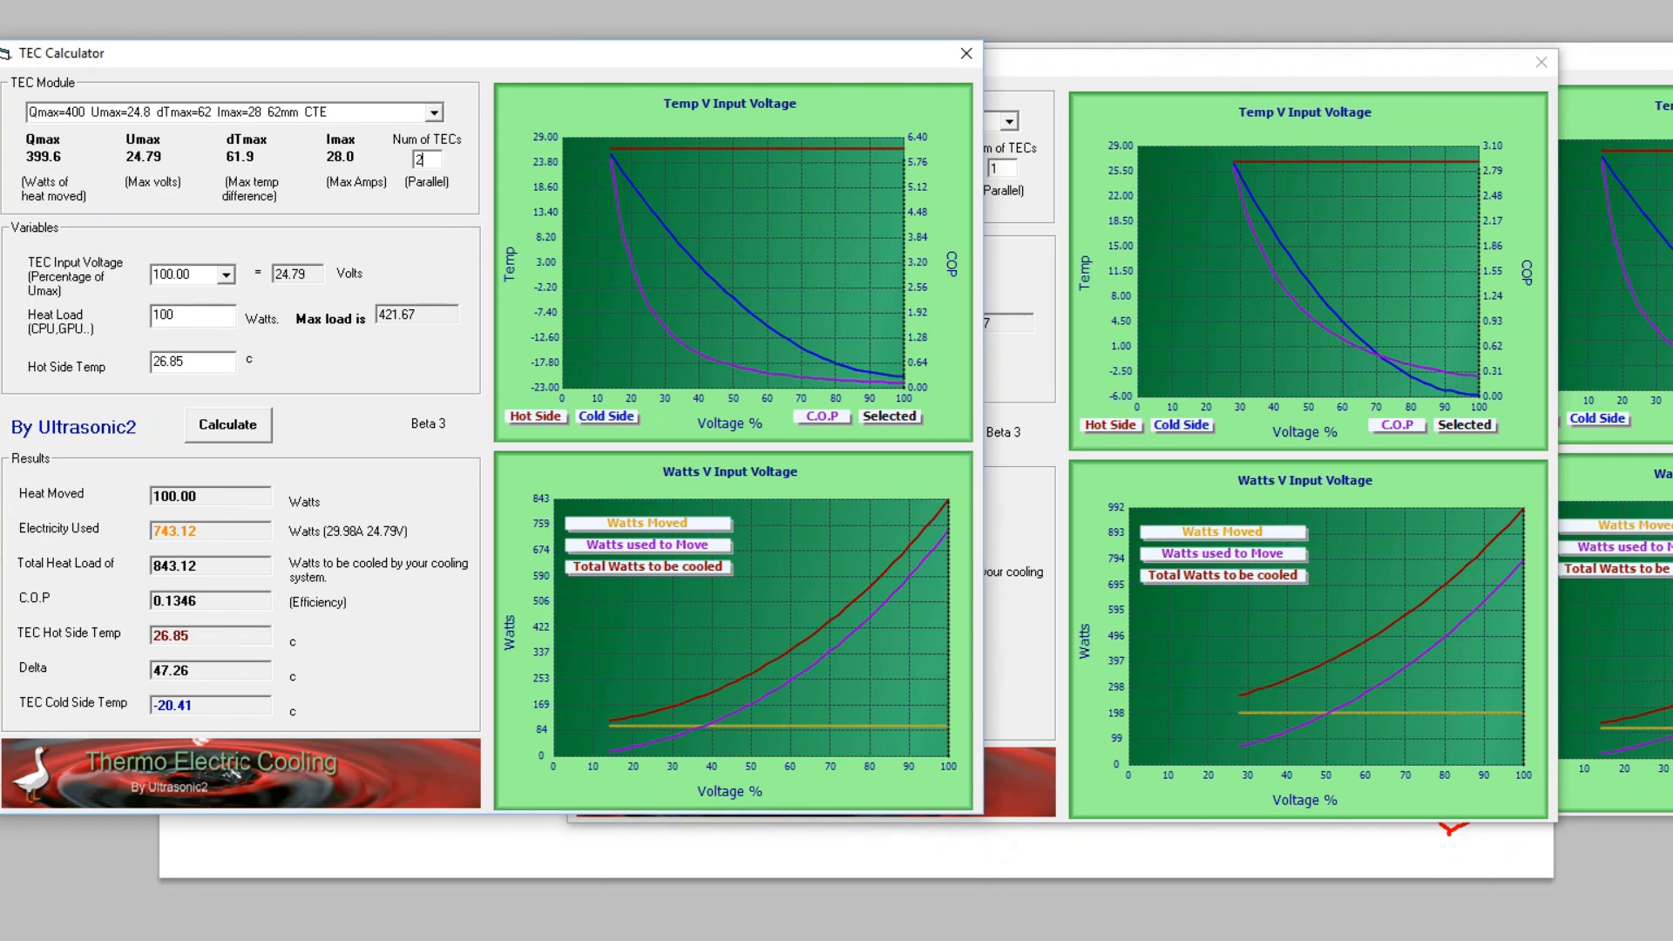
click(227, 424)
text(20)
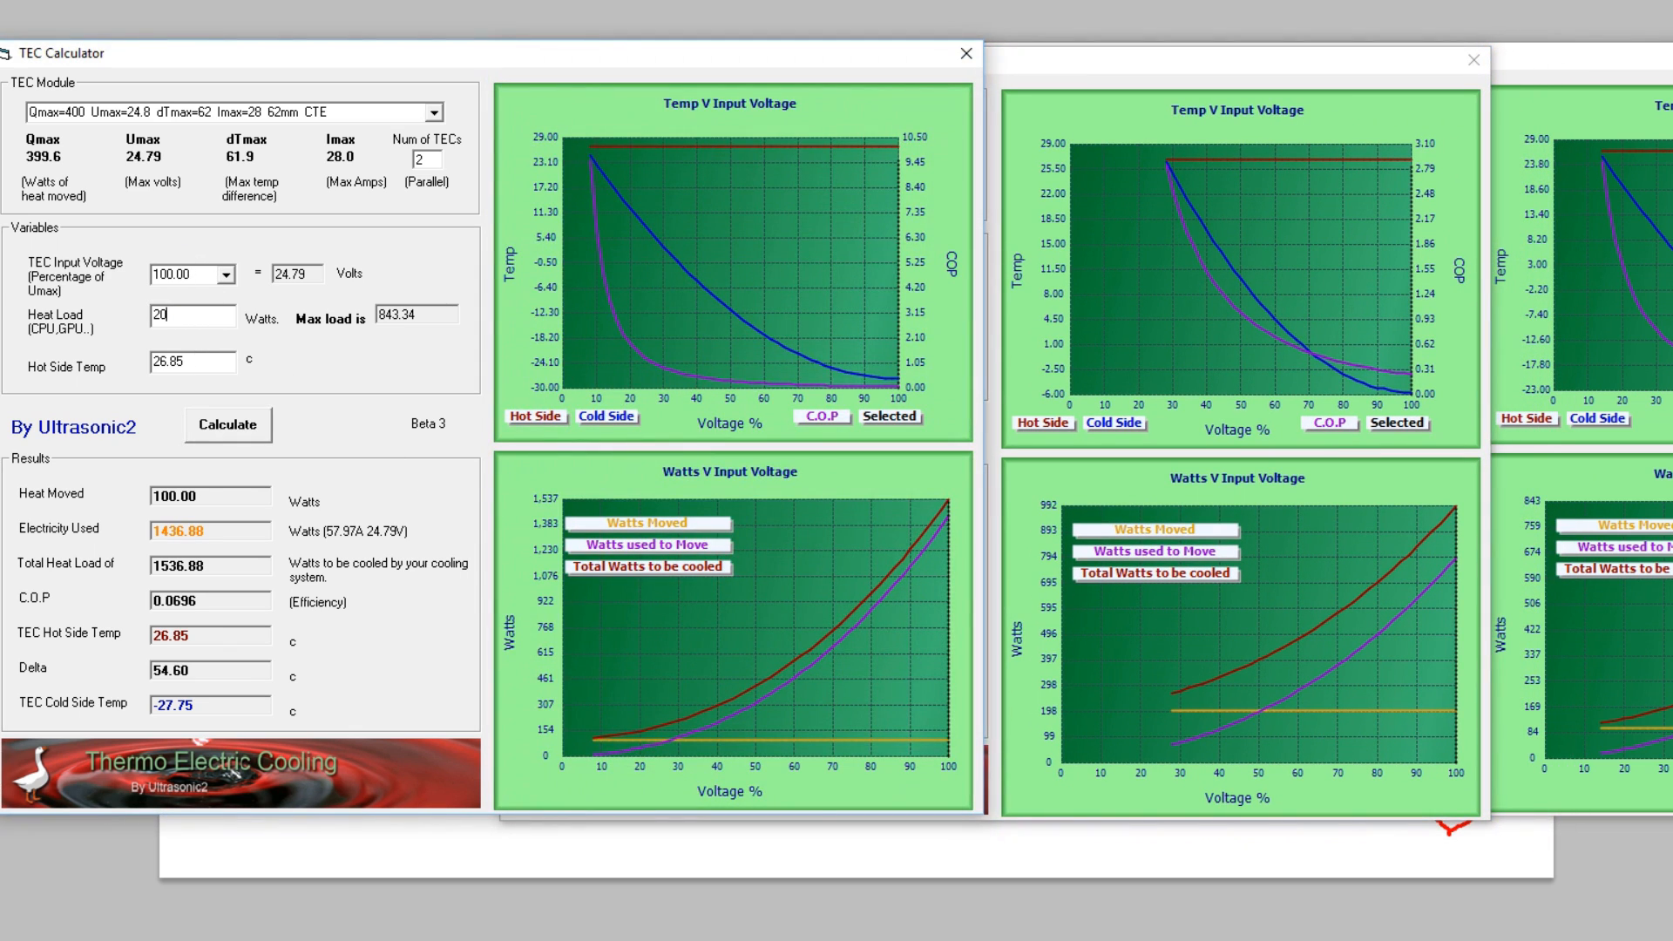
click(733, 431)
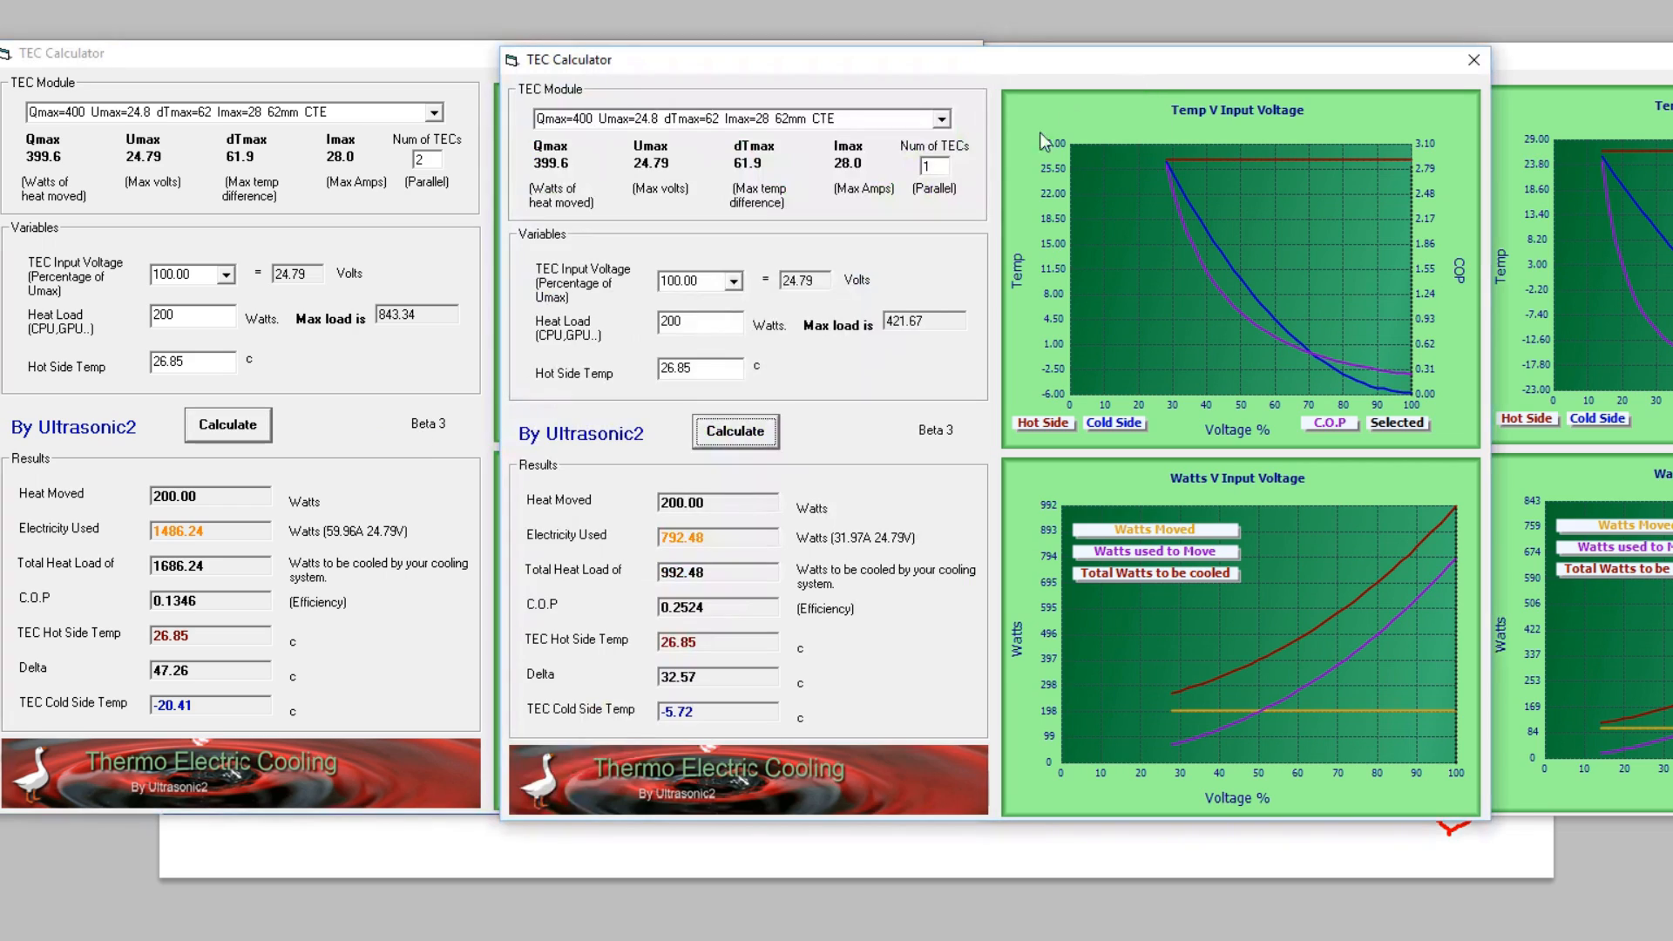
mouse_move(816, 649)
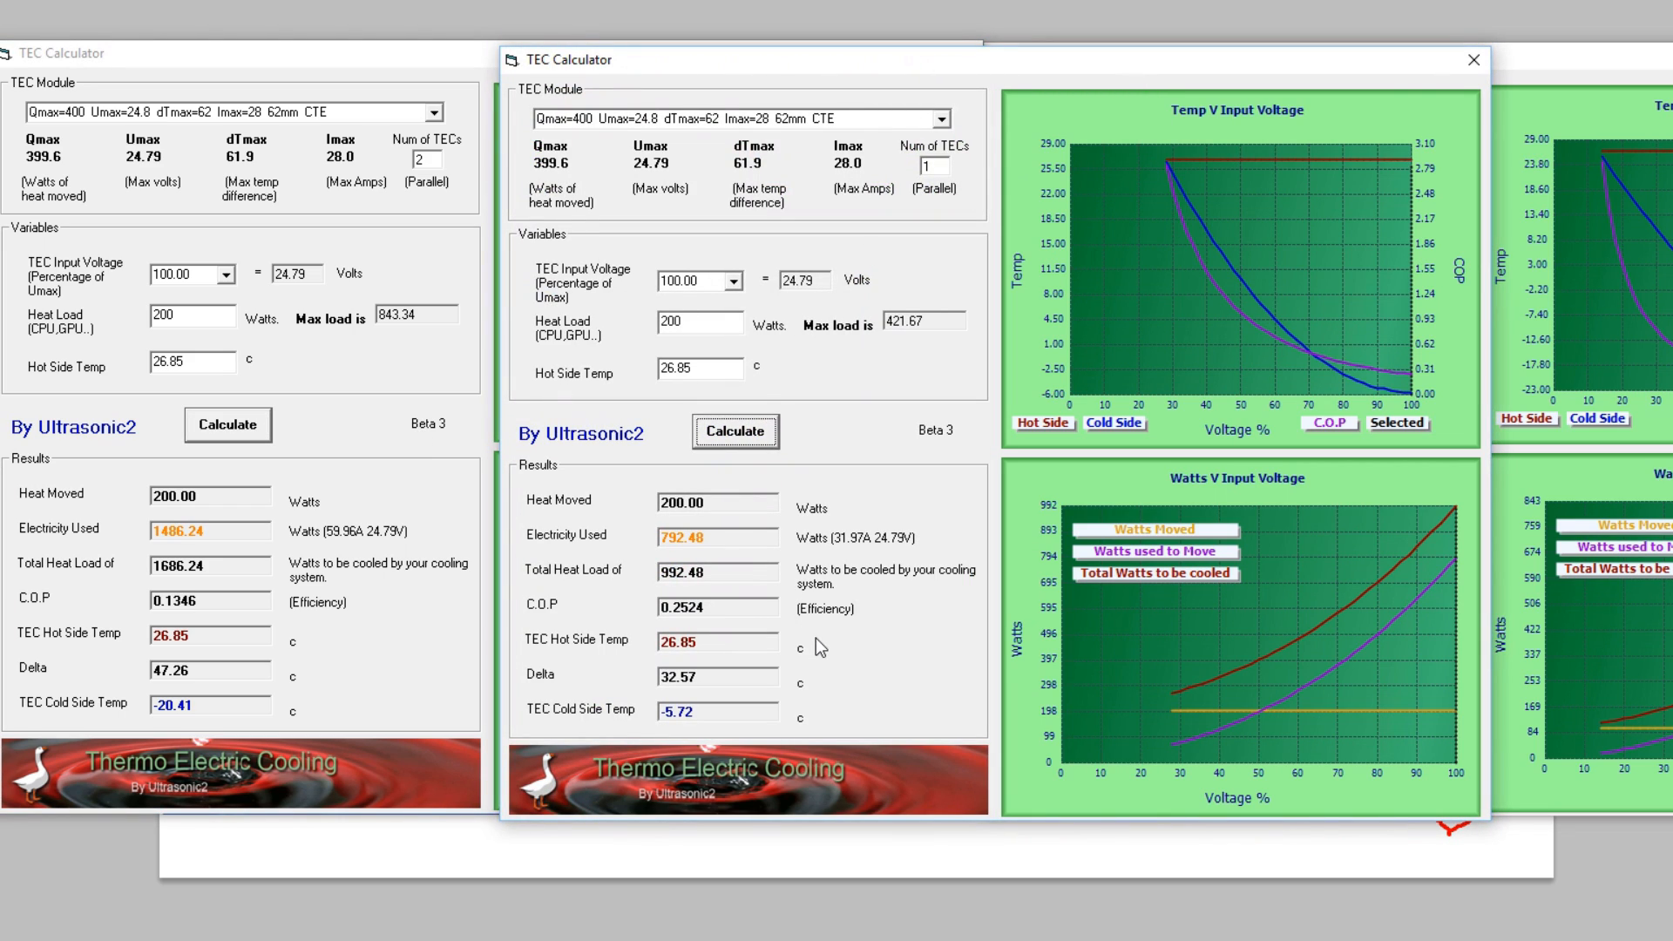
mouse_move(769, 603)
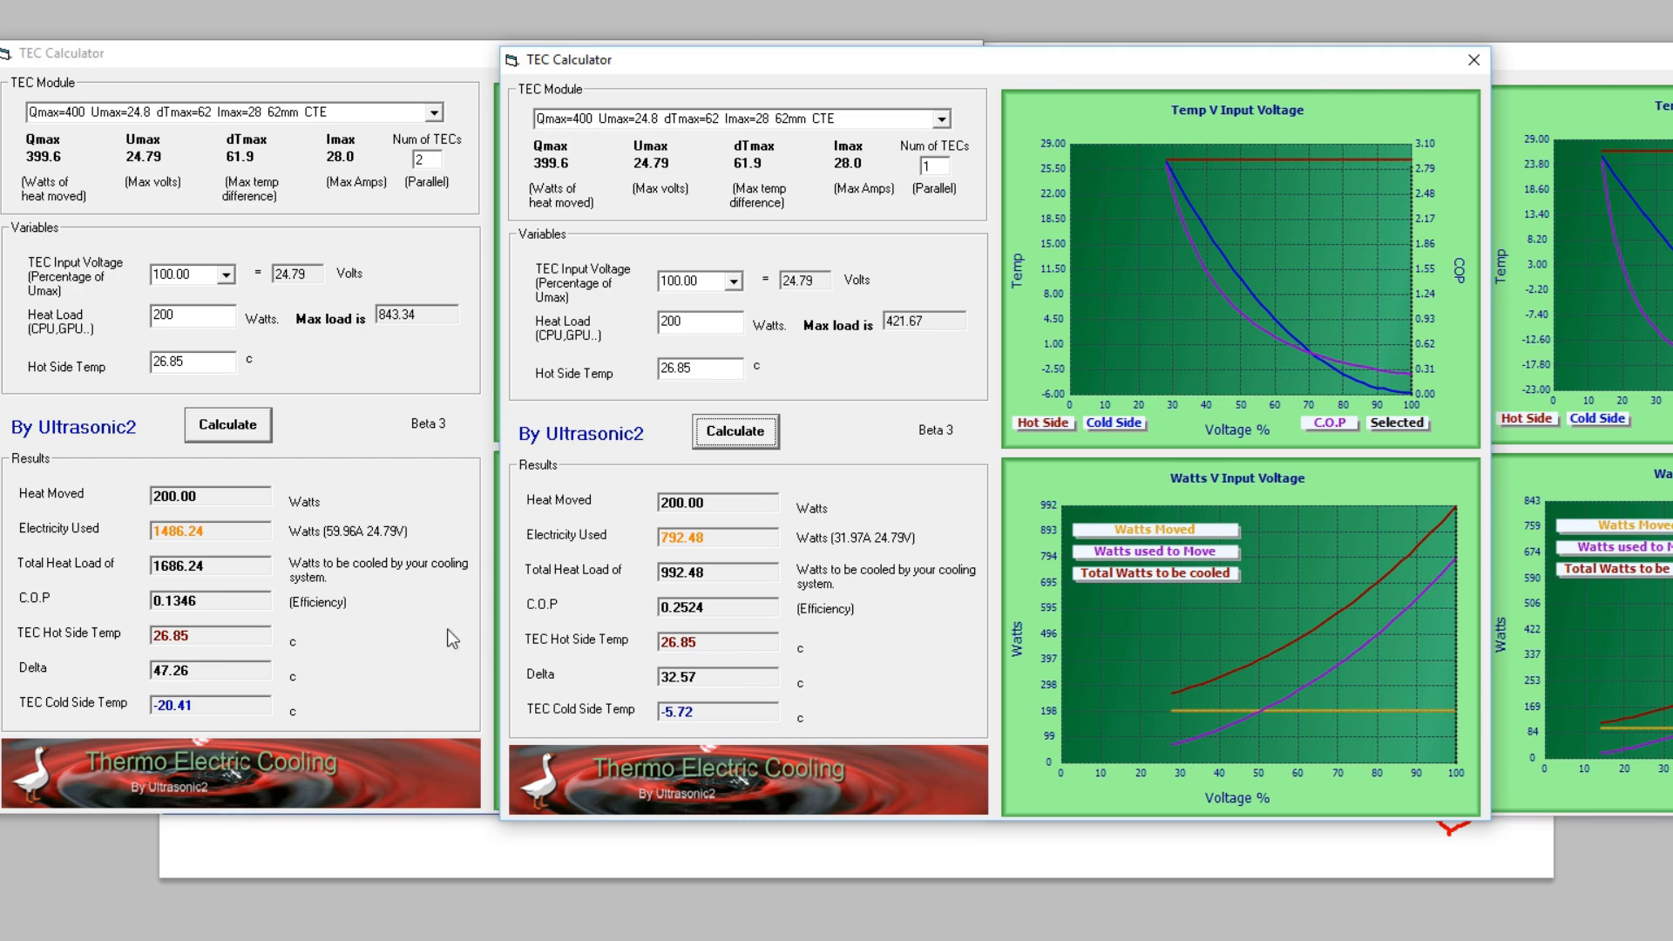
mouse_move(644, 483)
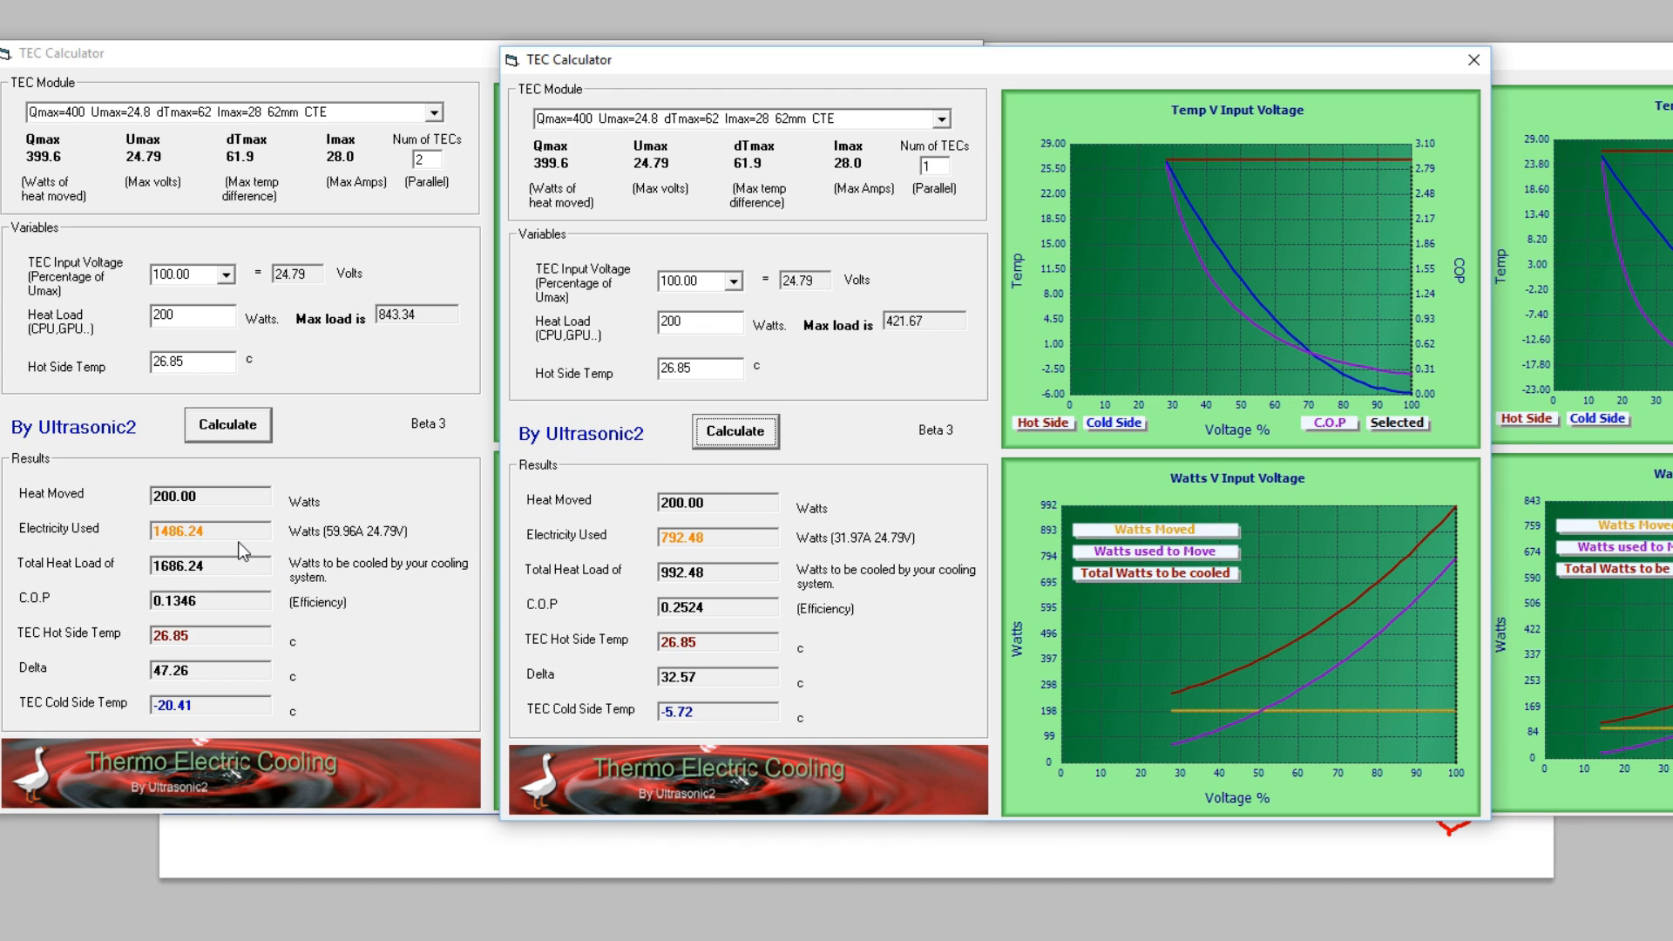
mouse_move(1068, 84)
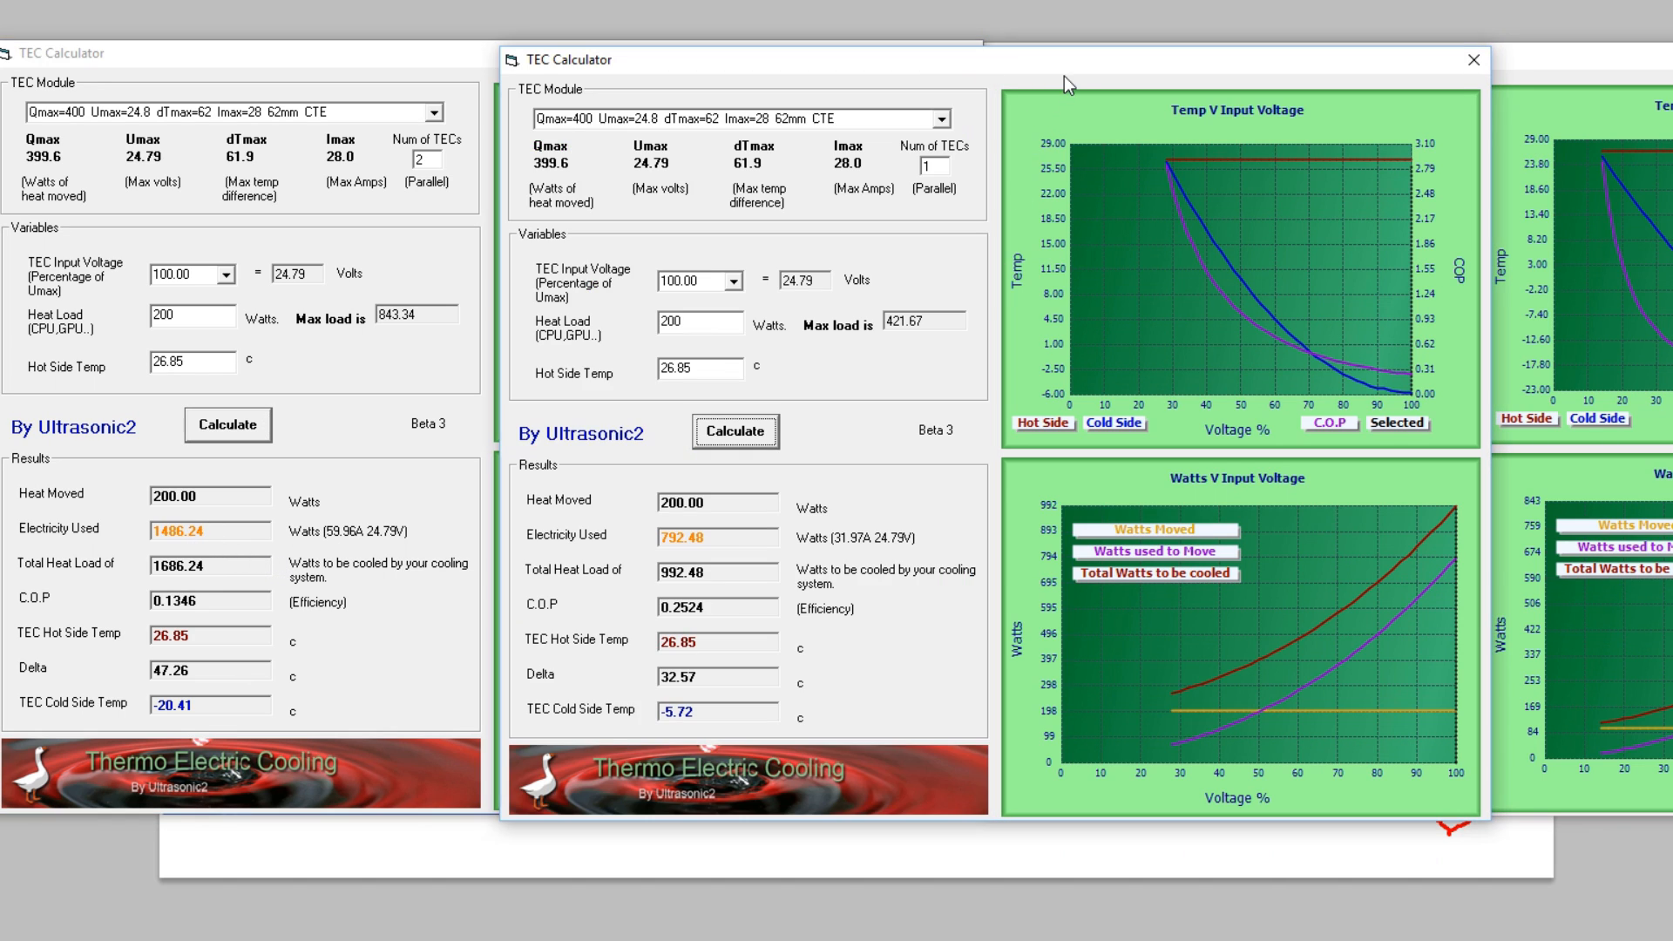
mouse_move(734, 533)
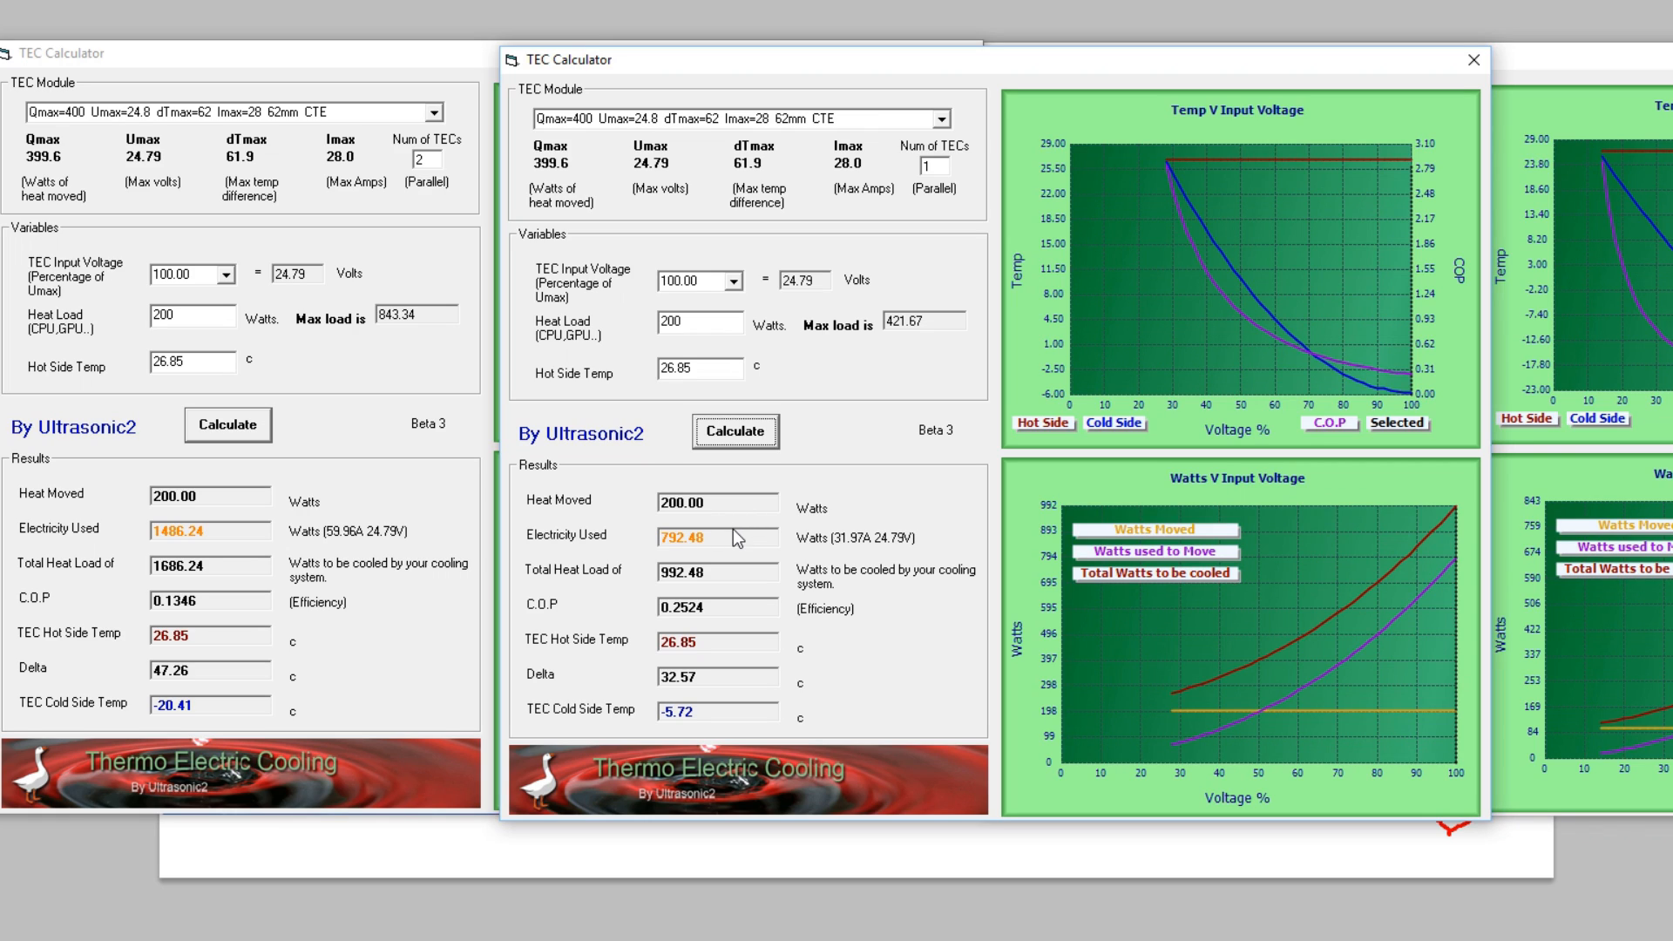
mouse_move(217, 689)
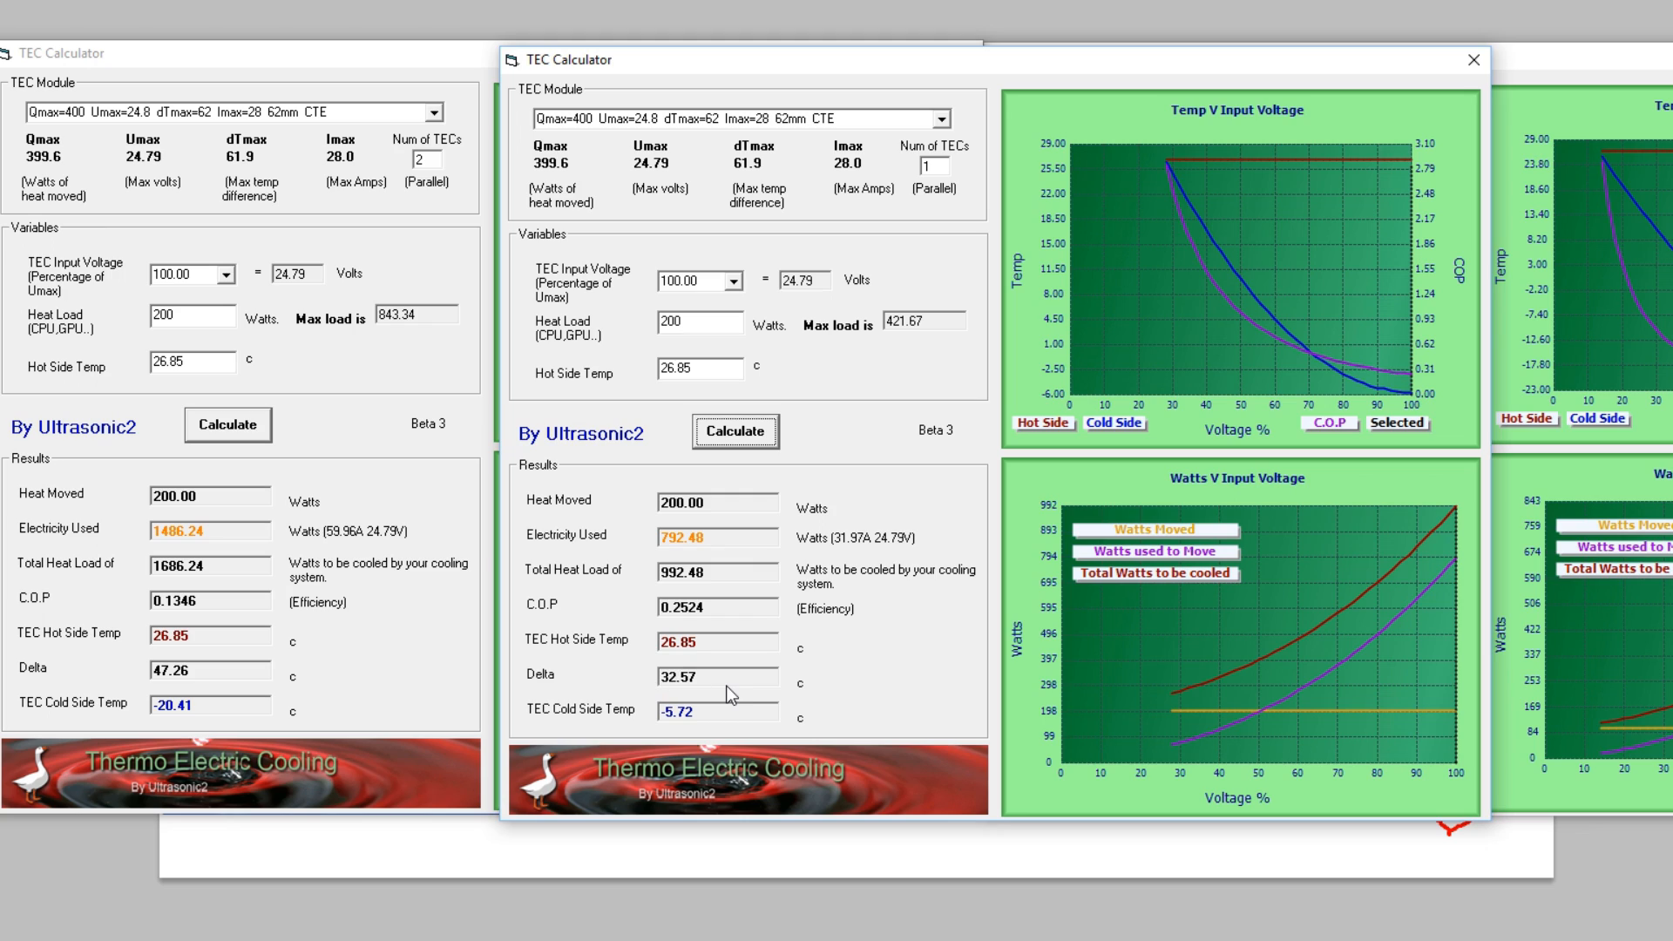
mouse_move(643, 391)
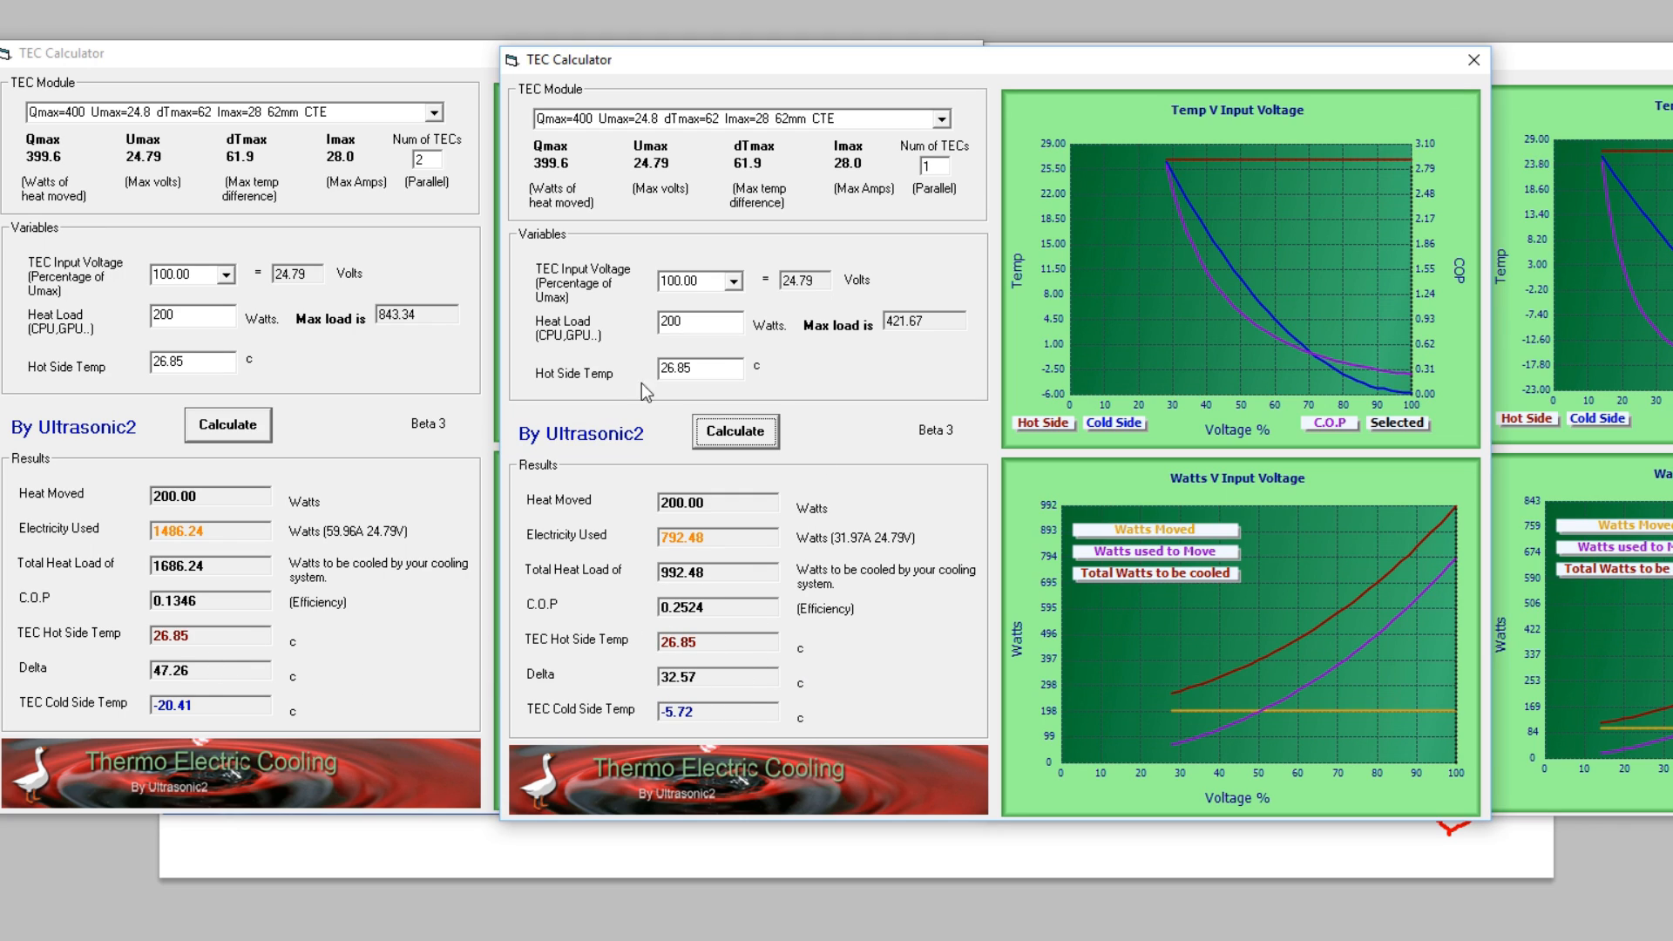
mouse_move(860, 650)
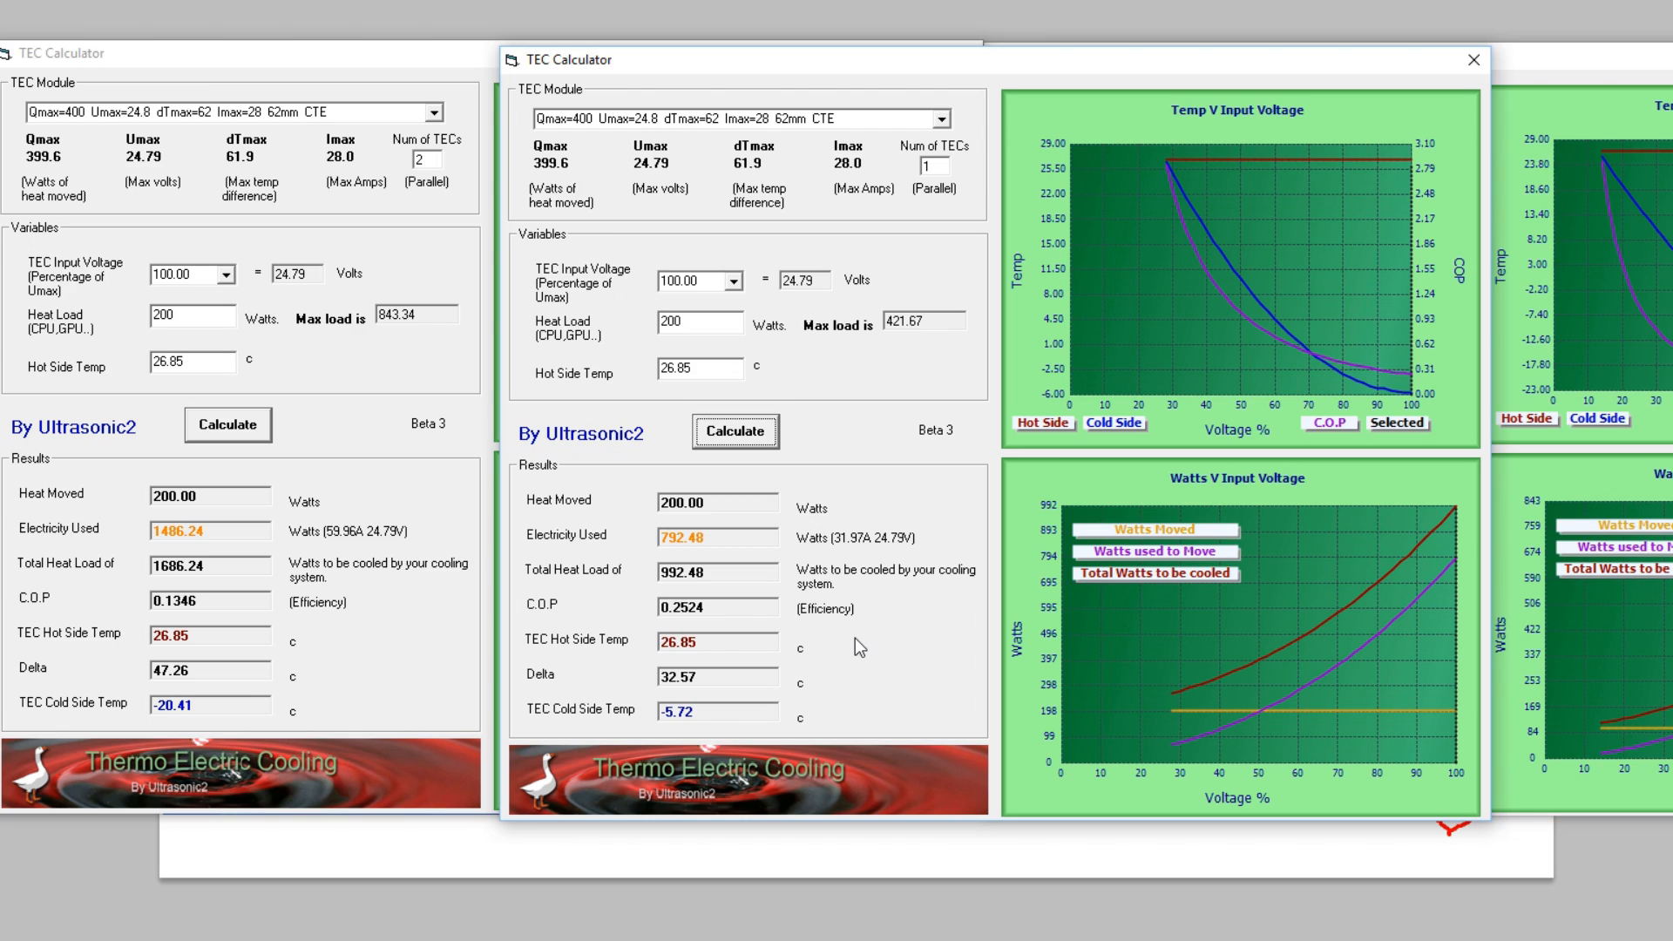
mouse_move(641, 316)
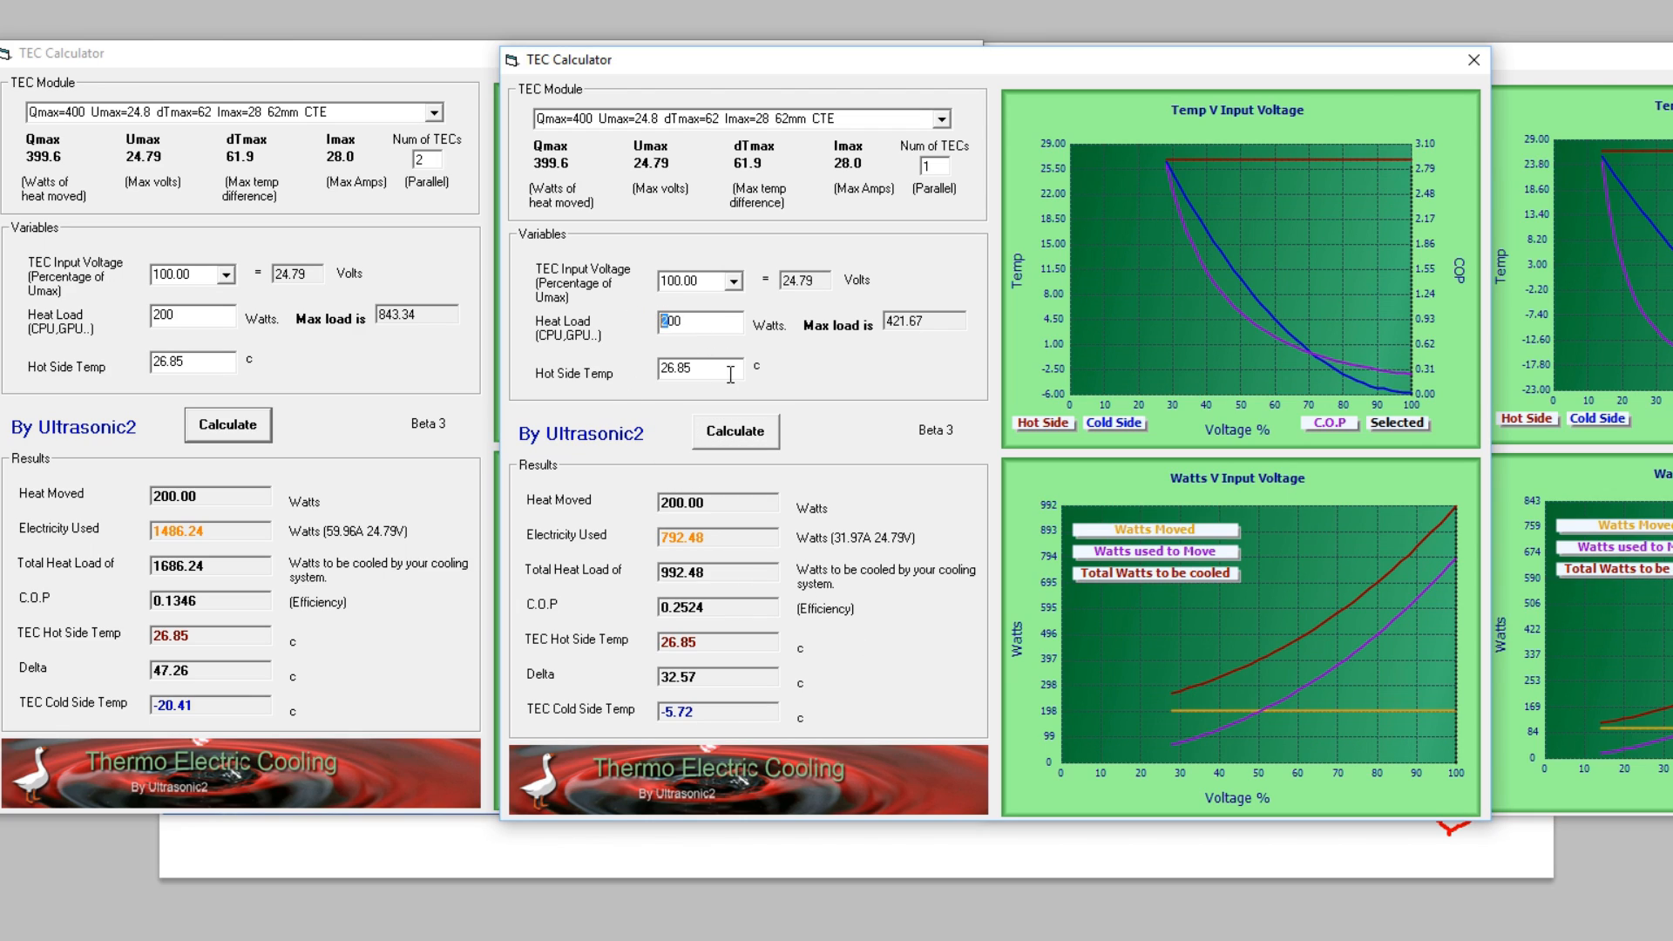
Step: Recompute the single-TEC and two-TEC setups at 400 W, giving 23.67 °C and −5.72 °C cold sides
click(734, 430)
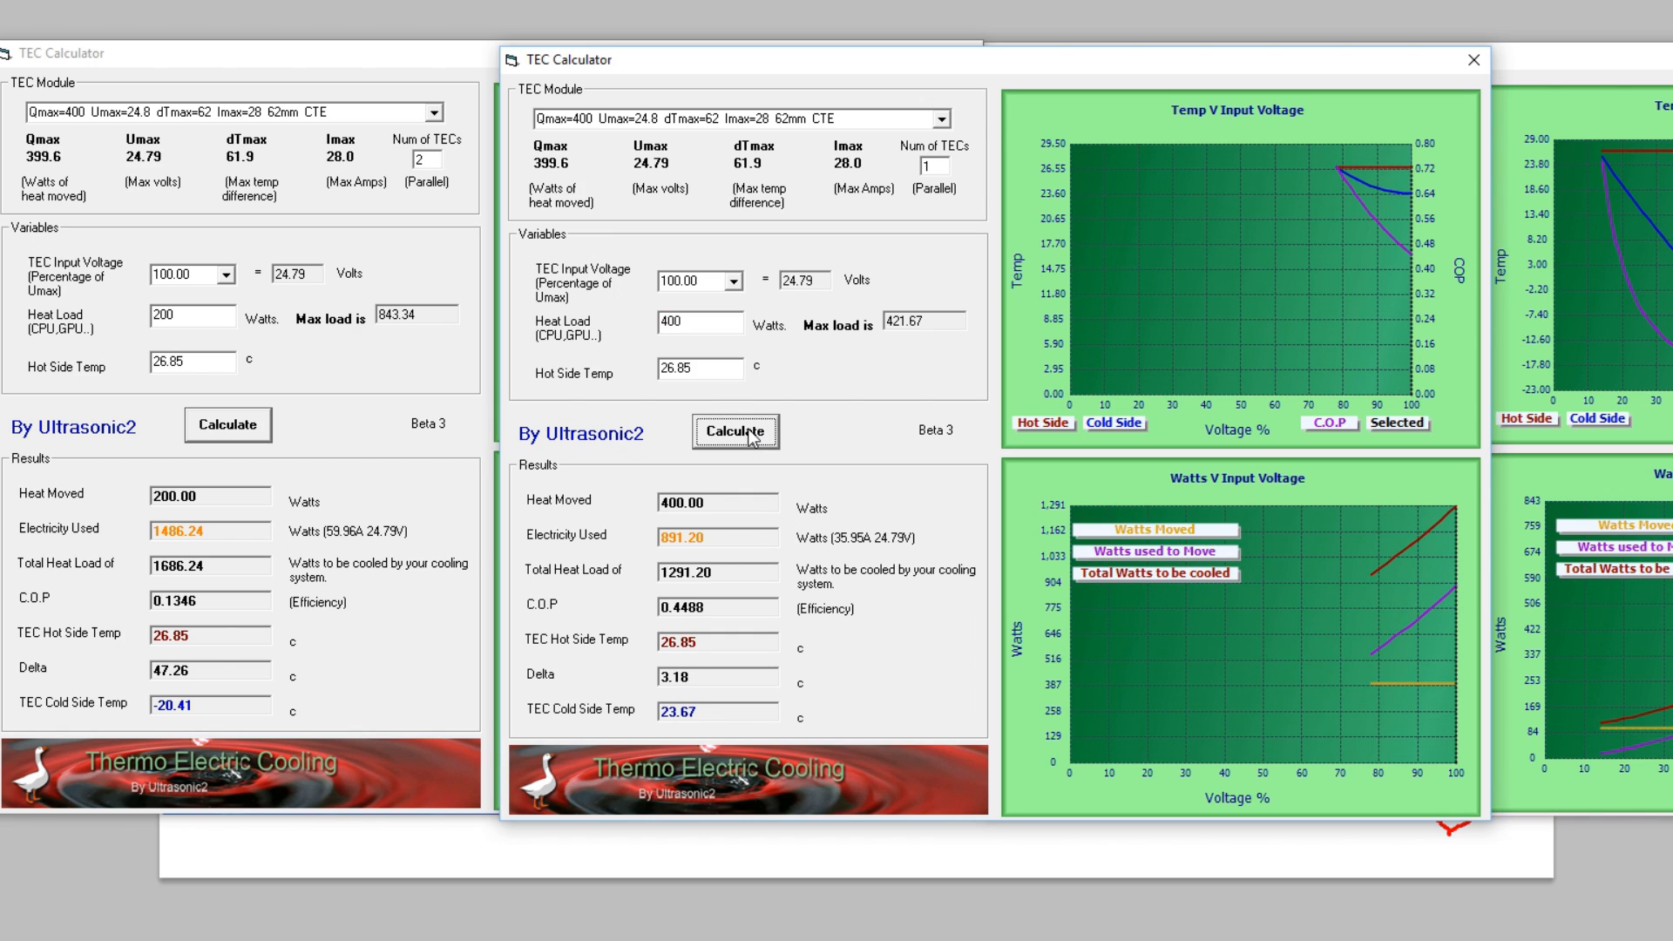
mouse_move(154, 327)
text(400)
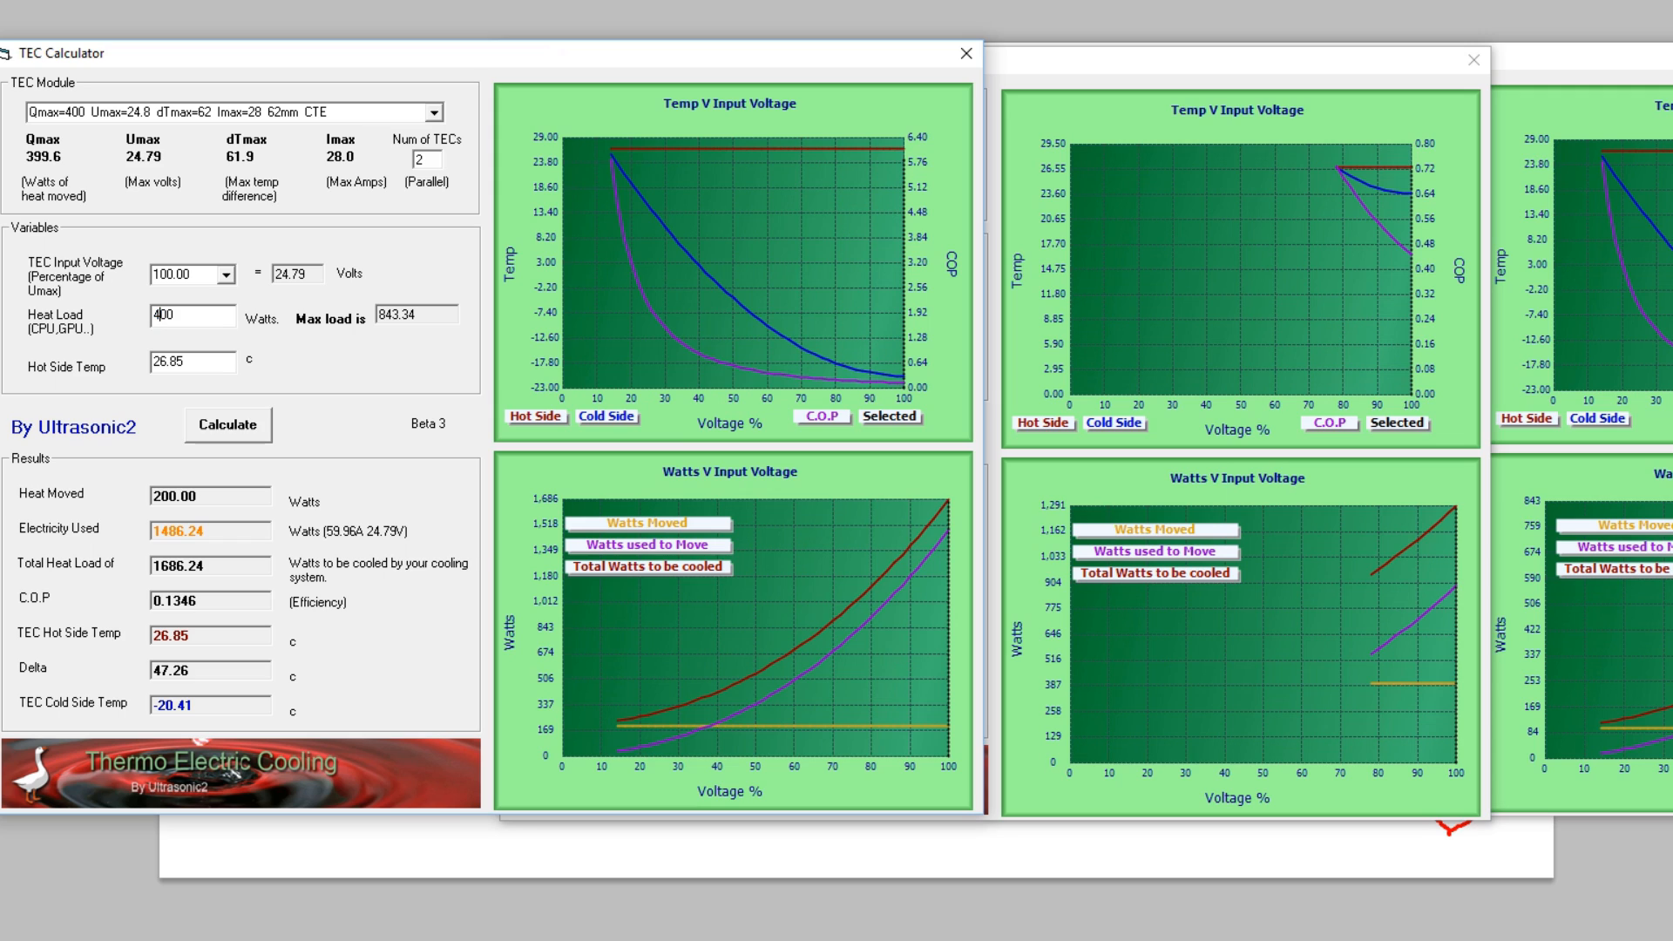
click(227, 425)
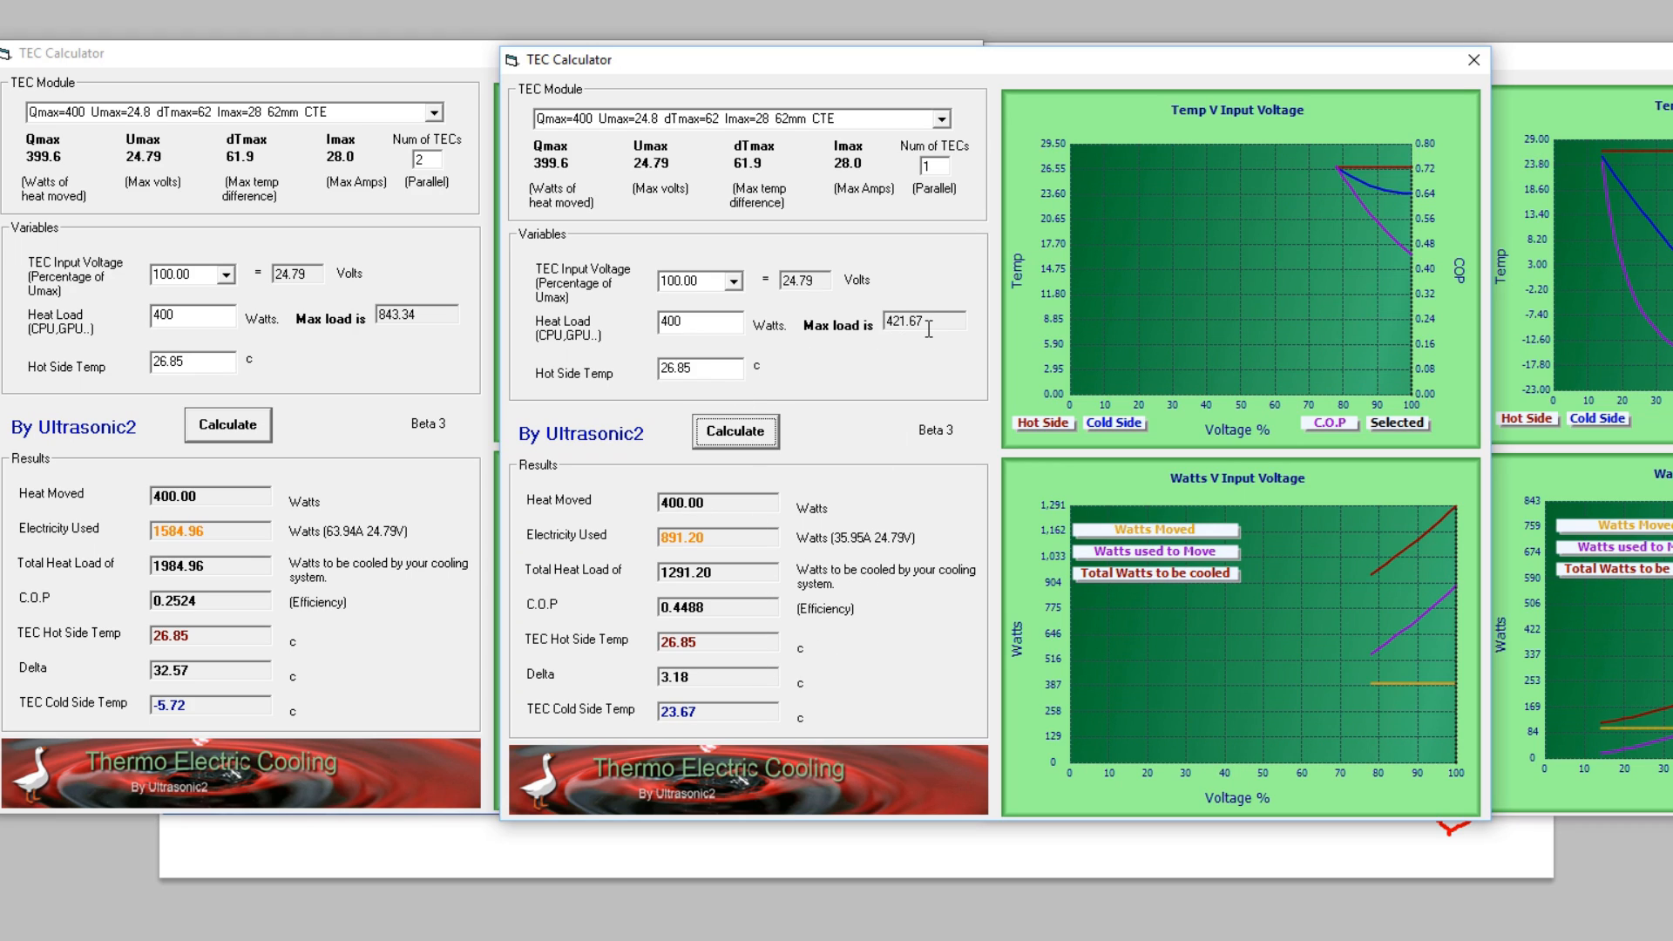
mouse_move(896, 312)
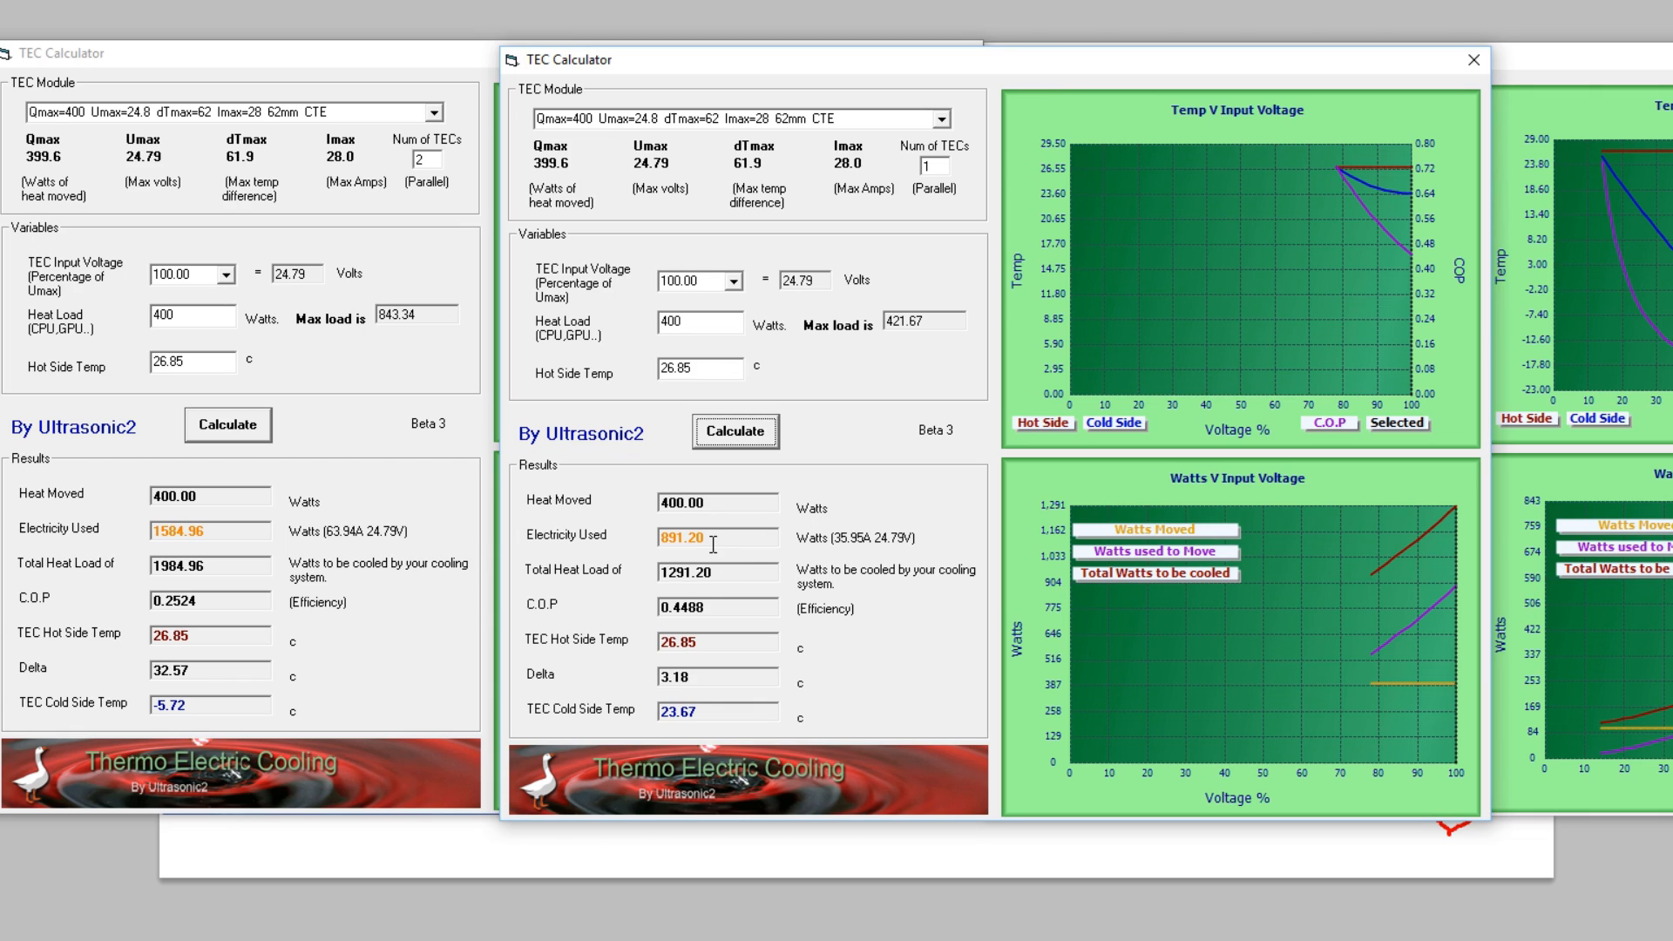
mouse_move(721, 555)
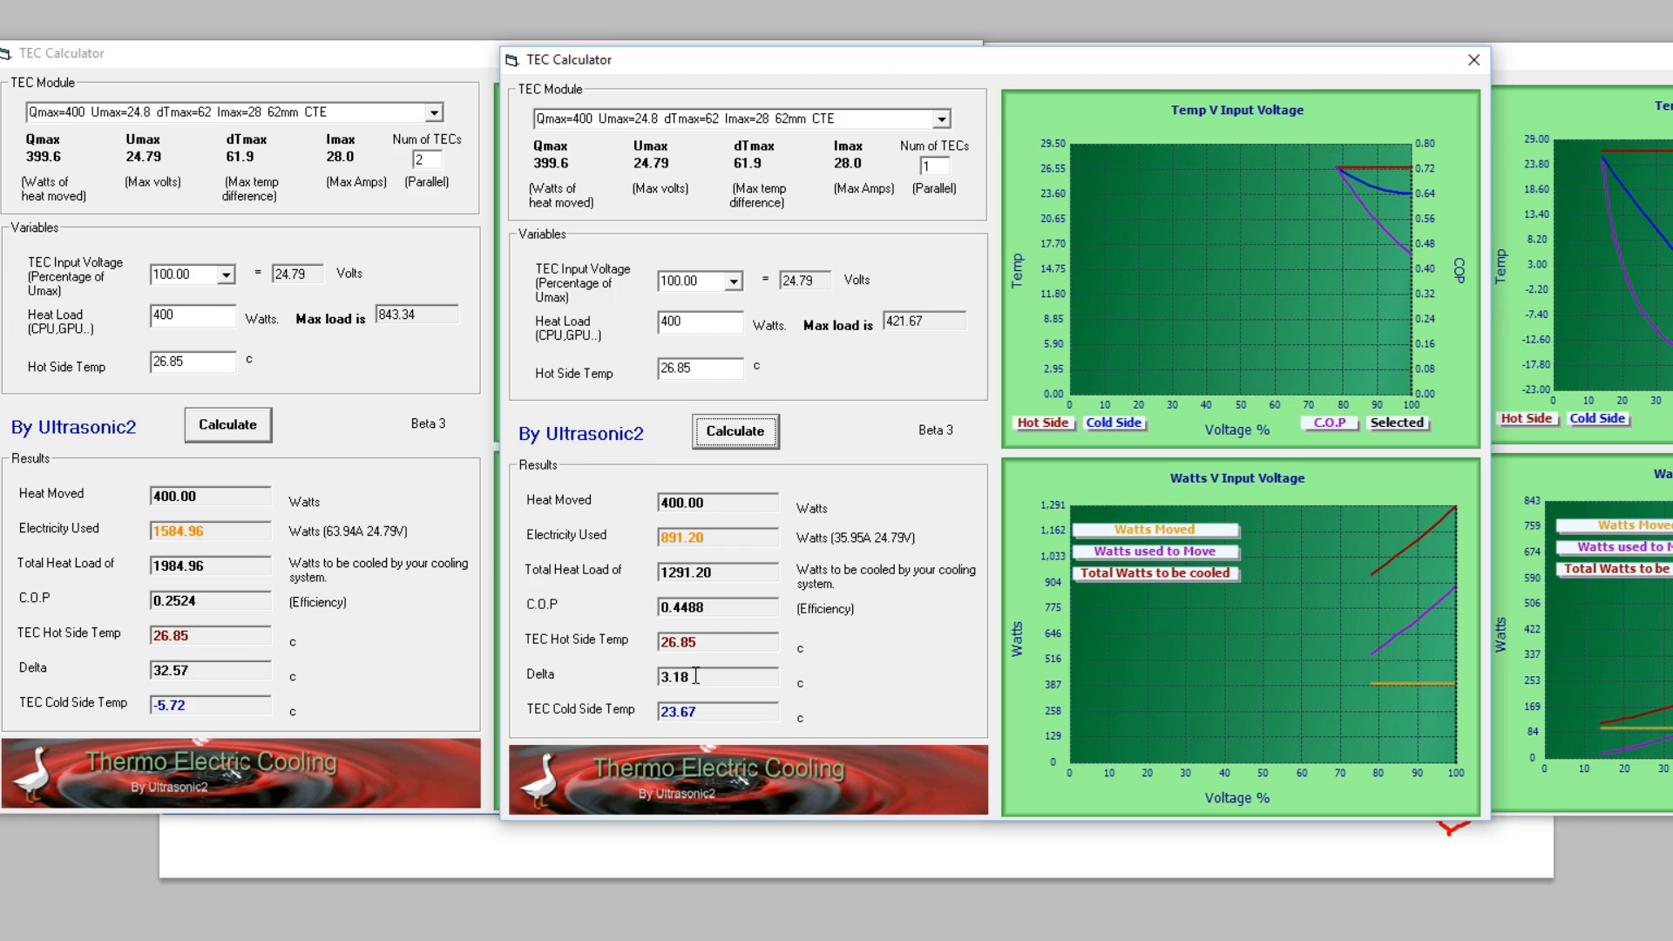
mouse_move(552, 330)
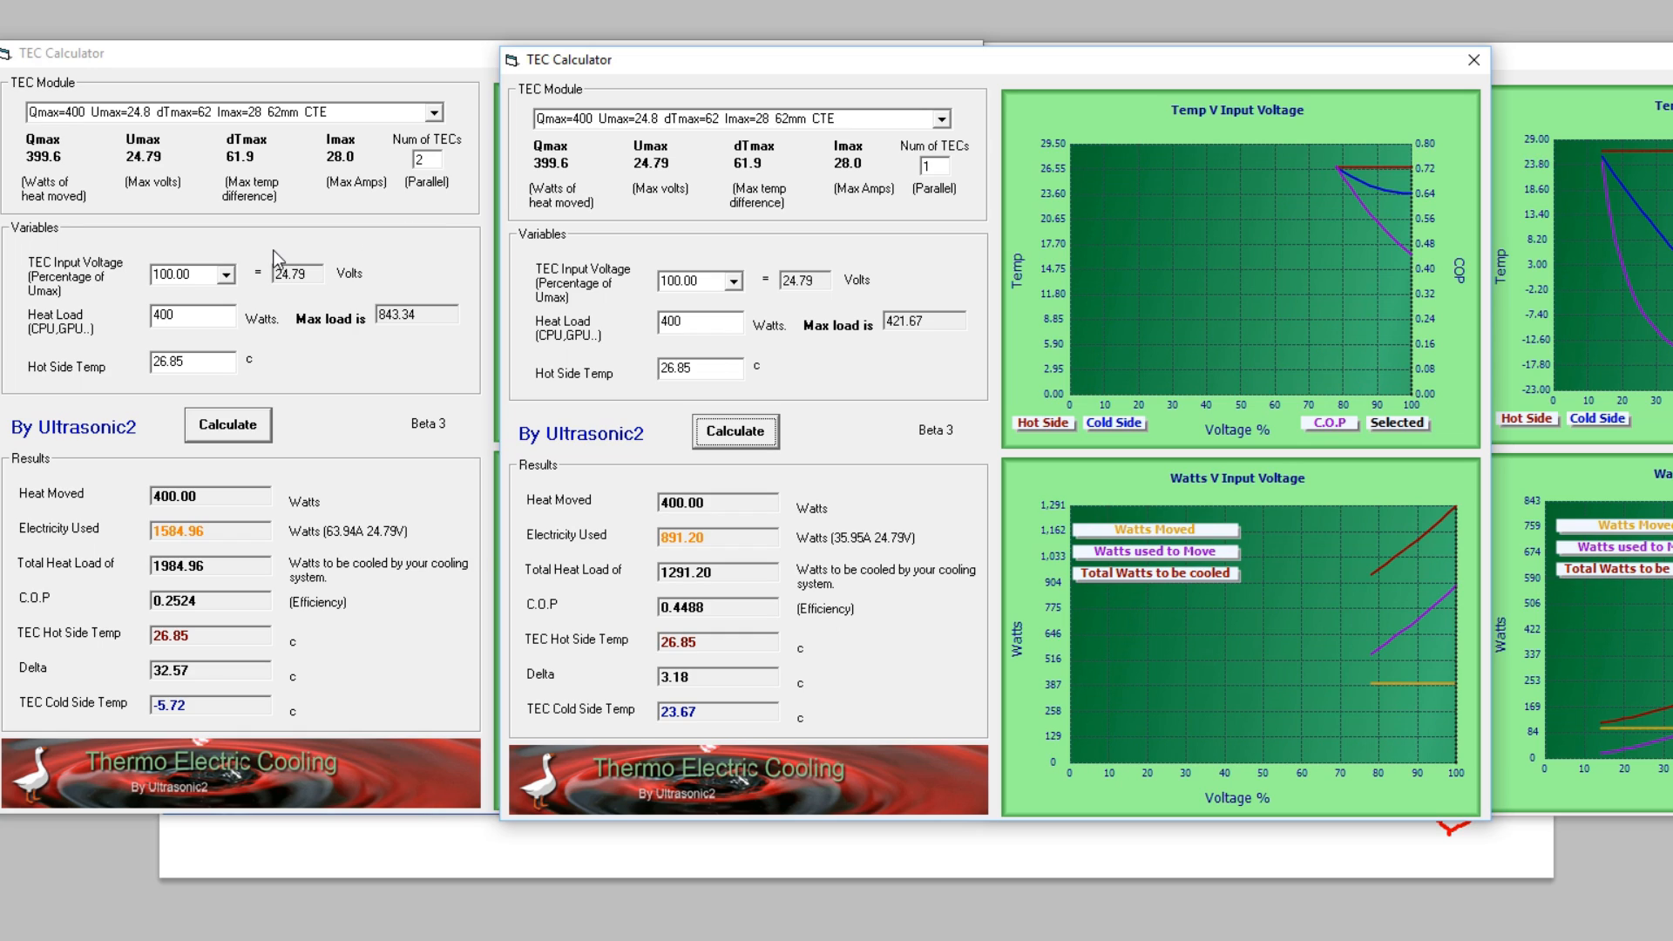
mouse_move(157, 693)
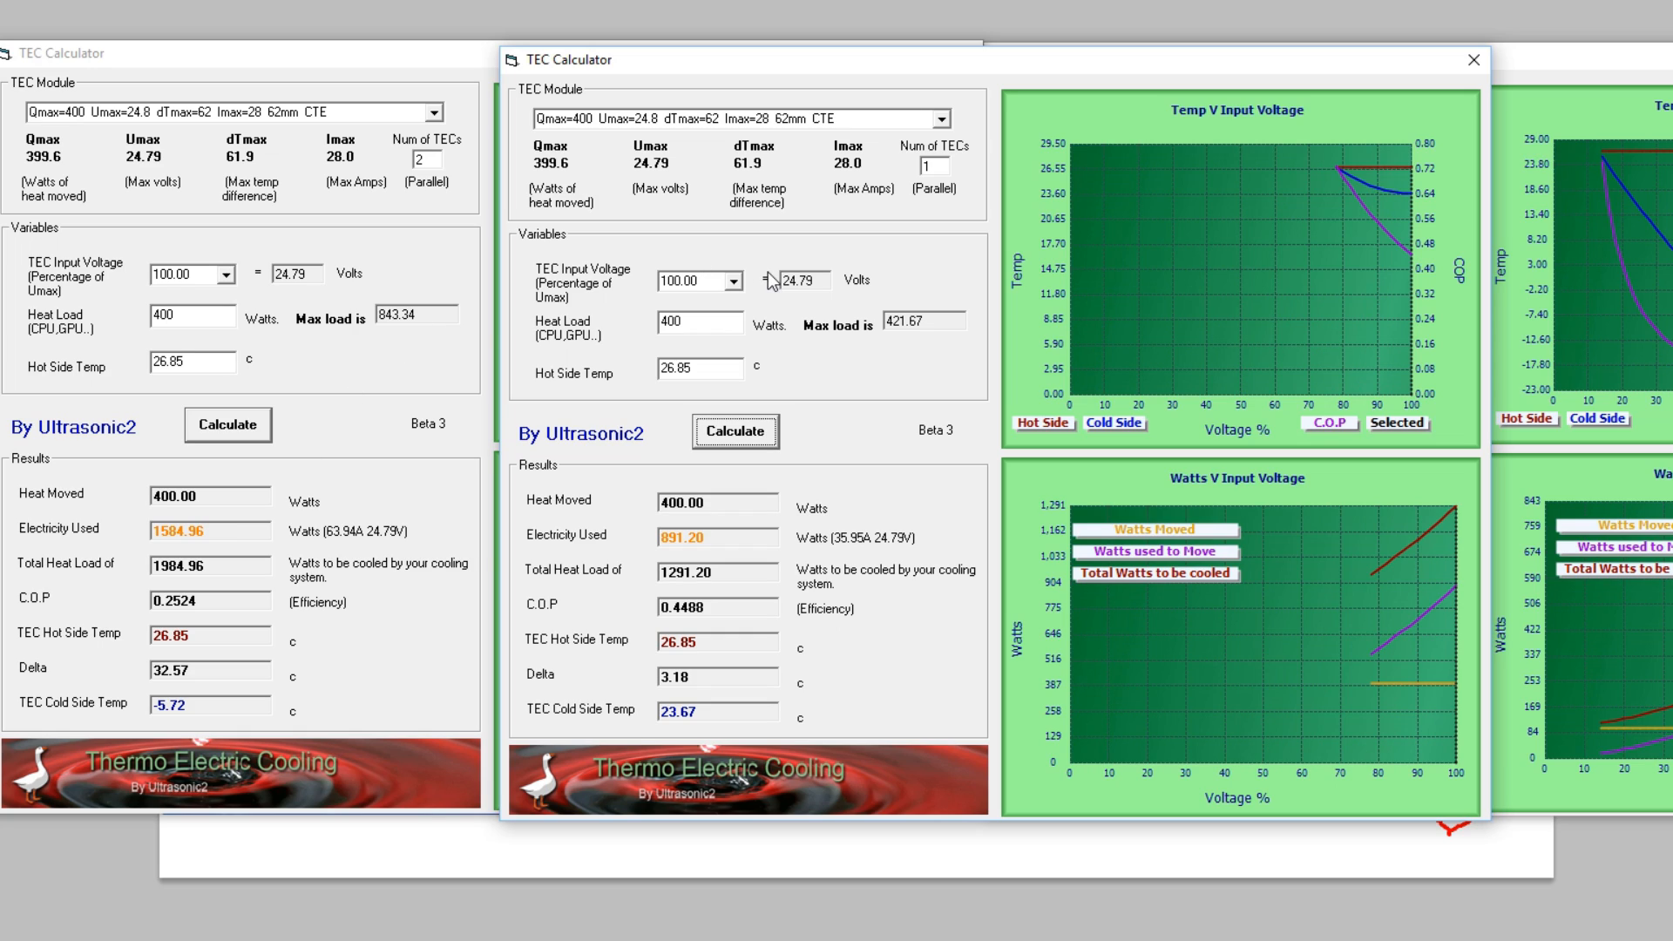
mouse_move(772, 289)
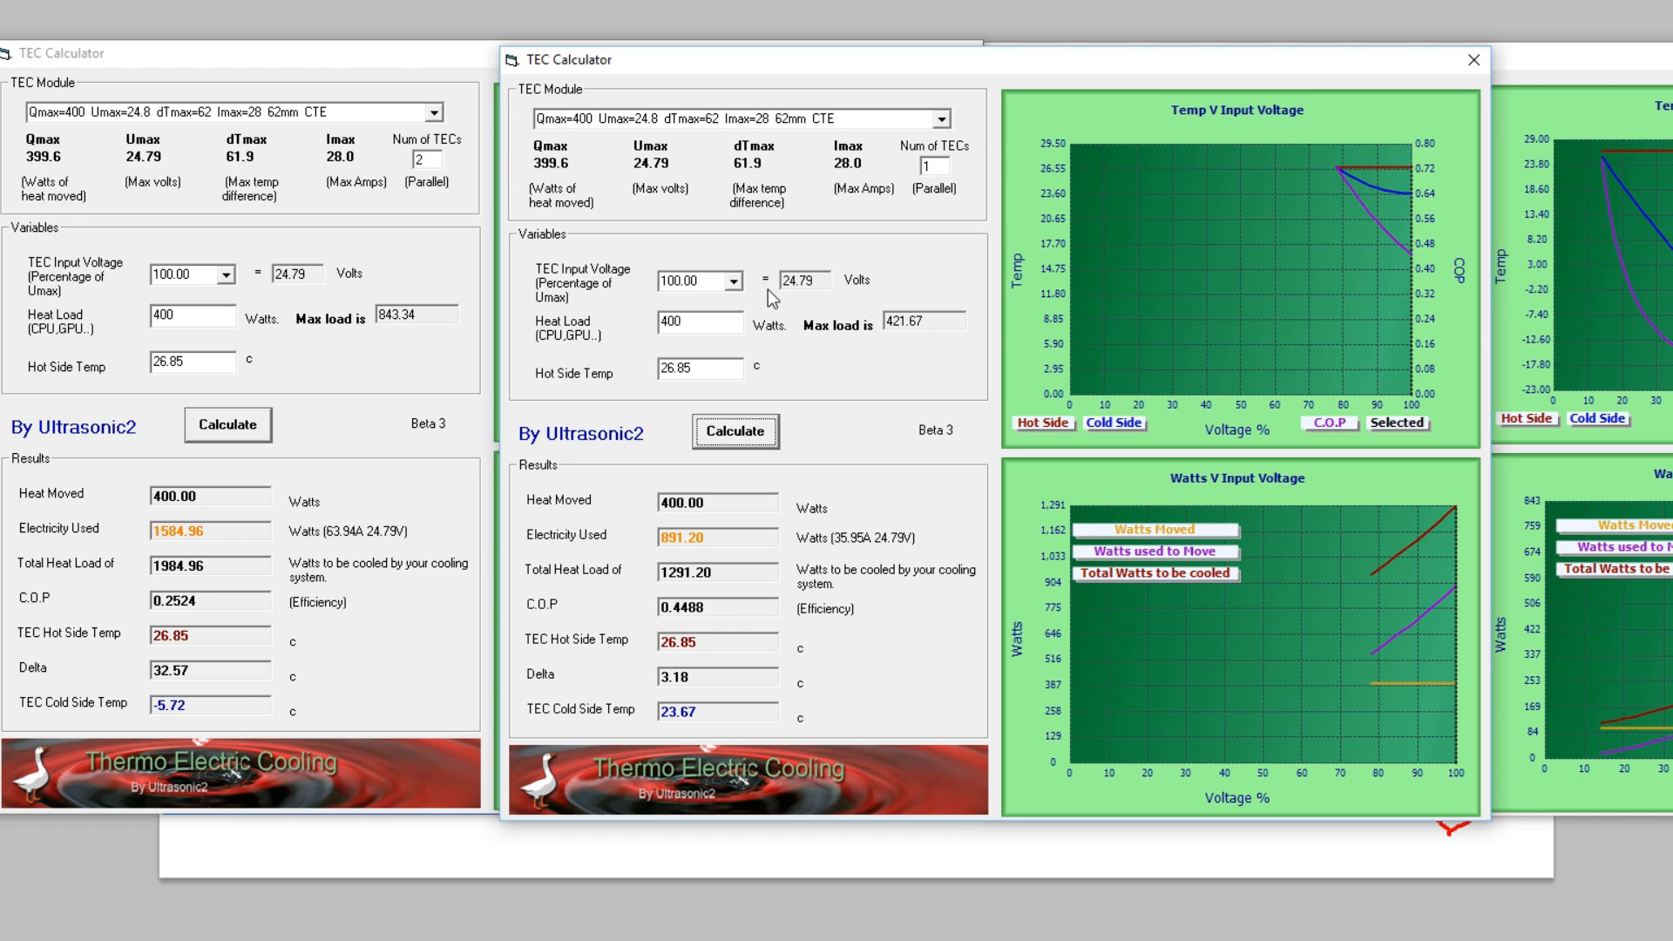
mouse_move(419, 181)
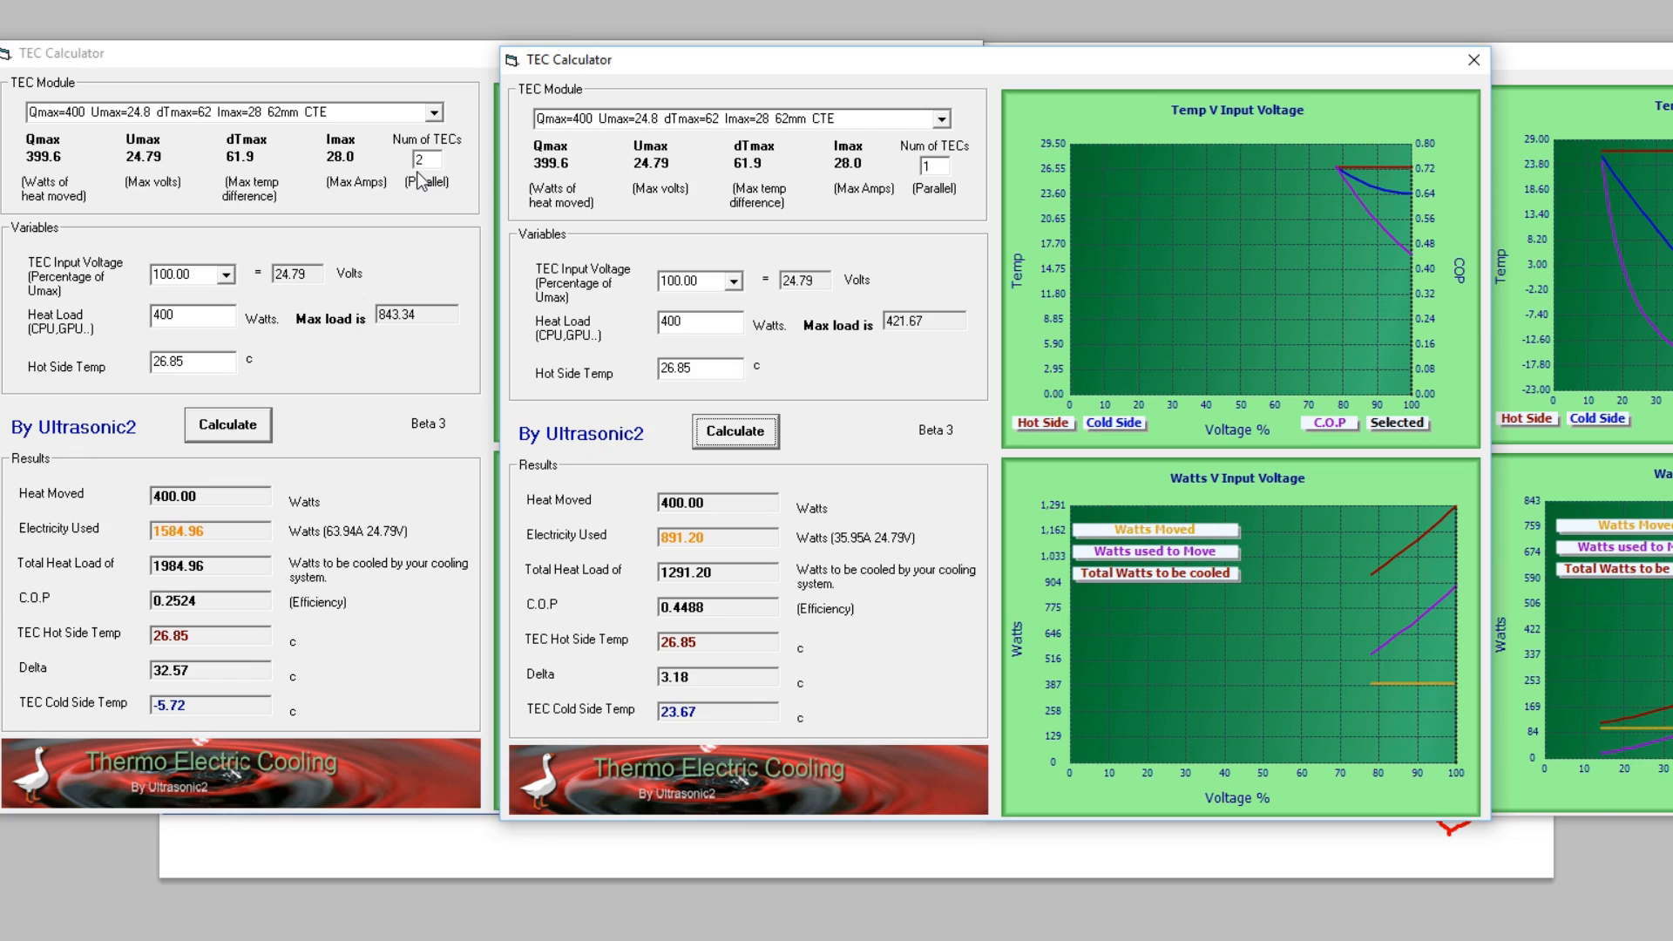
mouse_move(326, 378)
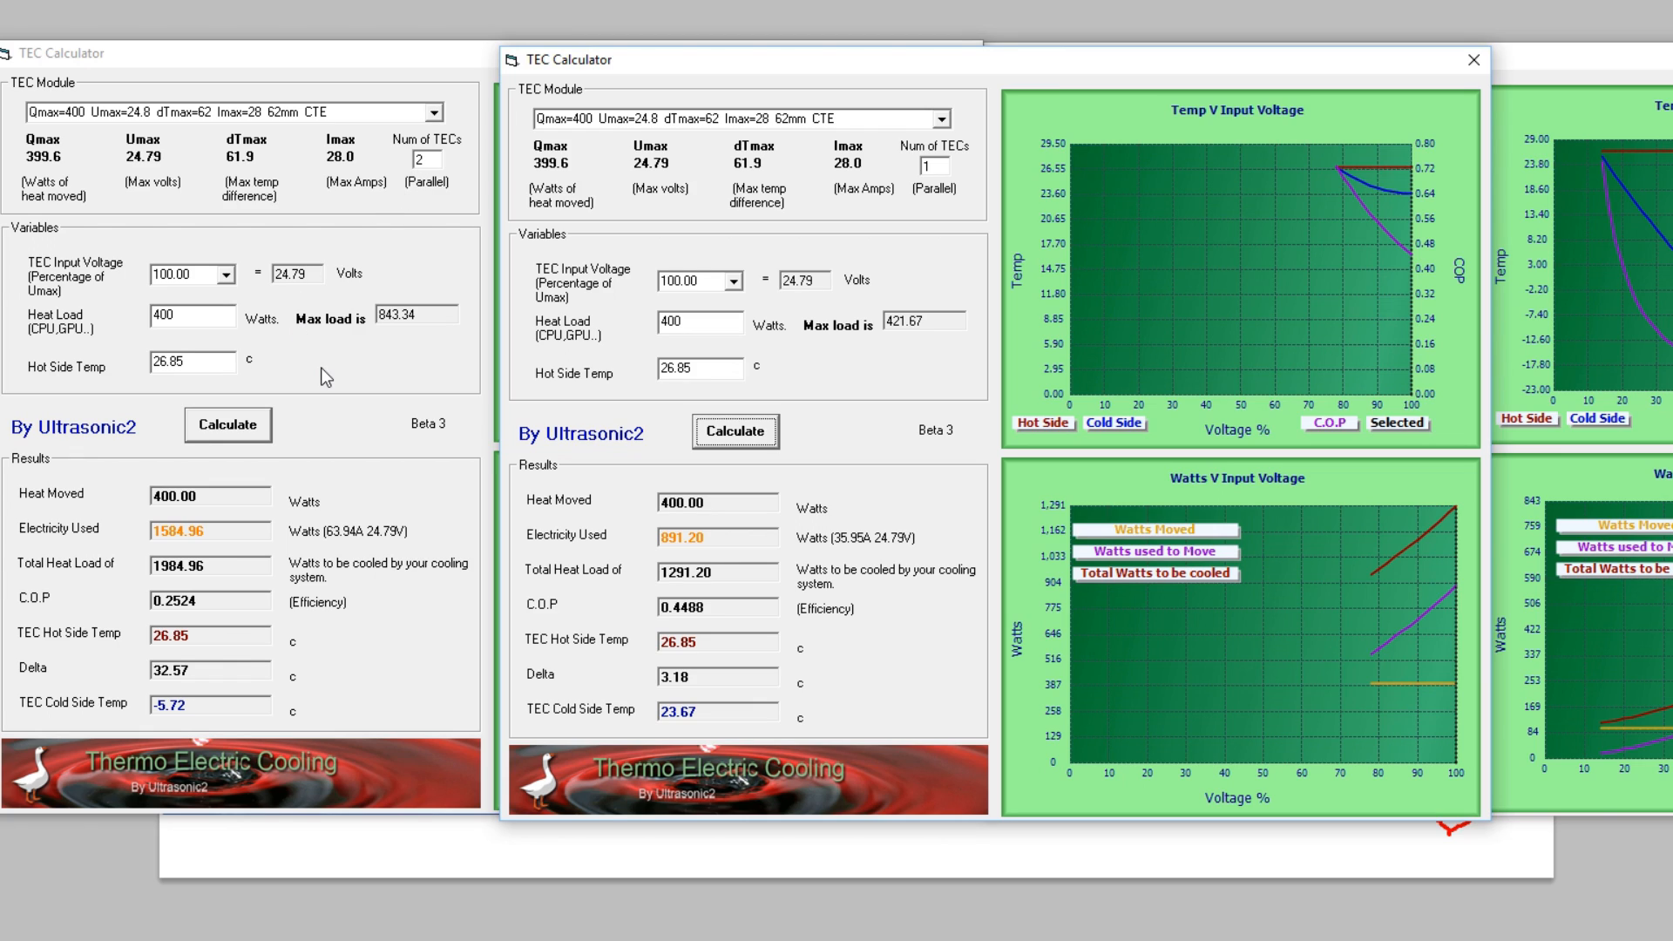
mouse_move(863, 469)
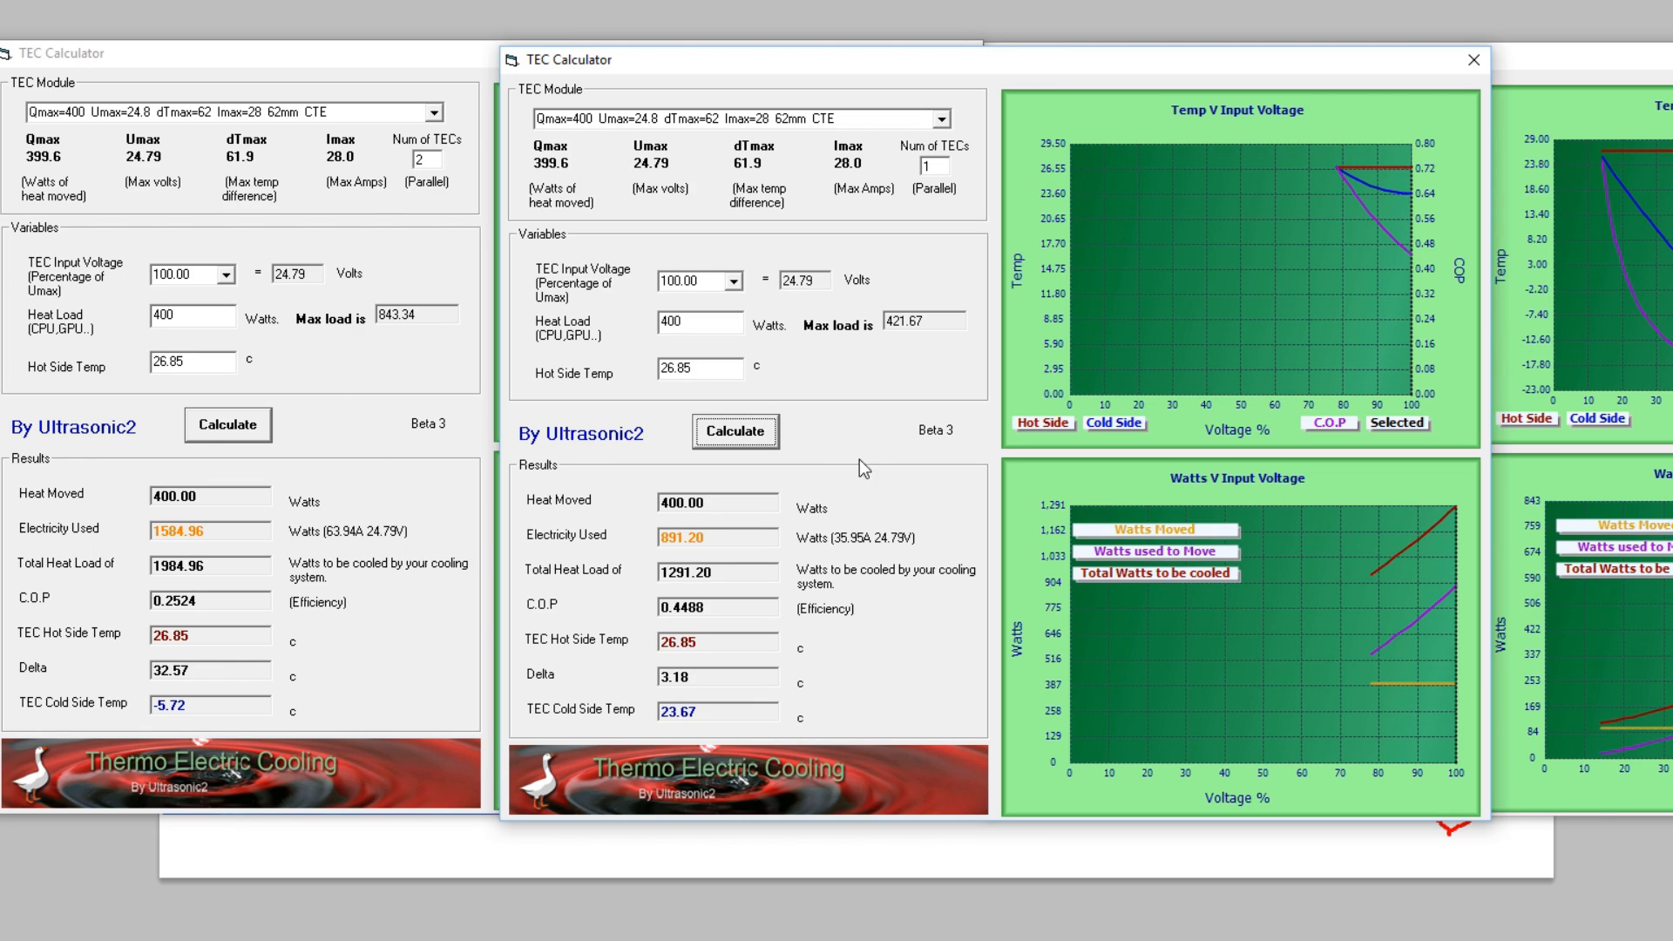
Step: Set the single-TEC heat load back to 200 W and recompute, giving 792.48 W used and −5.72 °C
text(20)
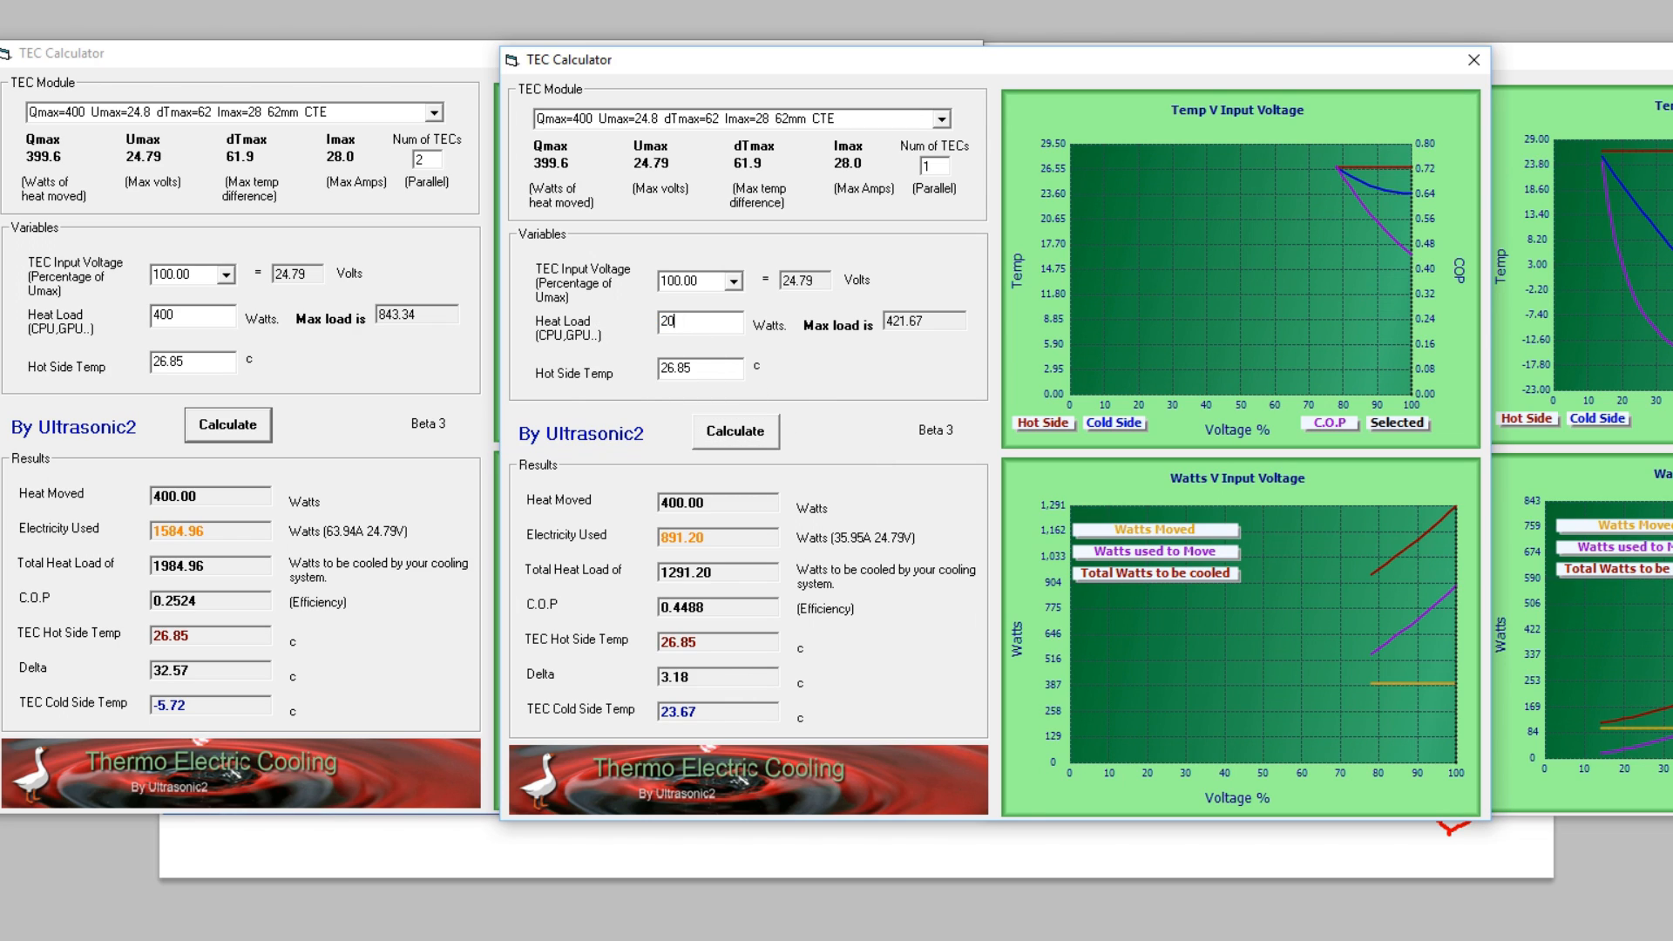
click(735, 431)
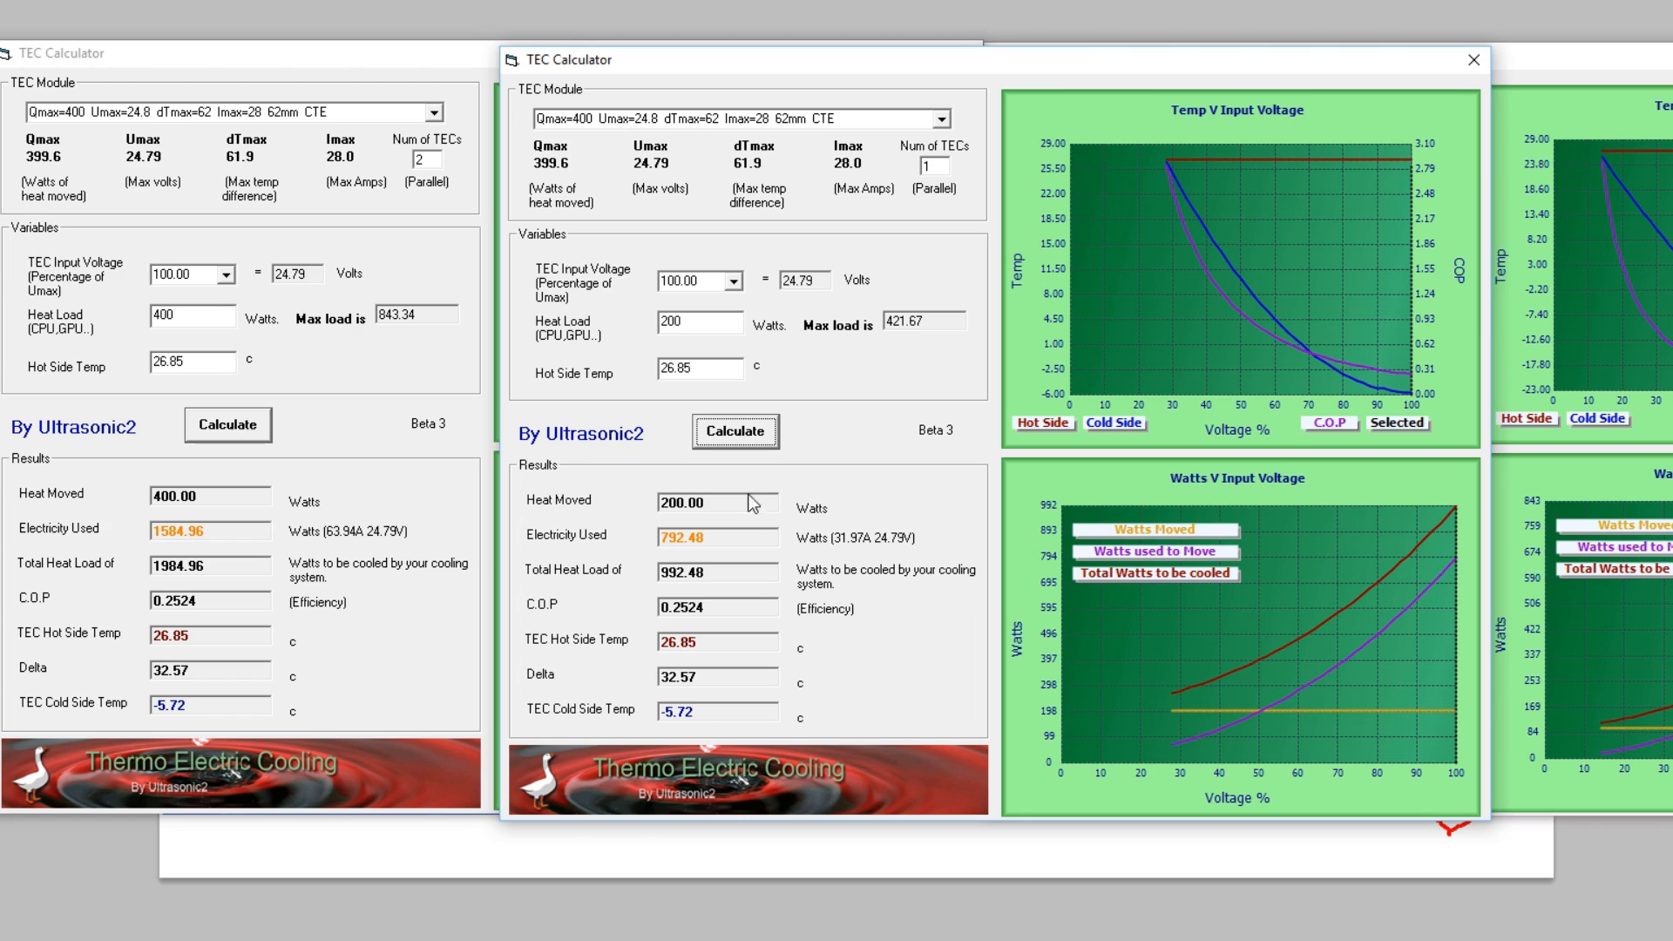
mouse_move(703, 695)
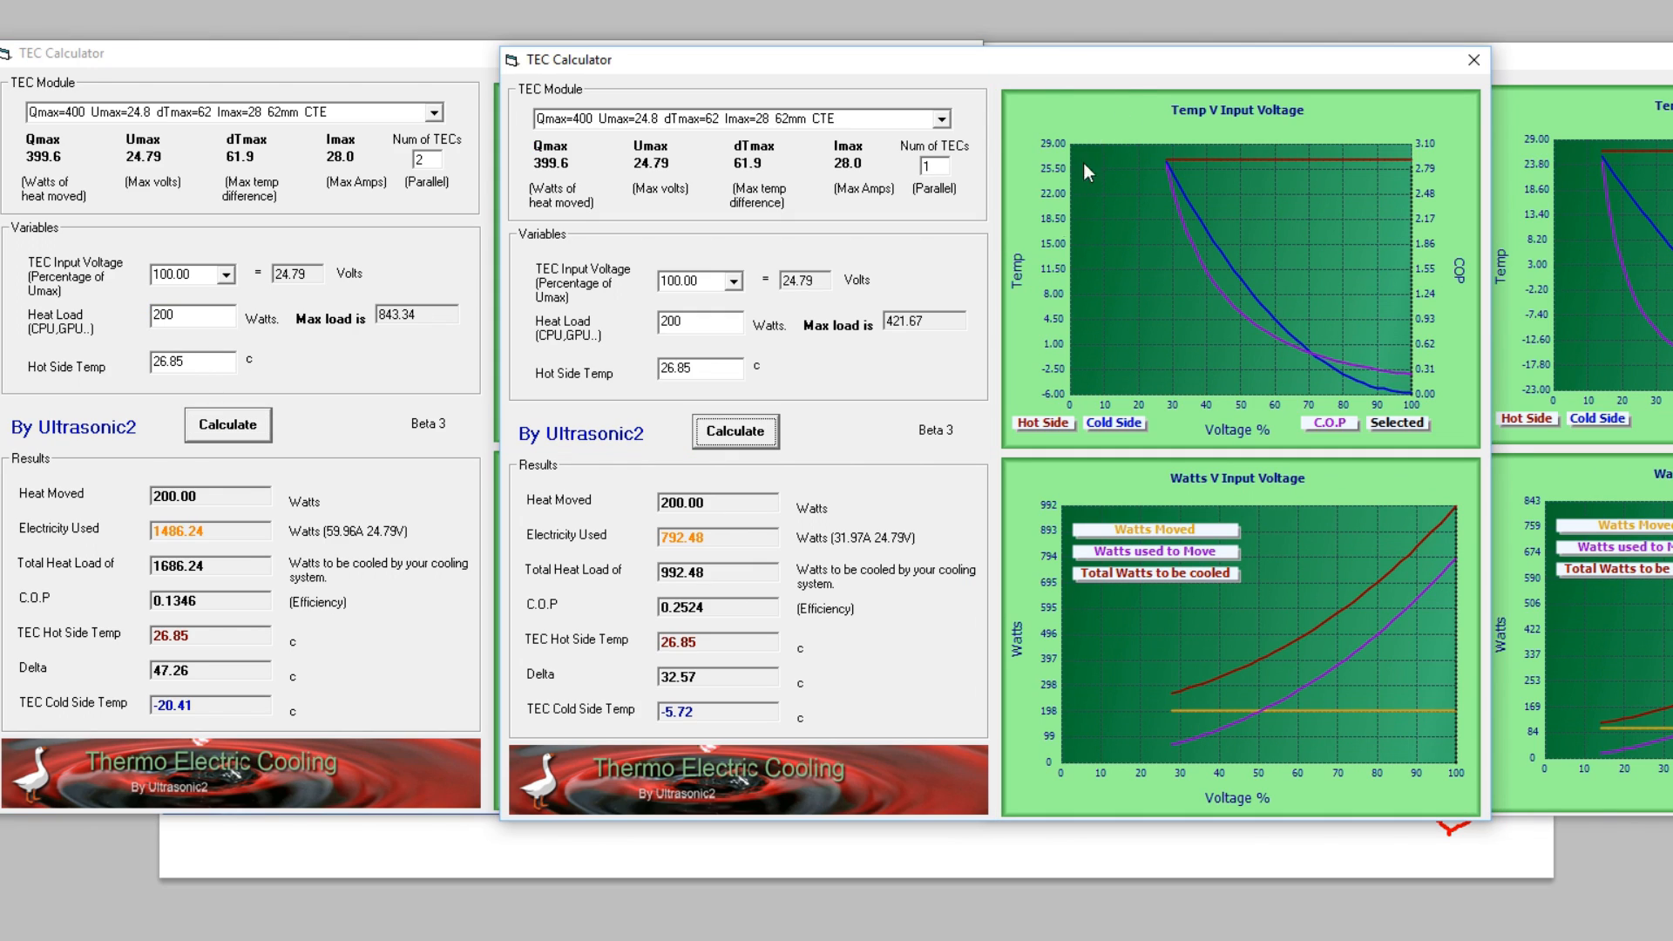
mouse_move(889, 664)
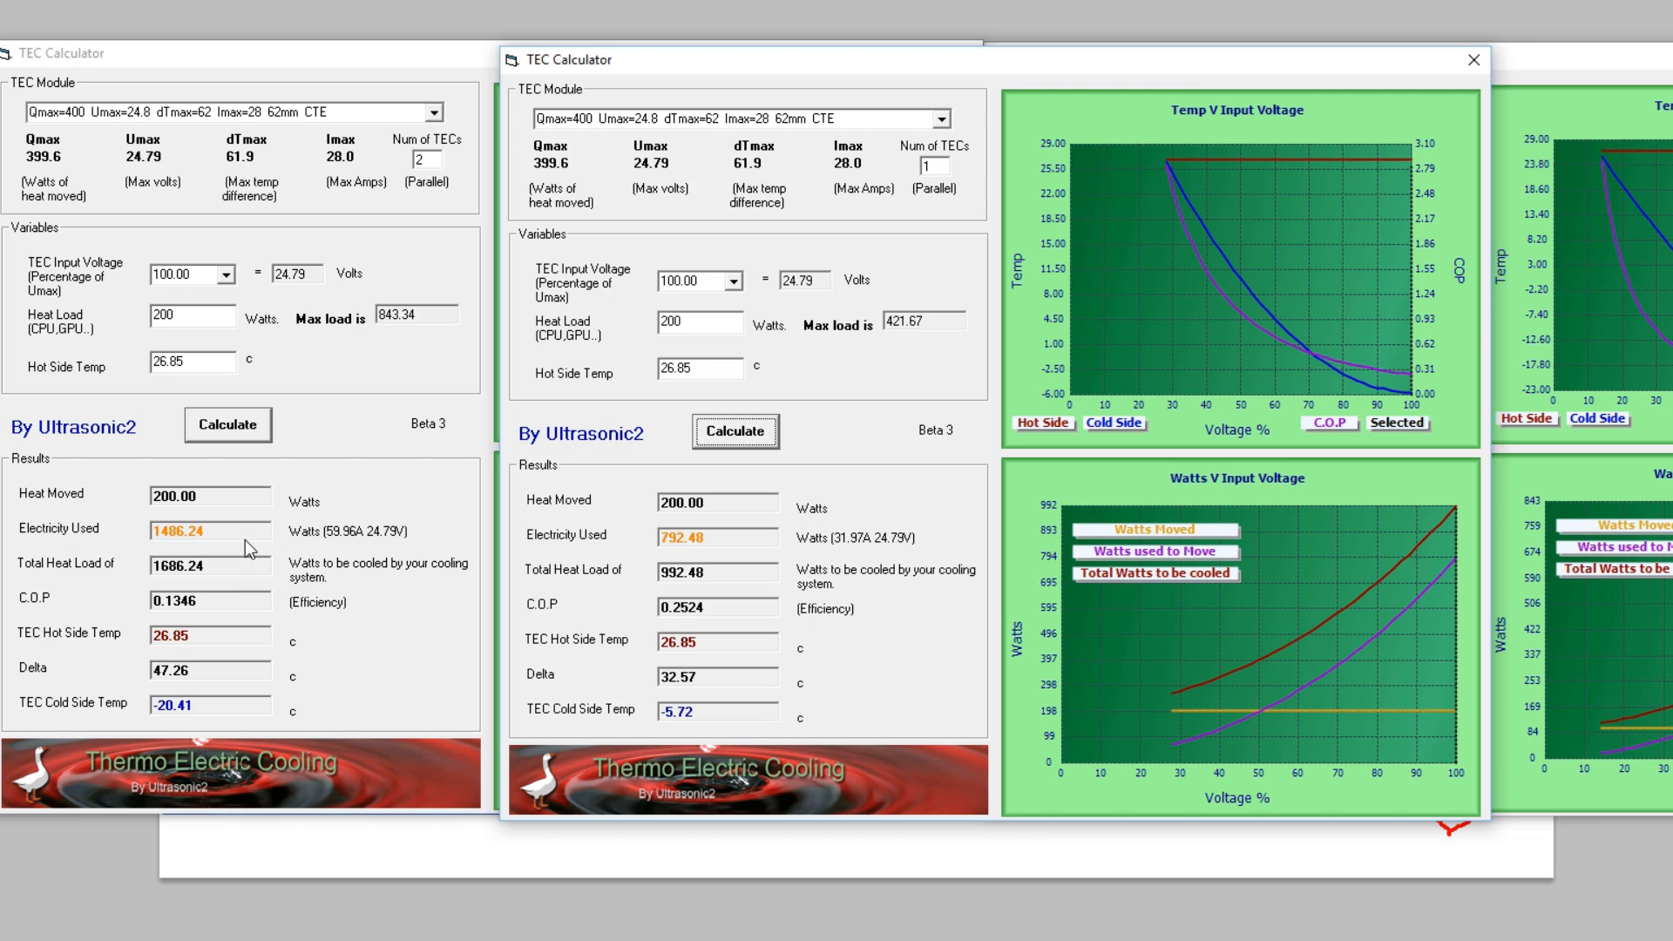
mouse_move(672, 676)
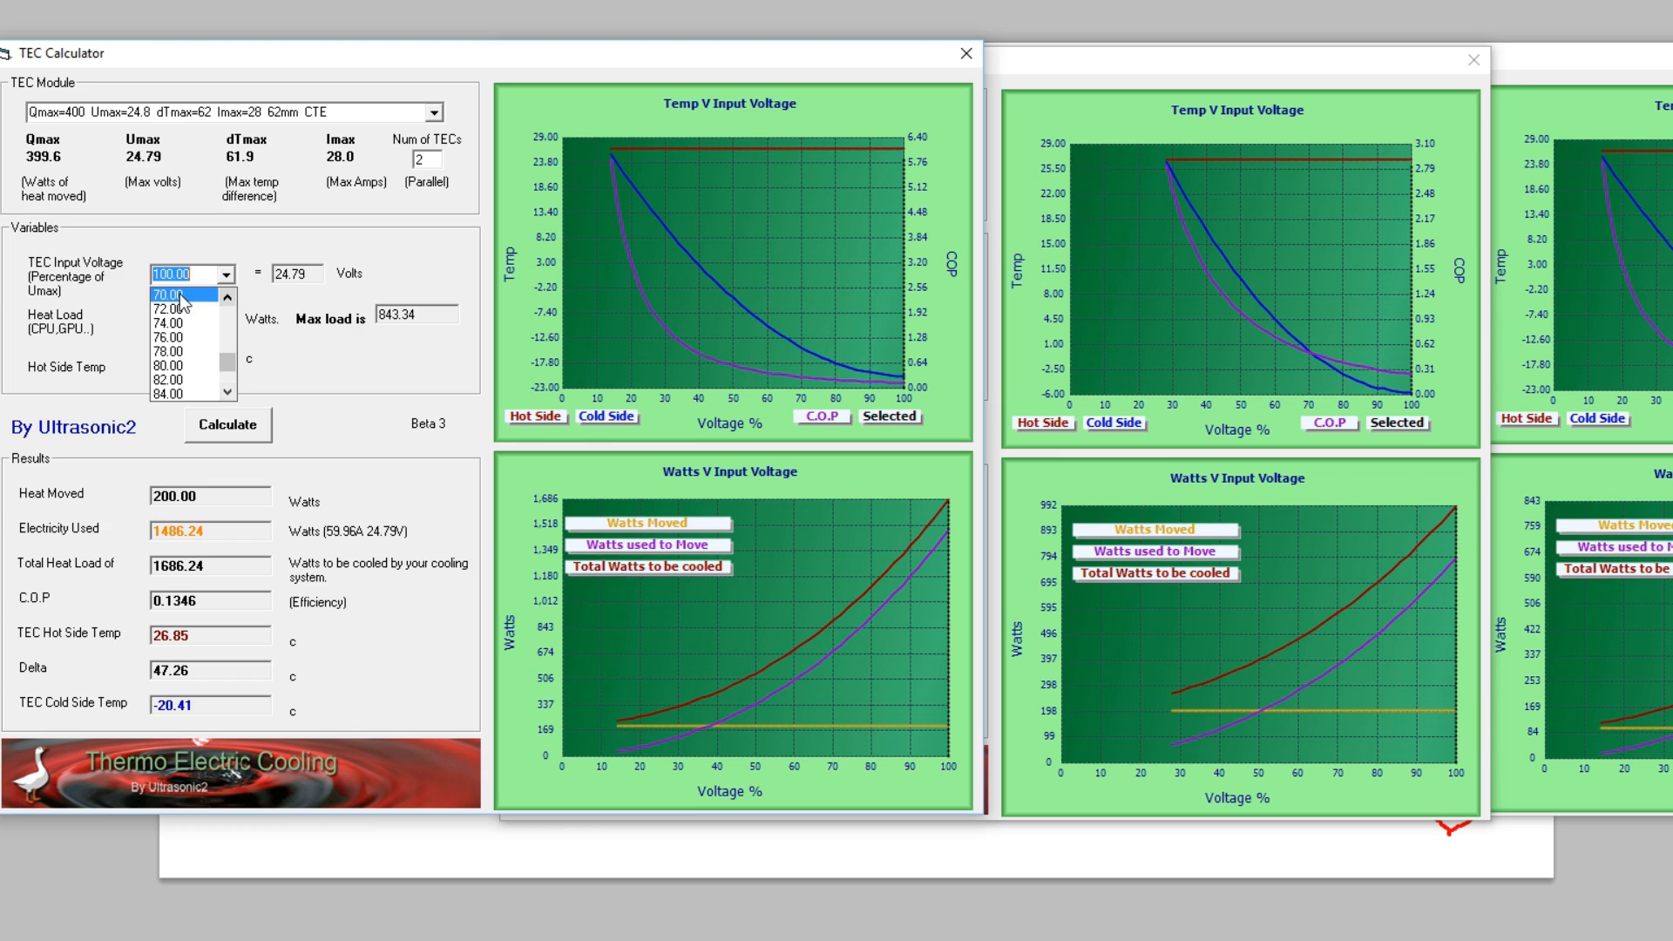
Step: Lower the two-TEC input voltage through 70, 56, 48 to 52%, reaching a −5.58 °C cold side
click(171, 294)
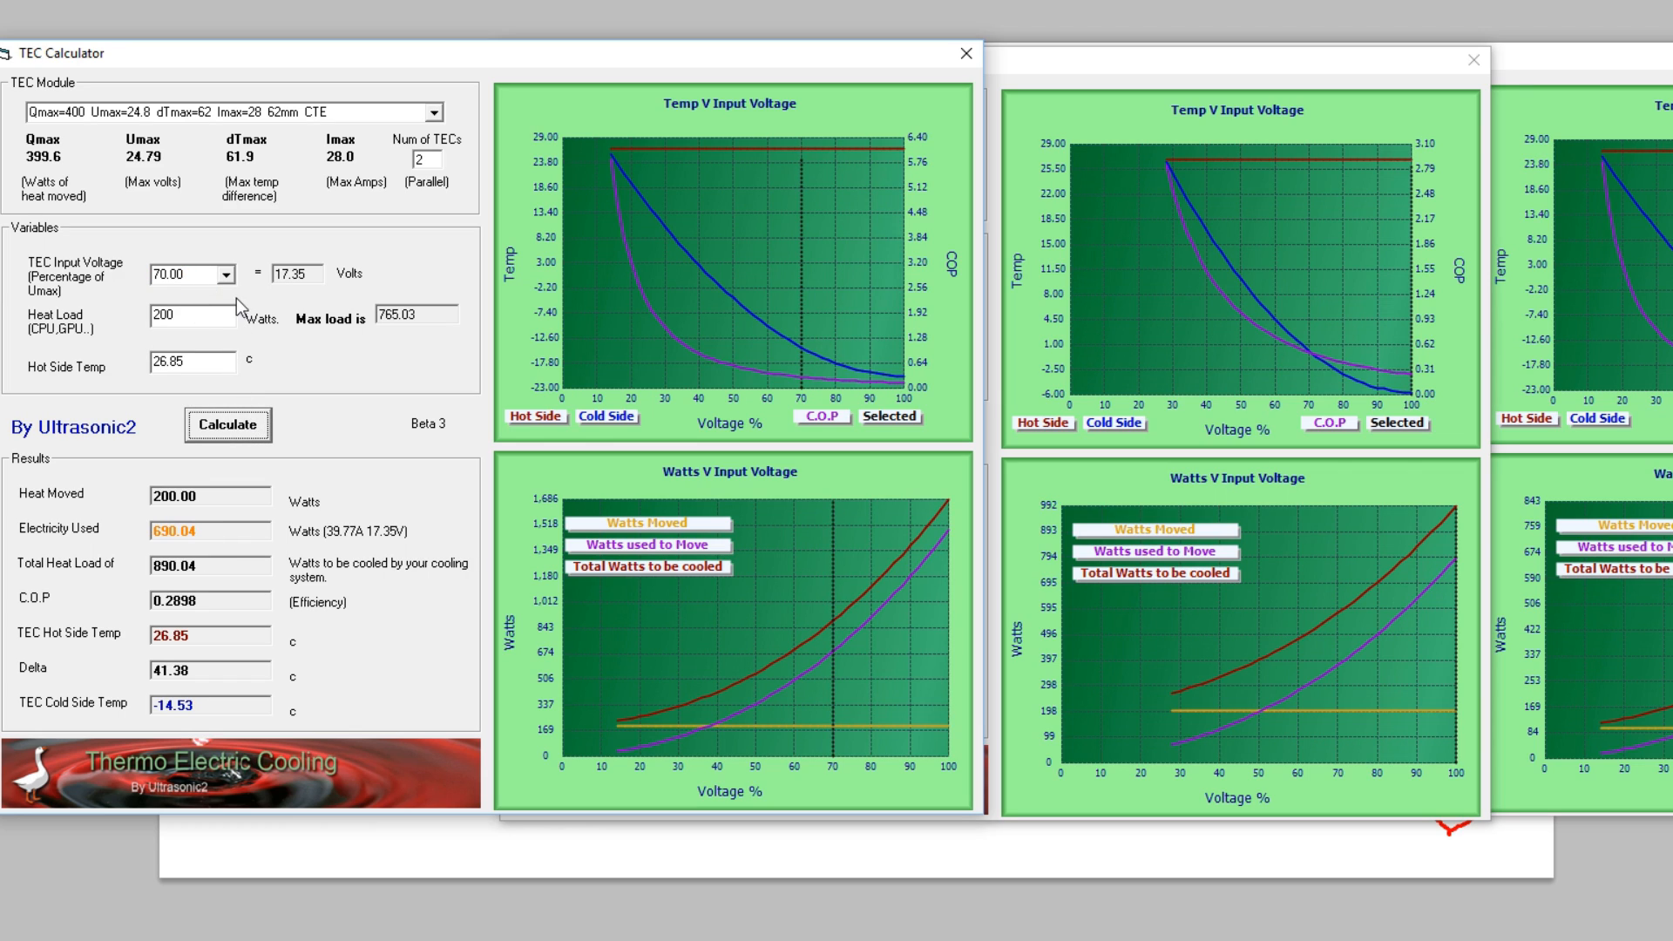
click(225, 274)
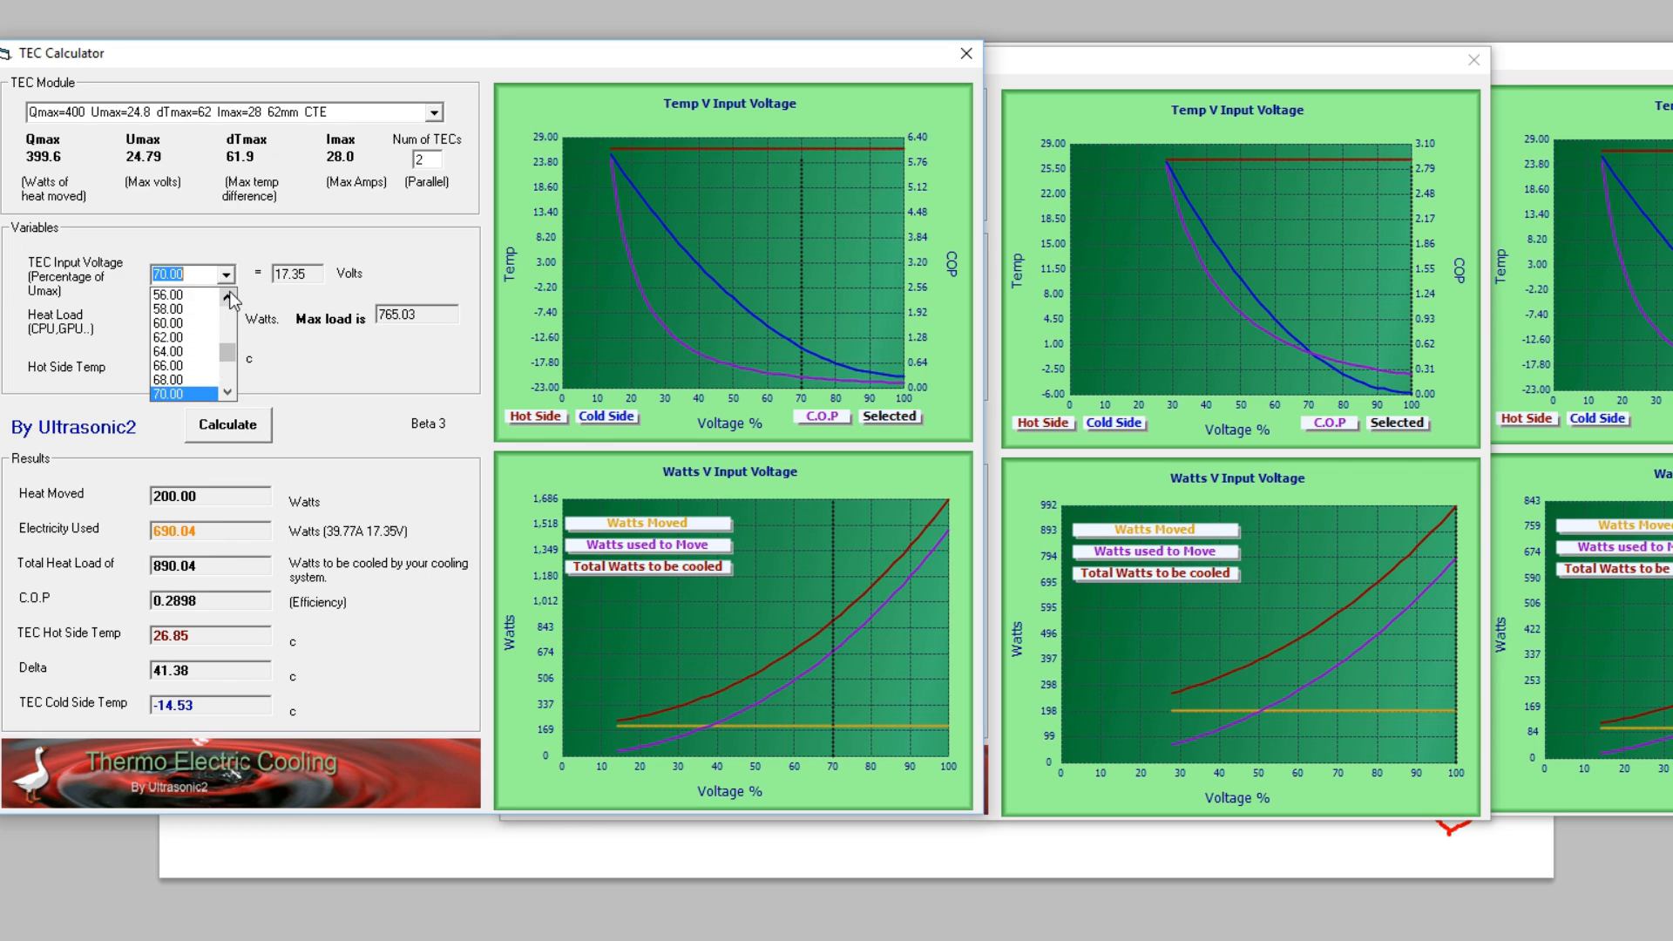
click(168, 294)
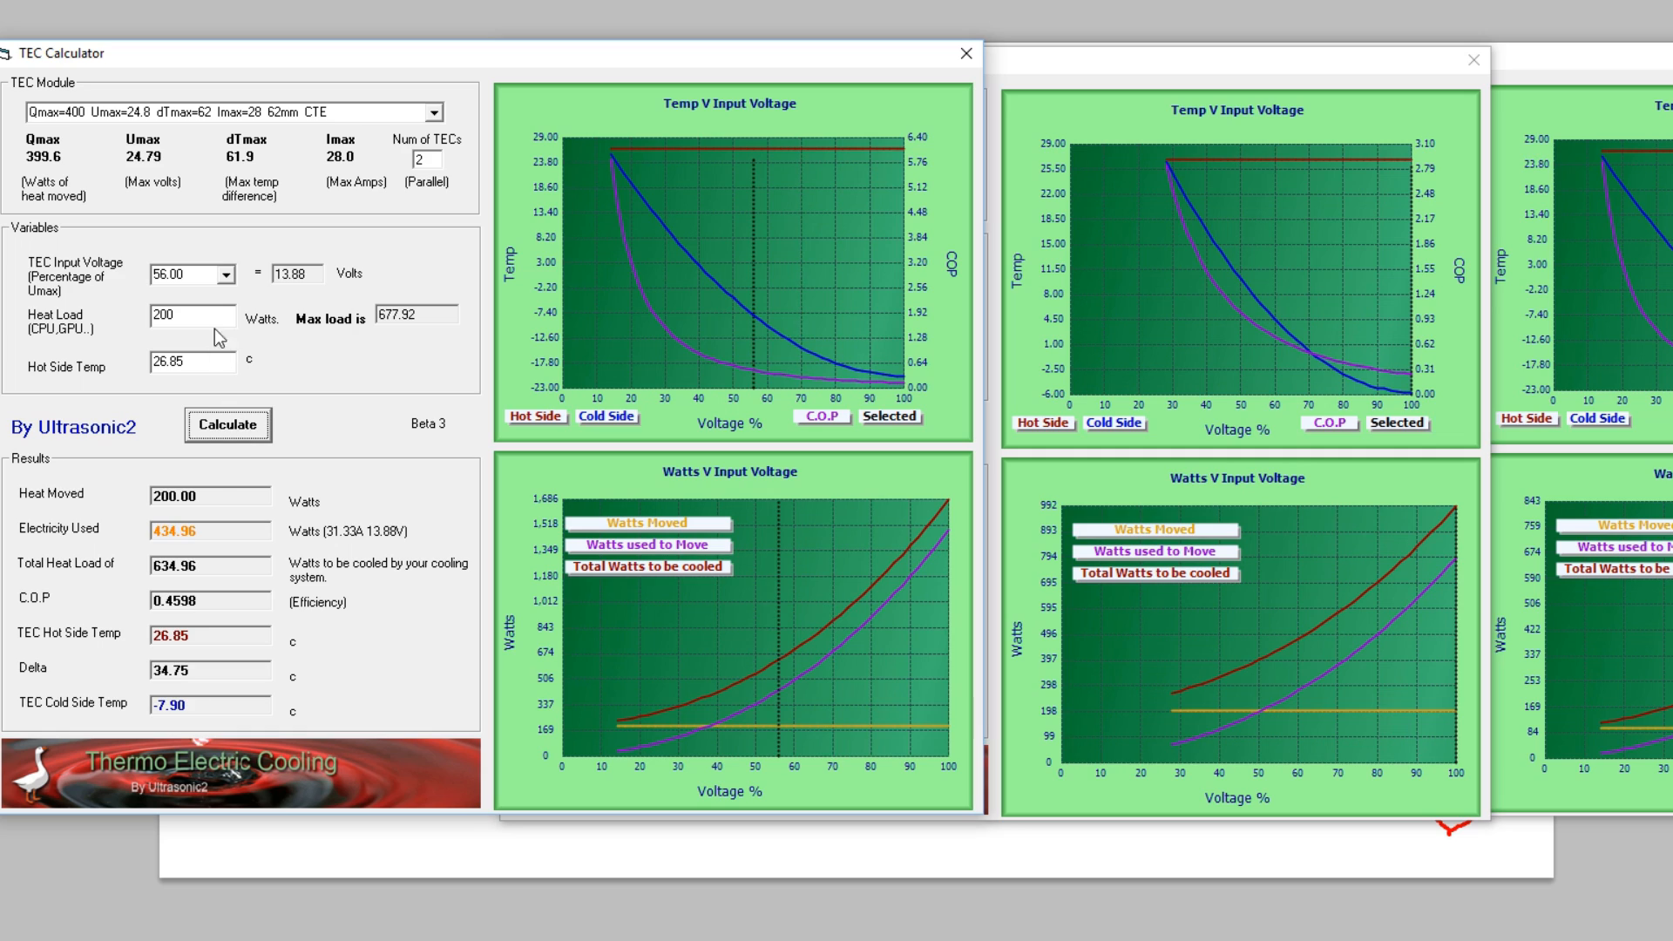
click(225, 274)
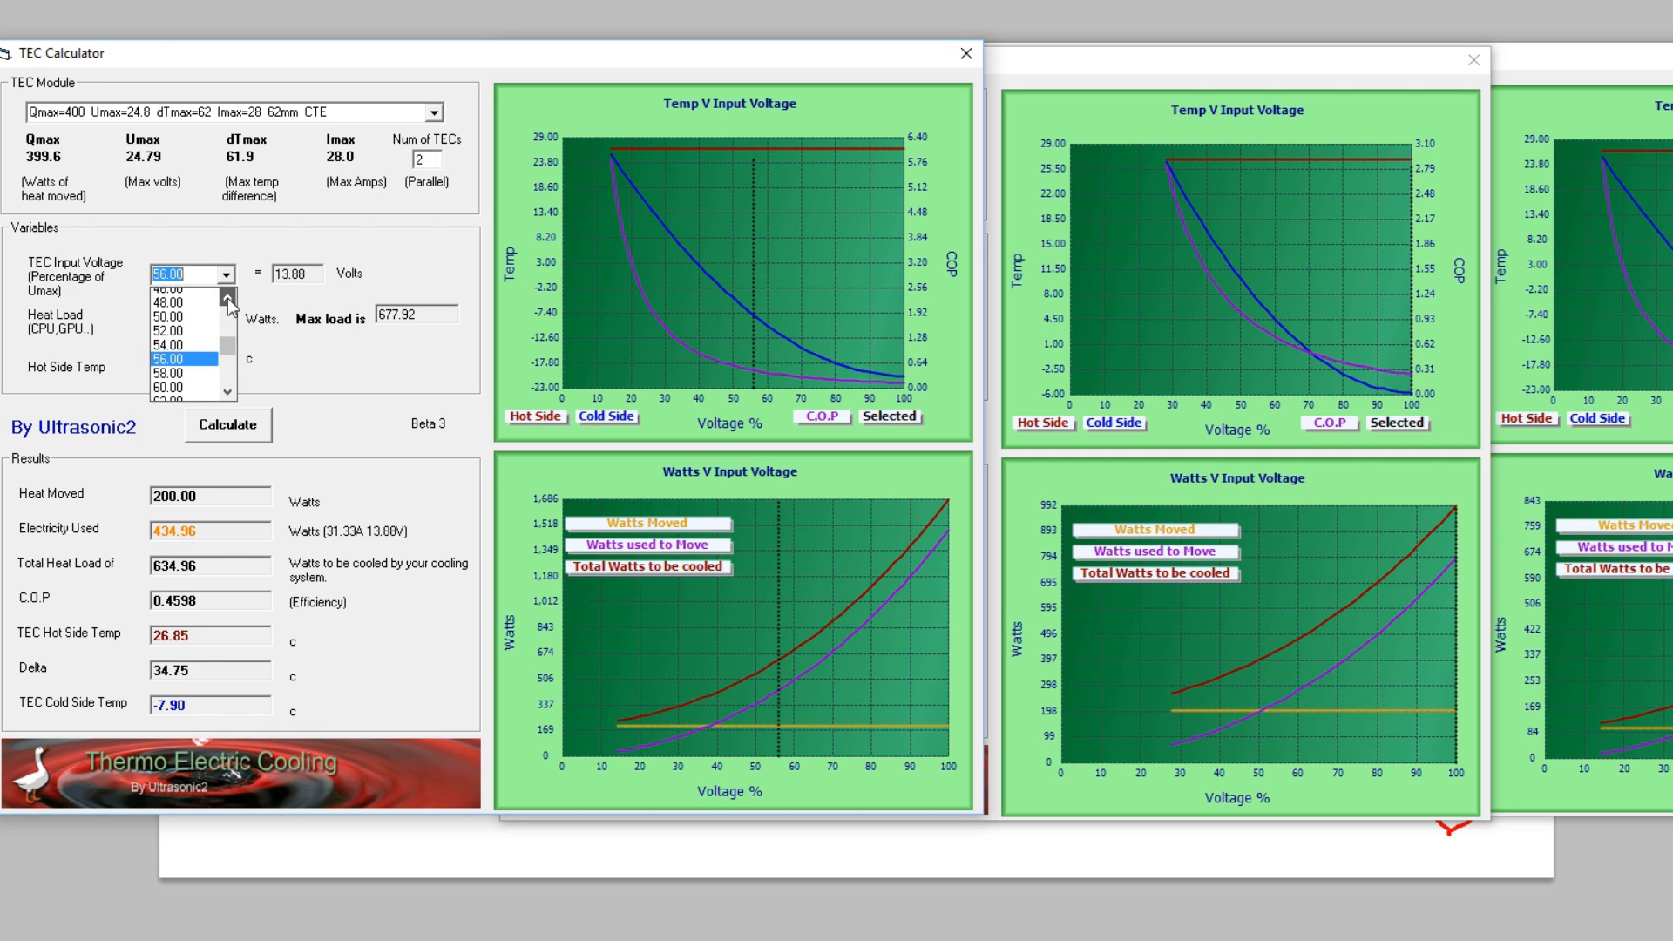
click(167, 299)
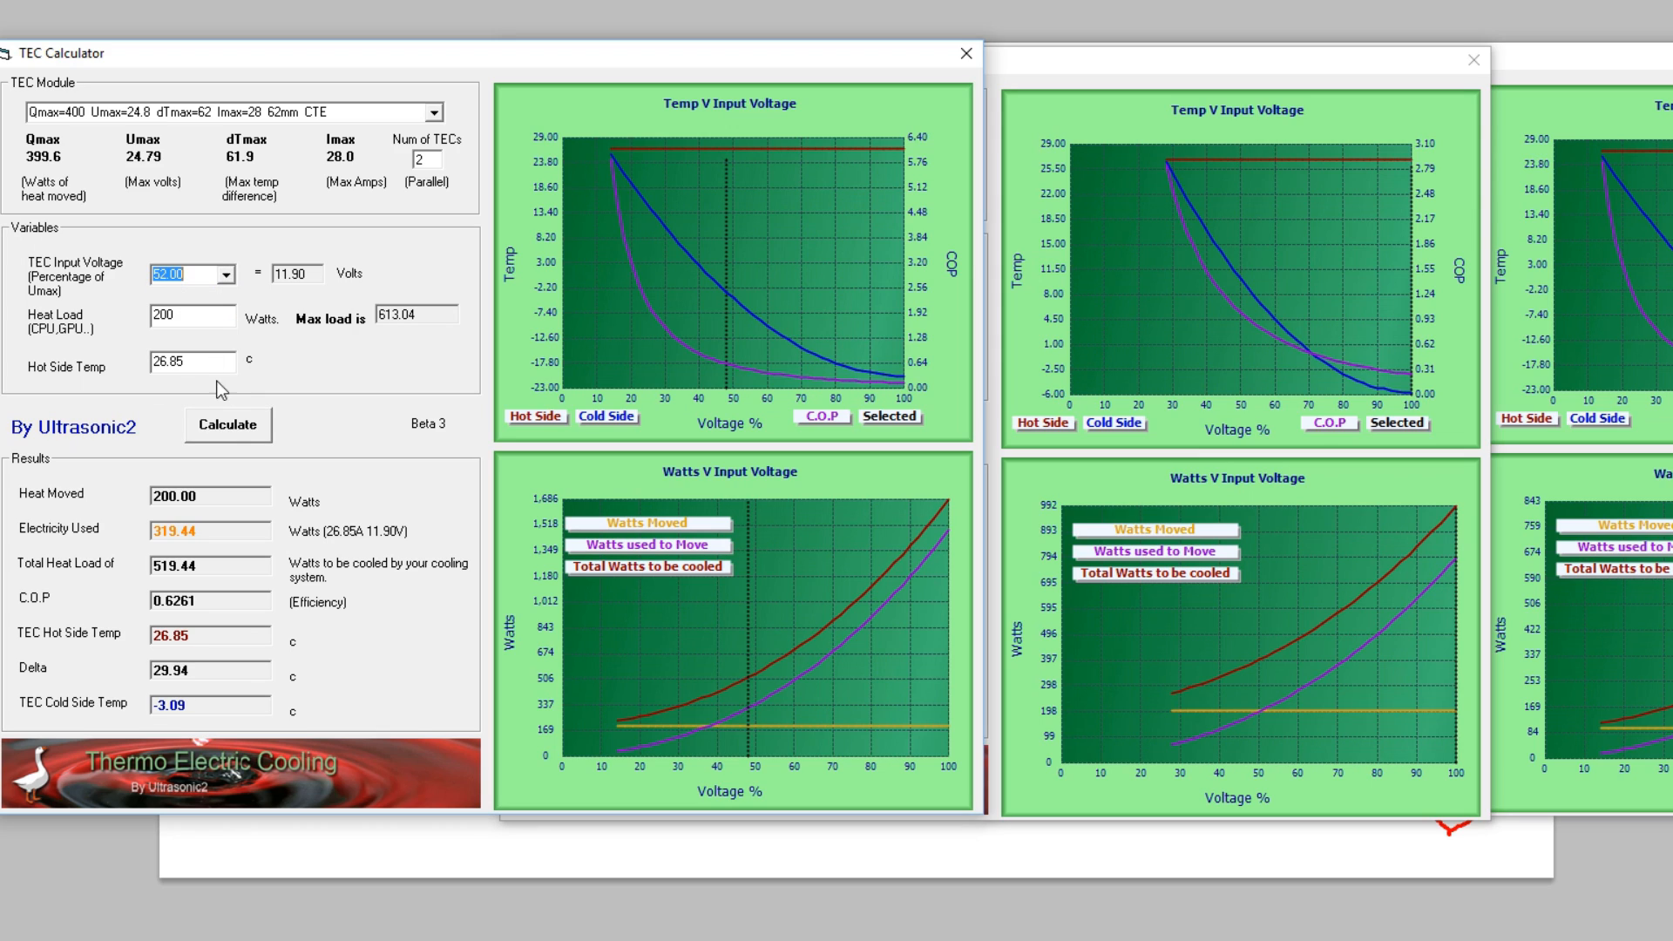
click(227, 423)
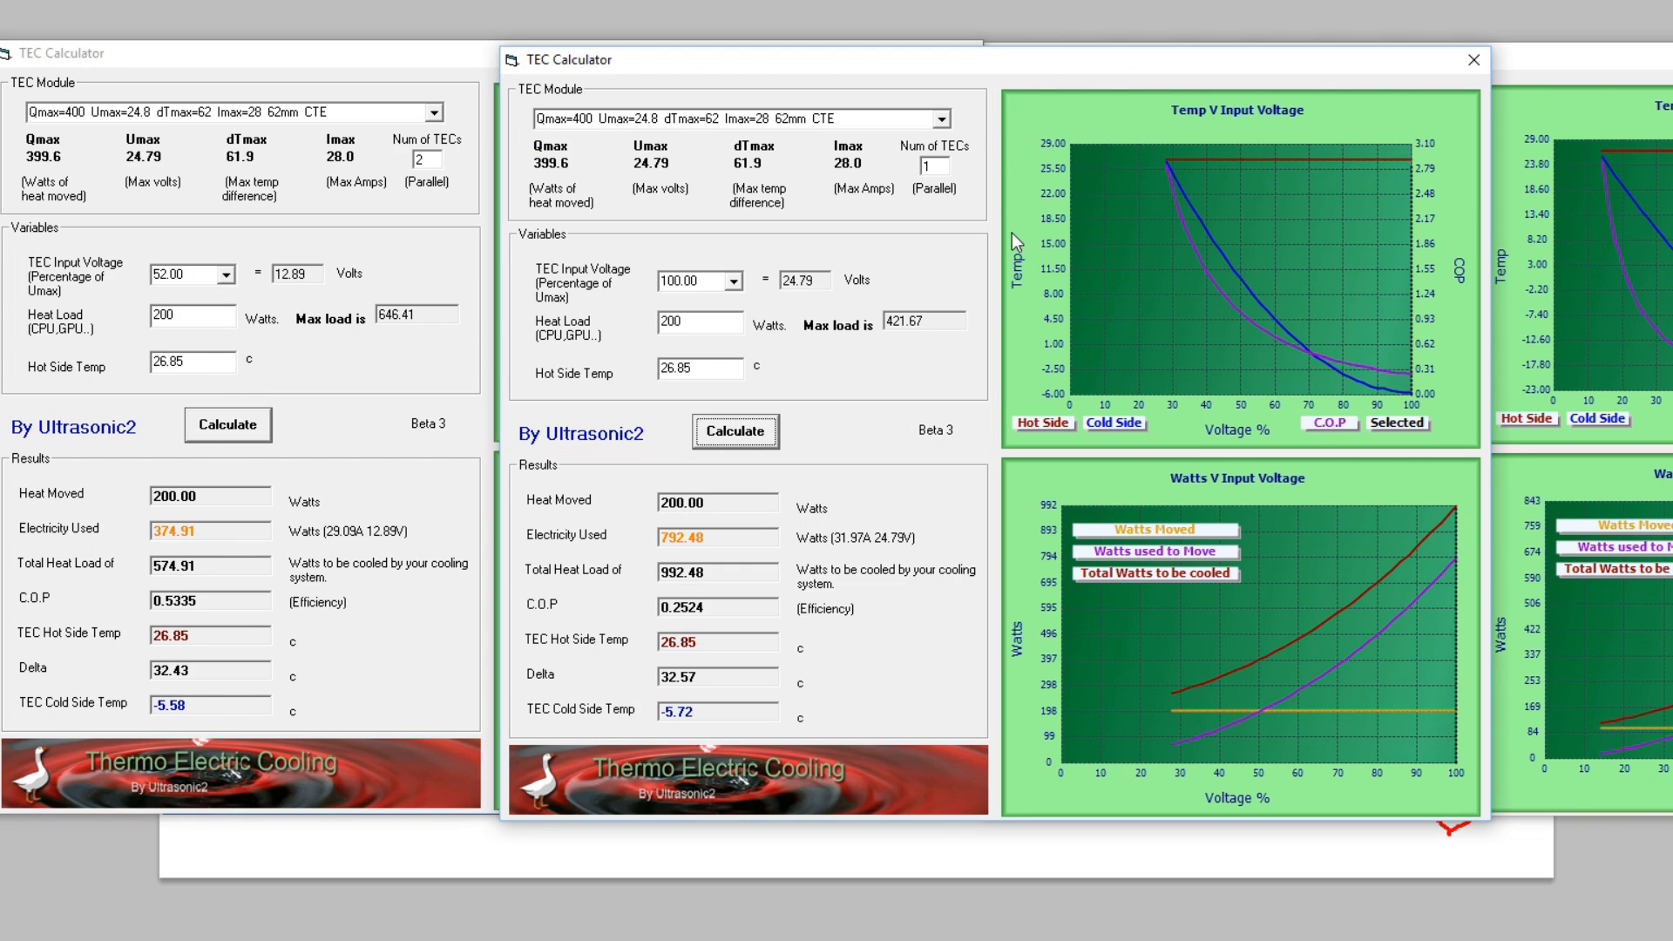
mouse_move(887, 329)
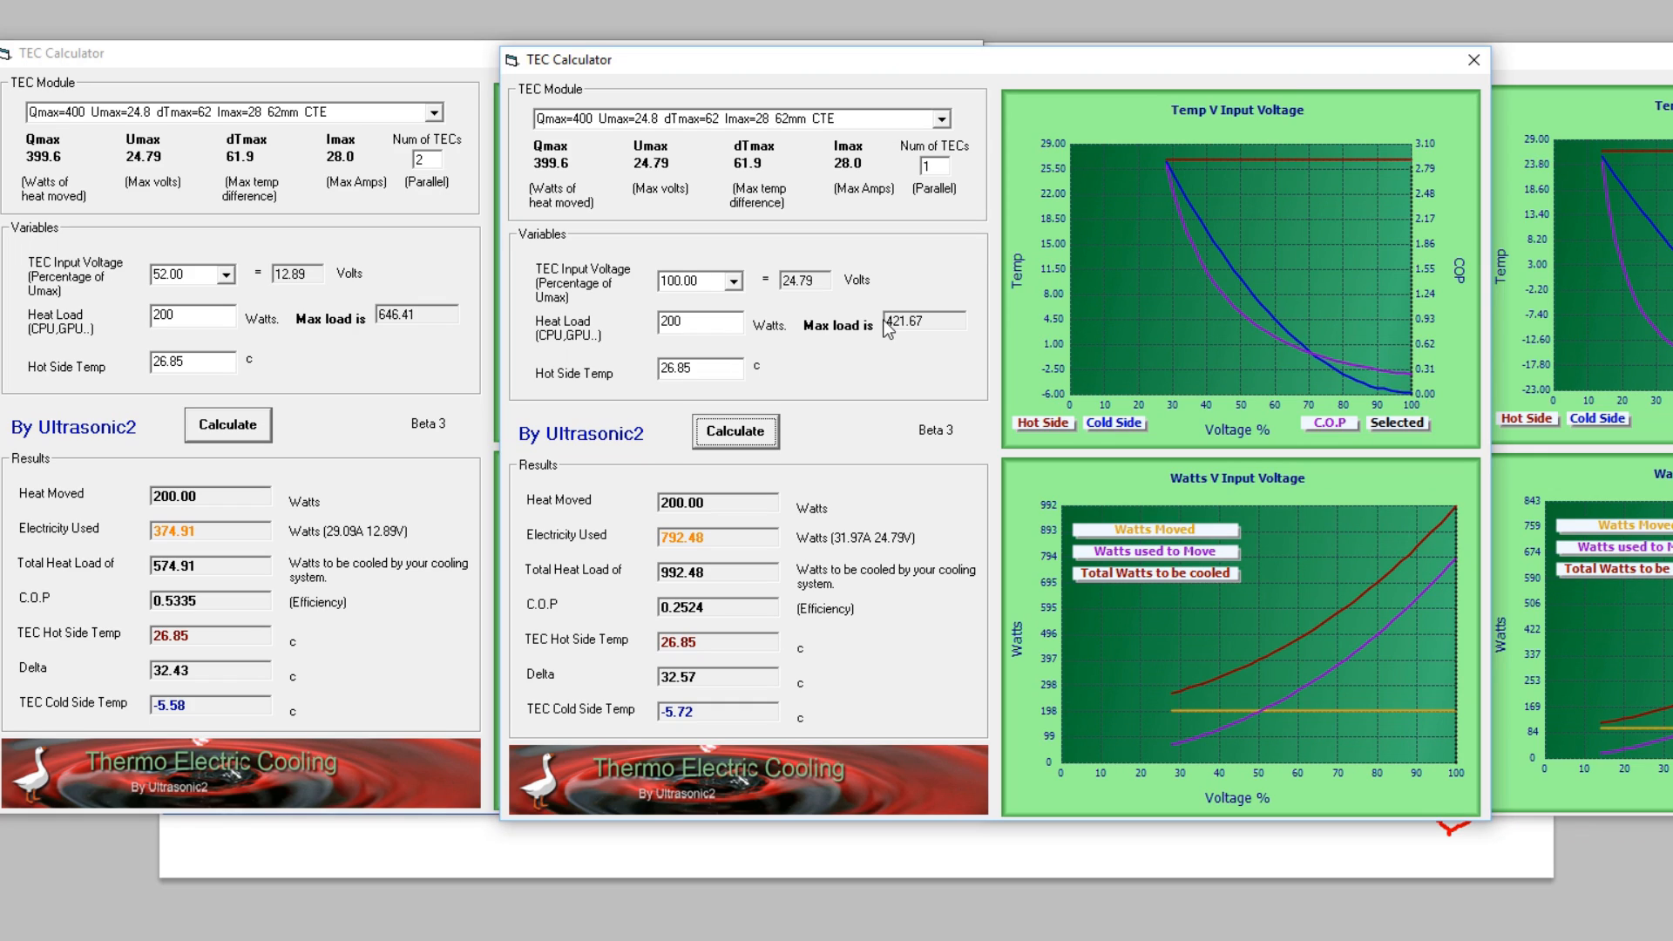
mouse_move(868, 216)
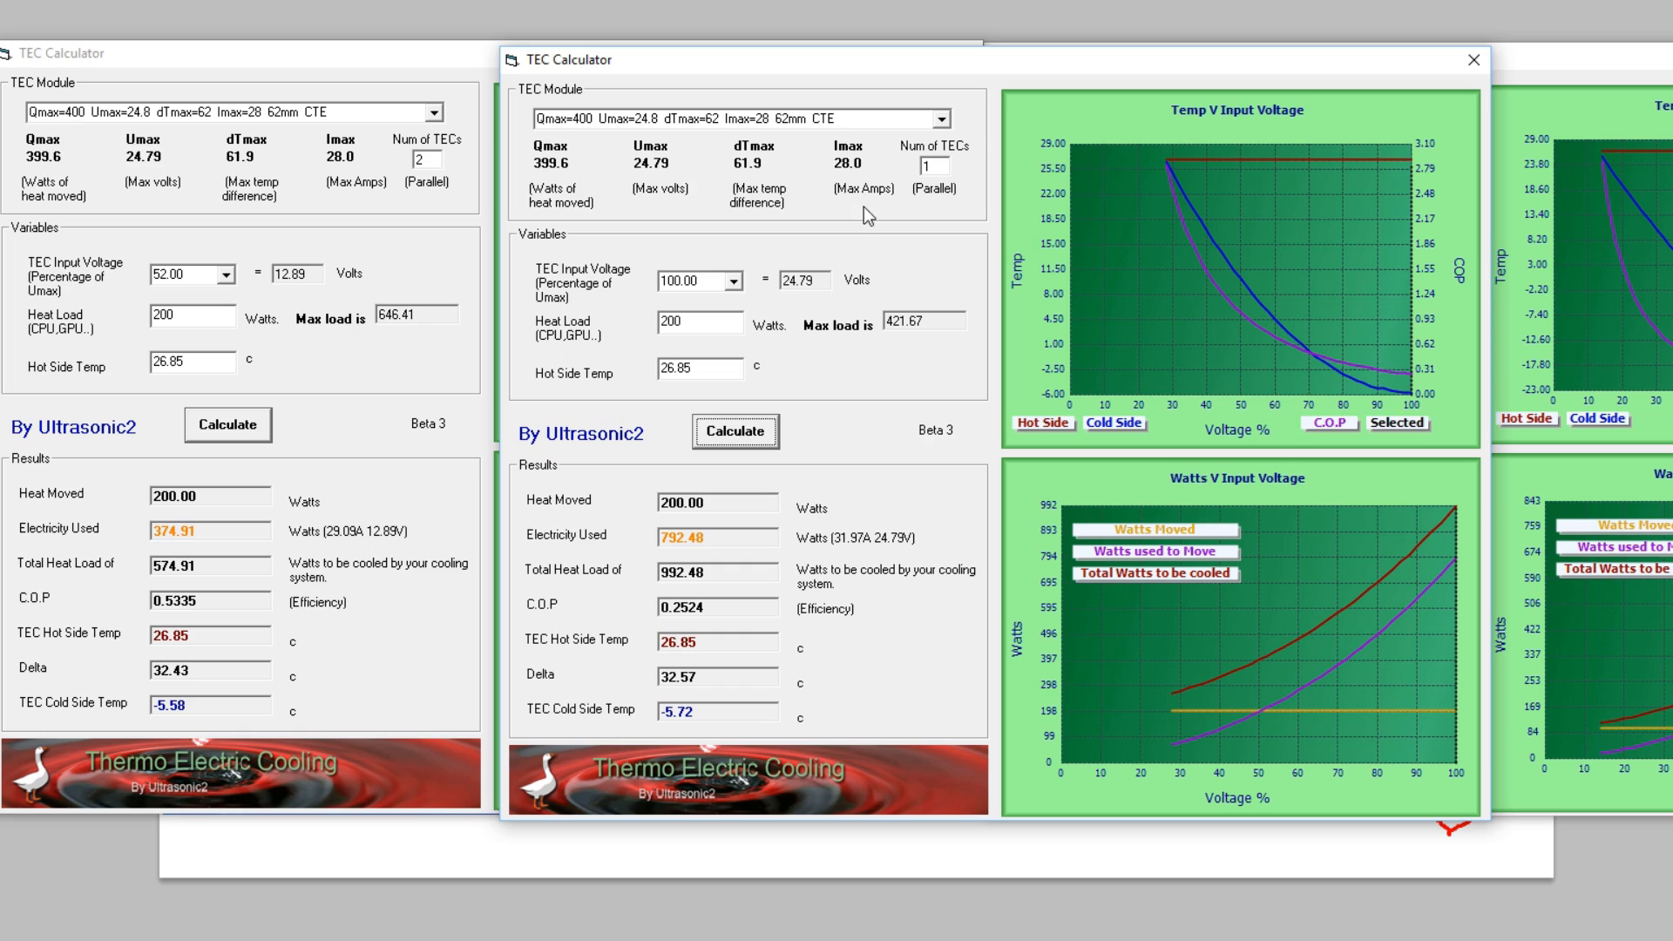
mouse_move(692, 216)
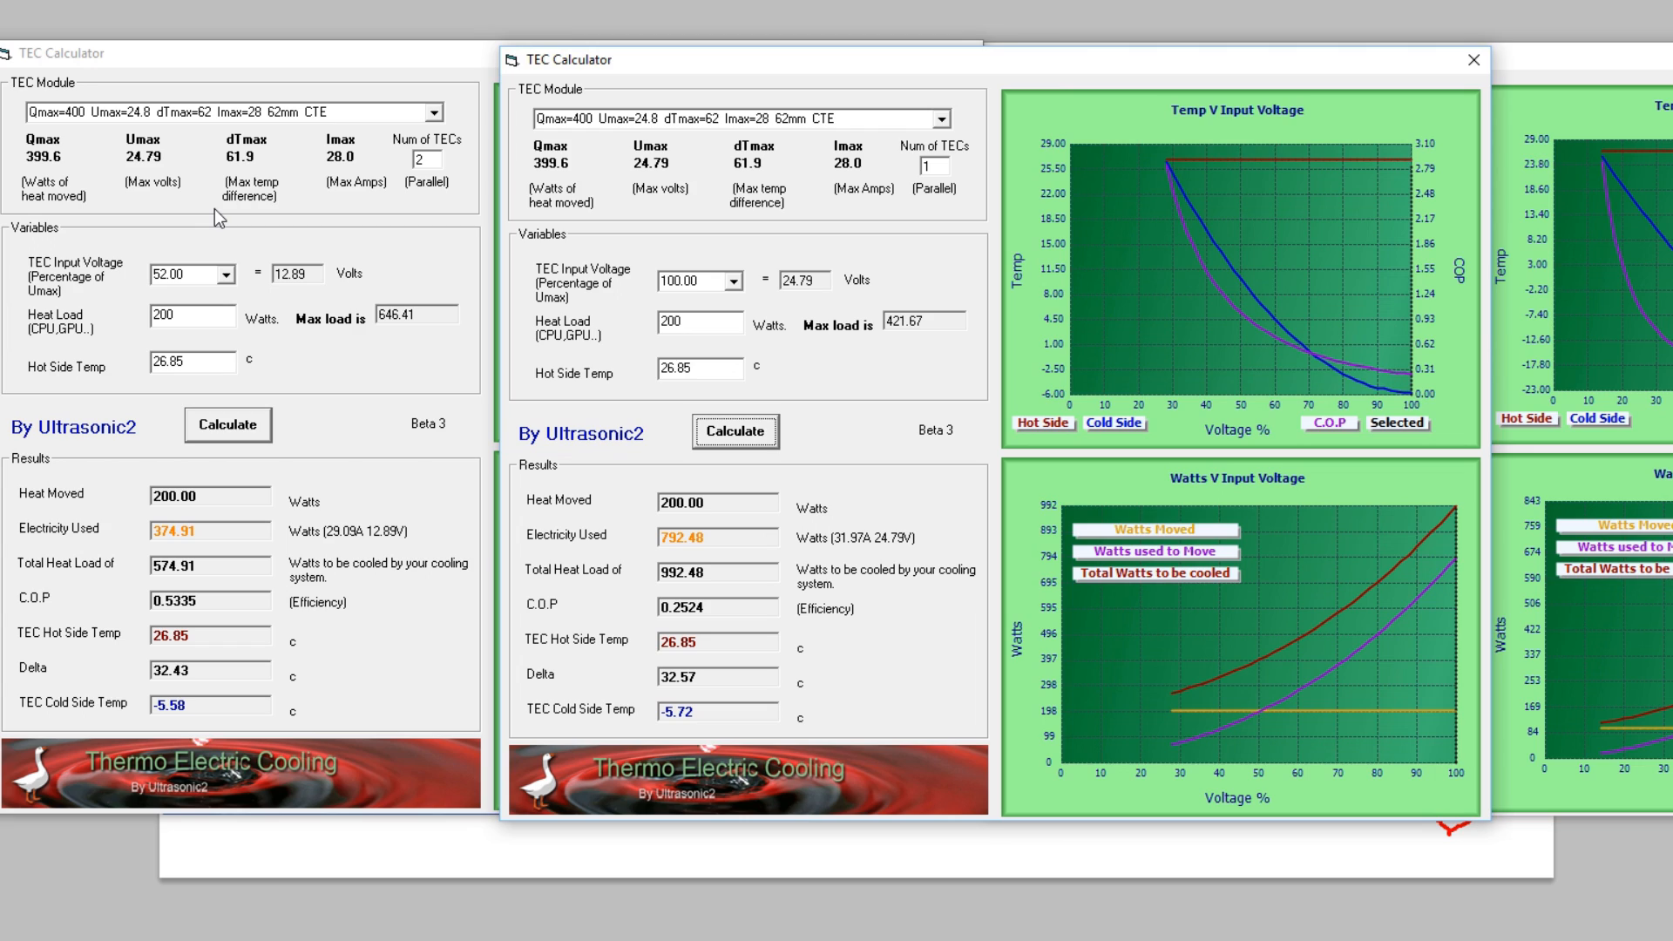
mouse_move(235, 689)
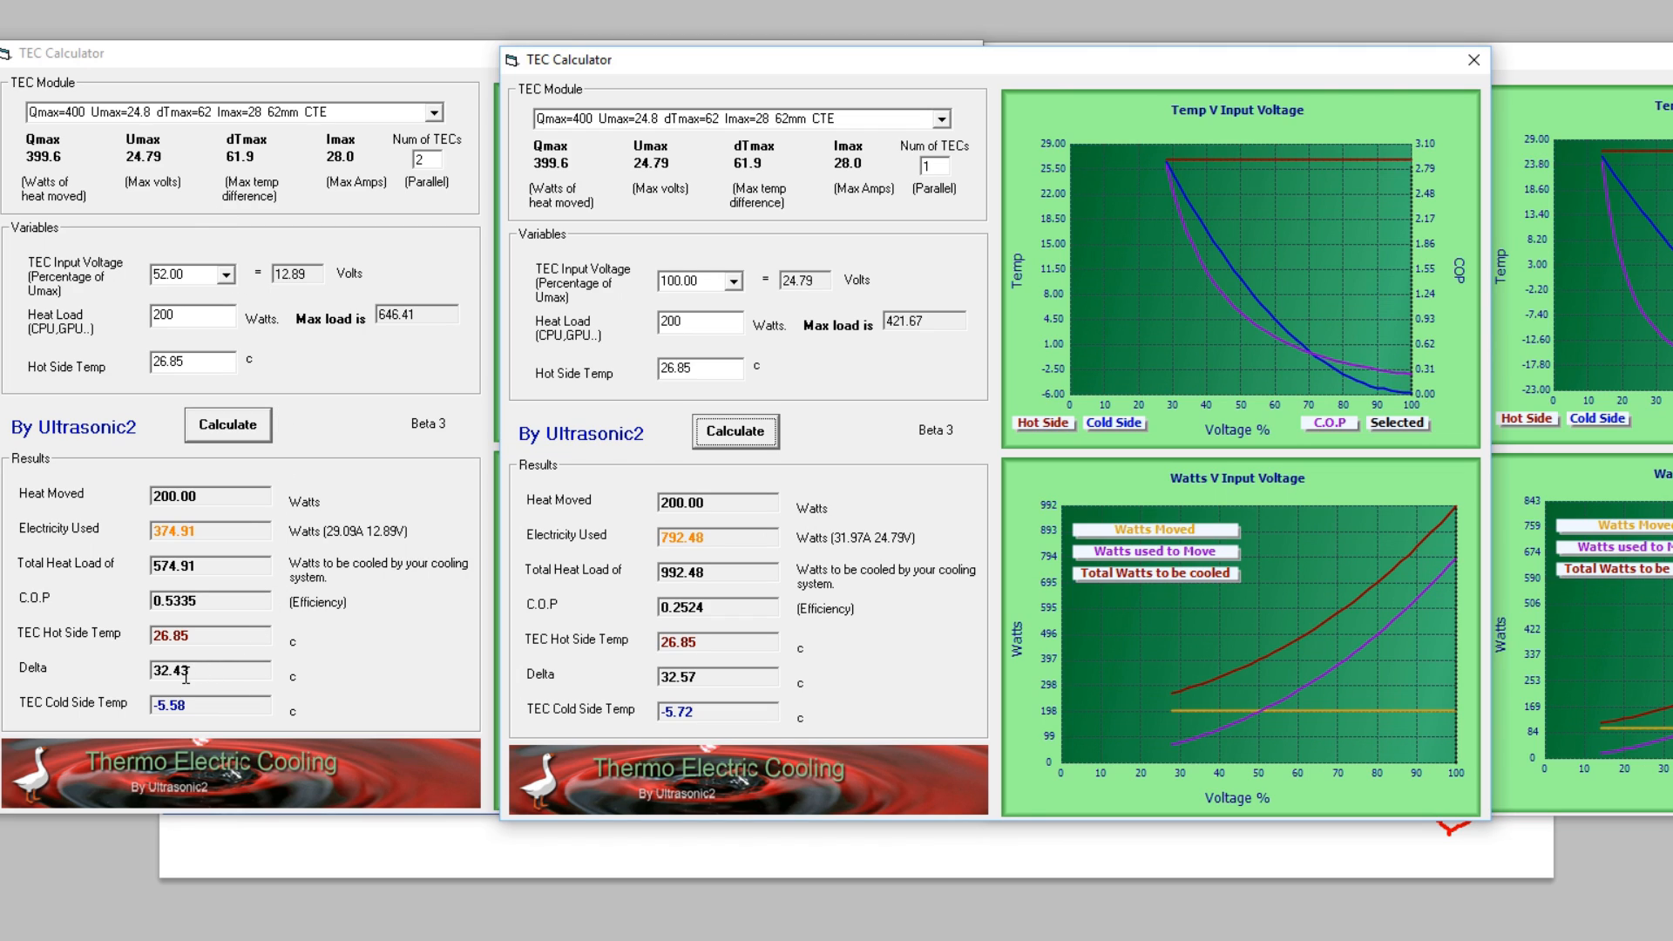
mouse_move(189, 554)
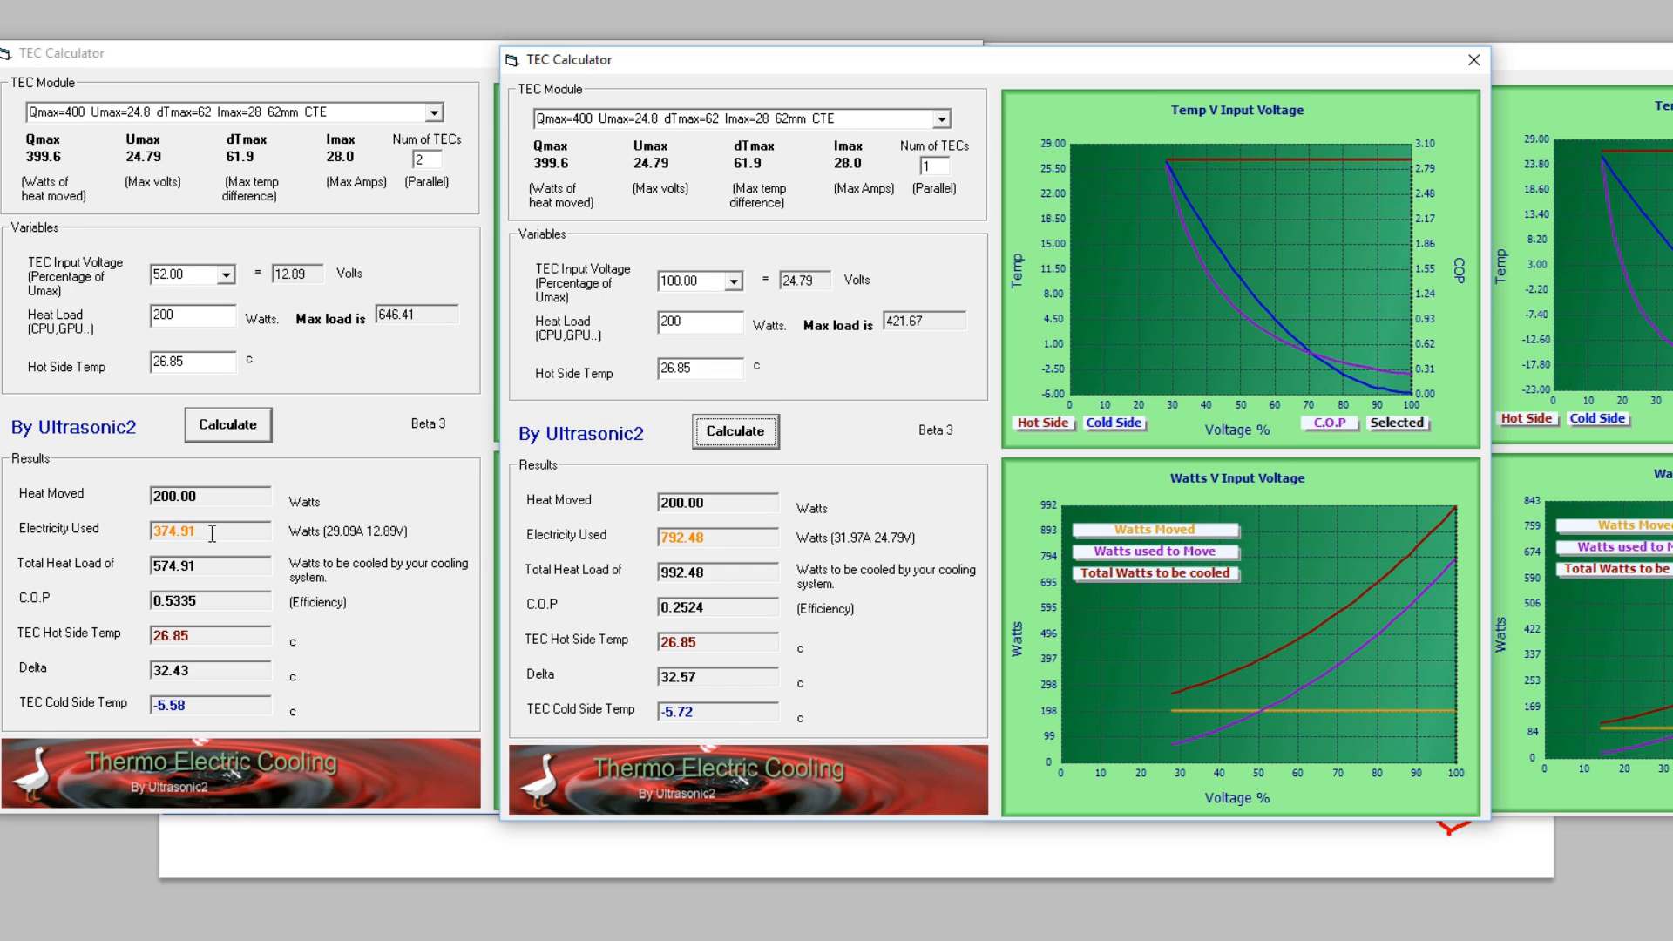
mouse_move(226, 547)
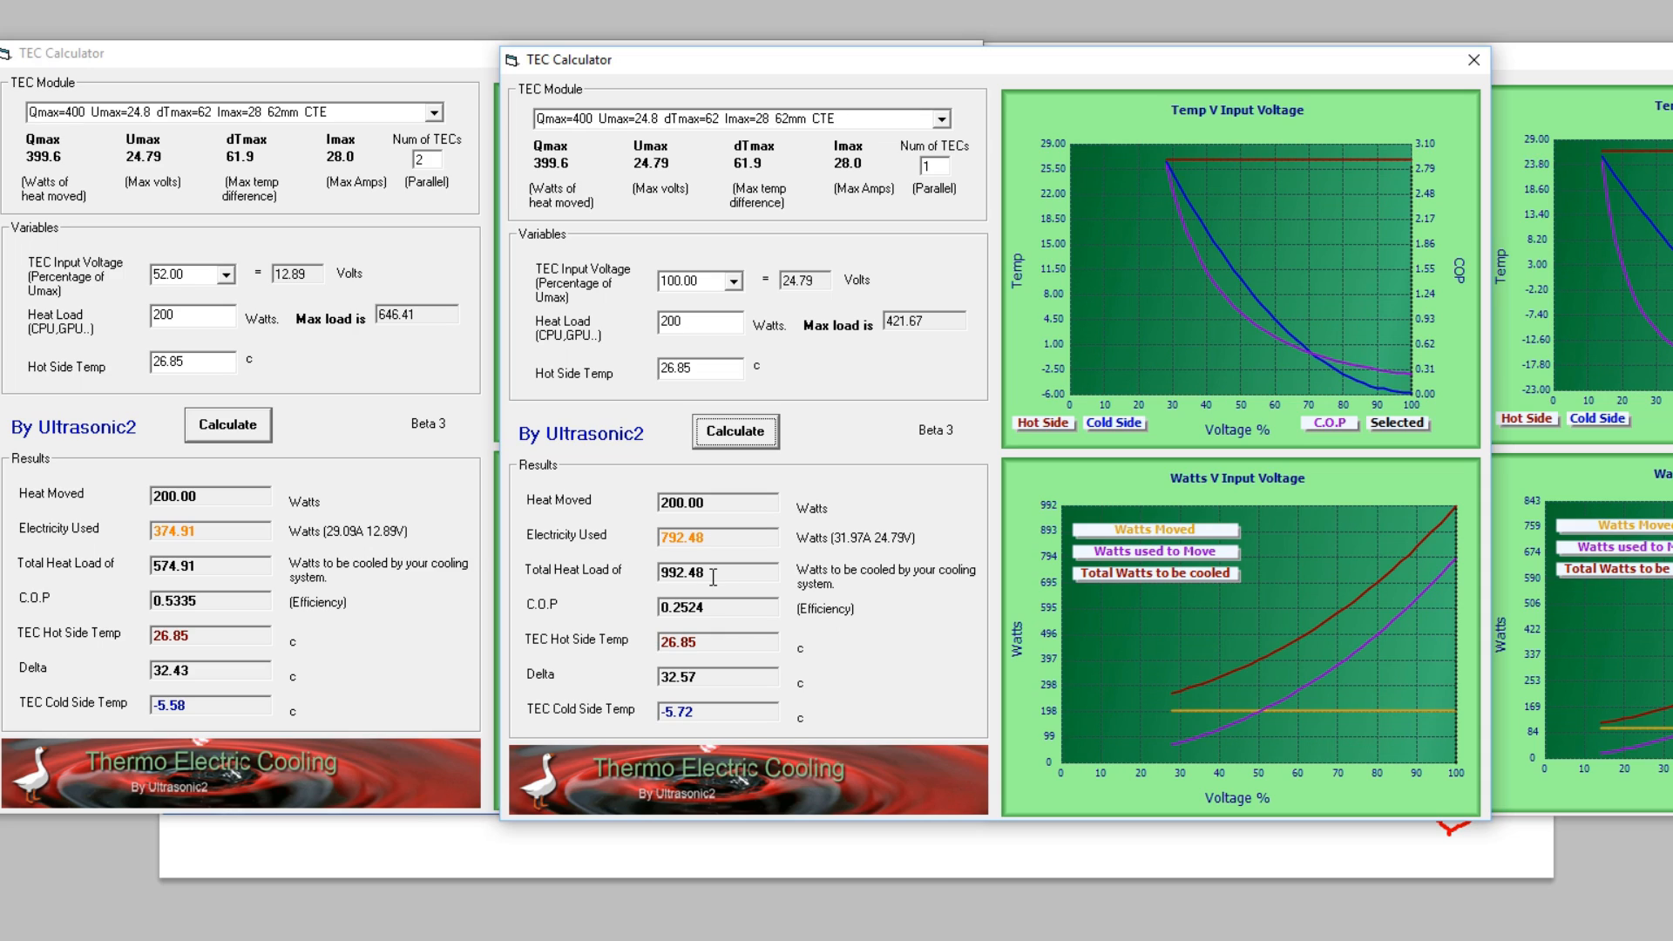
mouse_move(638, 687)
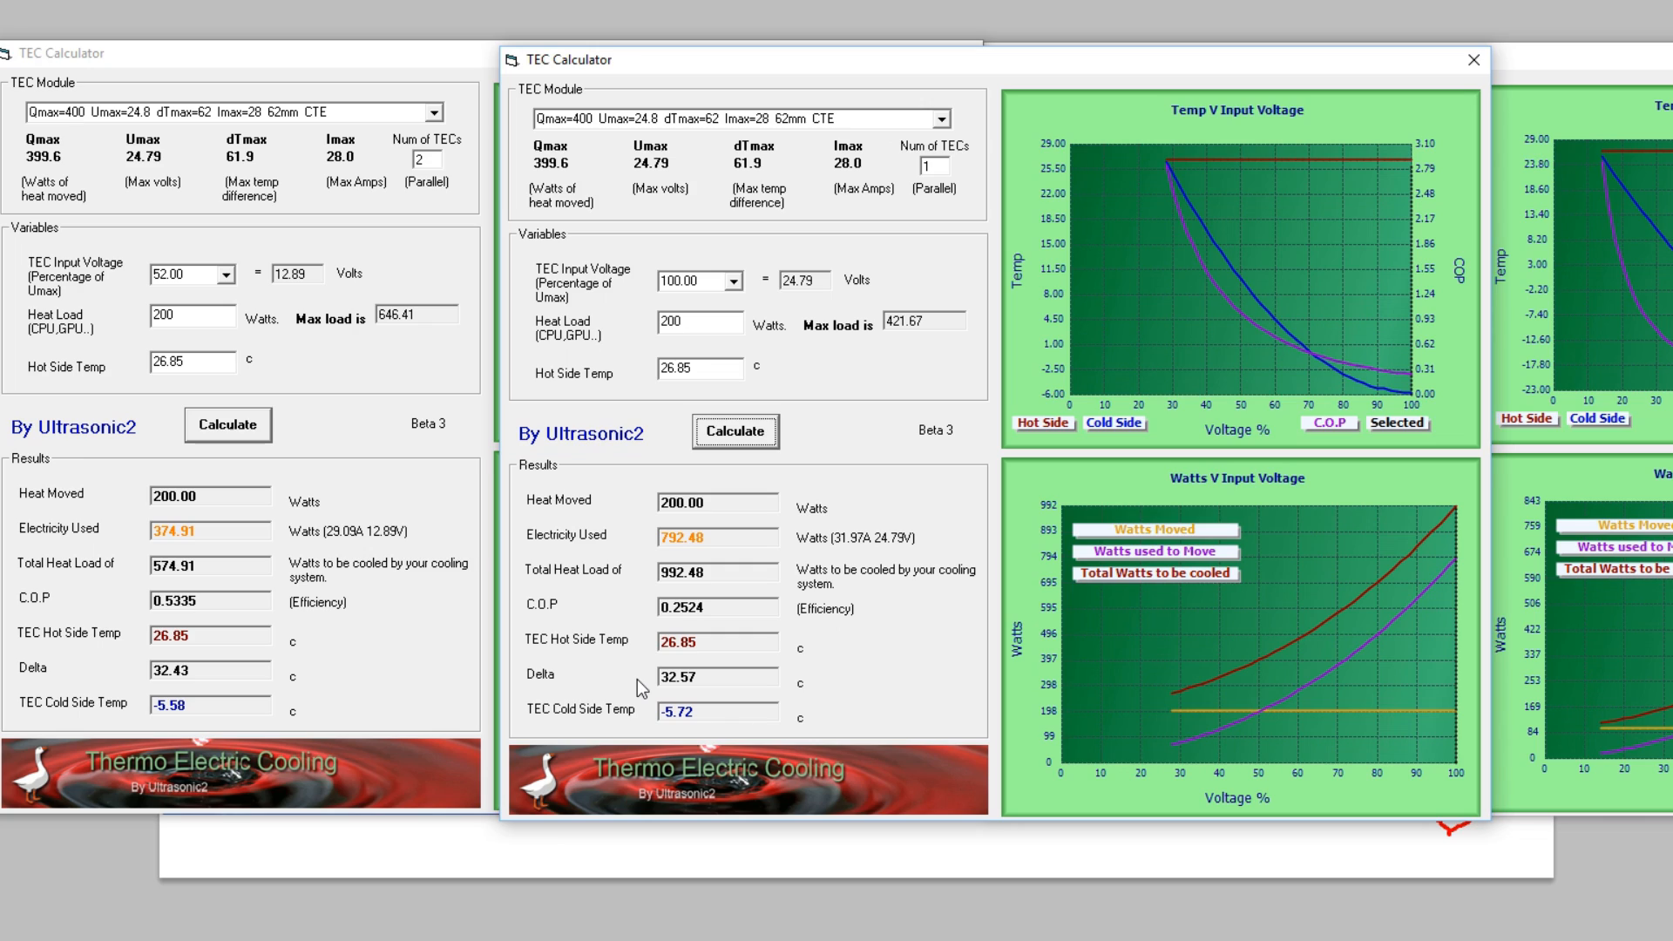
mouse_move(1240, 230)
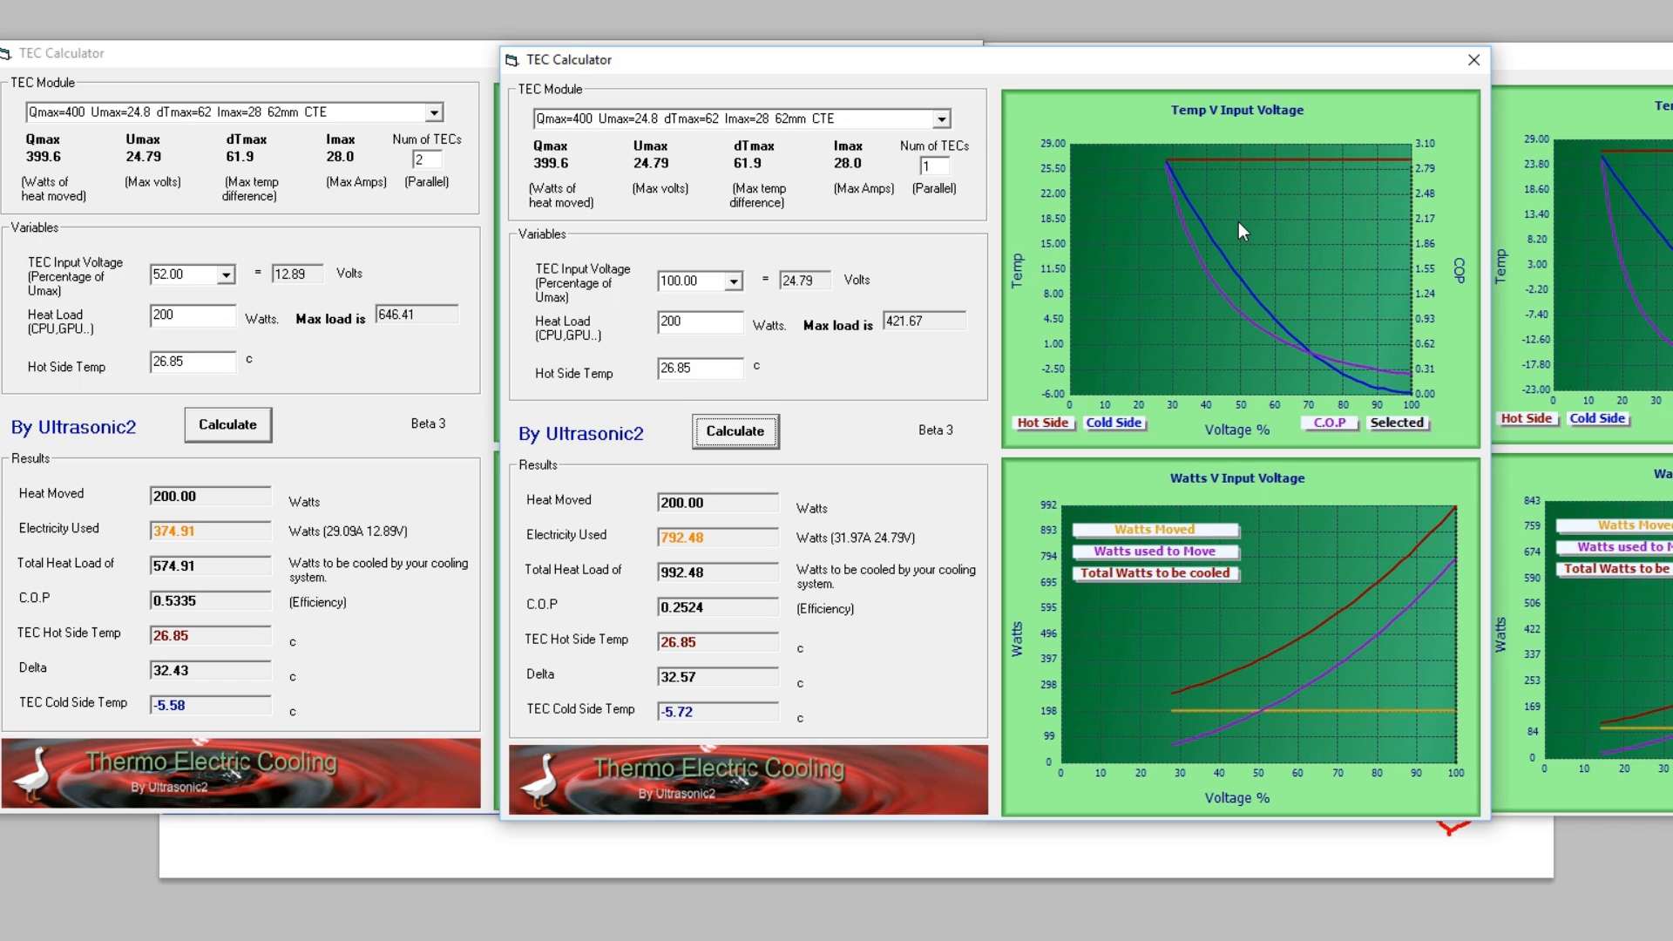
mouse_move(989, 295)
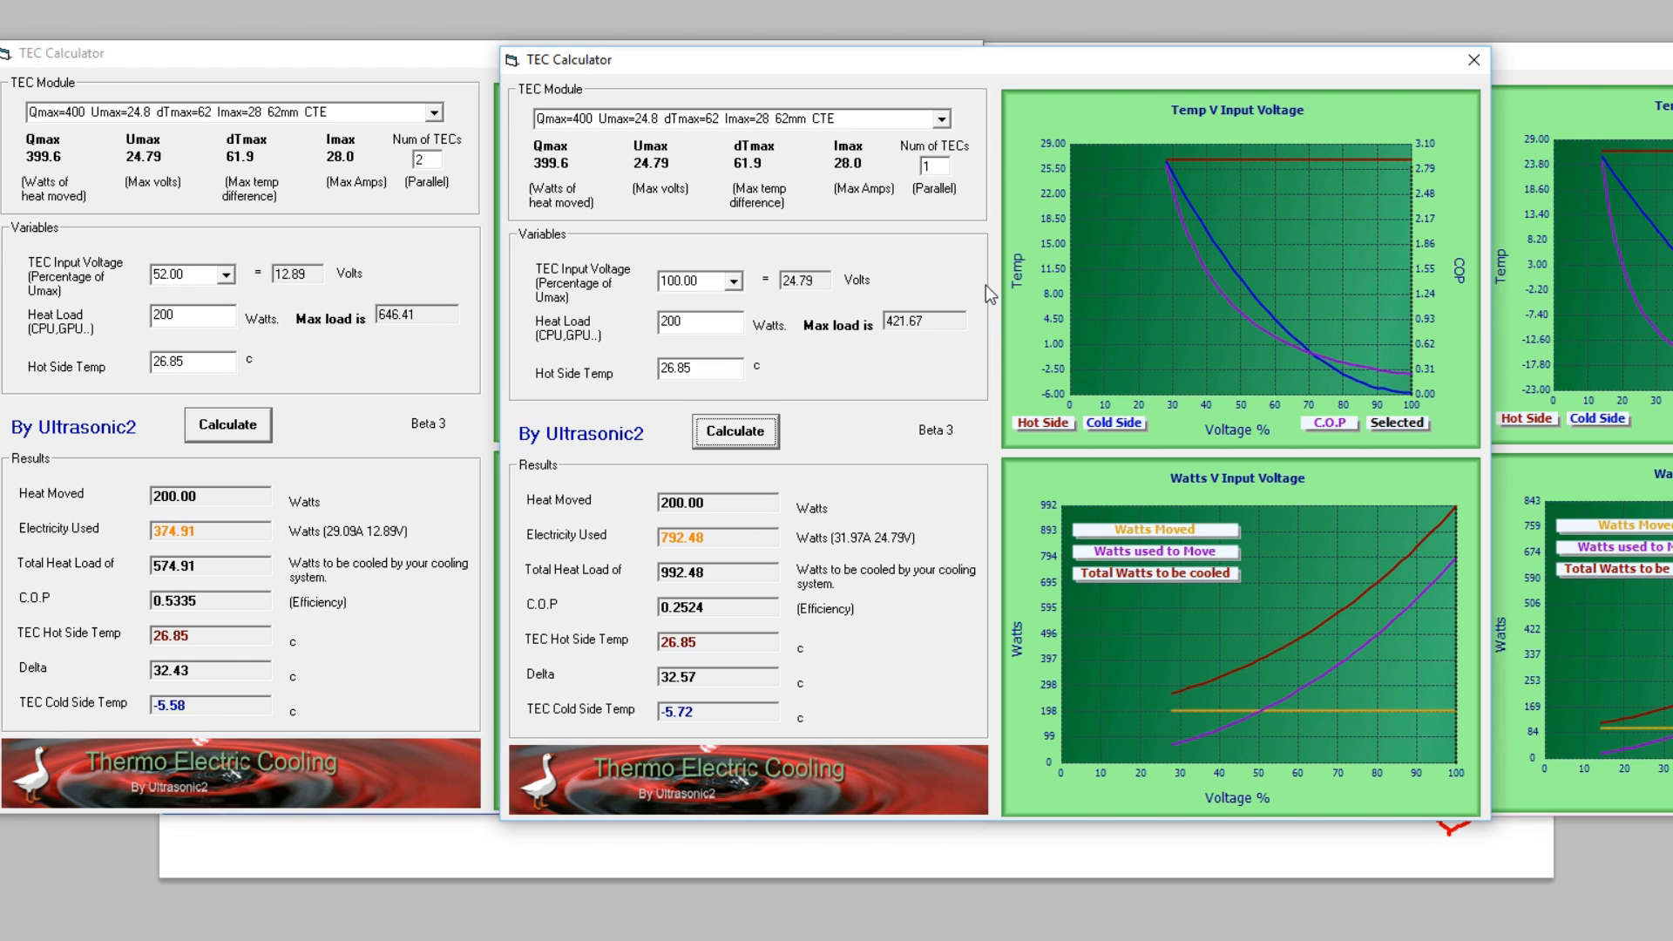
mouse_move(265, 626)
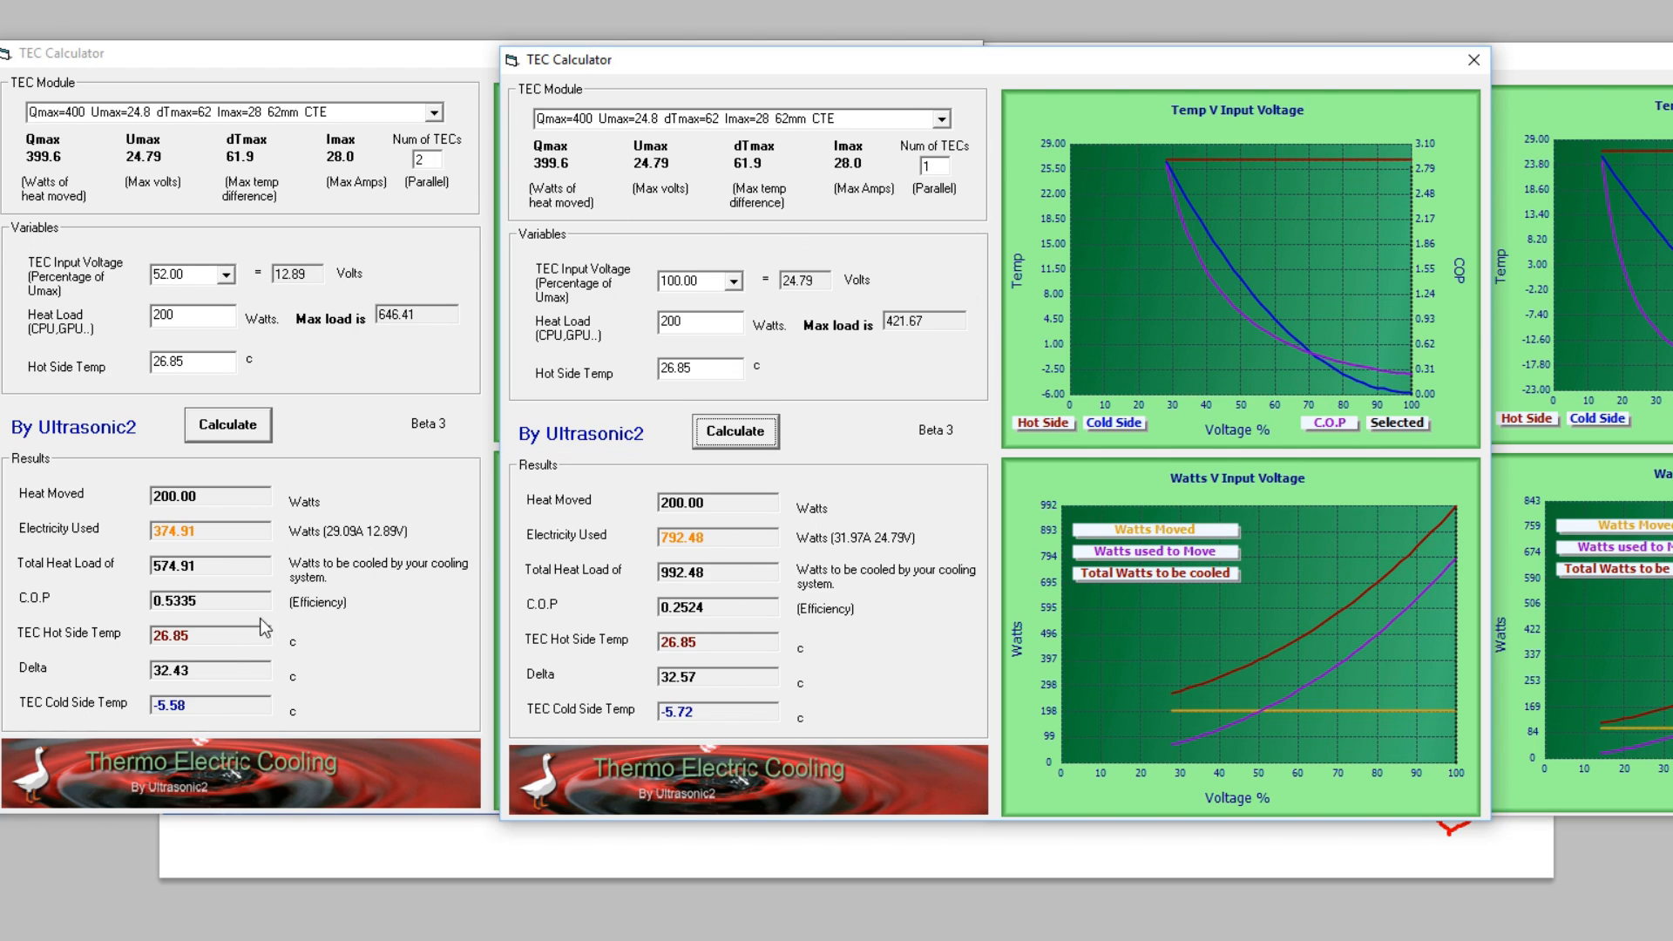
mouse_move(347, 608)
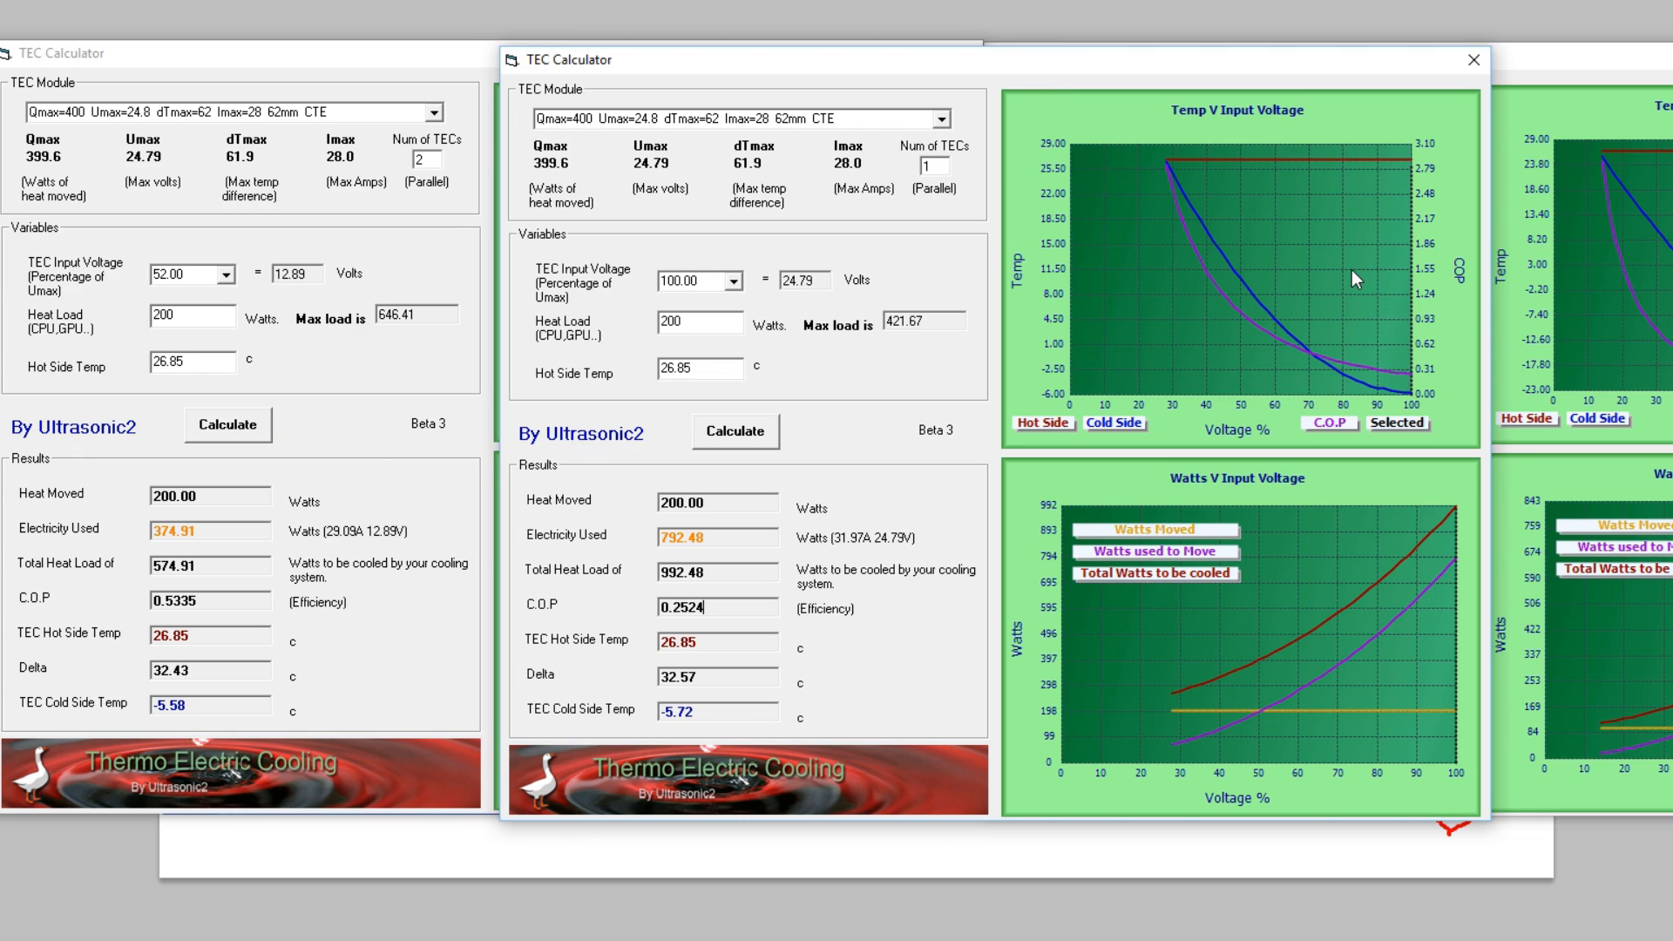
mouse_move(1448, 120)
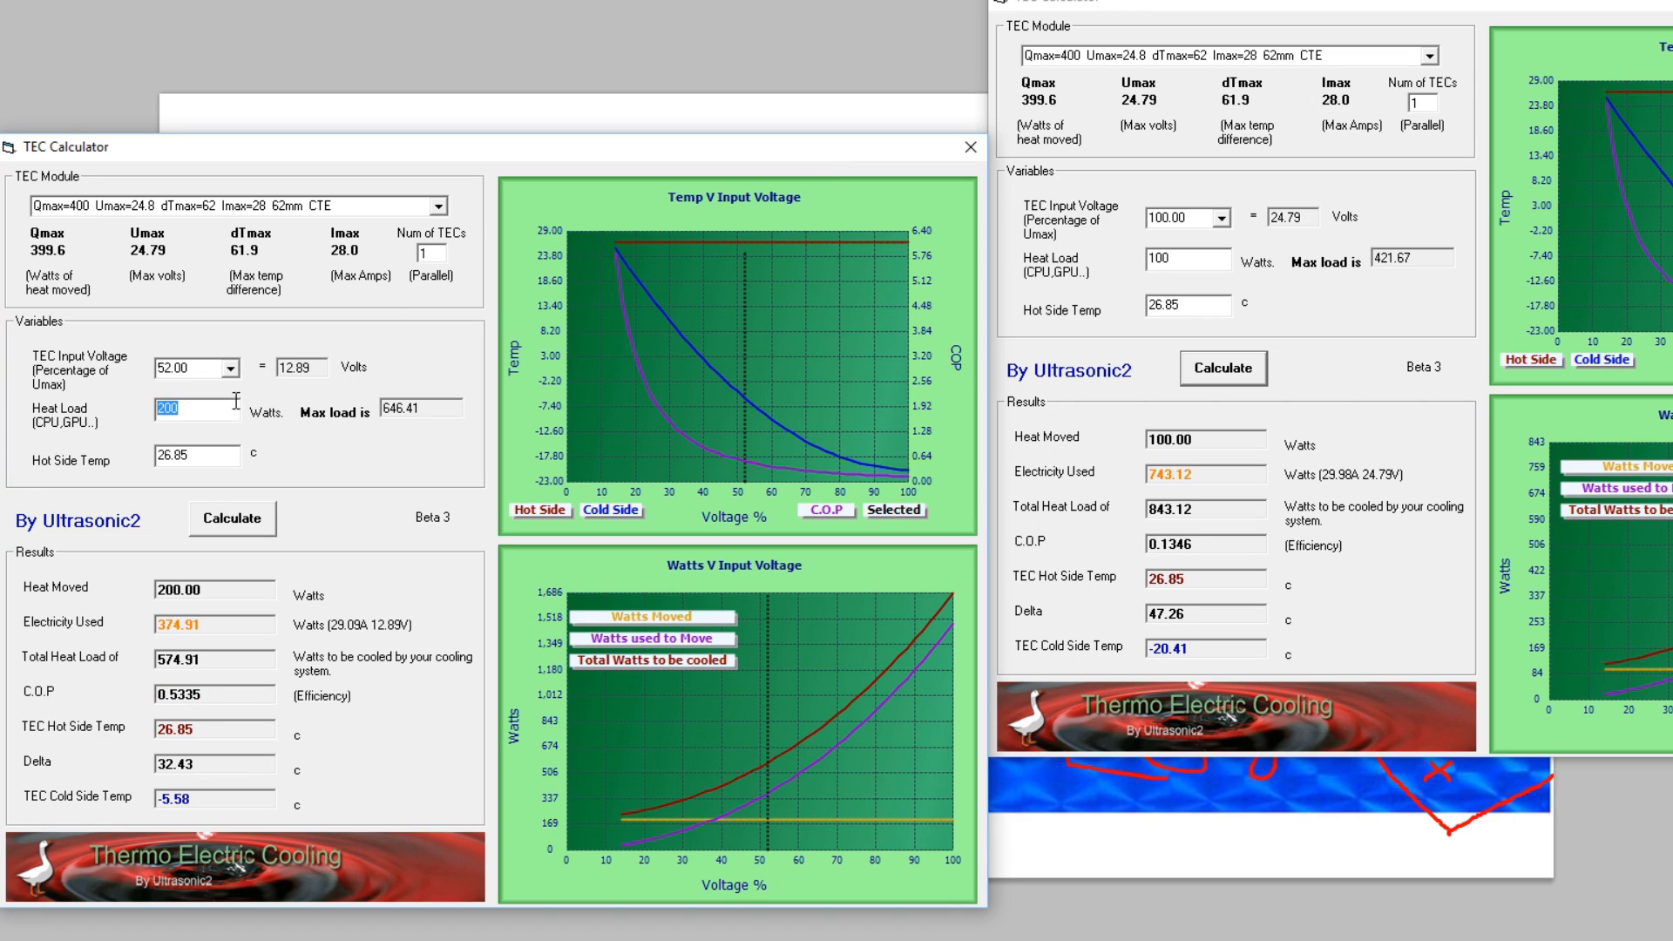
Step: Set the left calculator to 100% input voltage, recompute, and highlight the 792.48 W electricity used
click(224, 367)
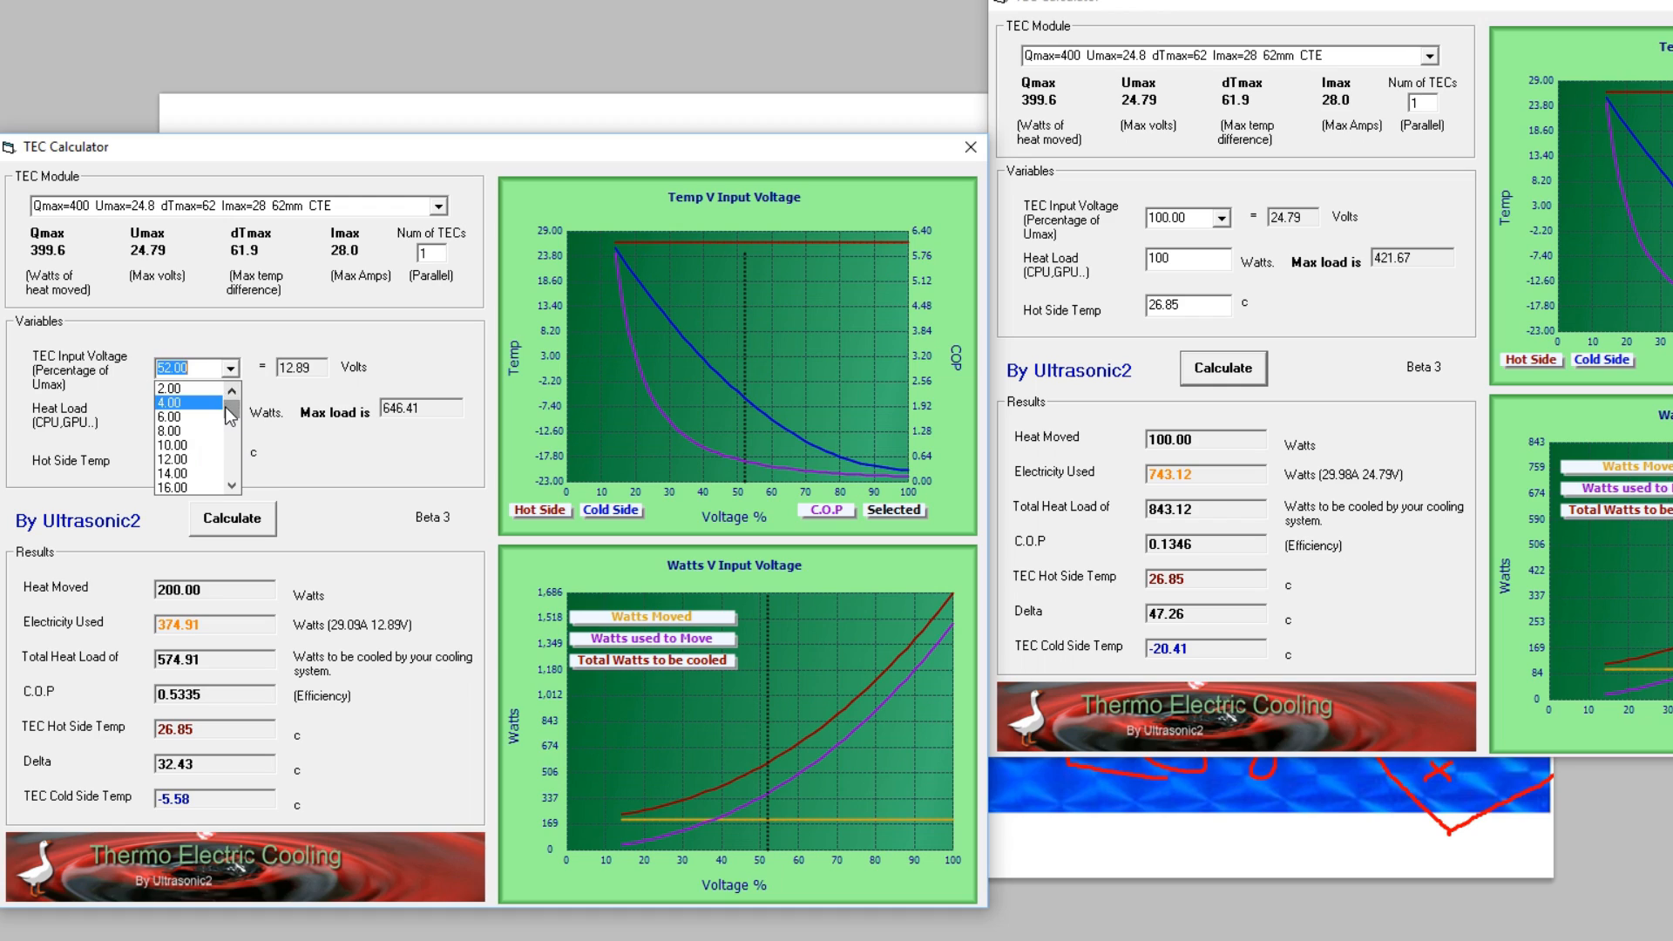
click(190, 368)
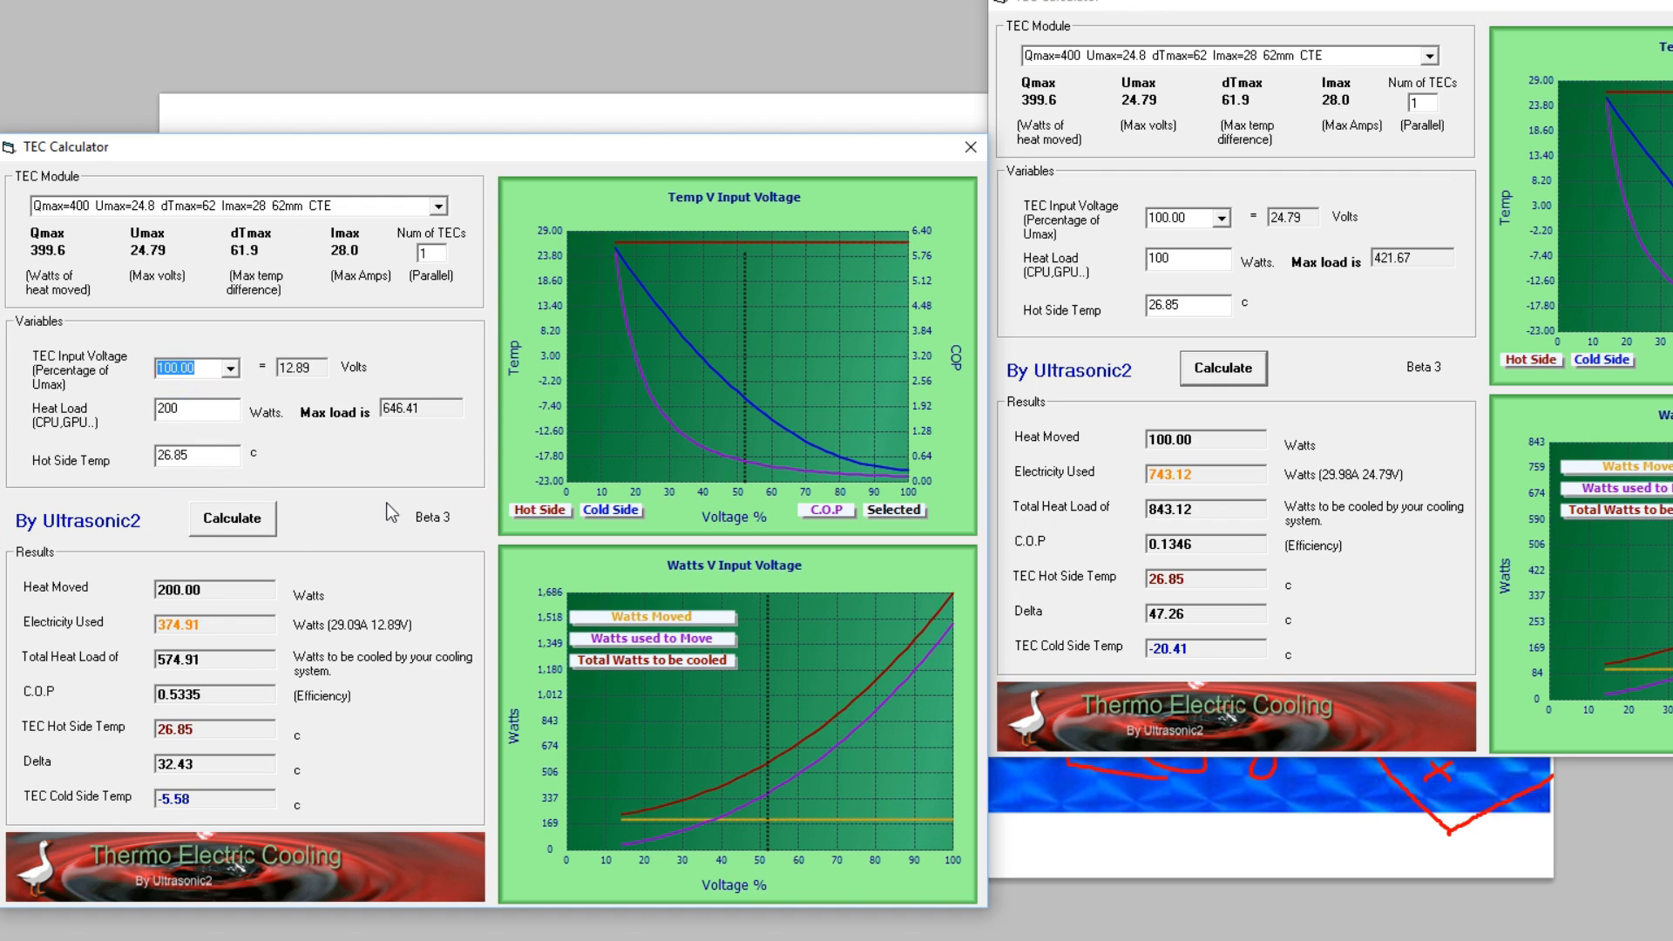
mouse_move(1161, 329)
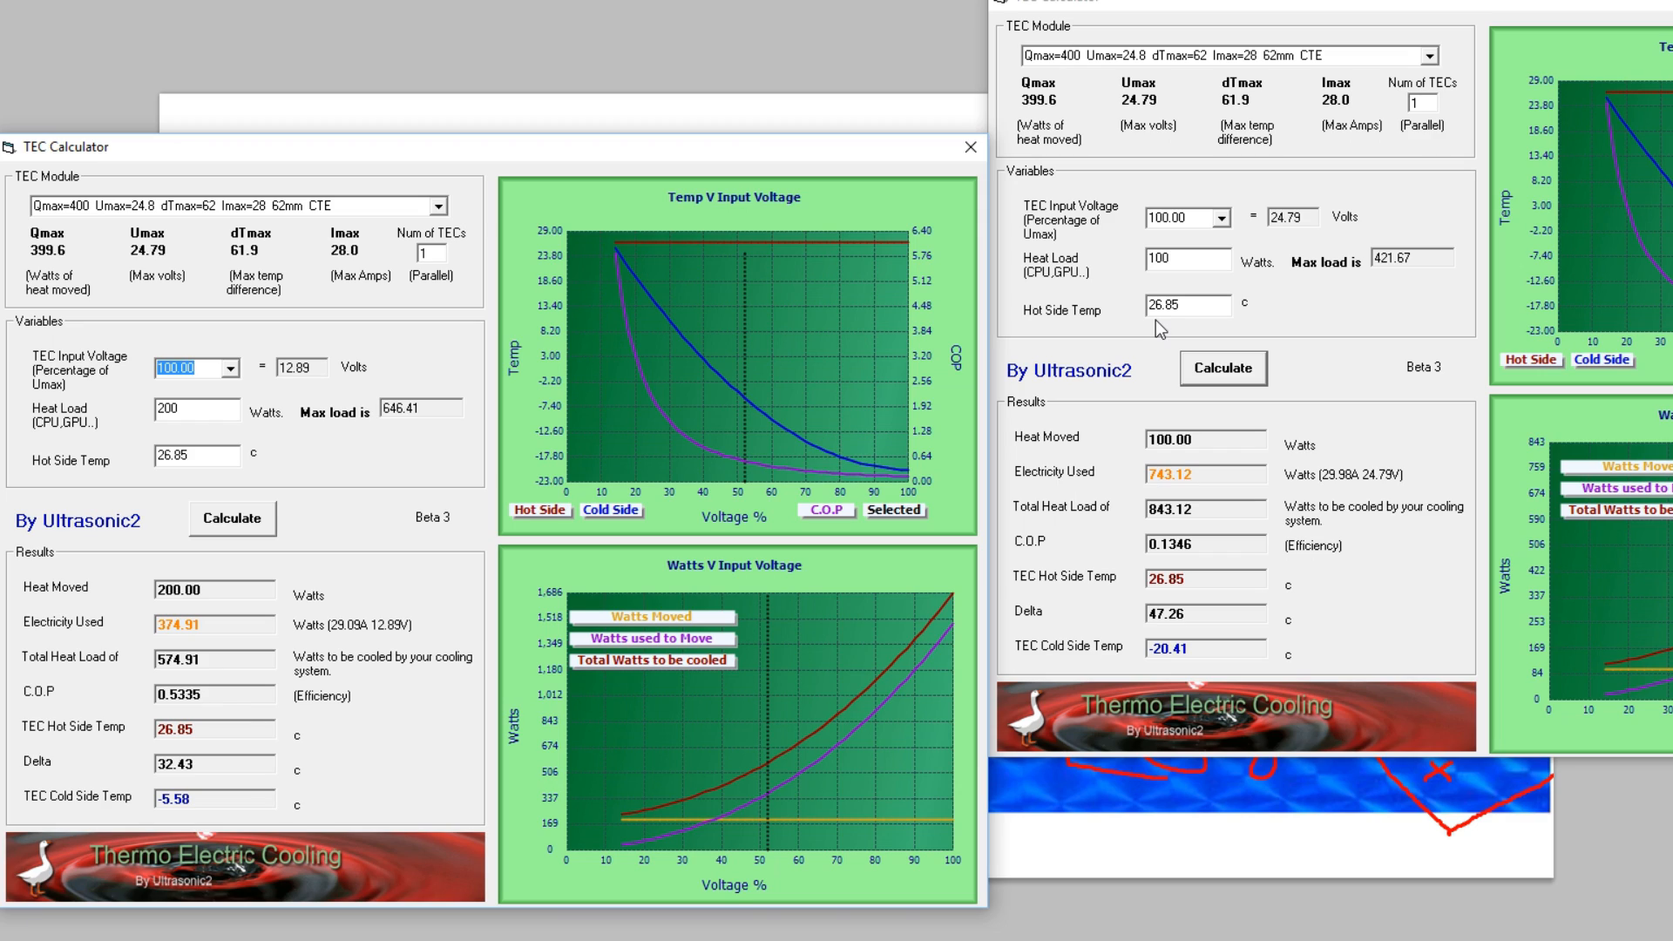
mouse_move(221, 690)
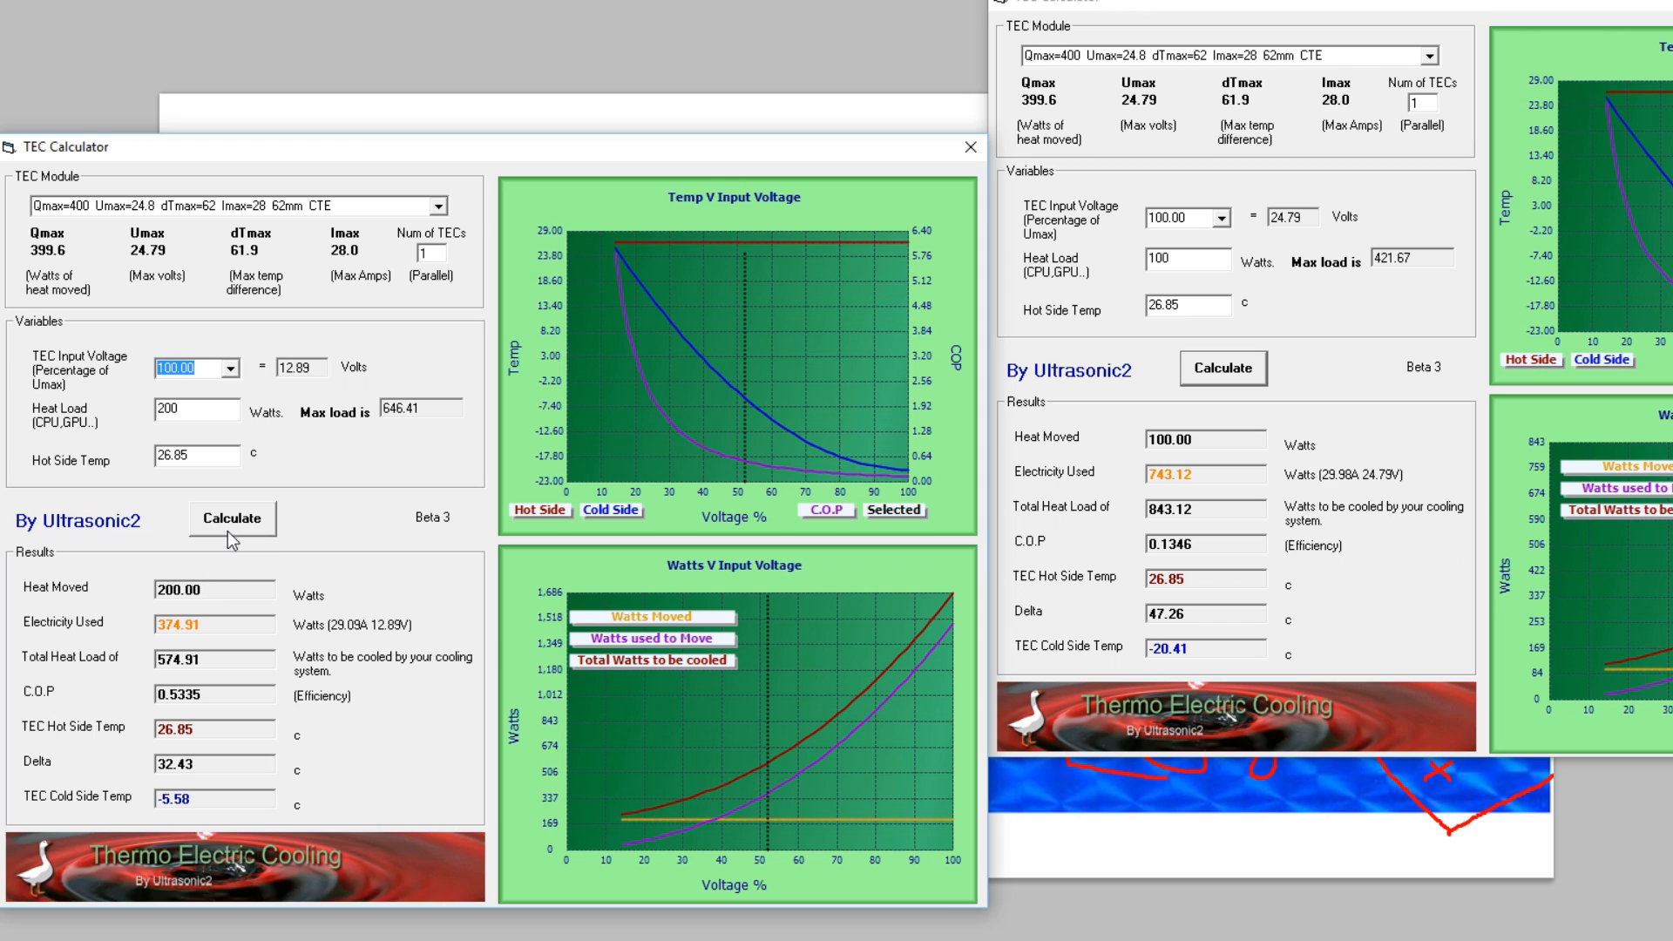
click(232, 518)
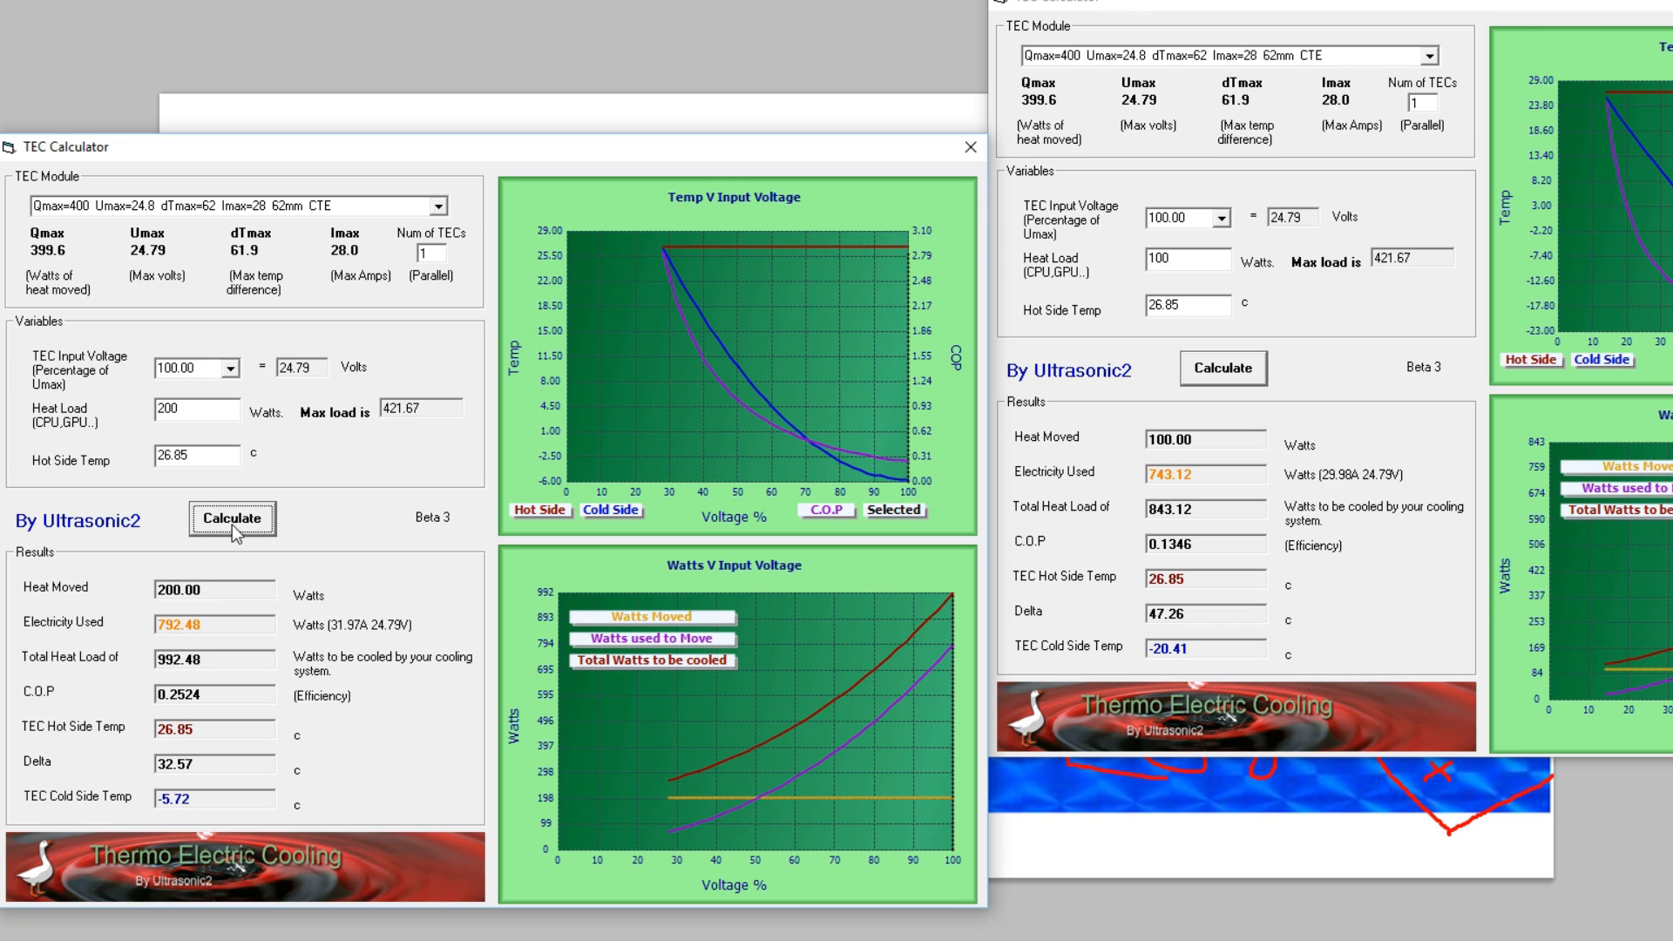
click(213, 591)
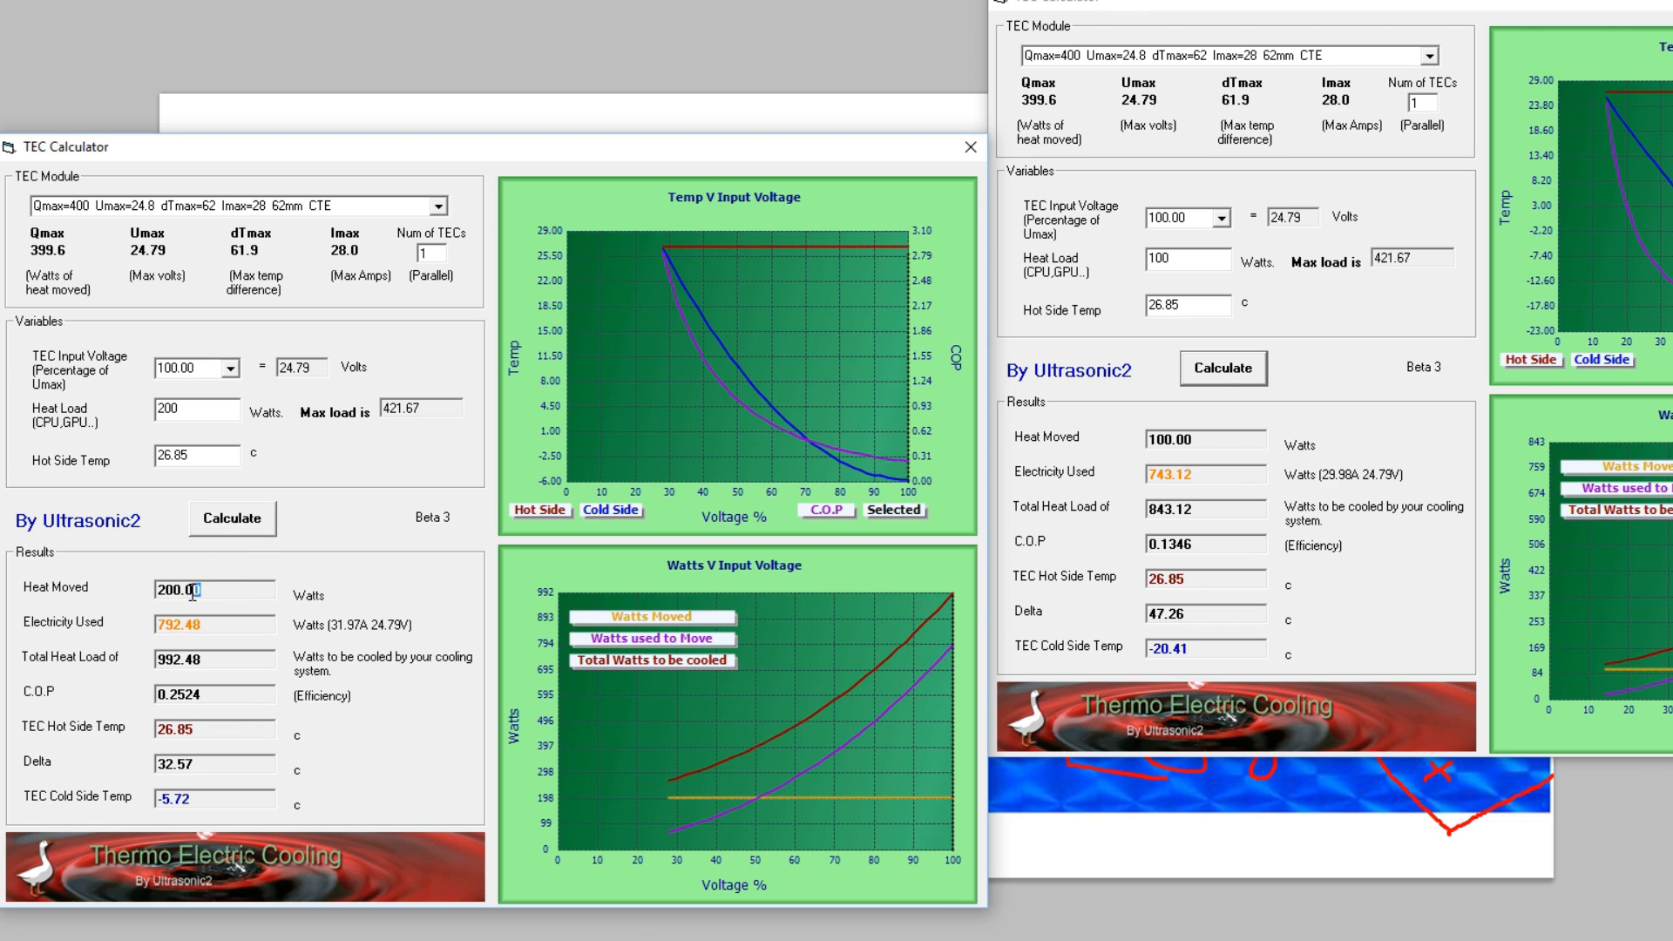
double_click(206, 622)
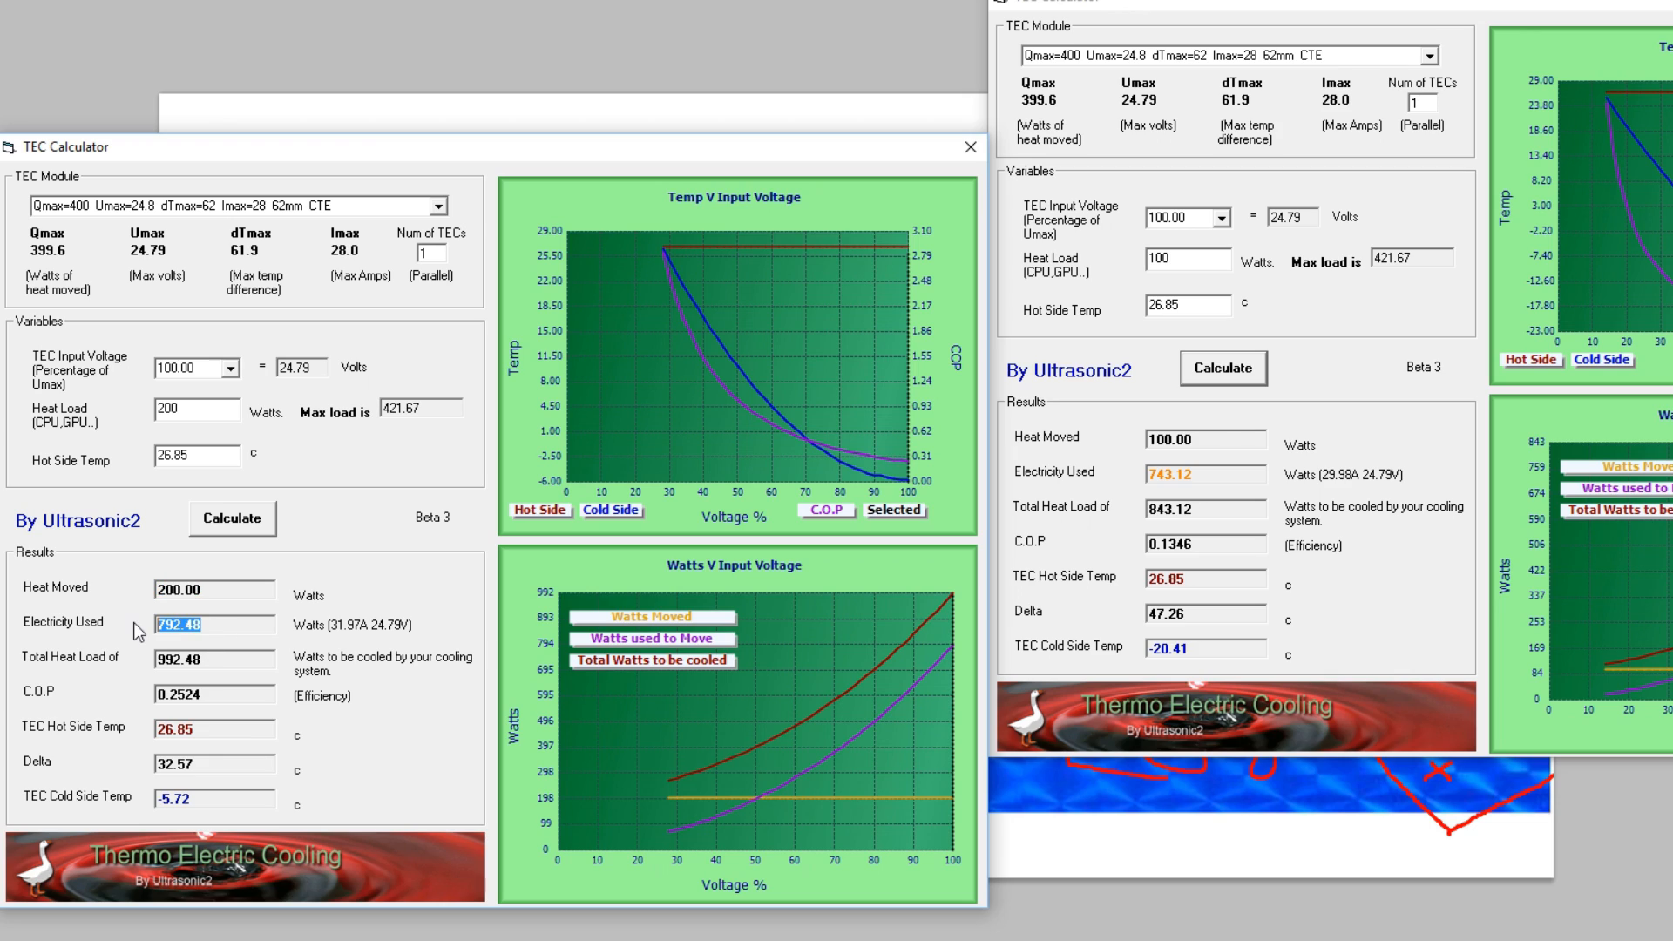
mouse_move(237, 676)
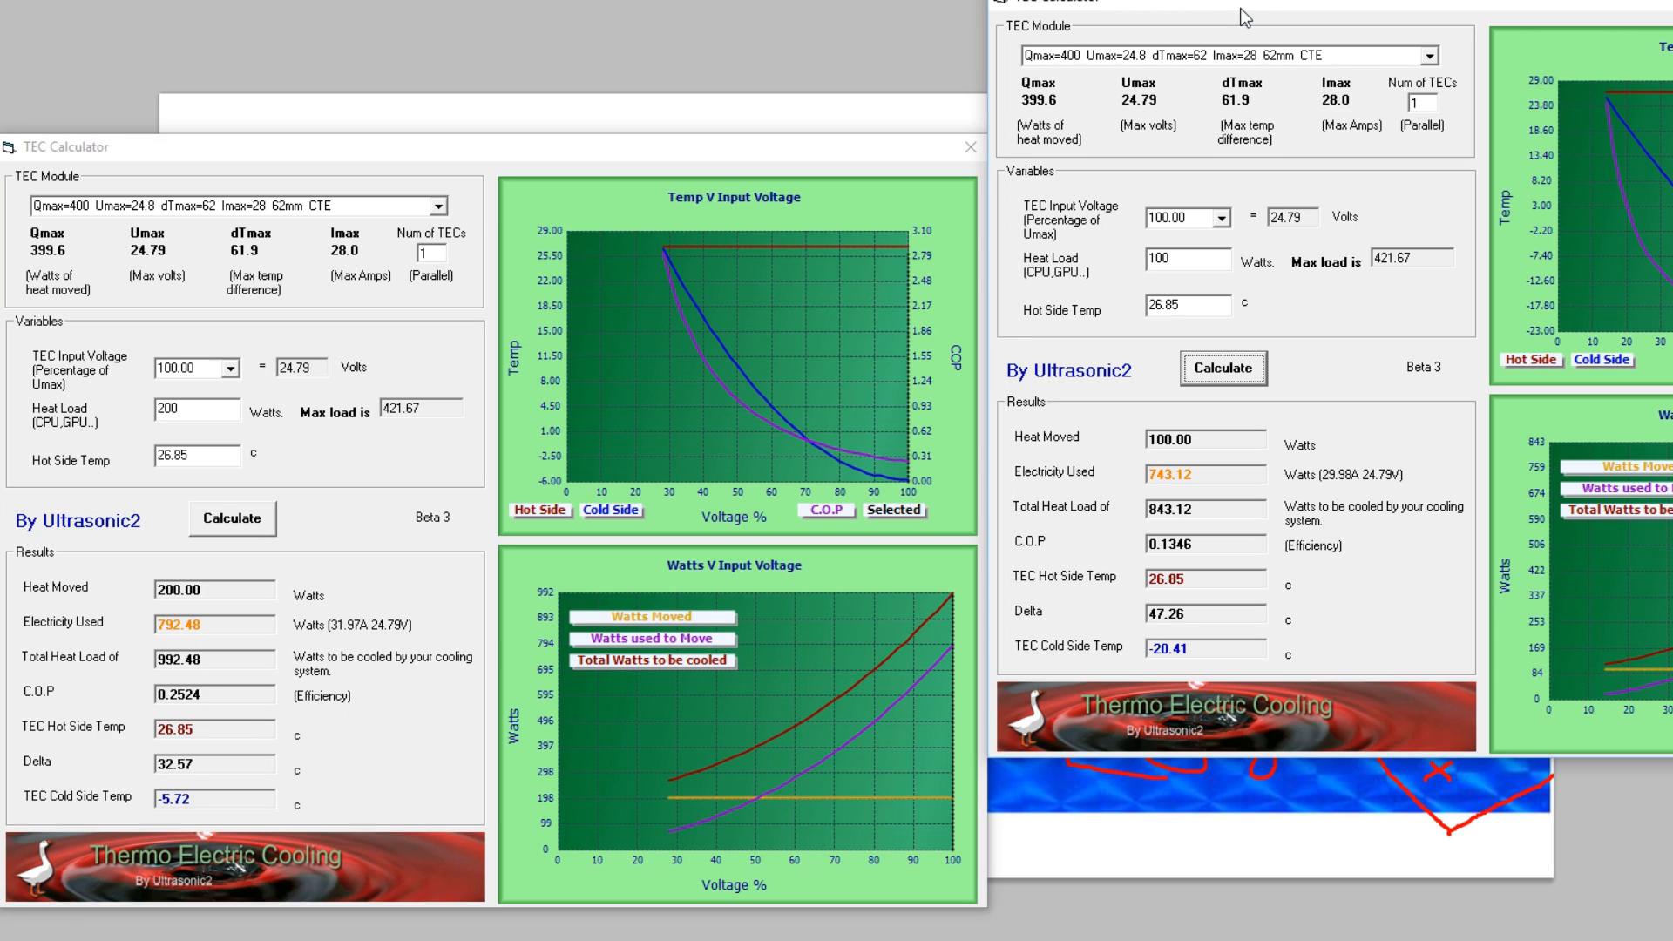
mouse_move(854, 569)
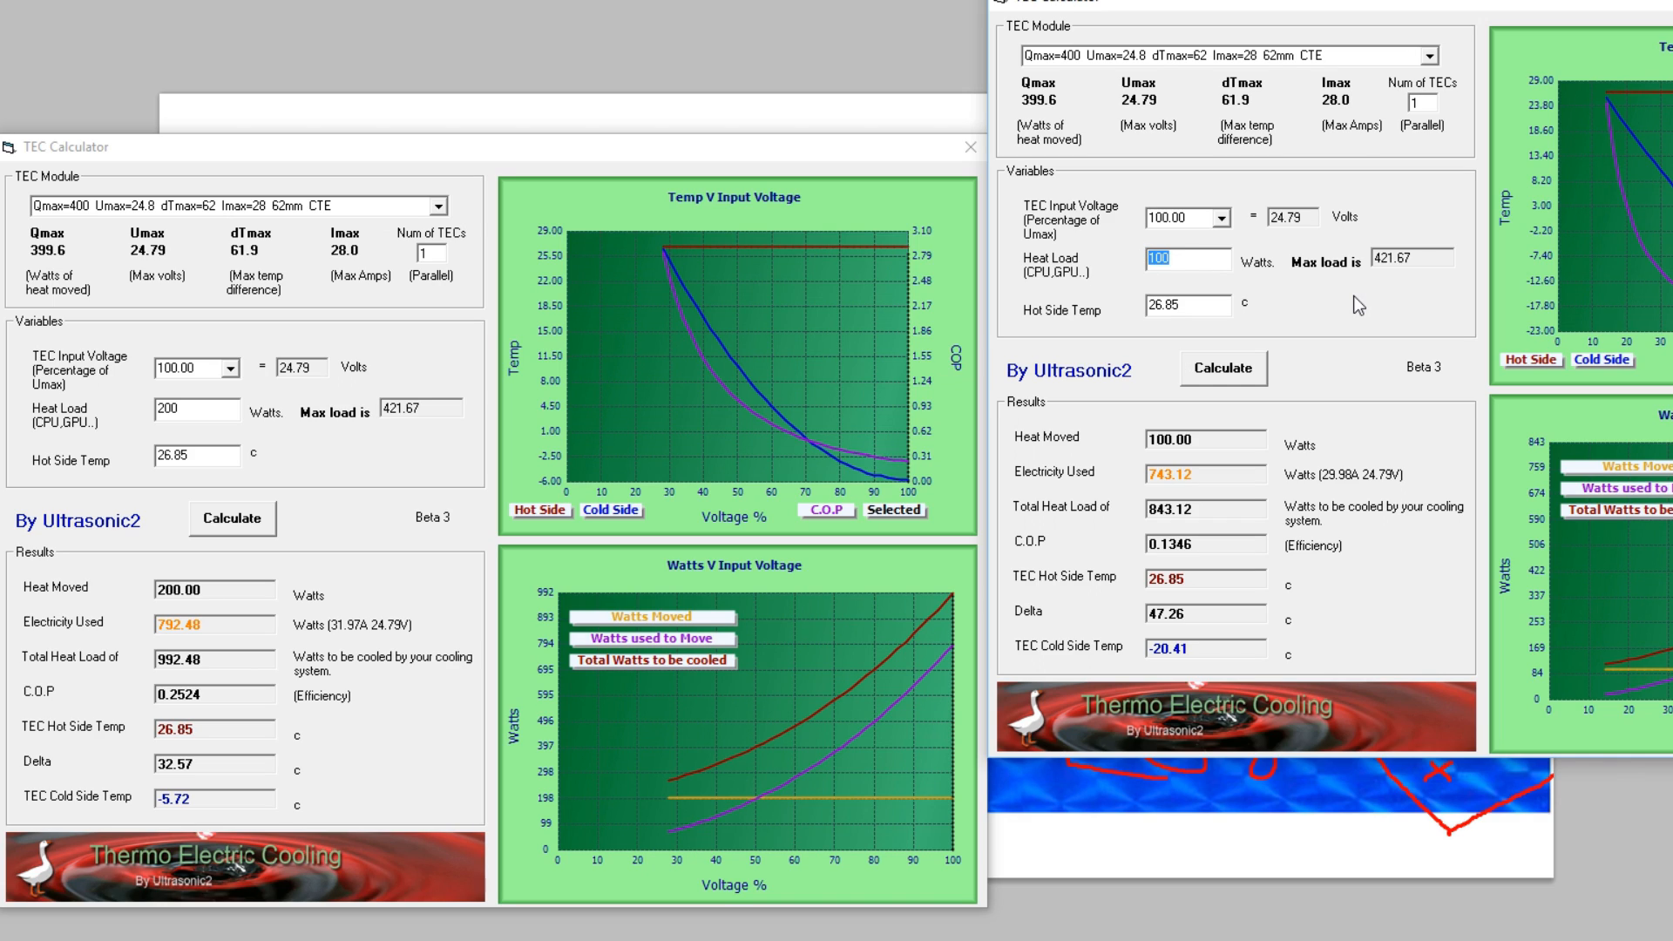
Step: Enter a 1000 W heat load in the right calculator and compute, capping at 421.66 W with an over-load
text(1000)
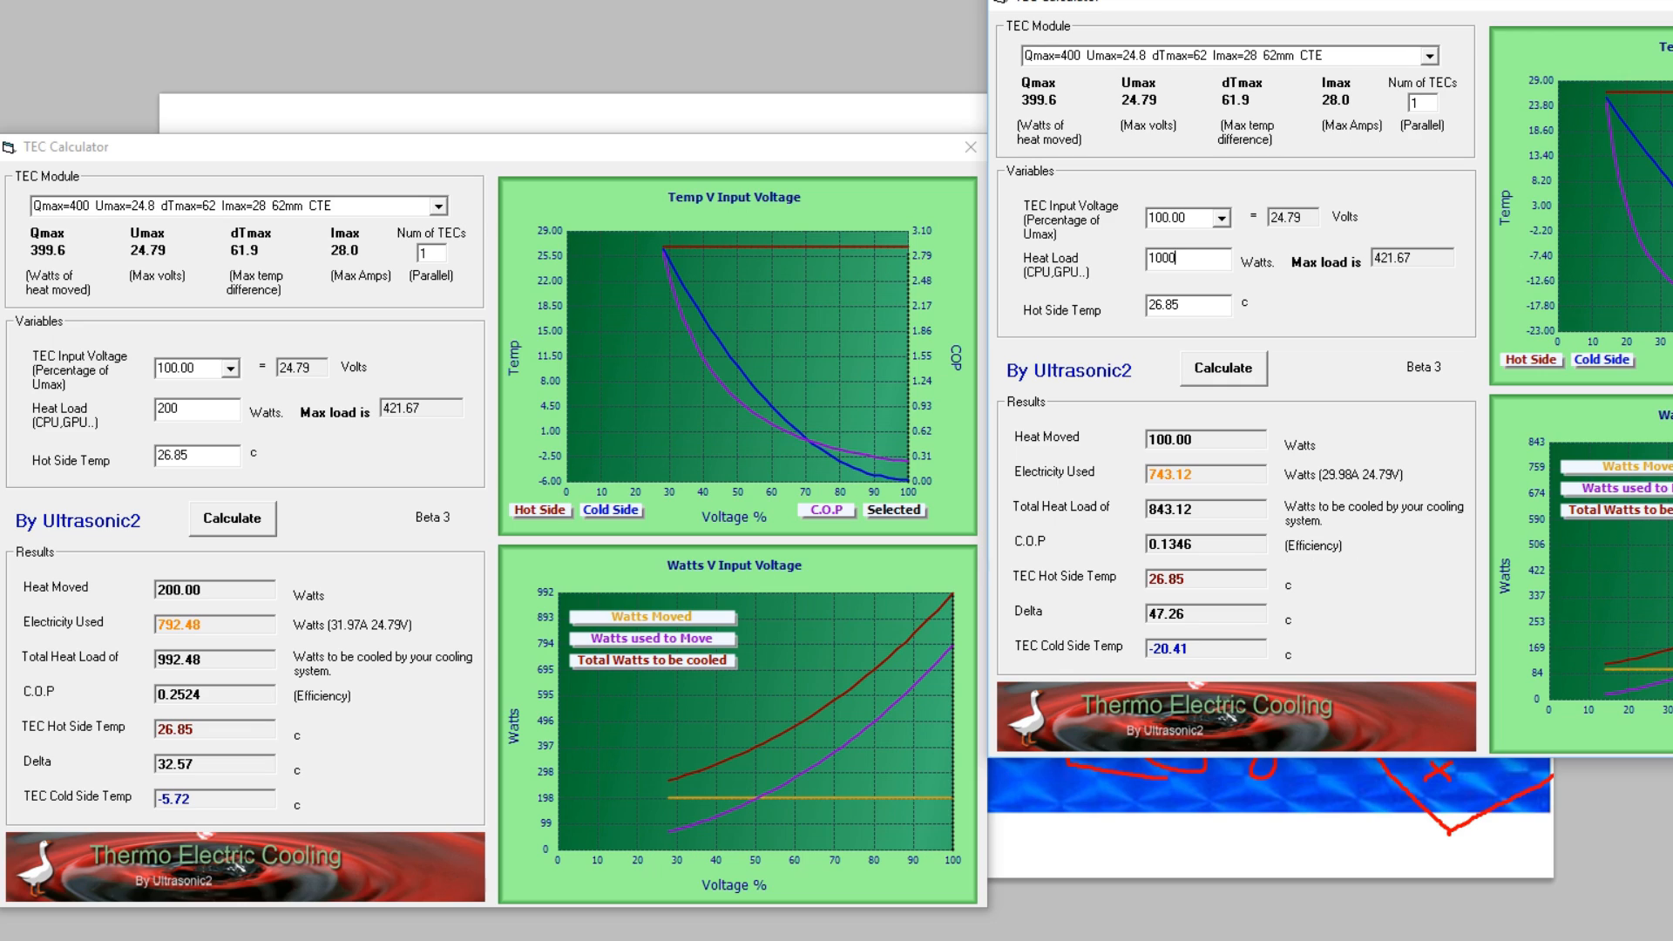
mouse_move(772, 631)
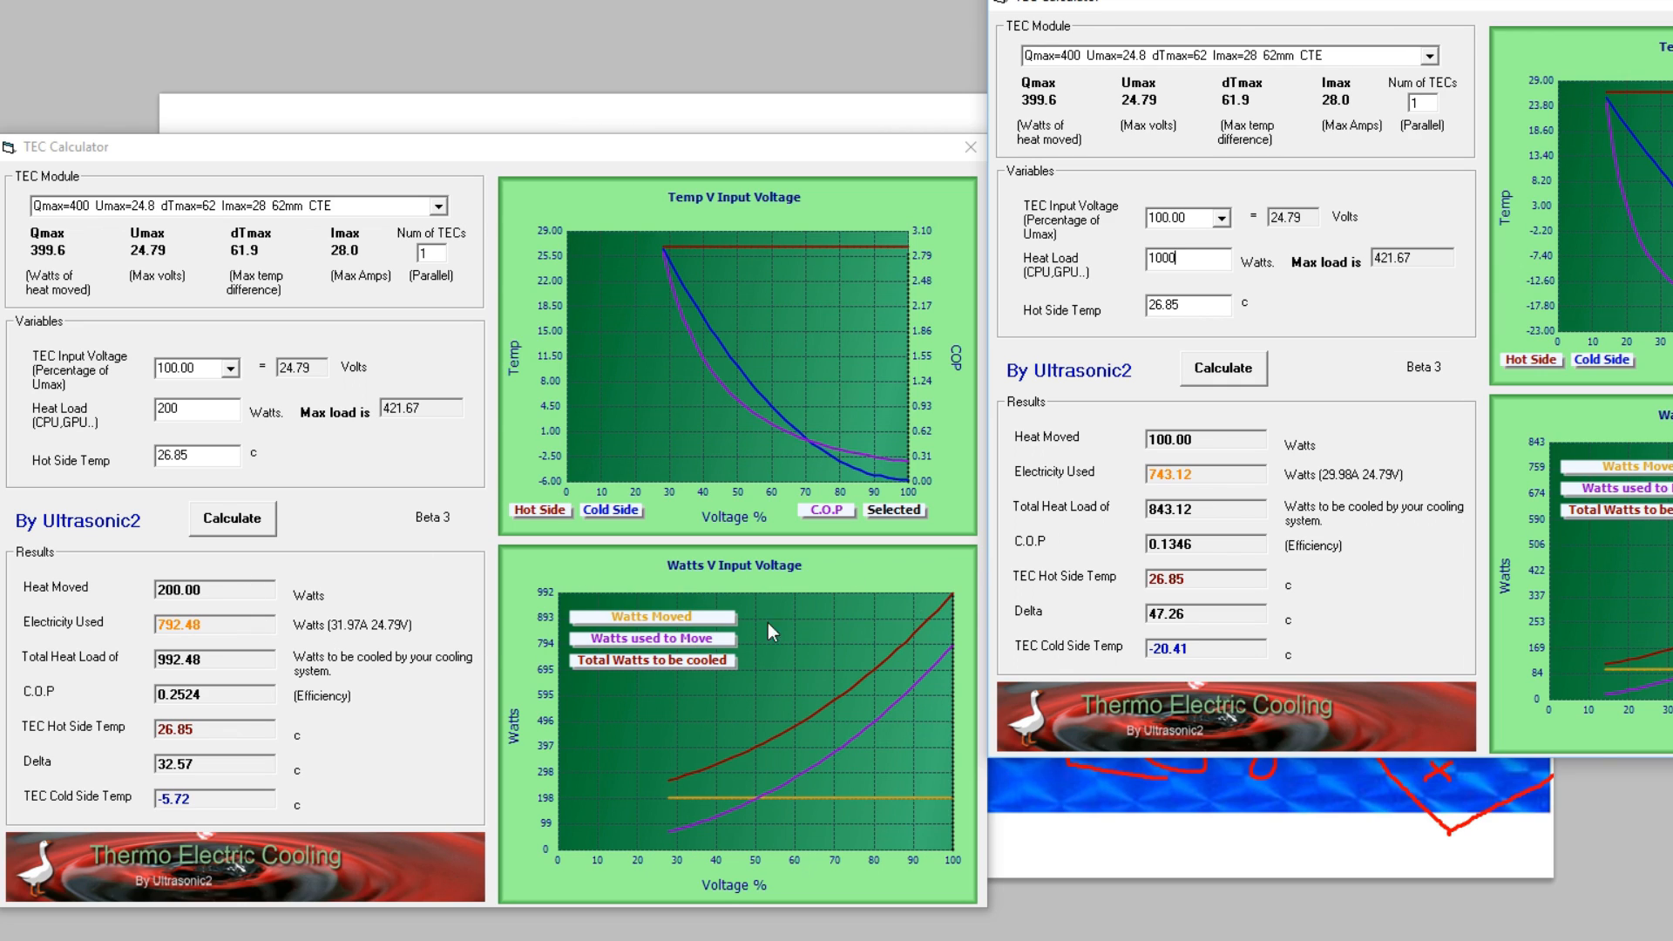
click(1222, 368)
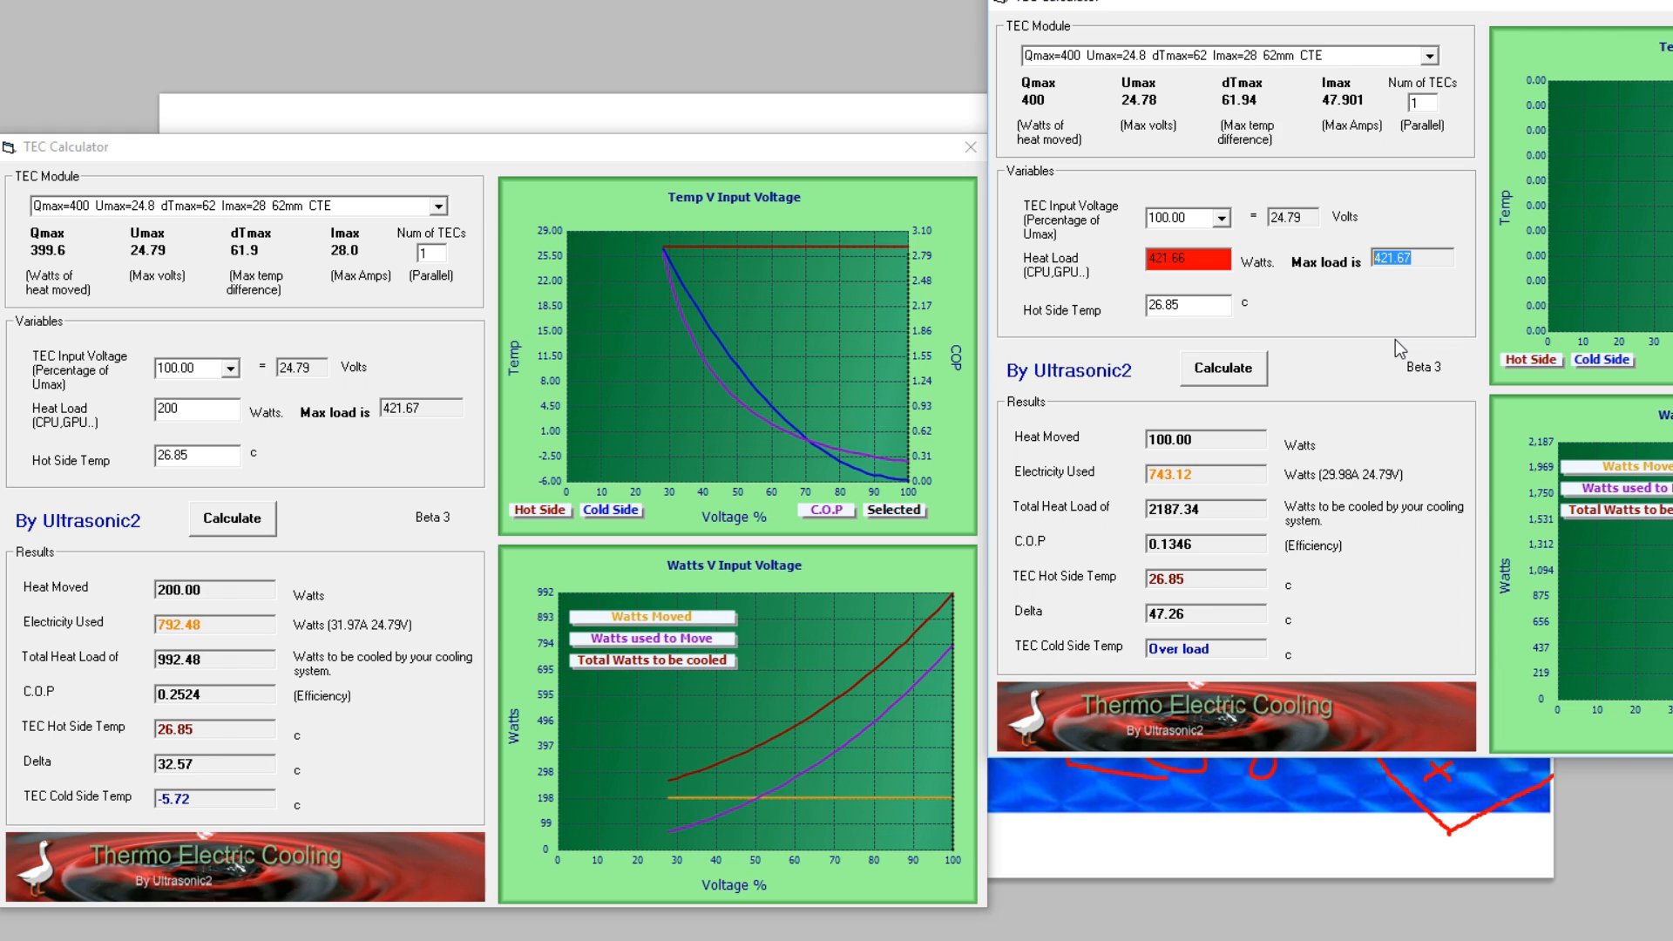
mouse_move(681, 430)
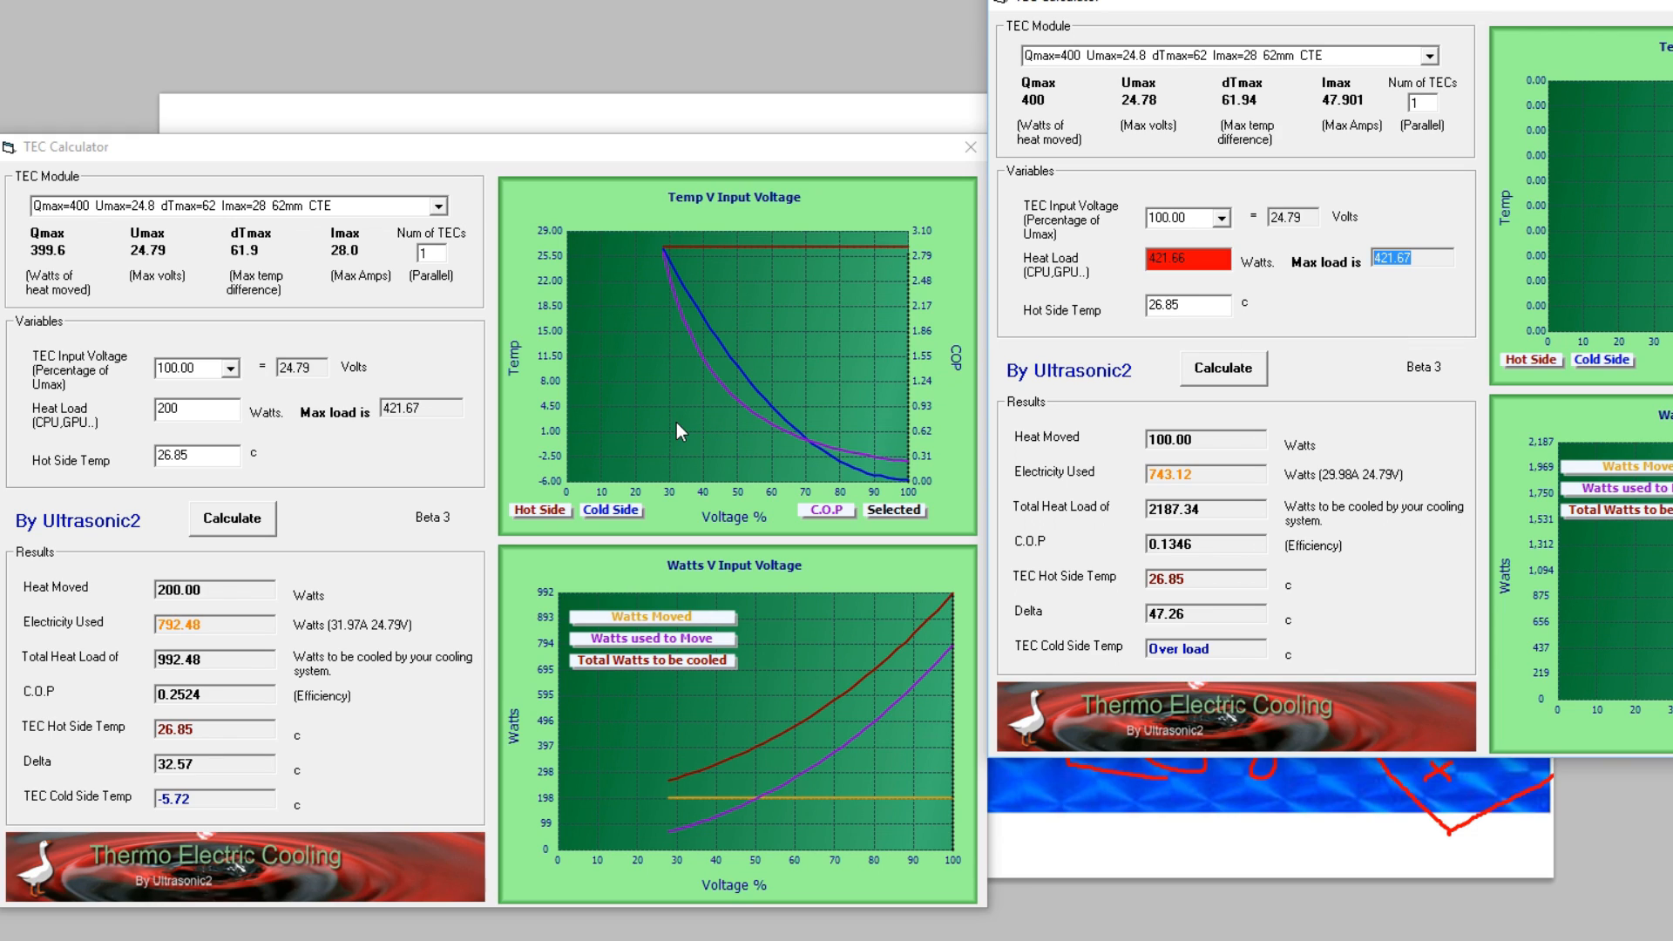
mouse_move(262, 455)
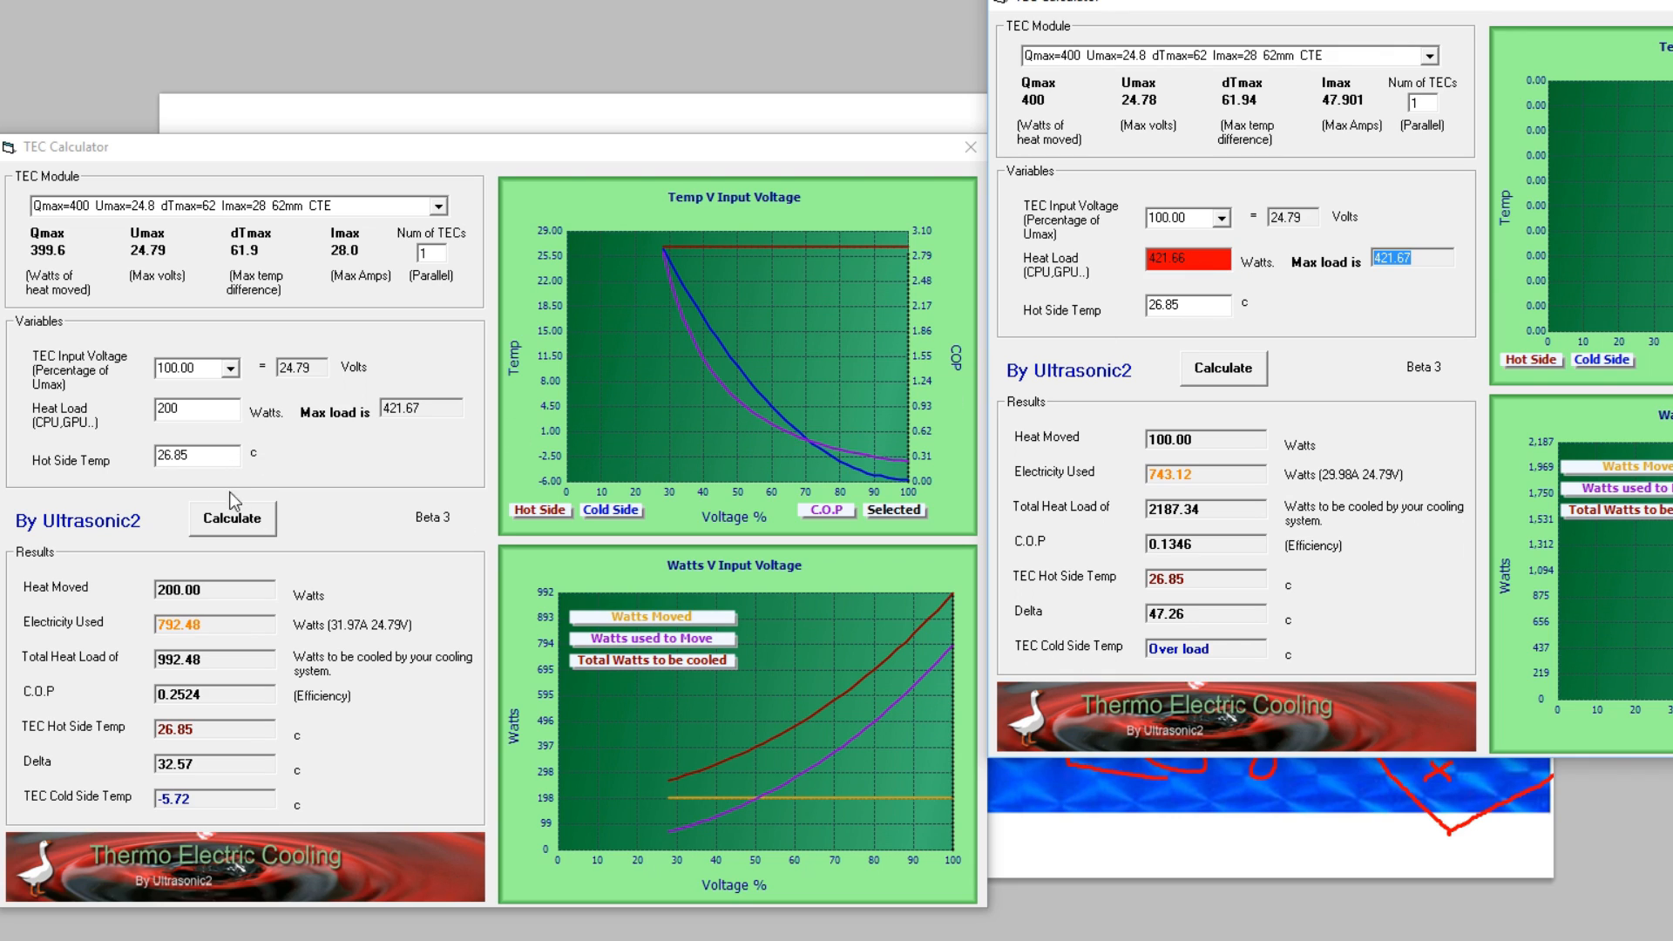
click(227, 367)
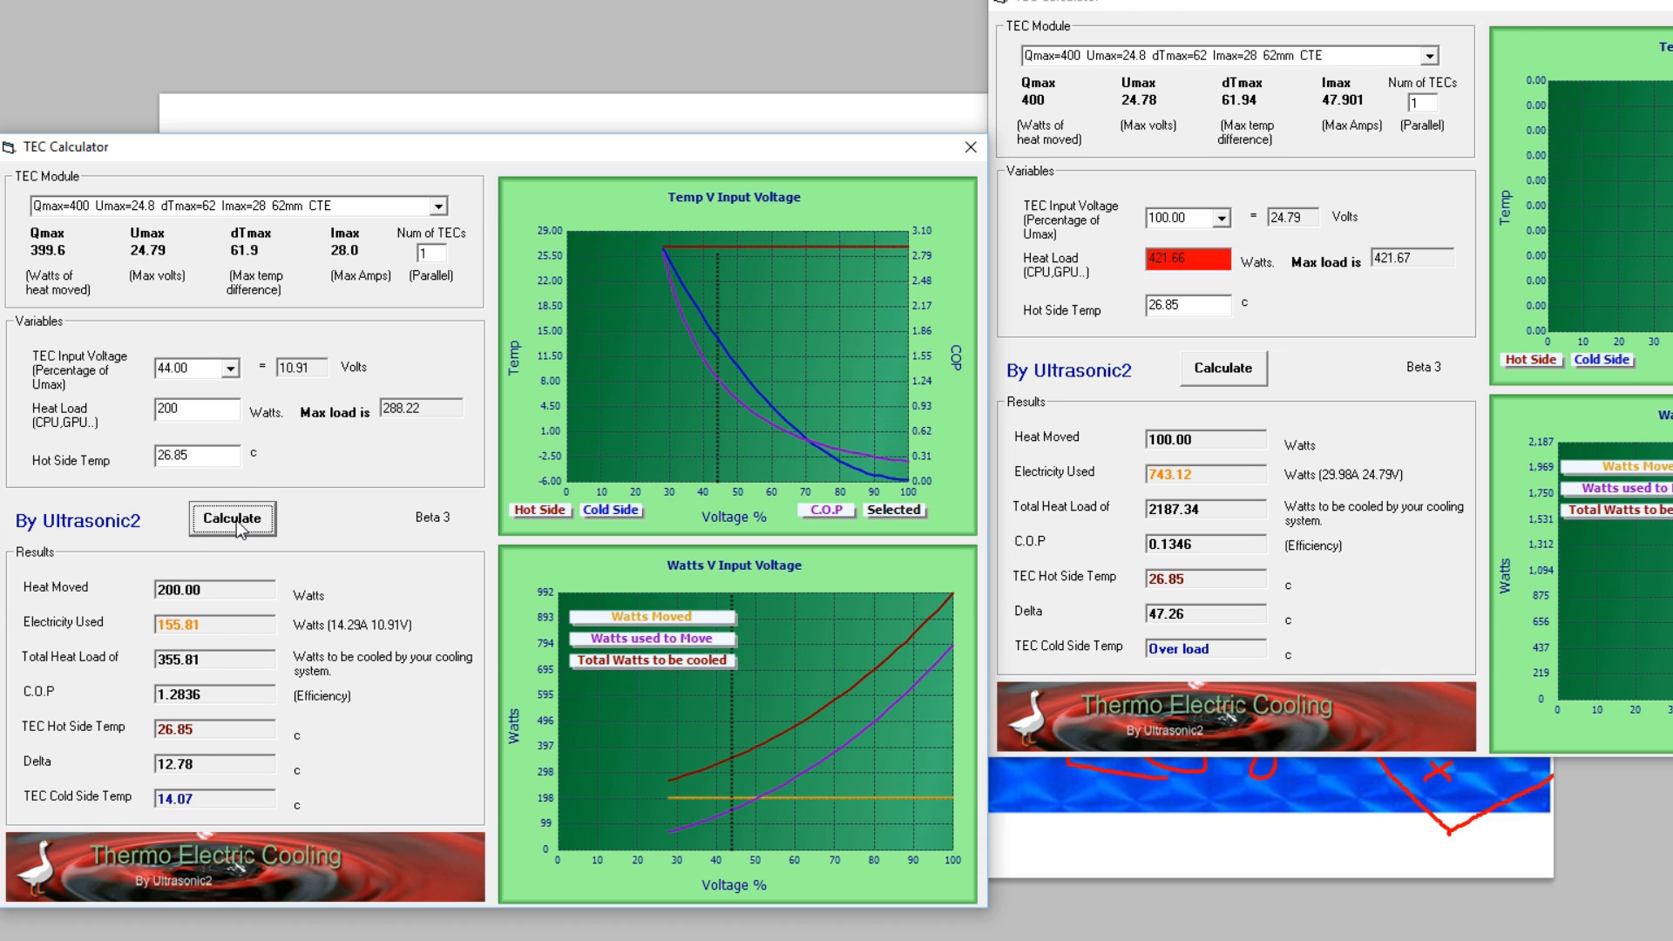
mouse_move(391, 513)
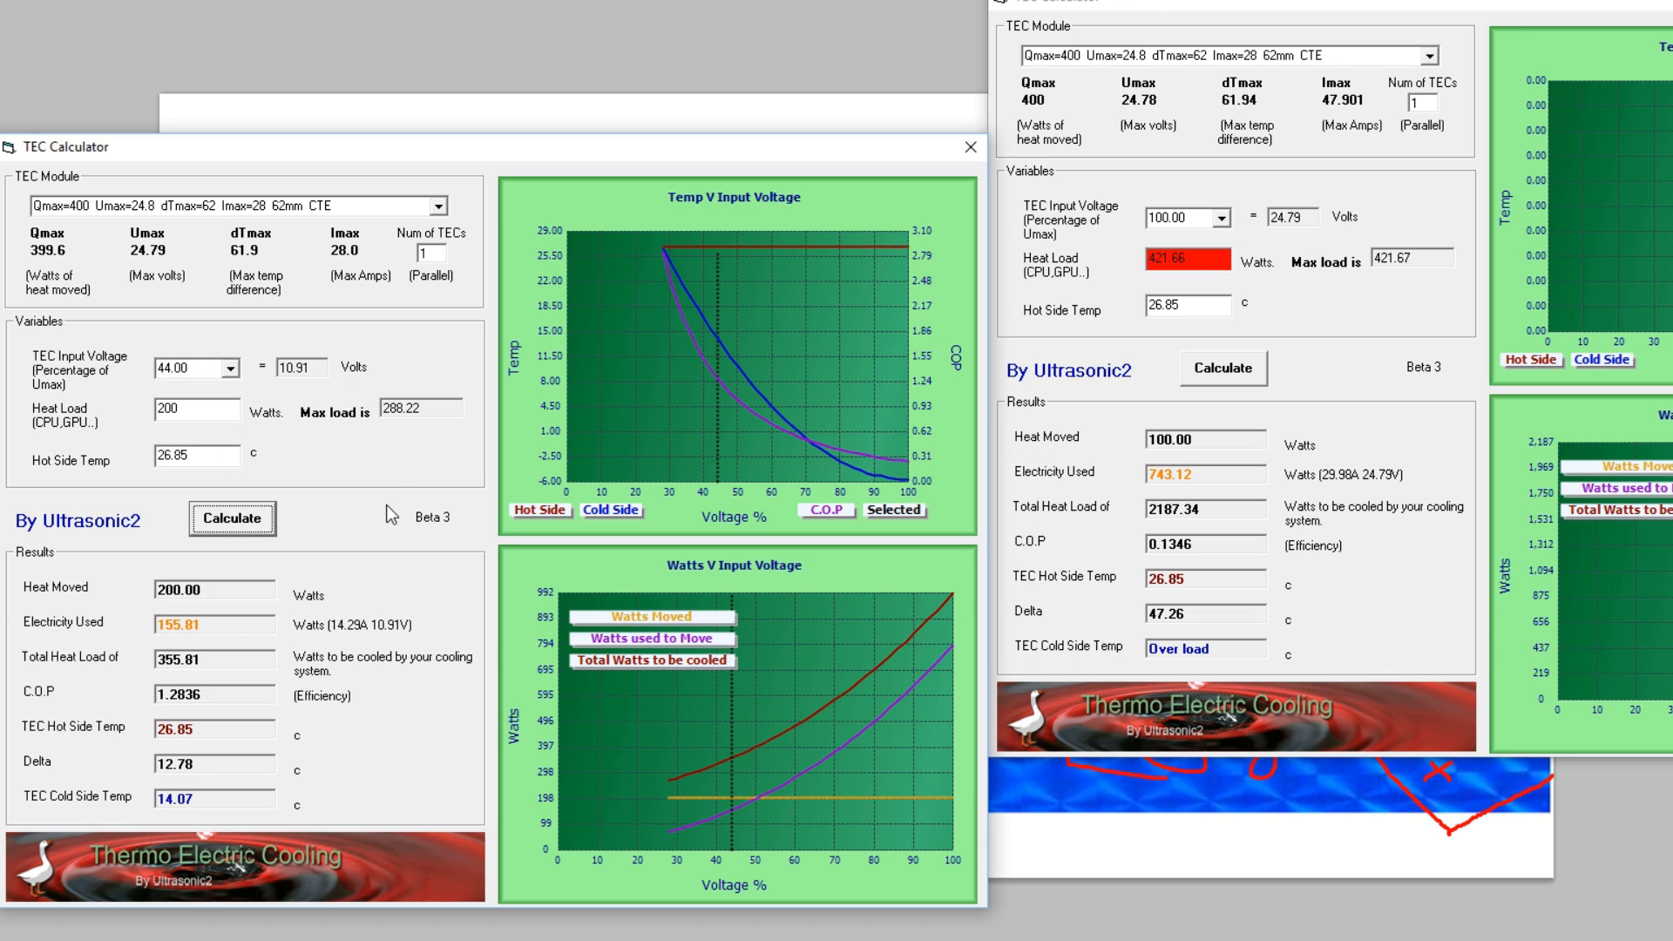
mouse_move(369, 486)
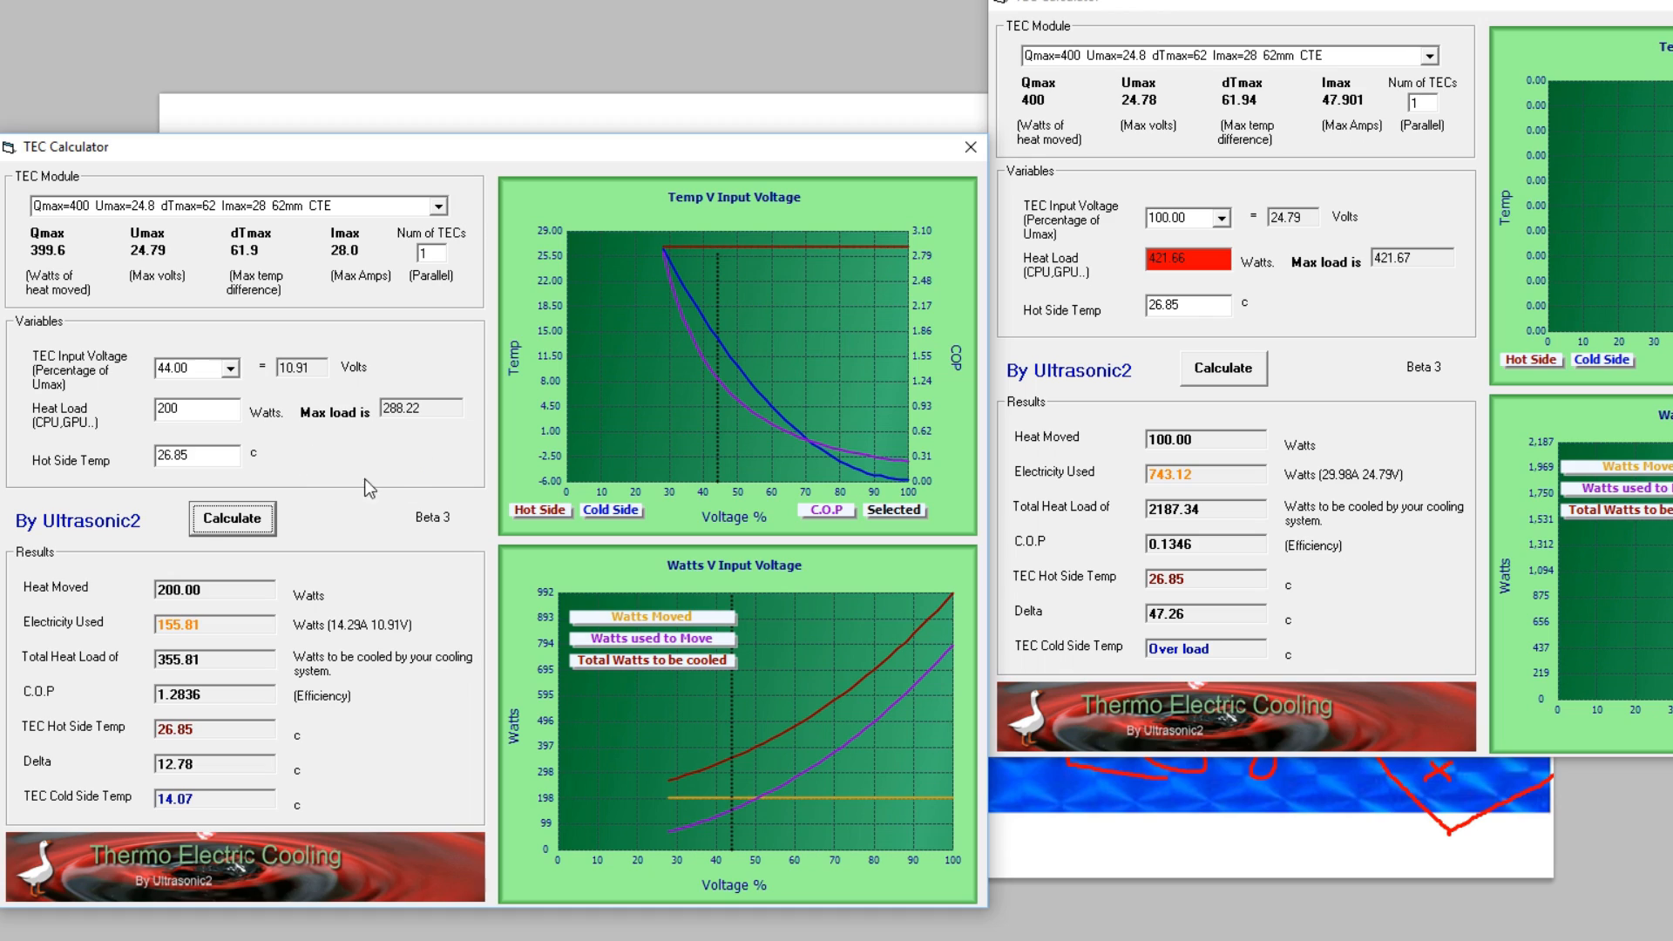
double_click(212, 588)
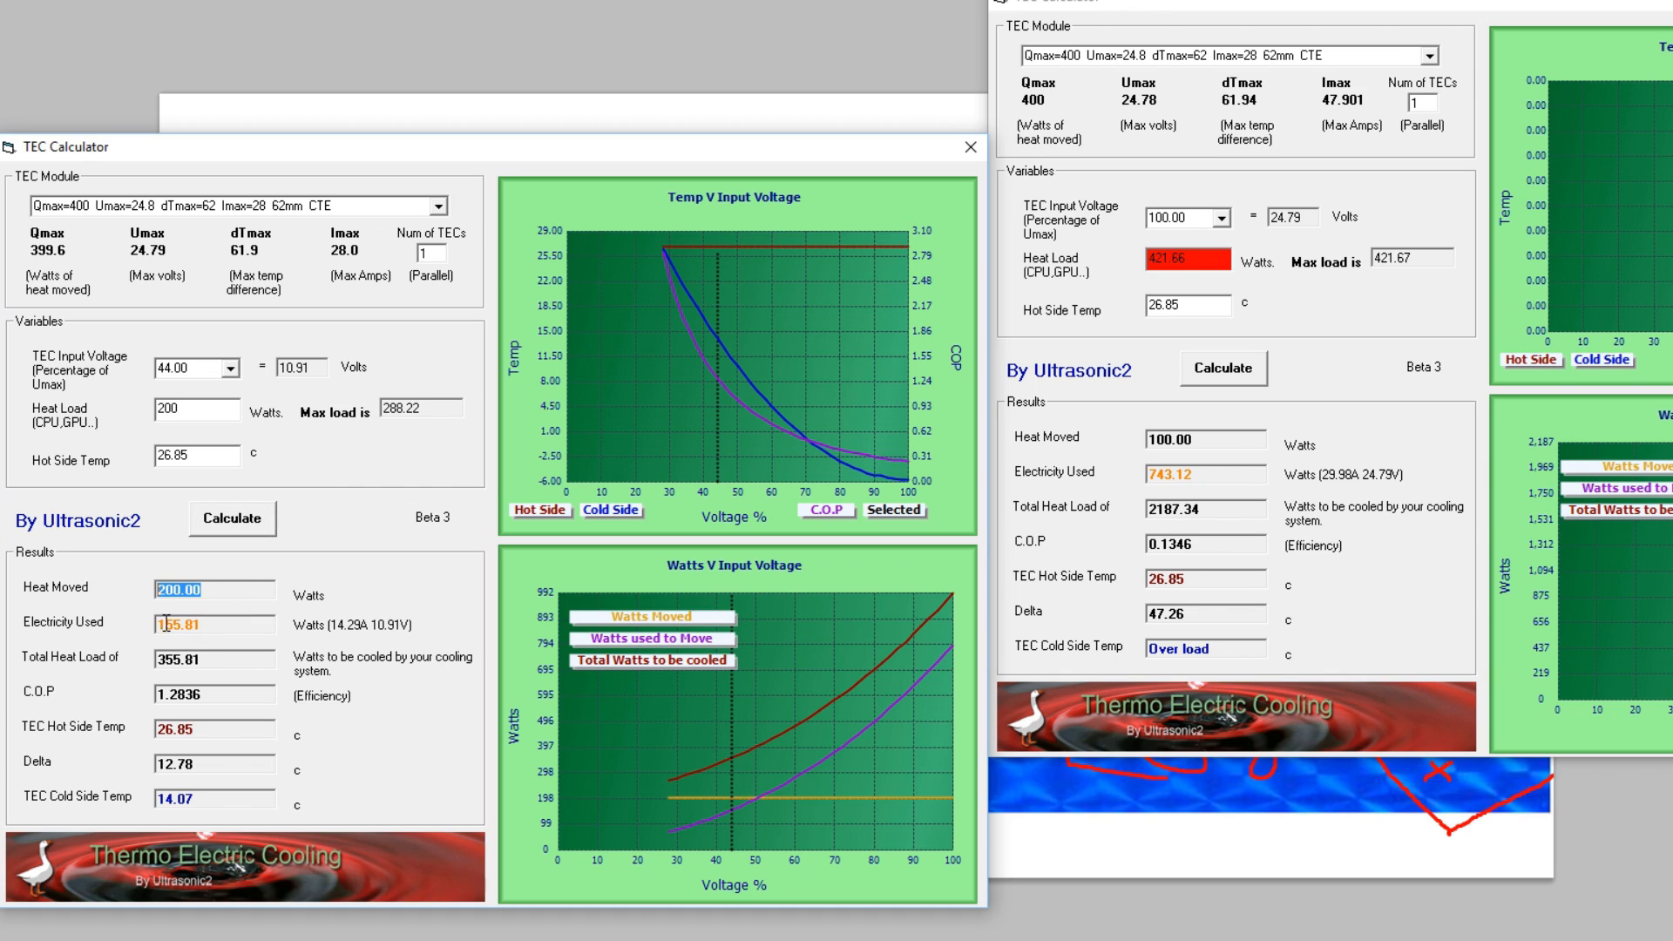
mouse_move(202, 626)
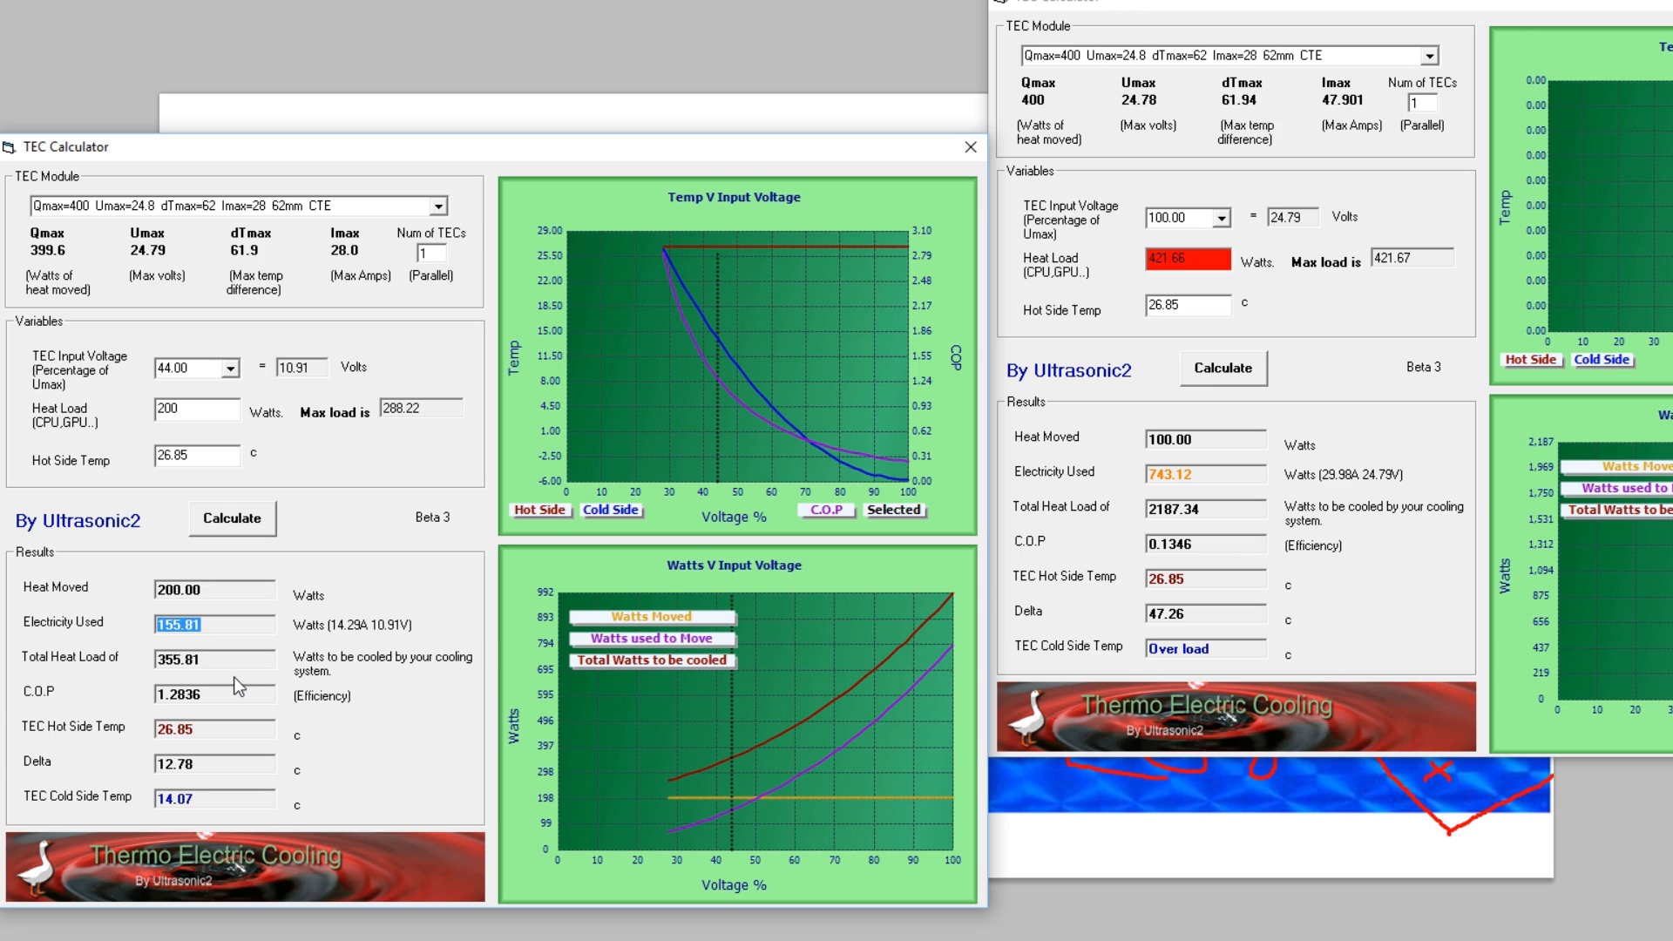
click(212, 764)
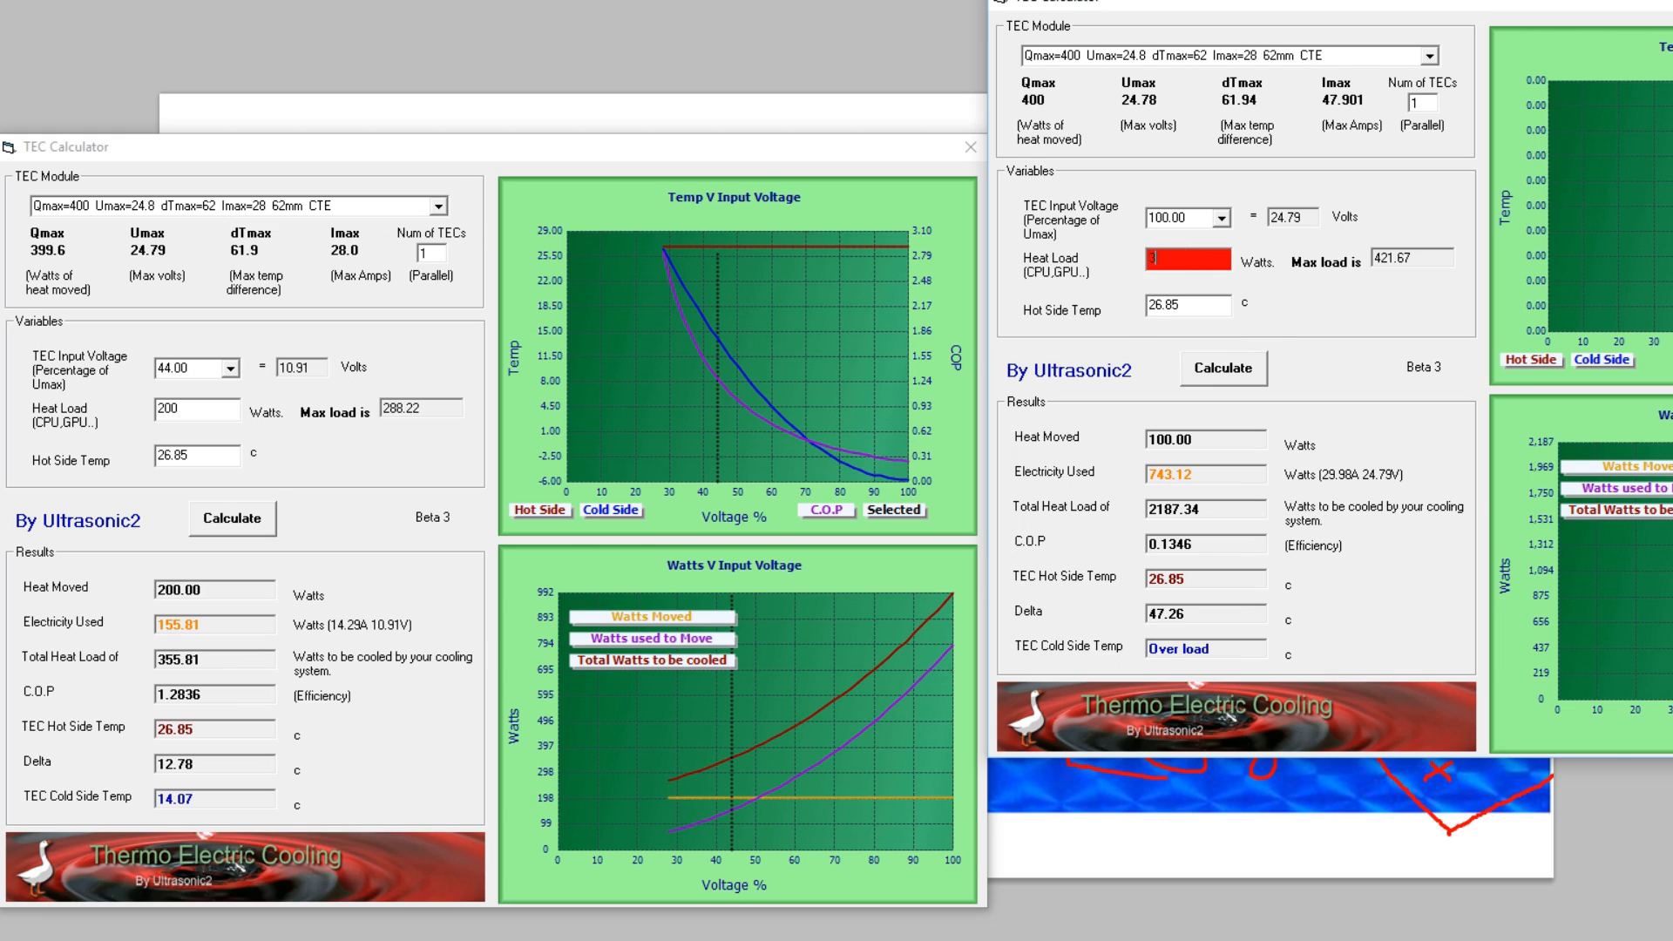
Step: Set the right calculator's heat load to 355 W and recompute, giving a 17.06 °C cold side
click(1223, 368)
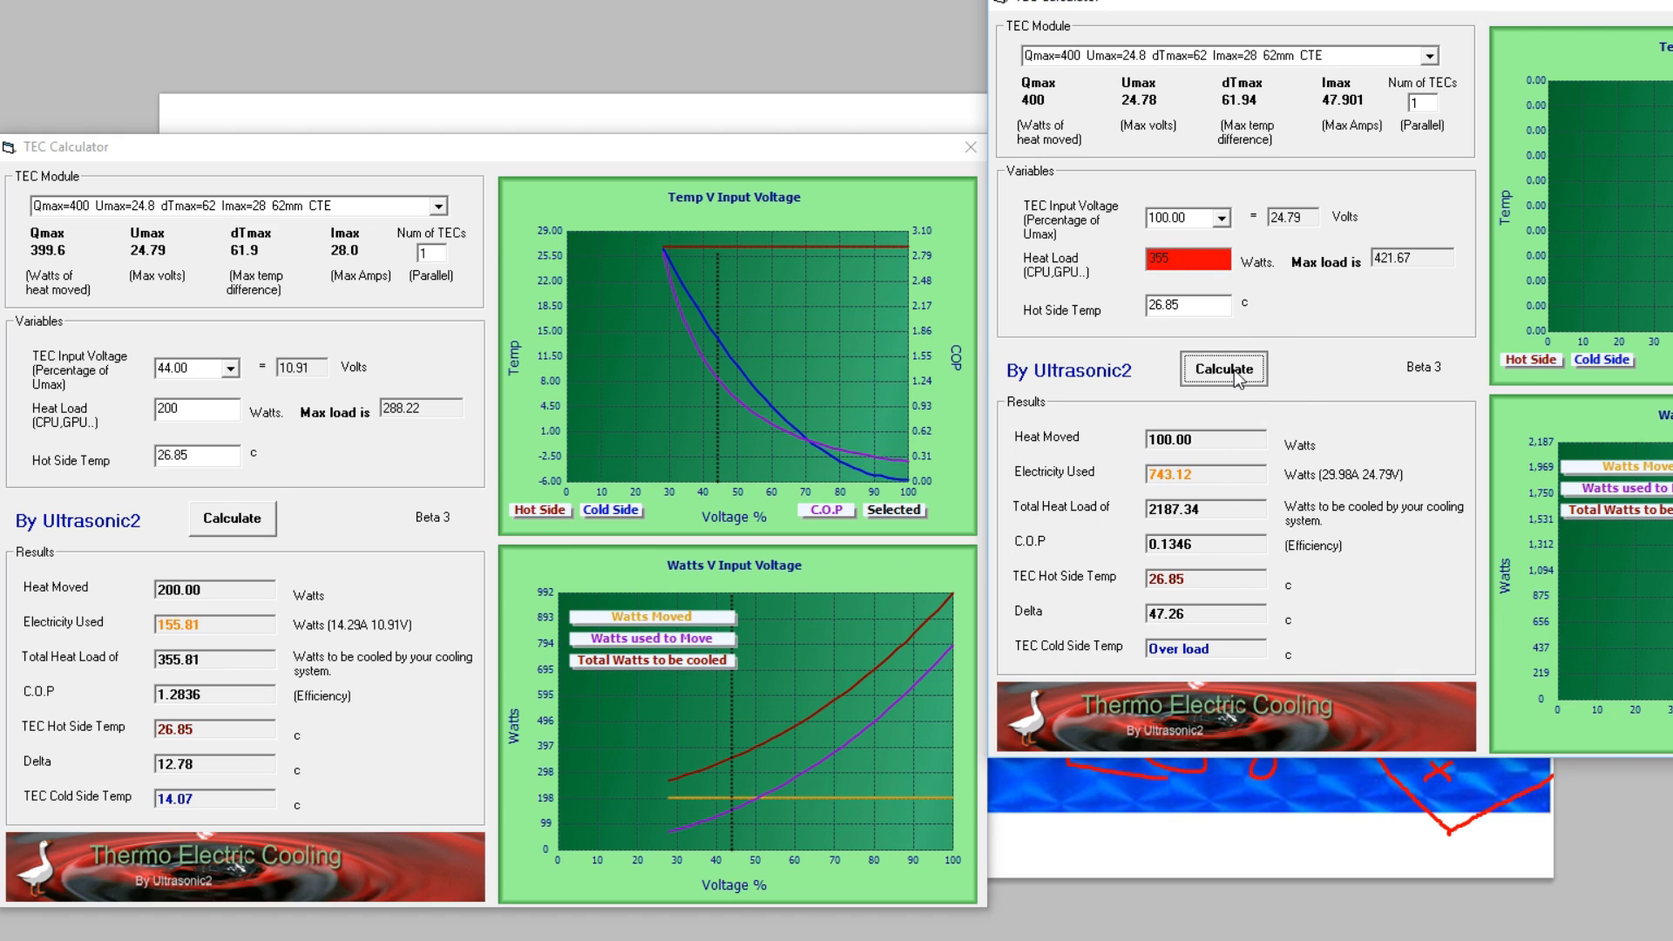
click(1224, 368)
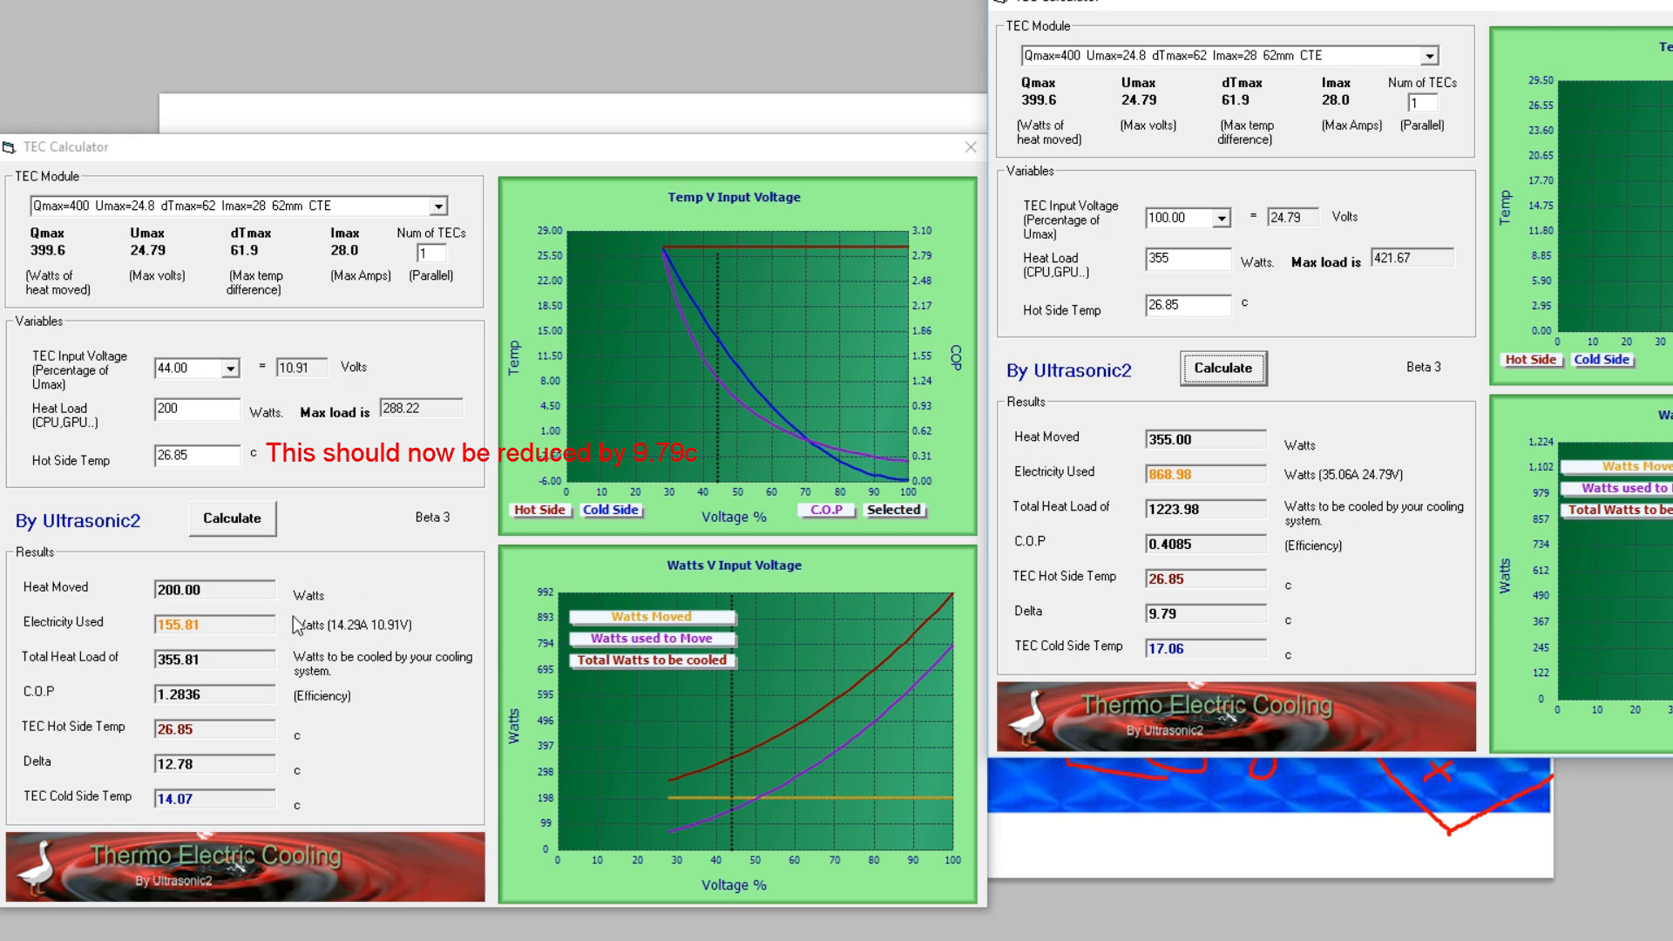
mouse_move(1355, 509)
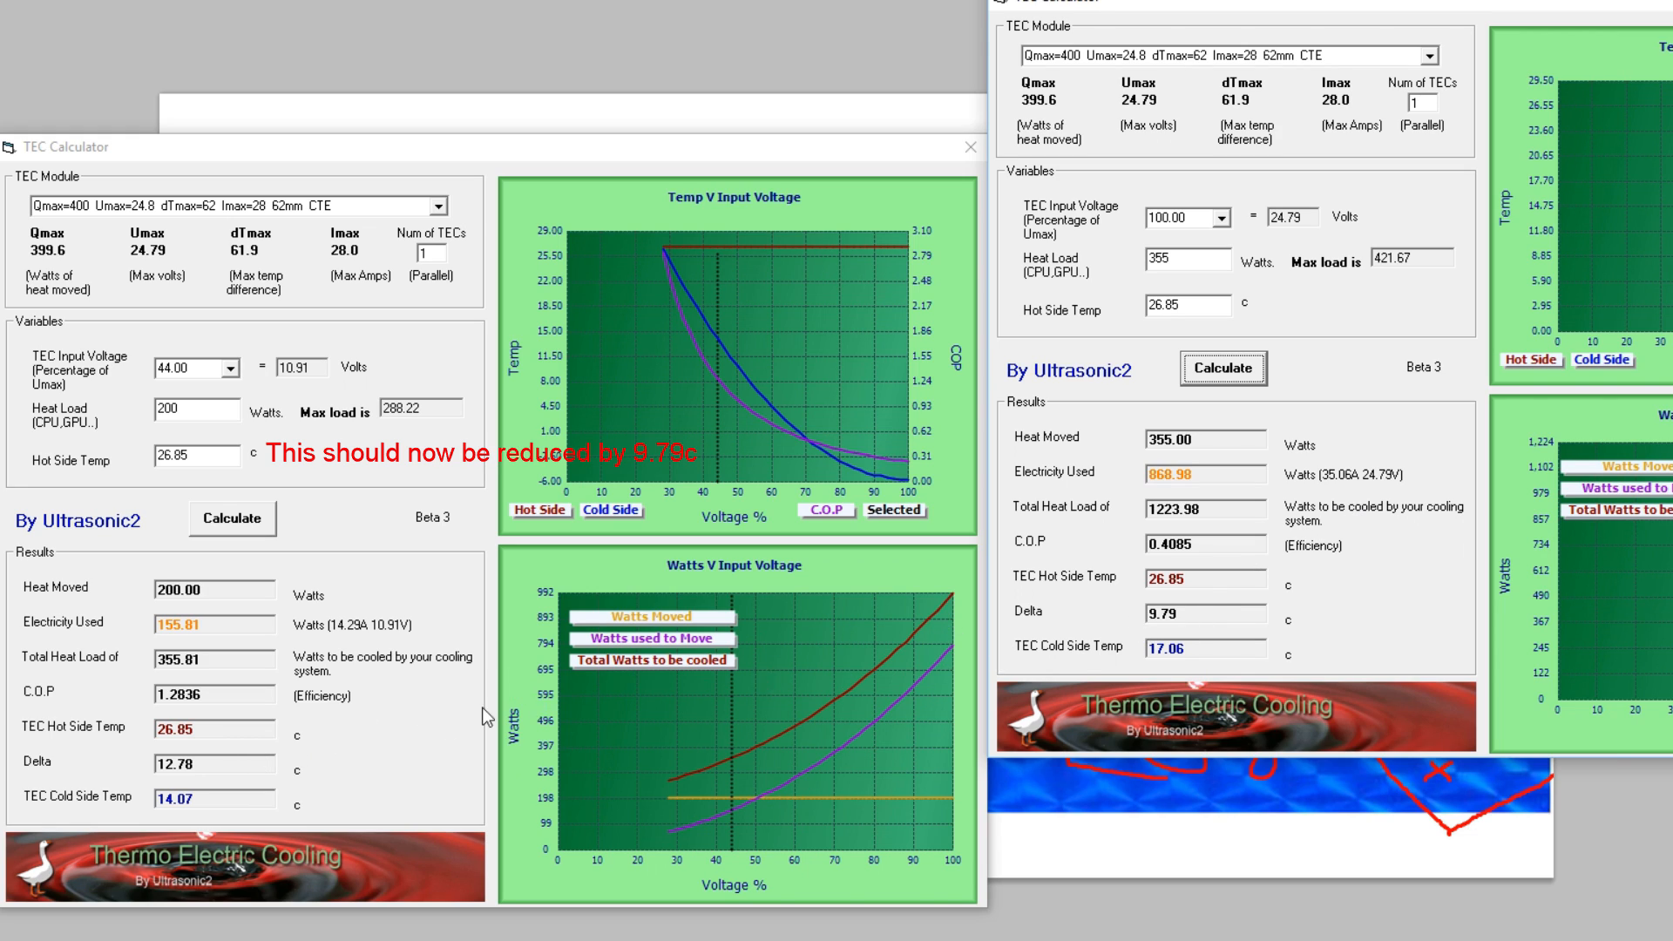
mouse_move(594, 811)
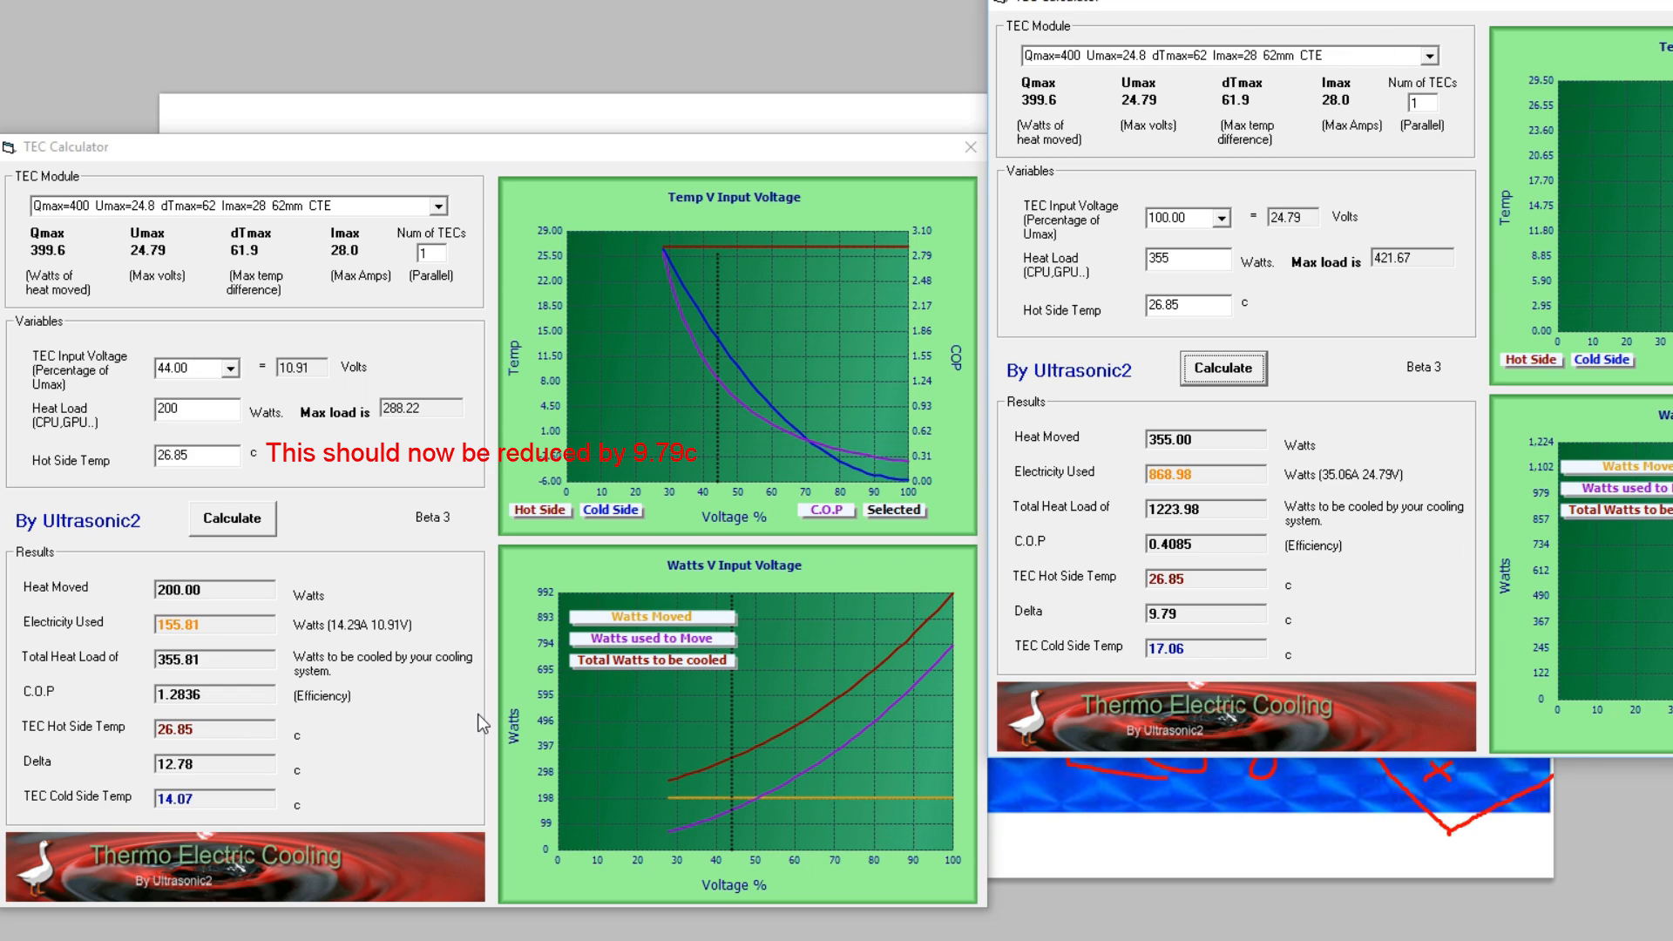
mouse_move(1216, 472)
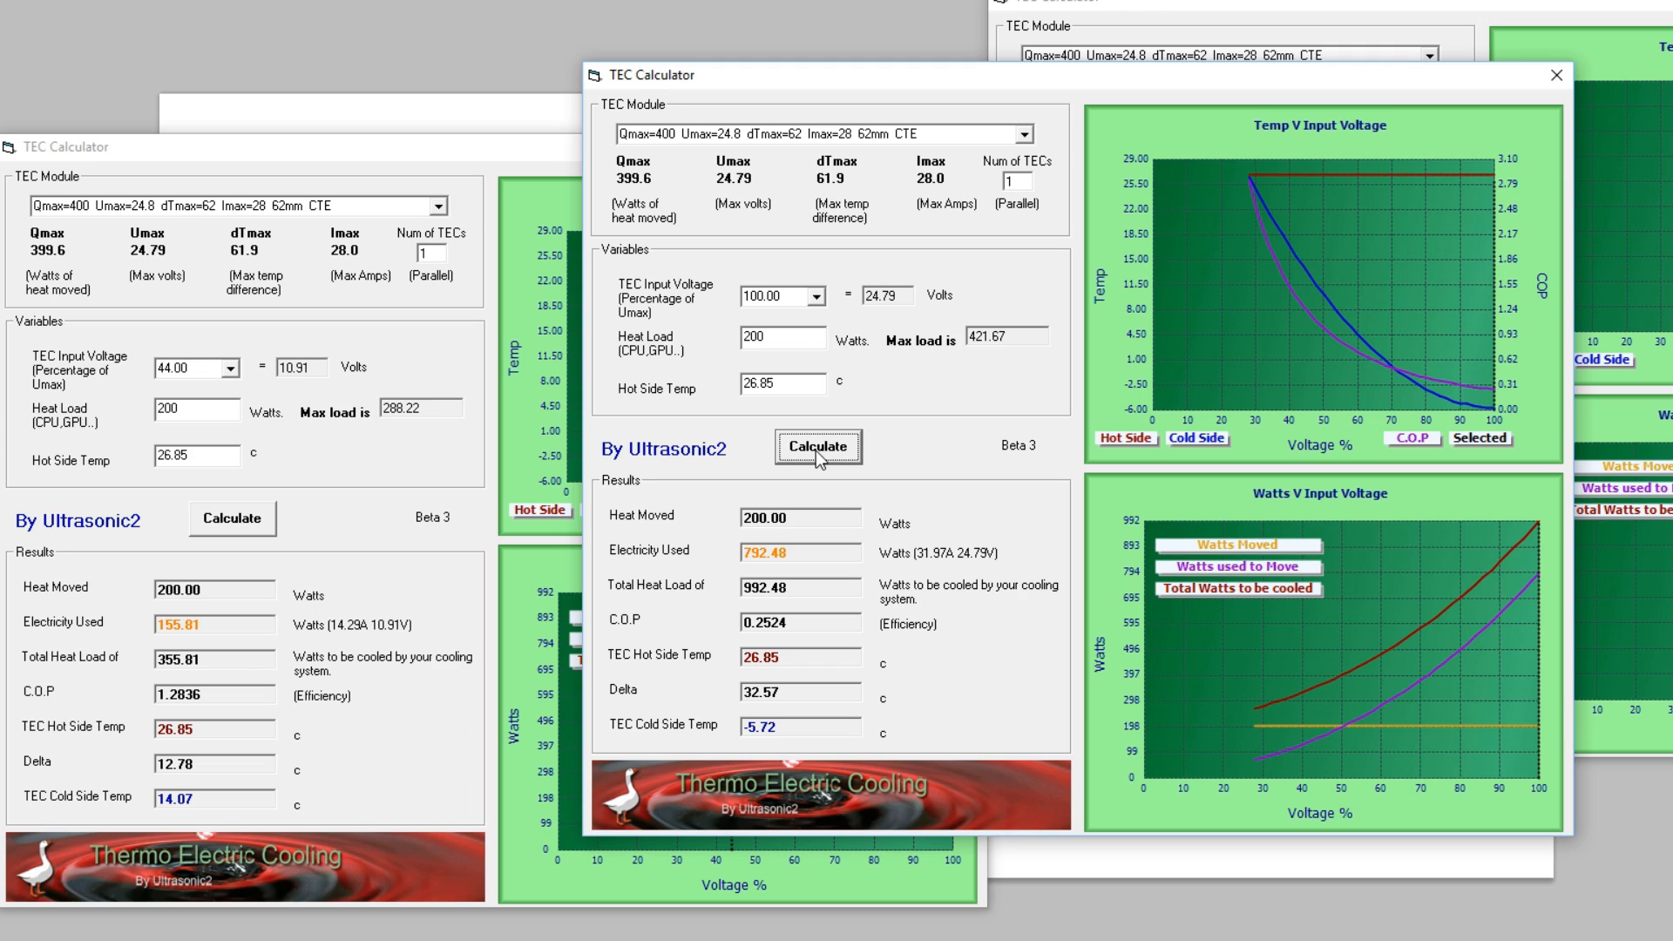
mouse_move(1051, 127)
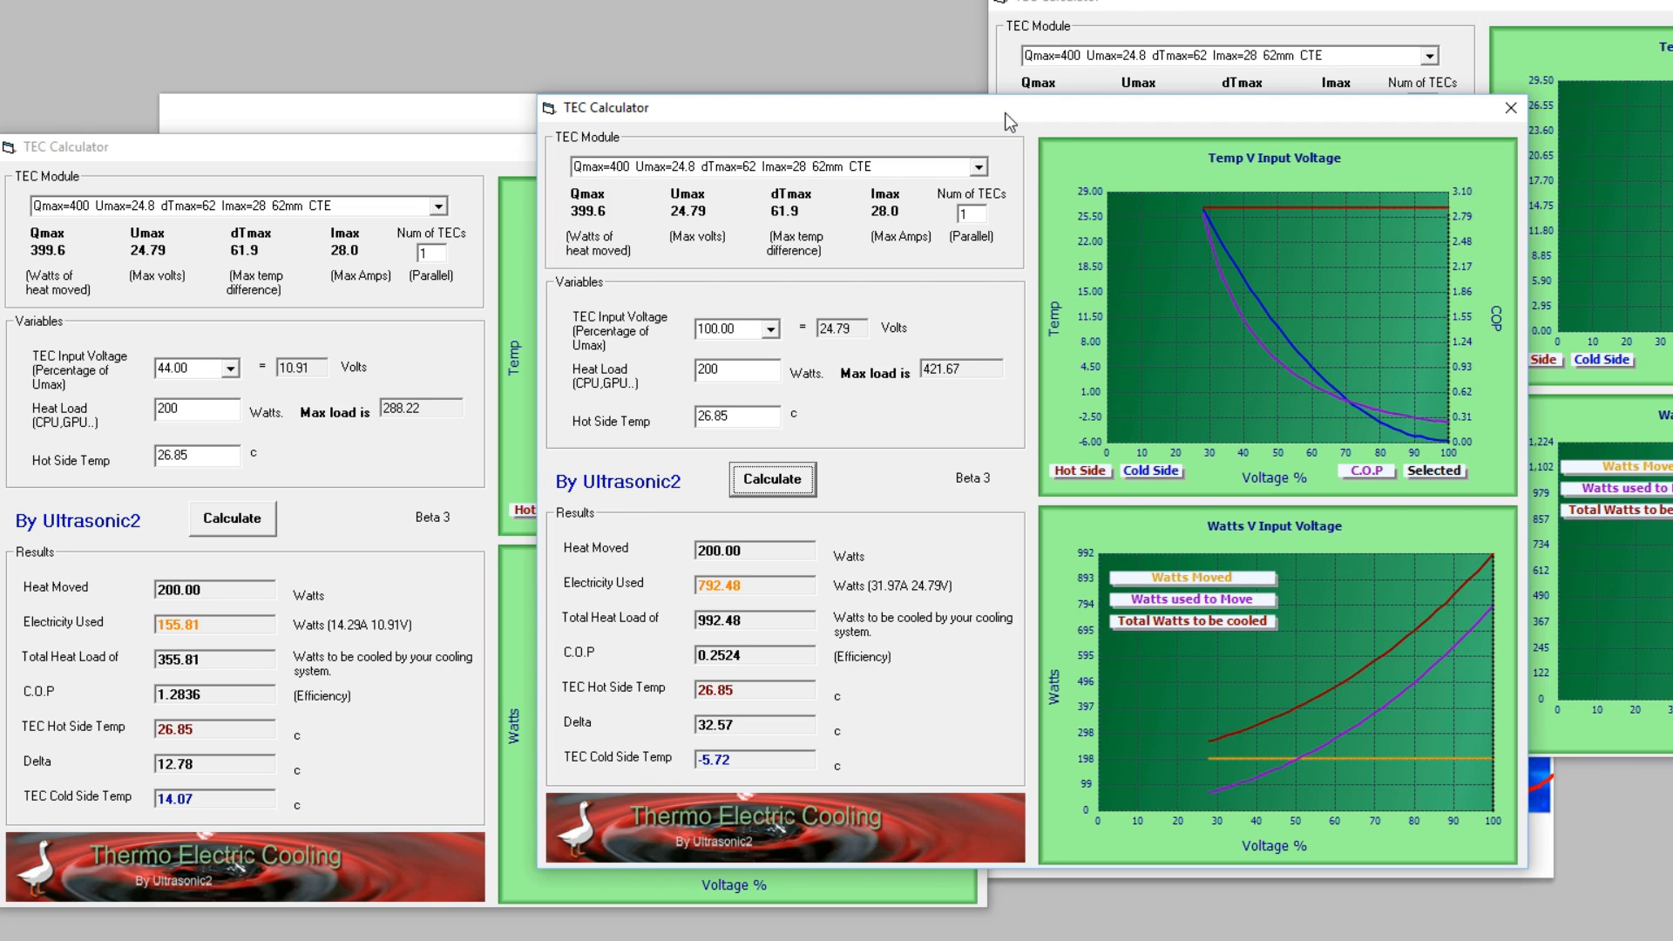
mouse_move(397, 476)
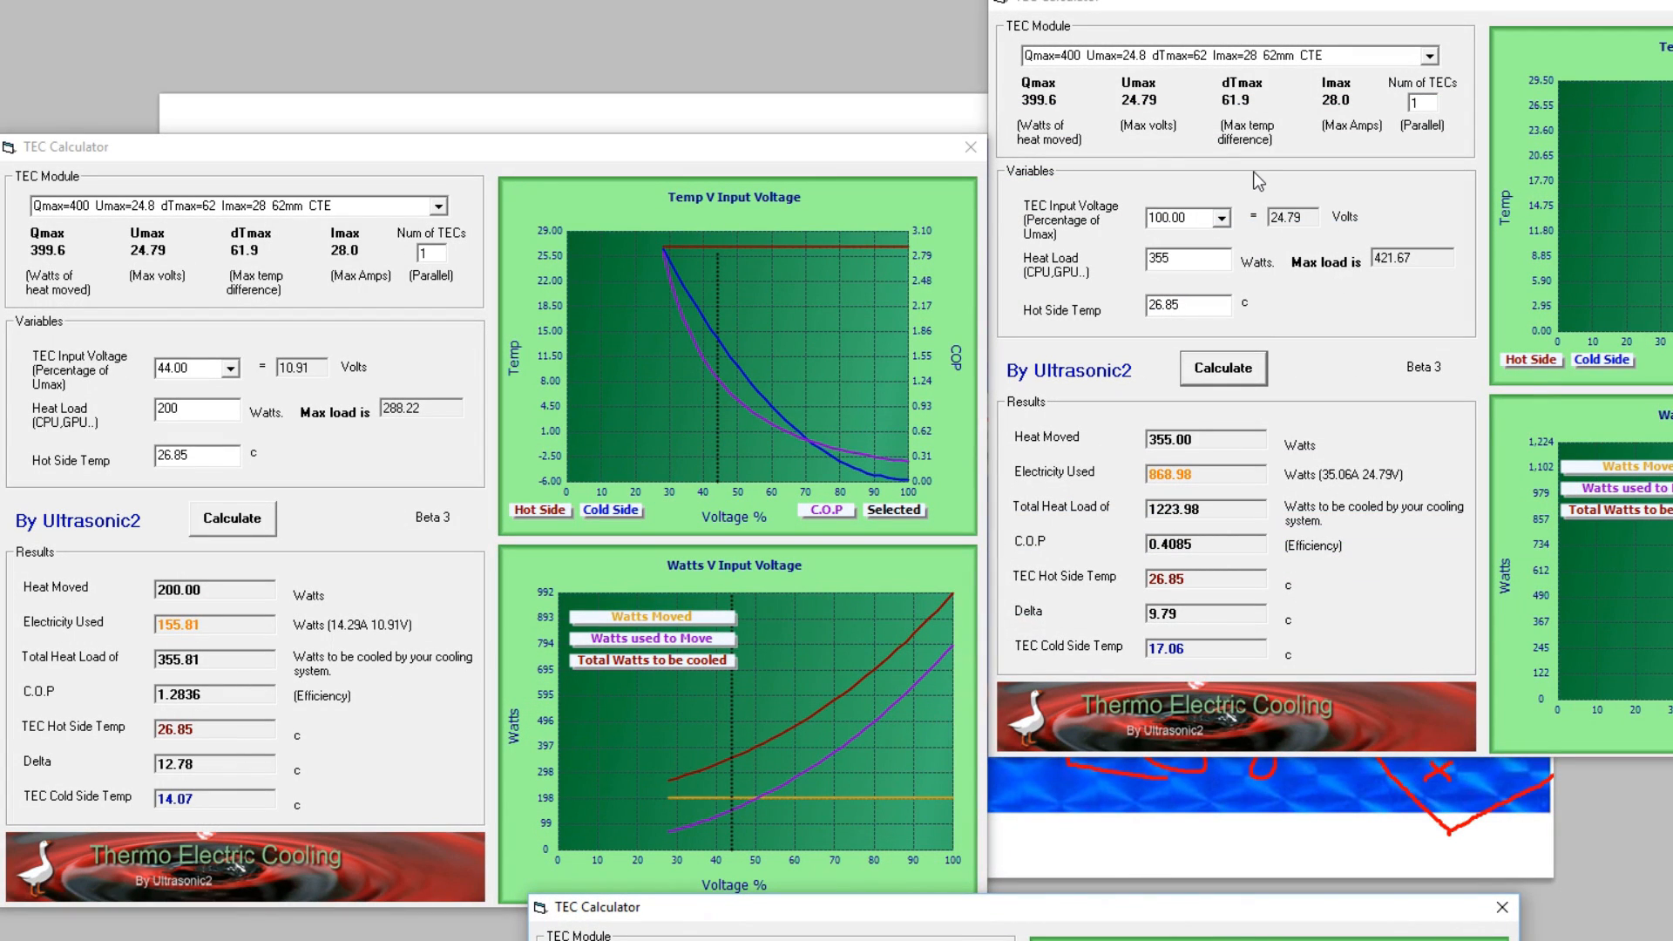
mouse_move(1307, 521)
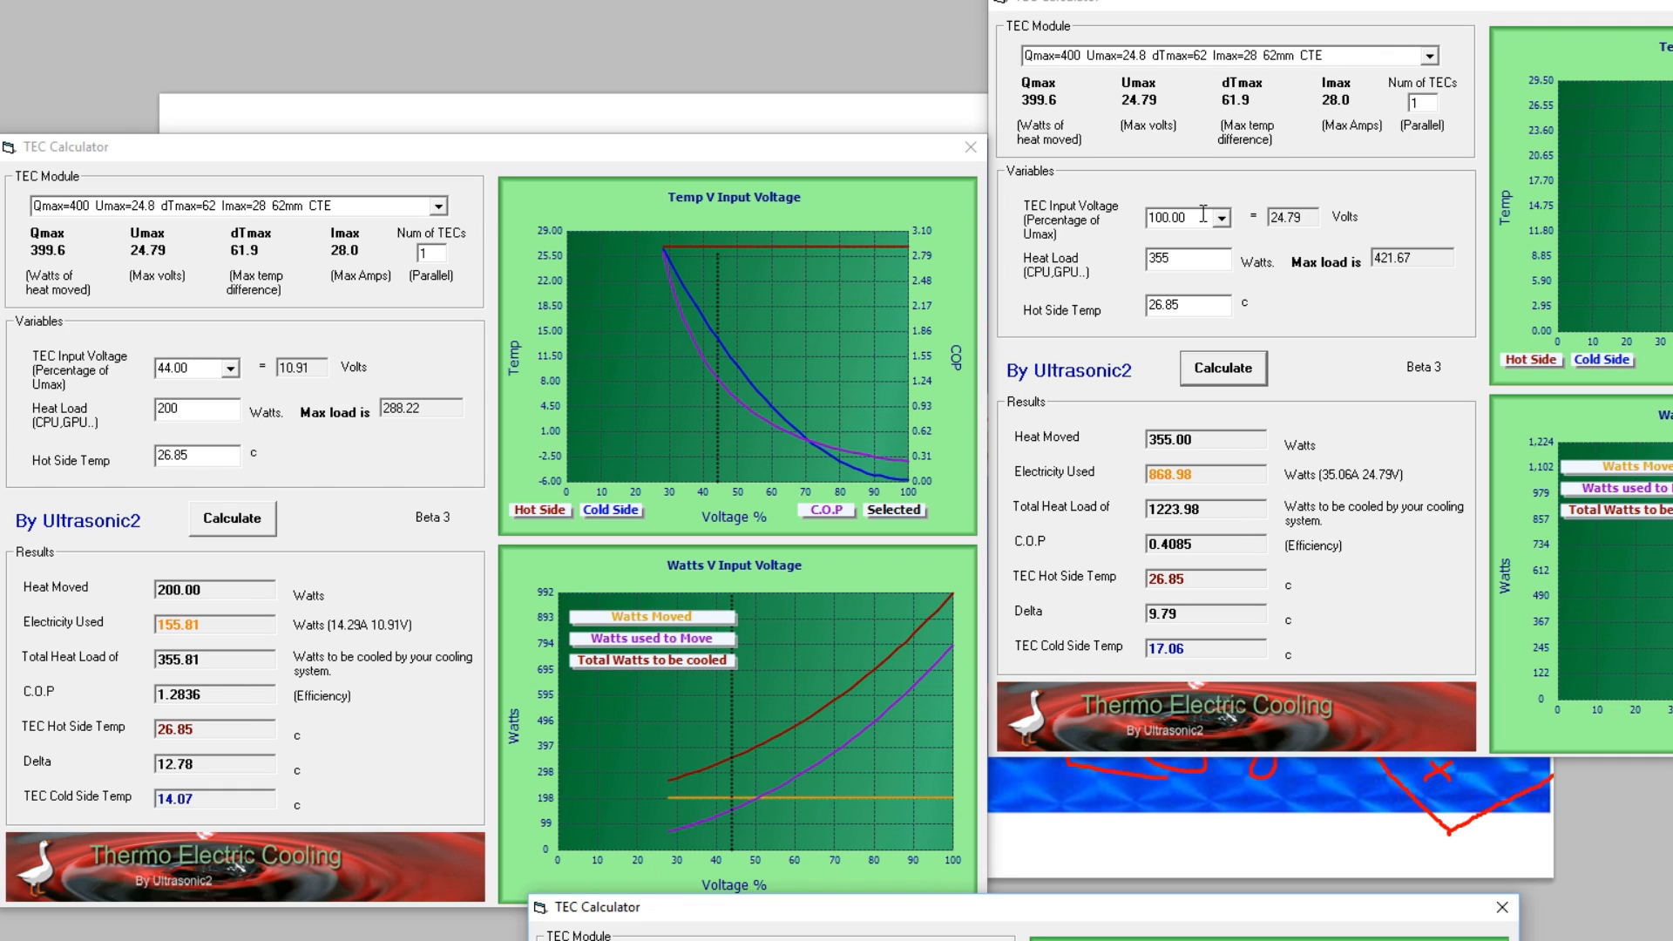
mouse_move(1084, 178)
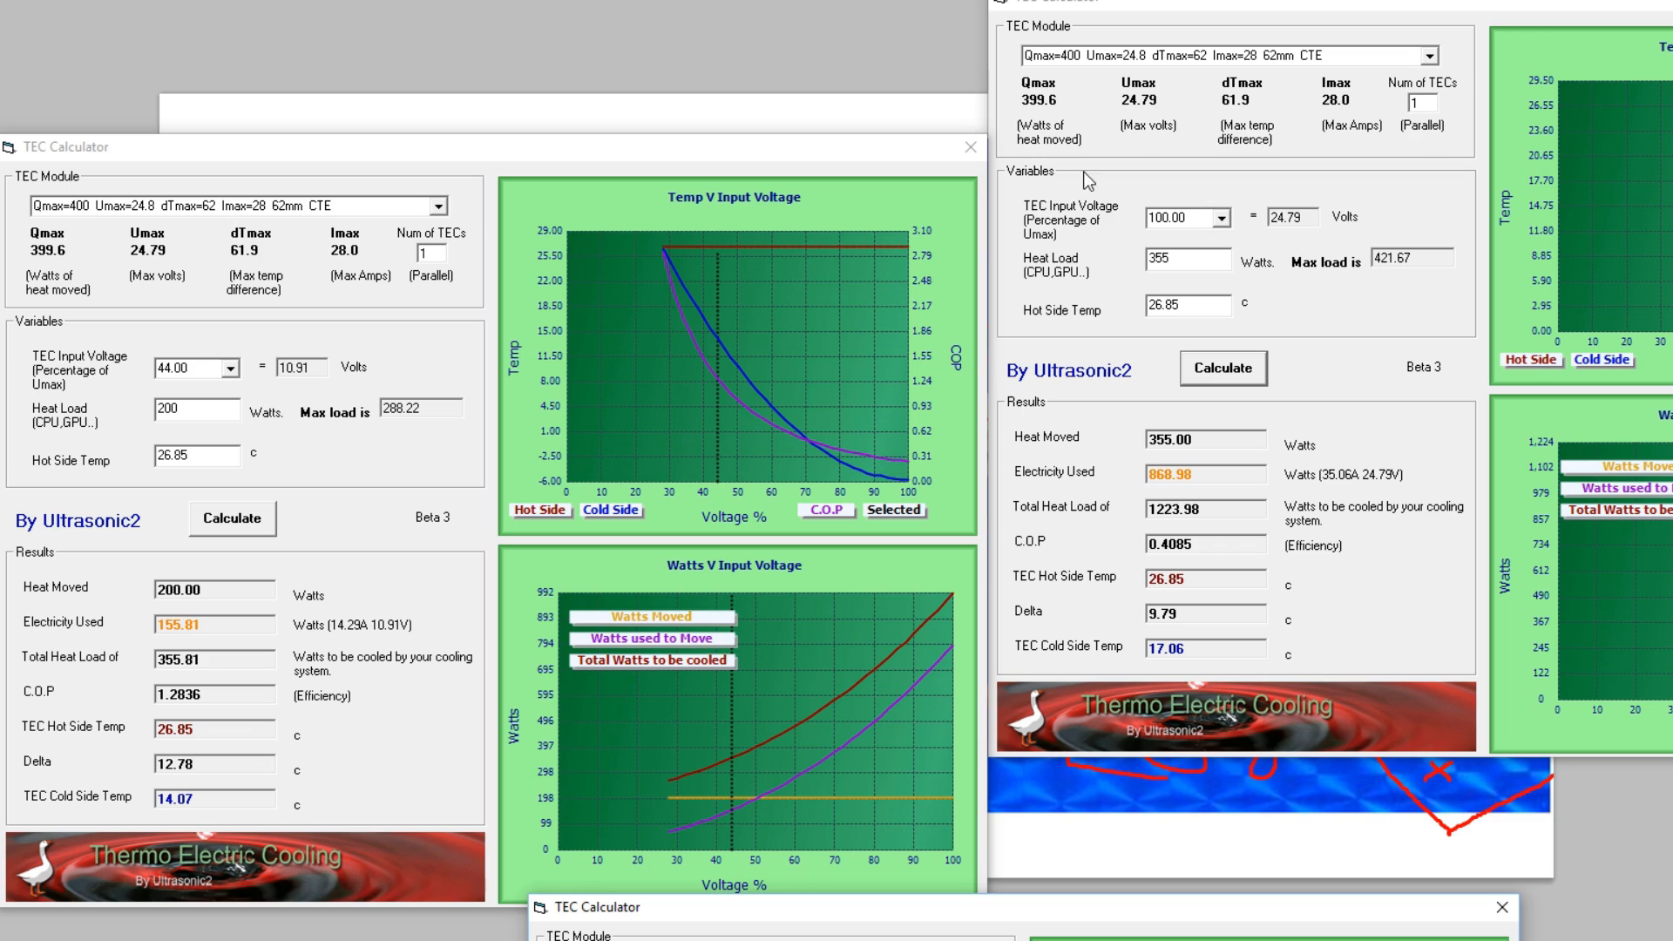
mouse_move(1073, 171)
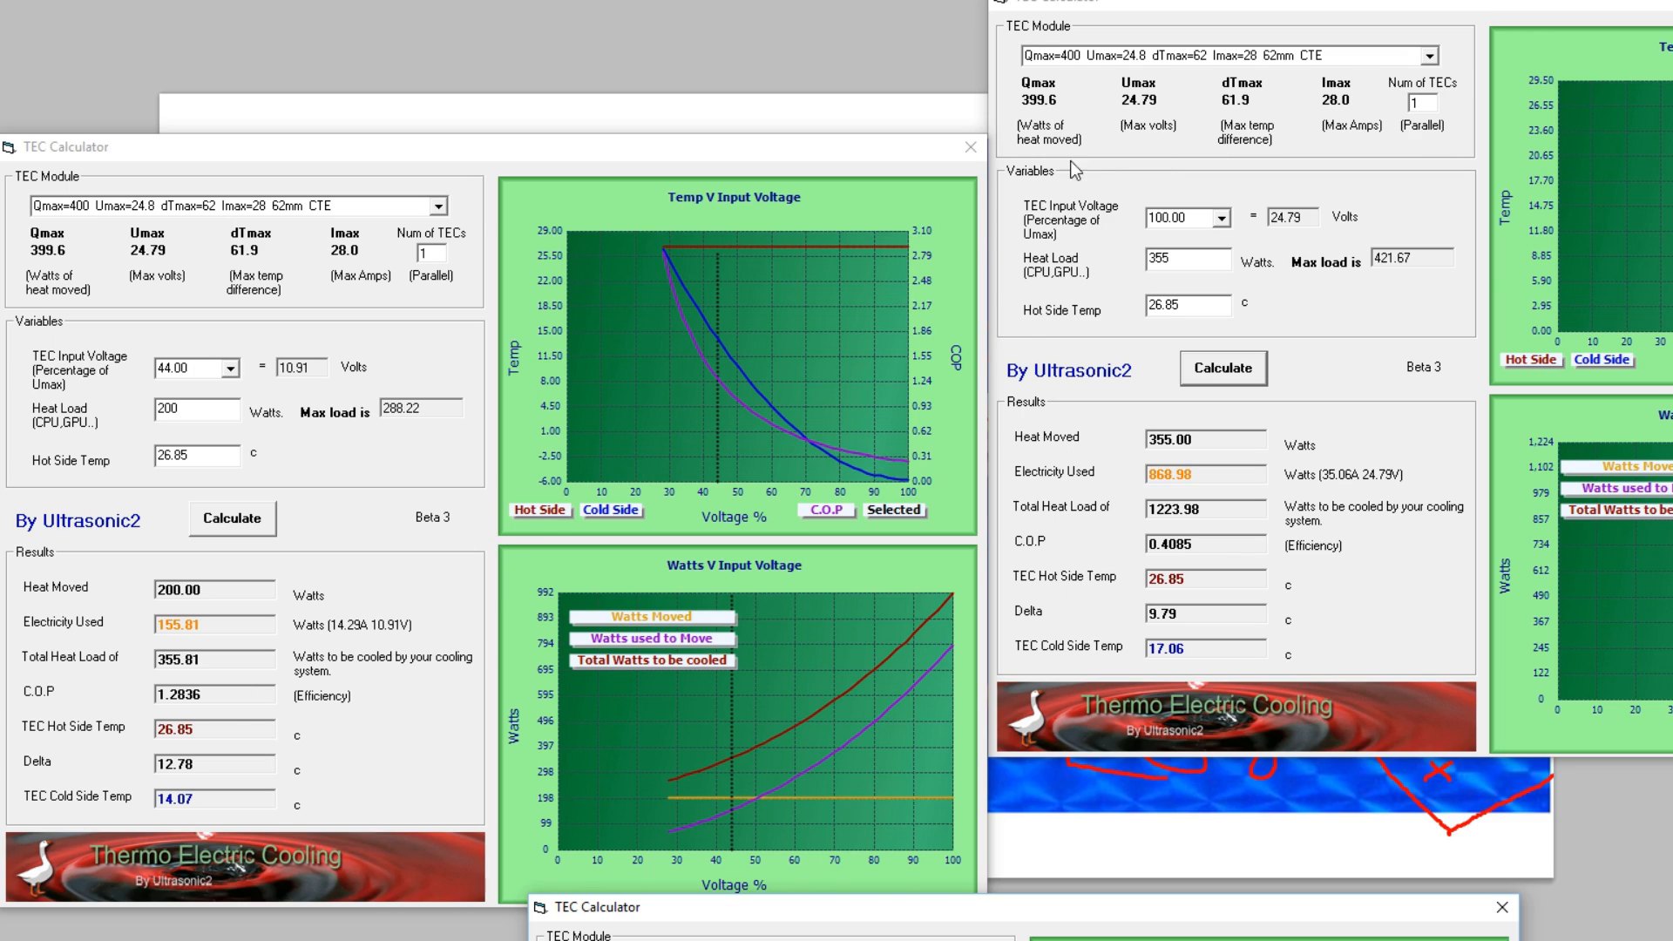
mouse_move(1147, 248)
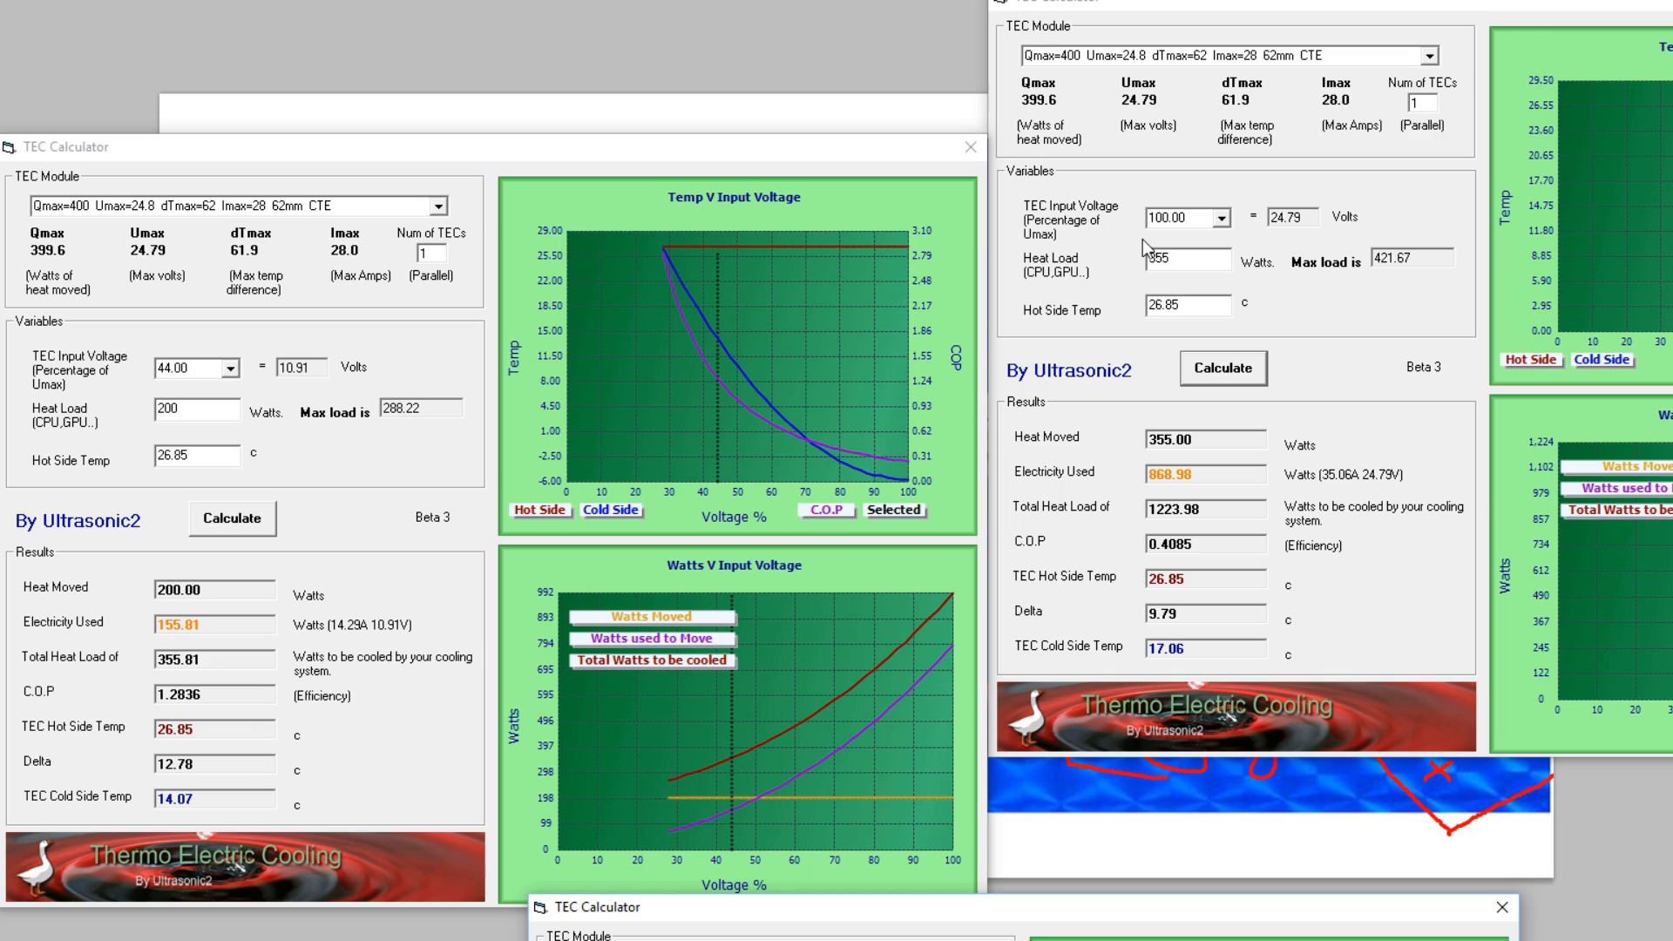
mouse_move(808, 442)
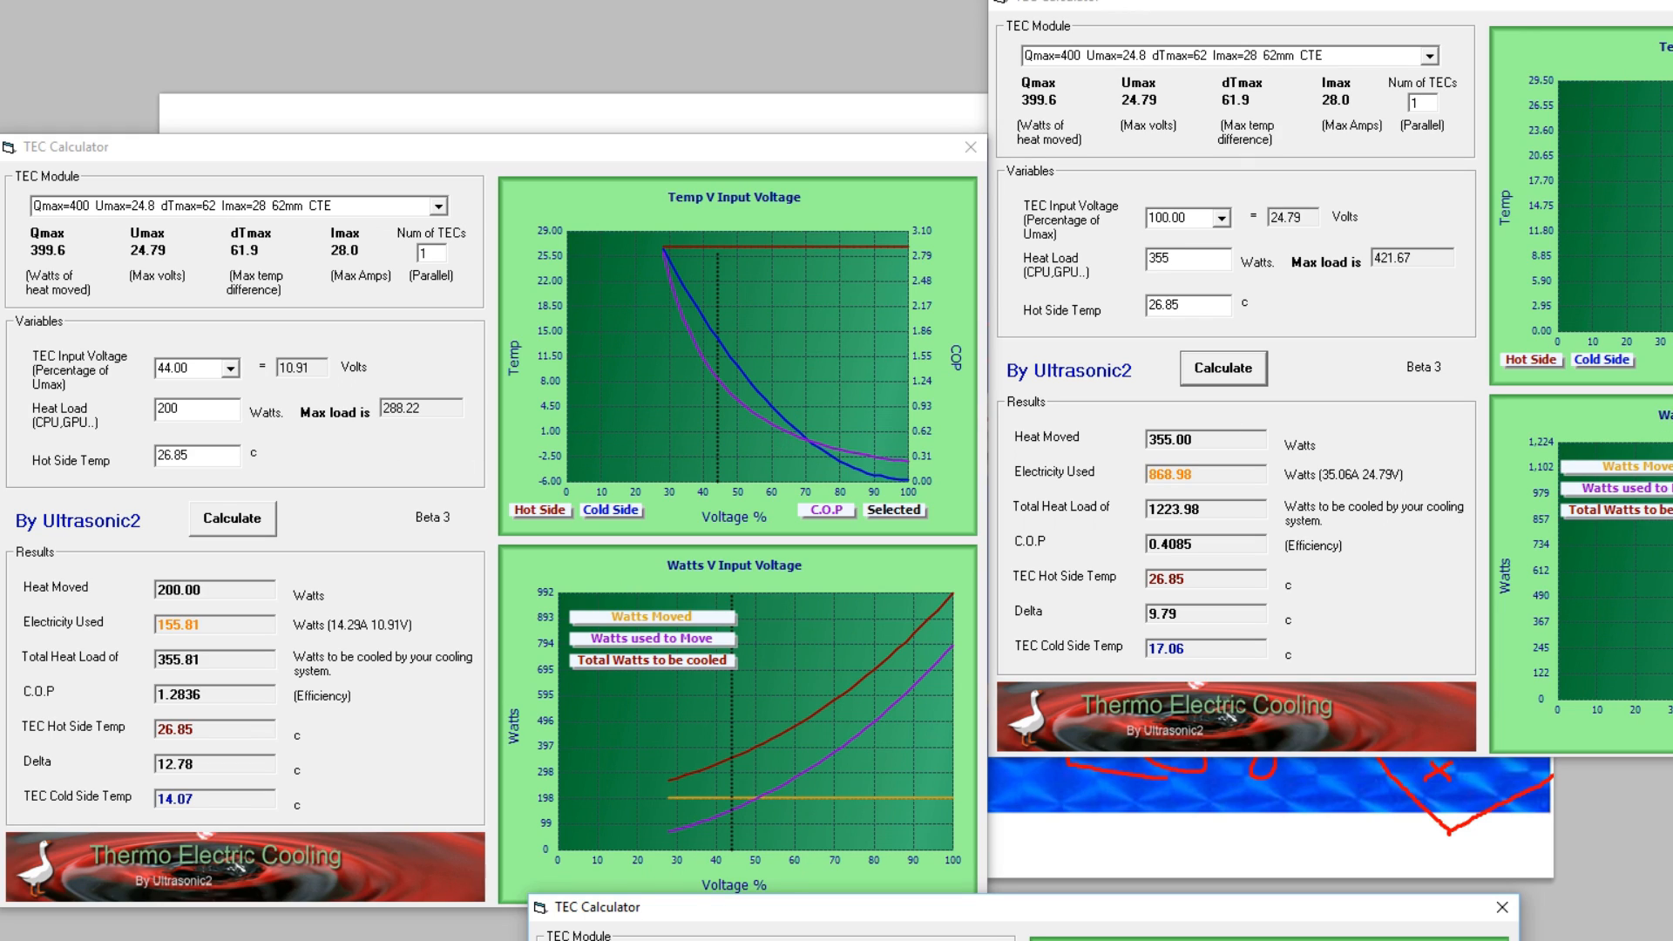
mouse_move(1286, 287)
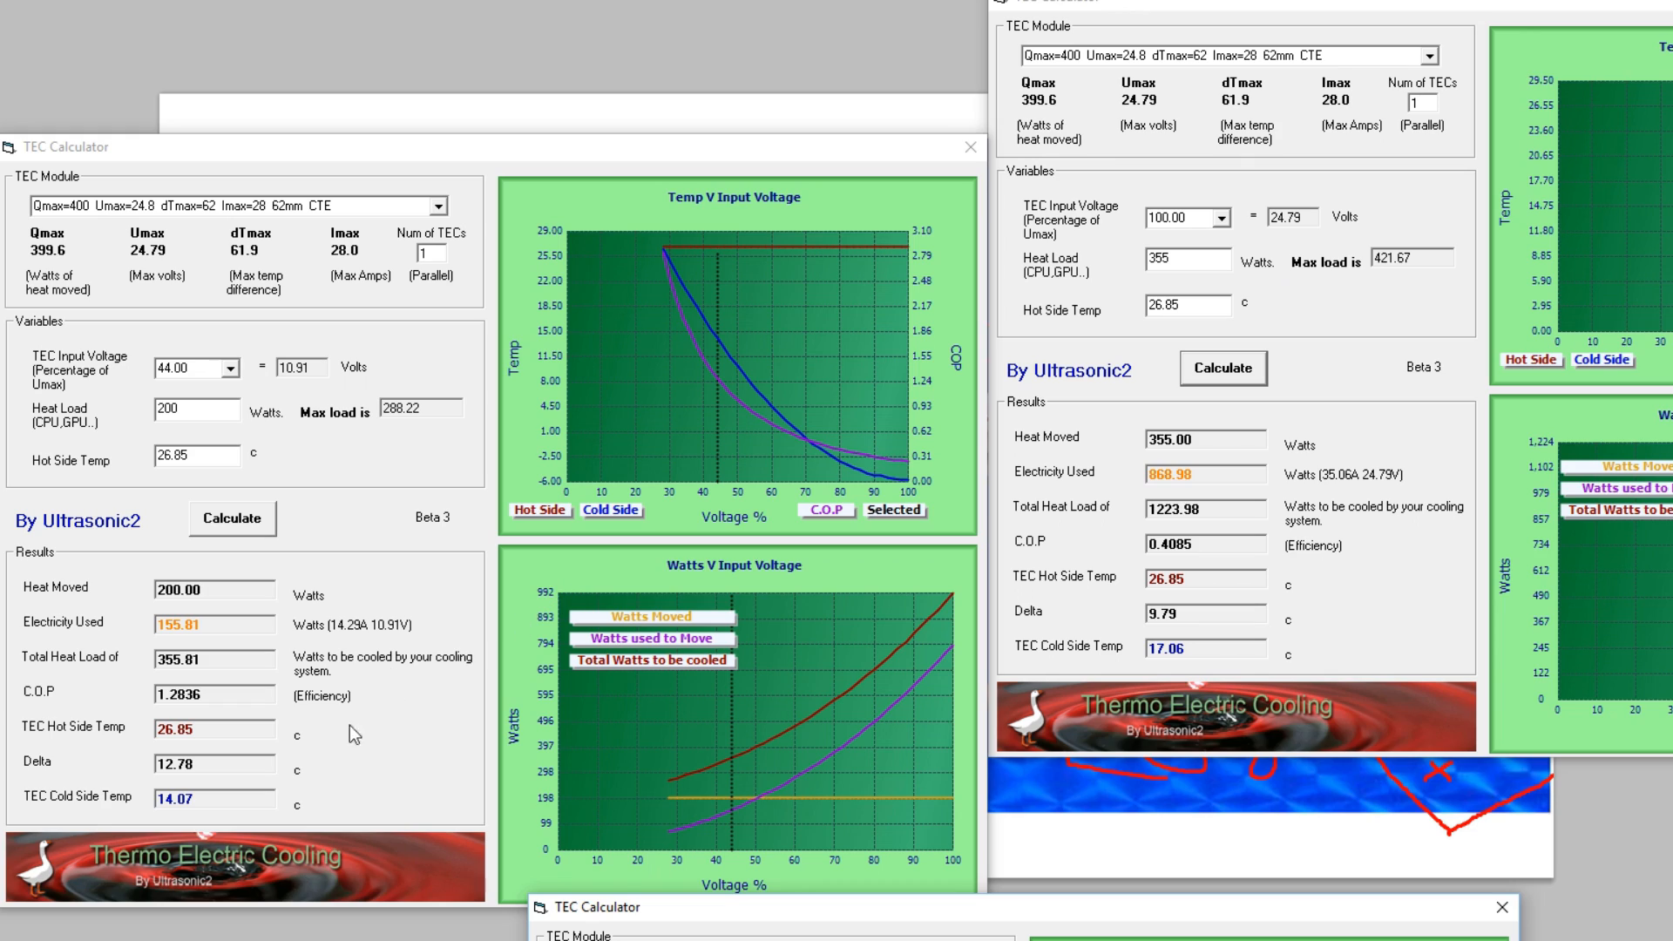
mouse_move(1444, 529)
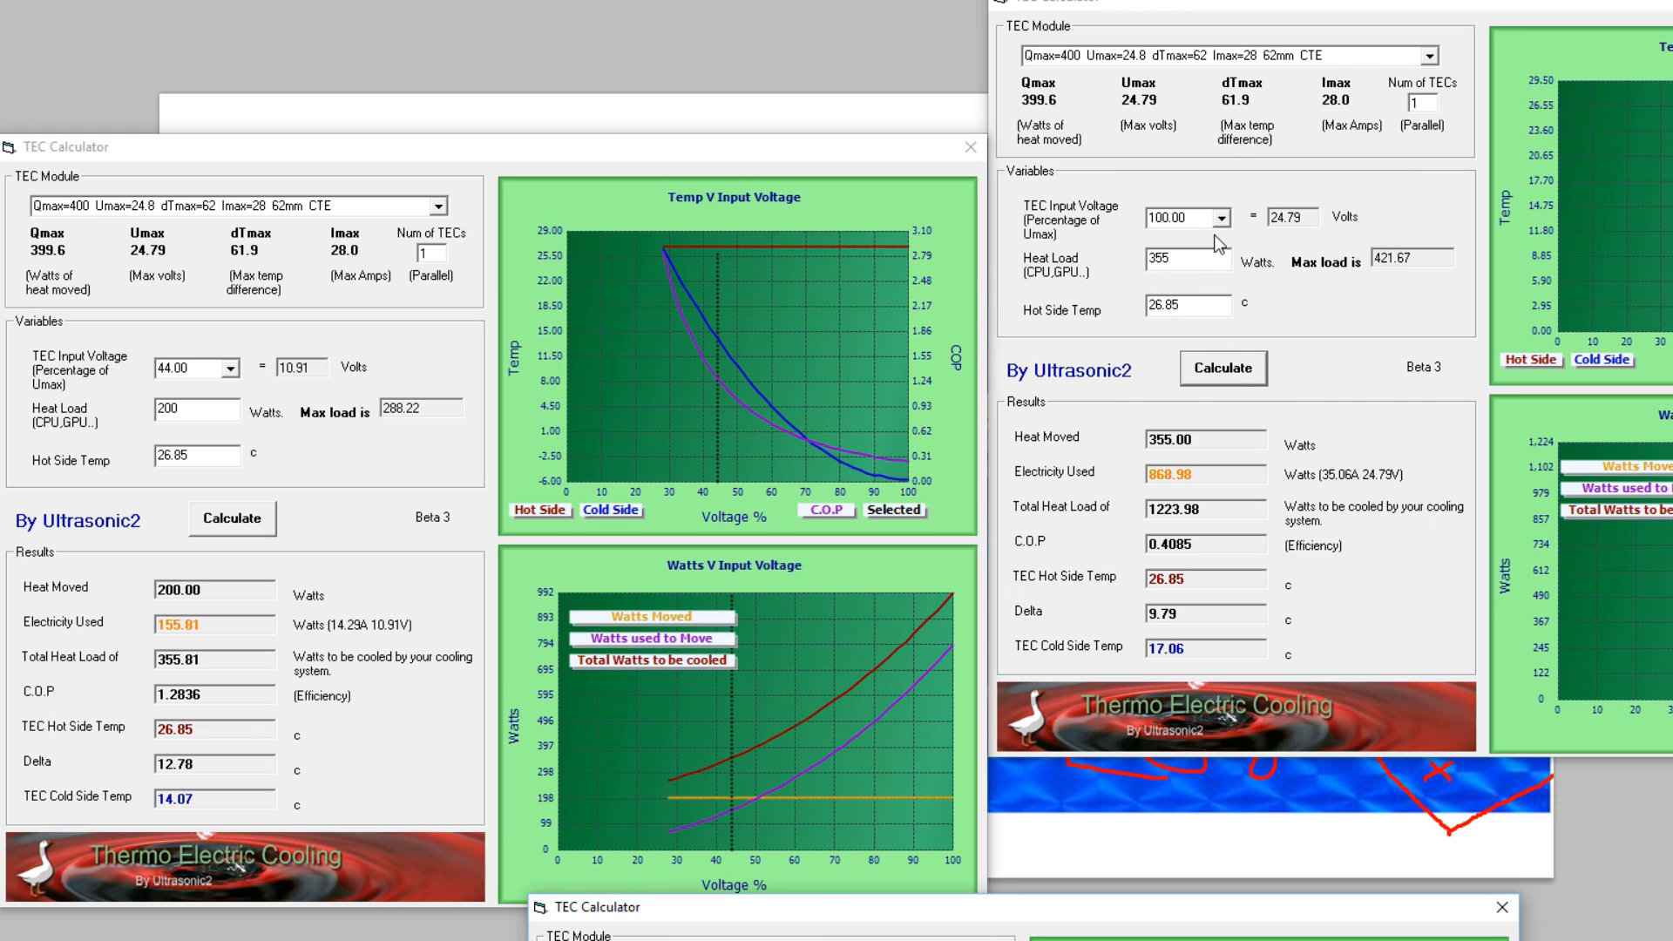
Step: Run the right calculator at 18% input voltage with a 20 W heat load, giving 19.17 W used
click(1218, 218)
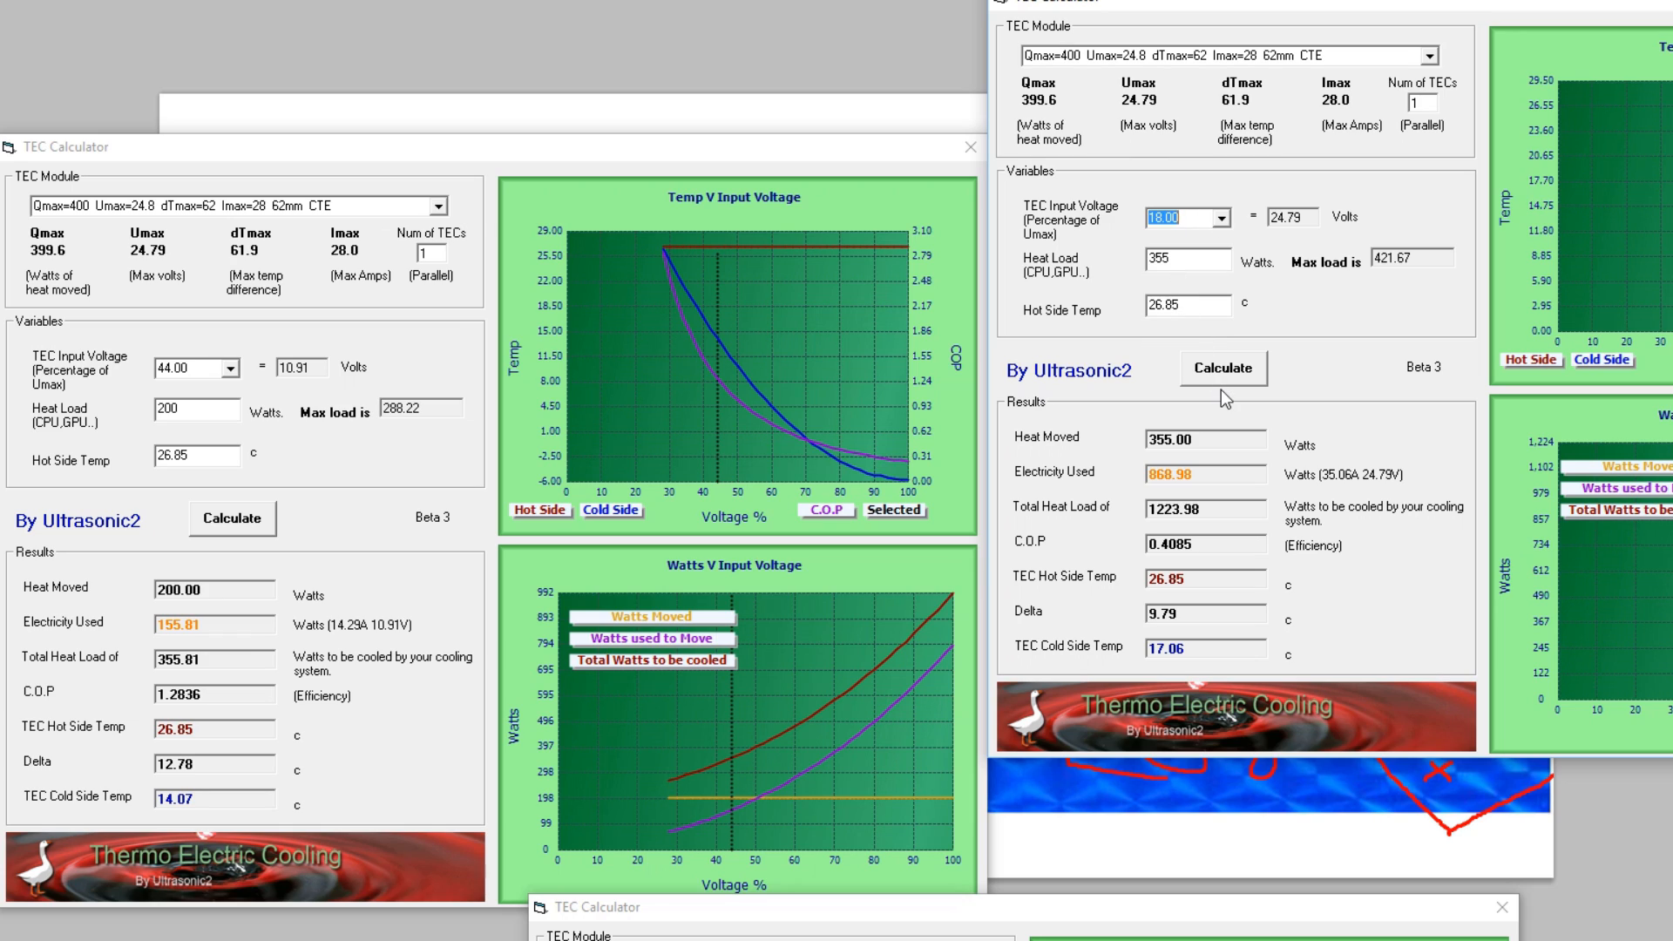
click(1223, 367)
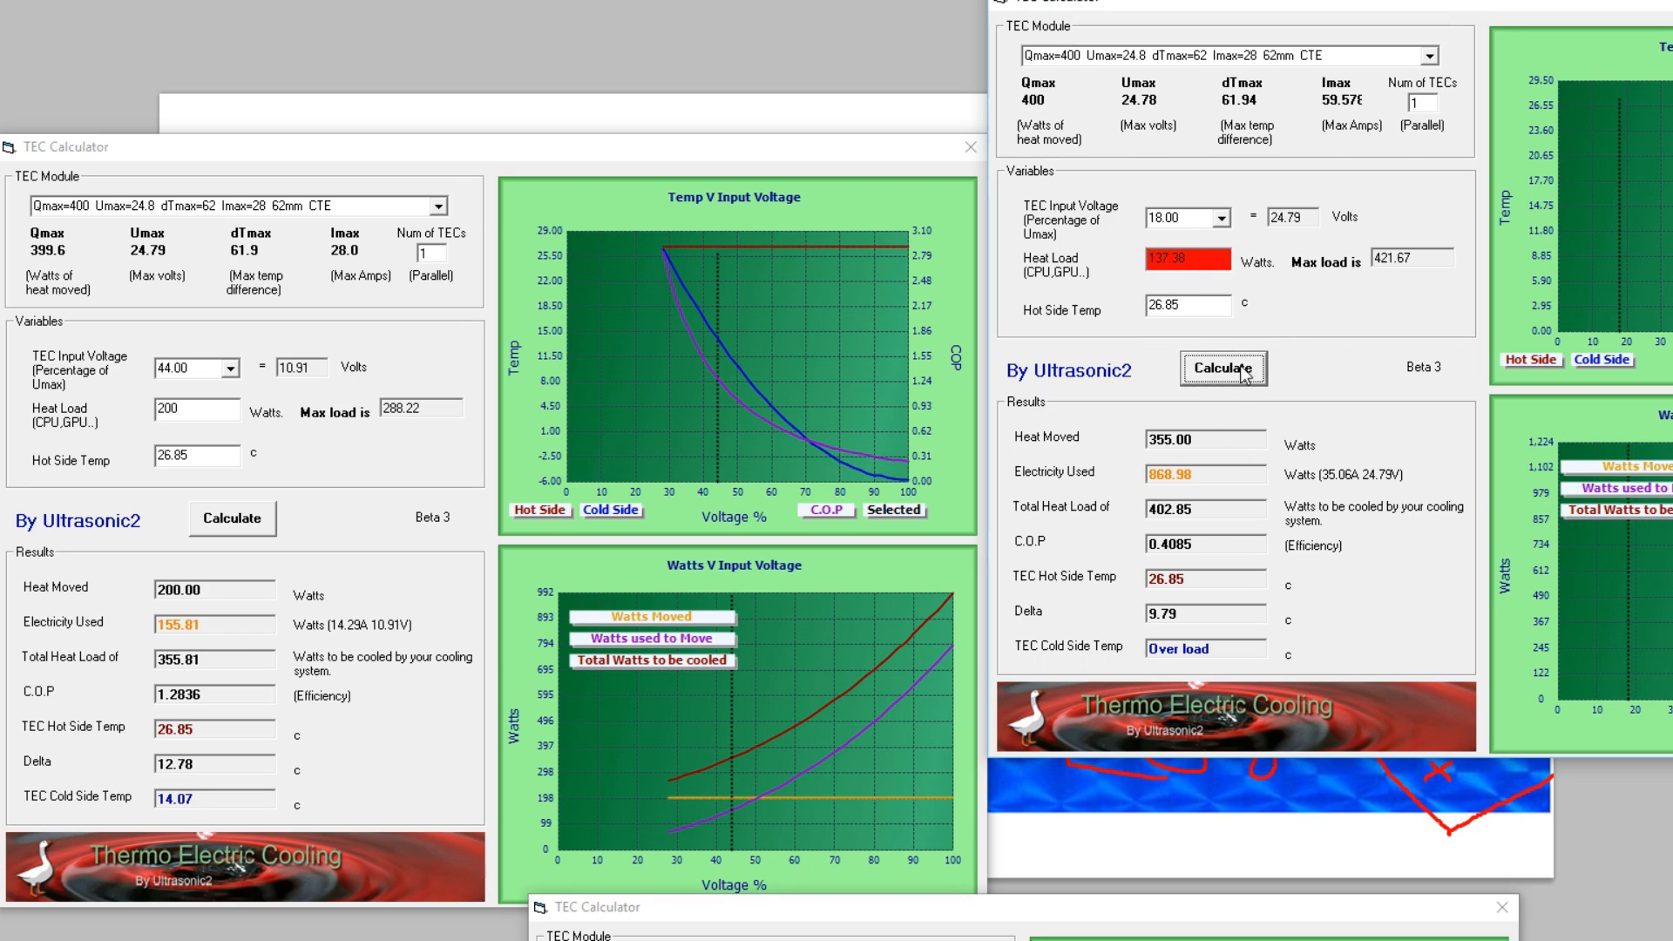
mouse_move(1223, 355)
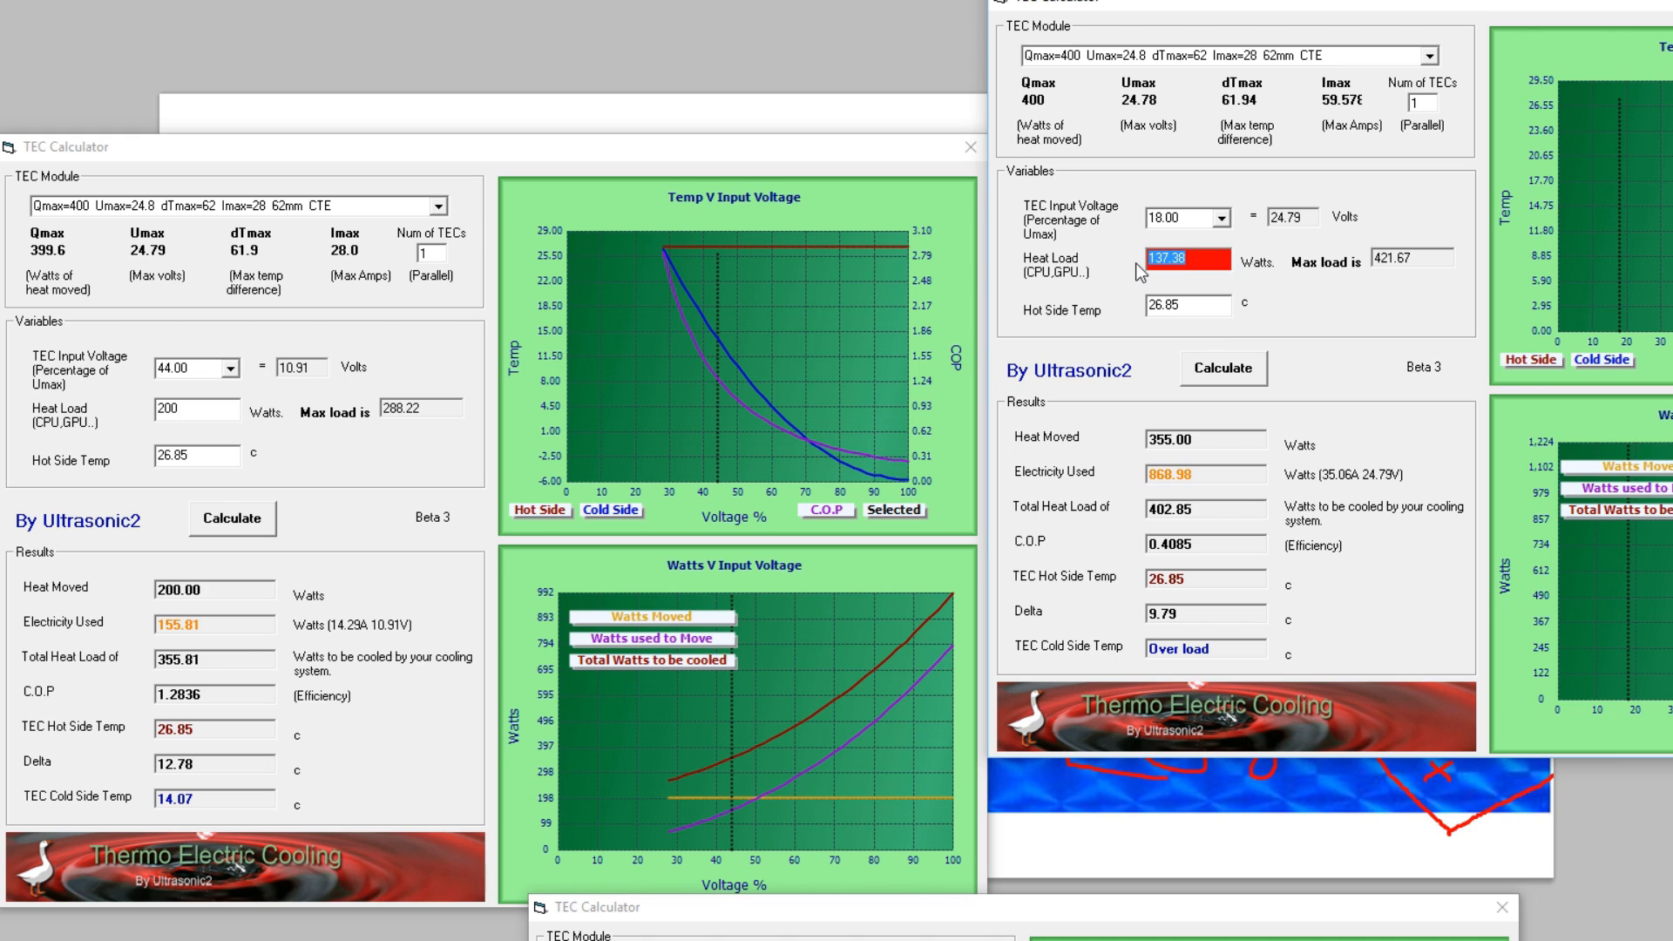
text(200)
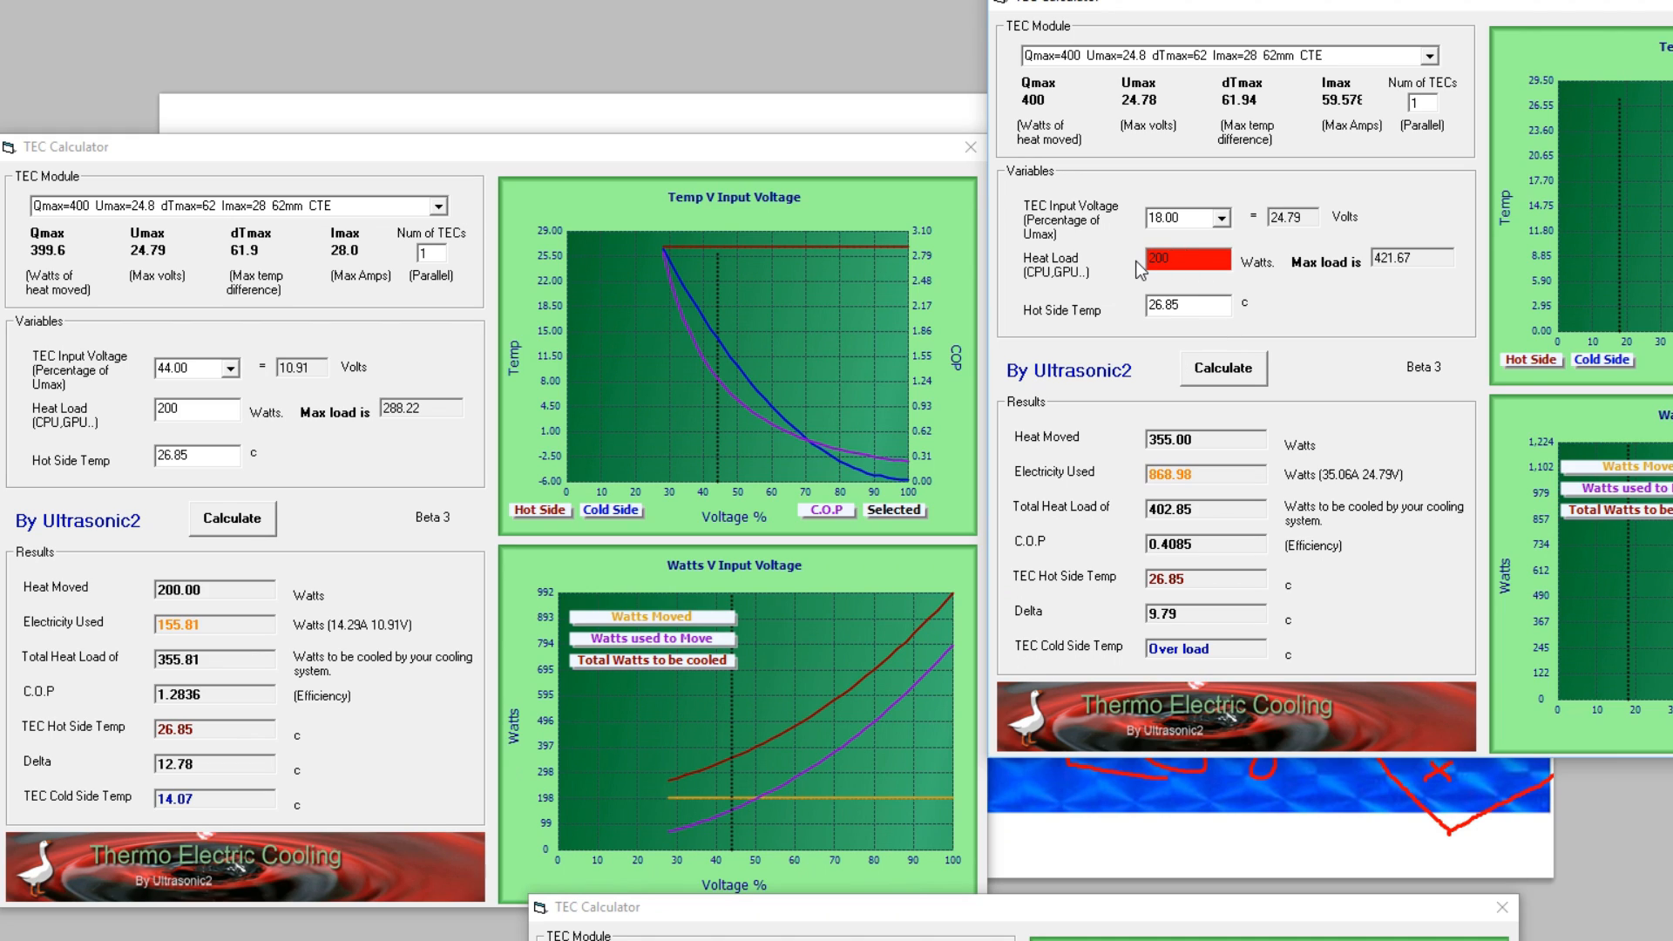
click(1221, 367)
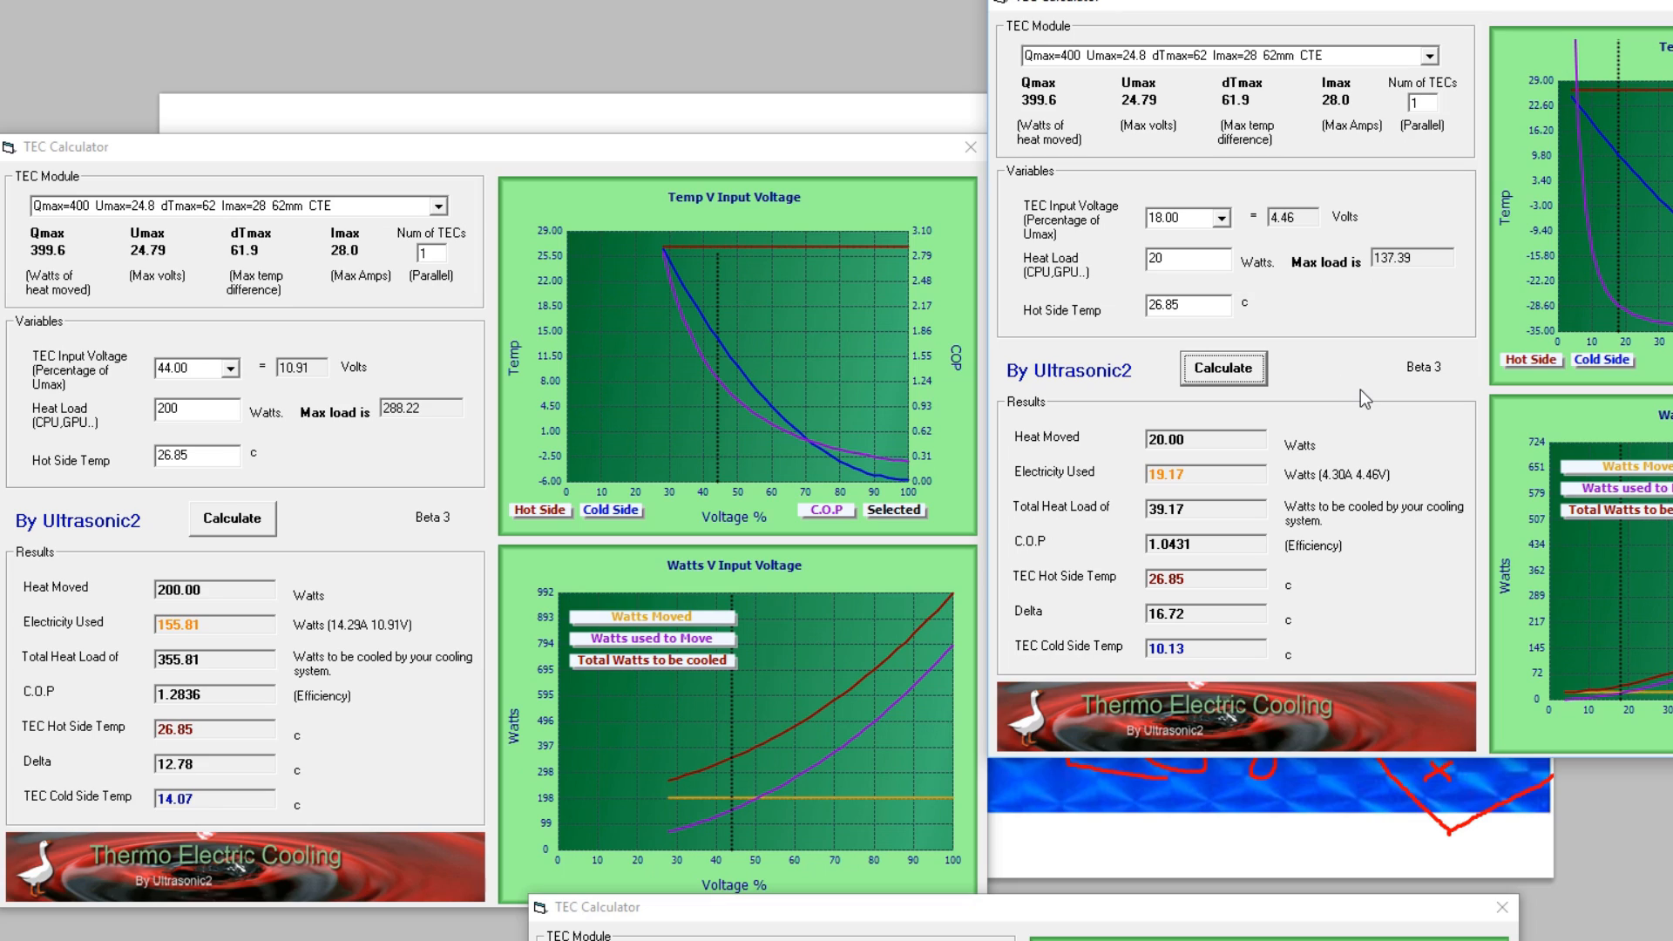